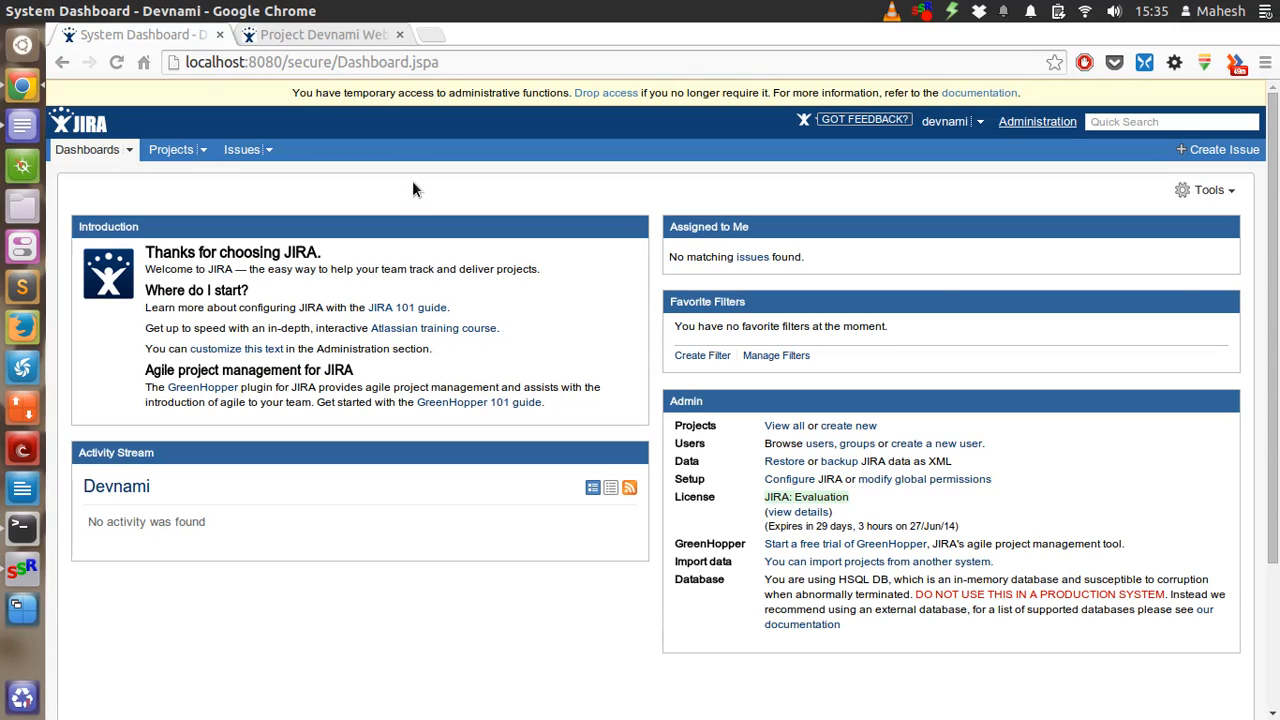
{"action": "mouse_move", "coordinate": [432, 142]}
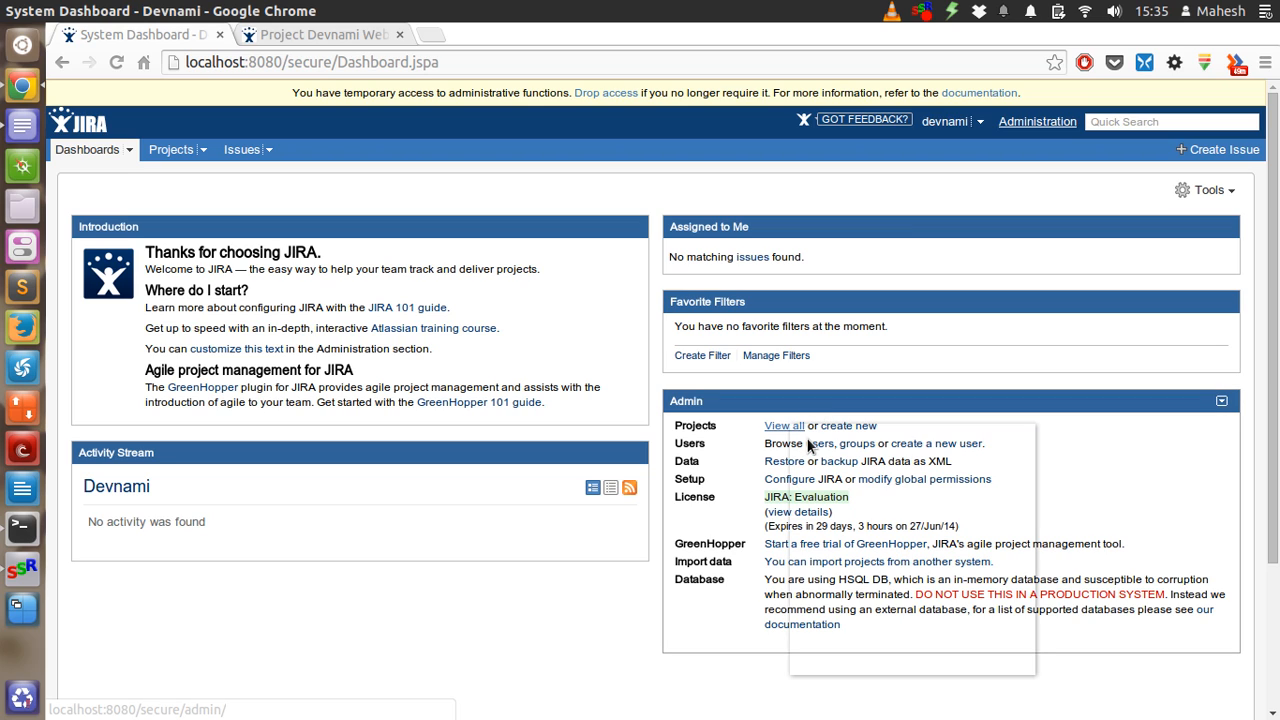
{"action": "mouse_move", "coordinate": [443, 391]}
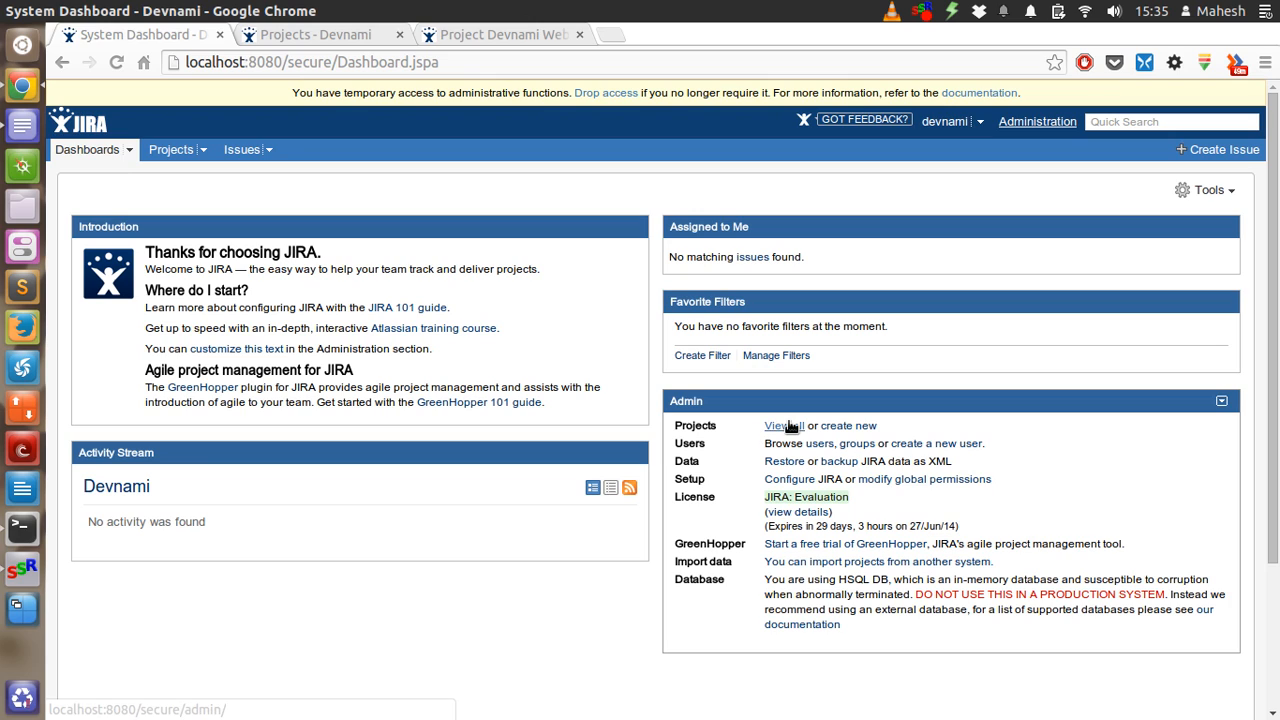
{"action": "mouse_move", "coordinate": [323, 48]}
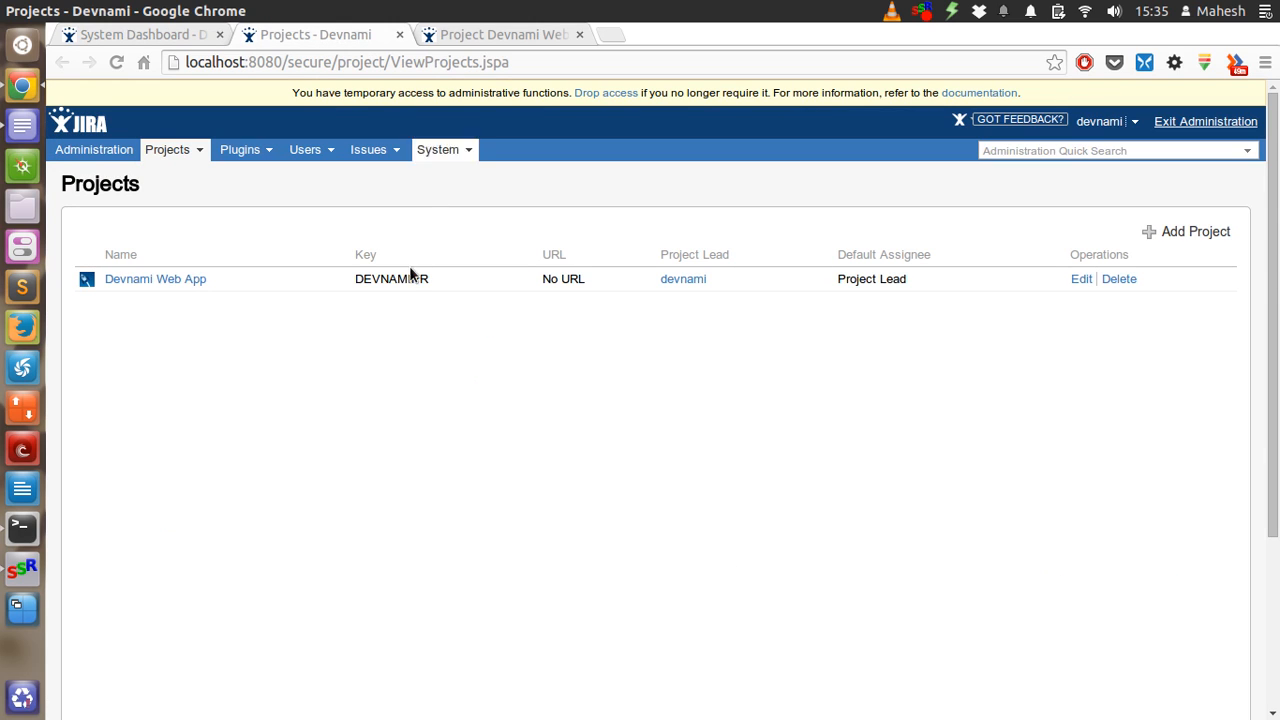
{"action": "mouse_move", "coordinate": [155, 278]}
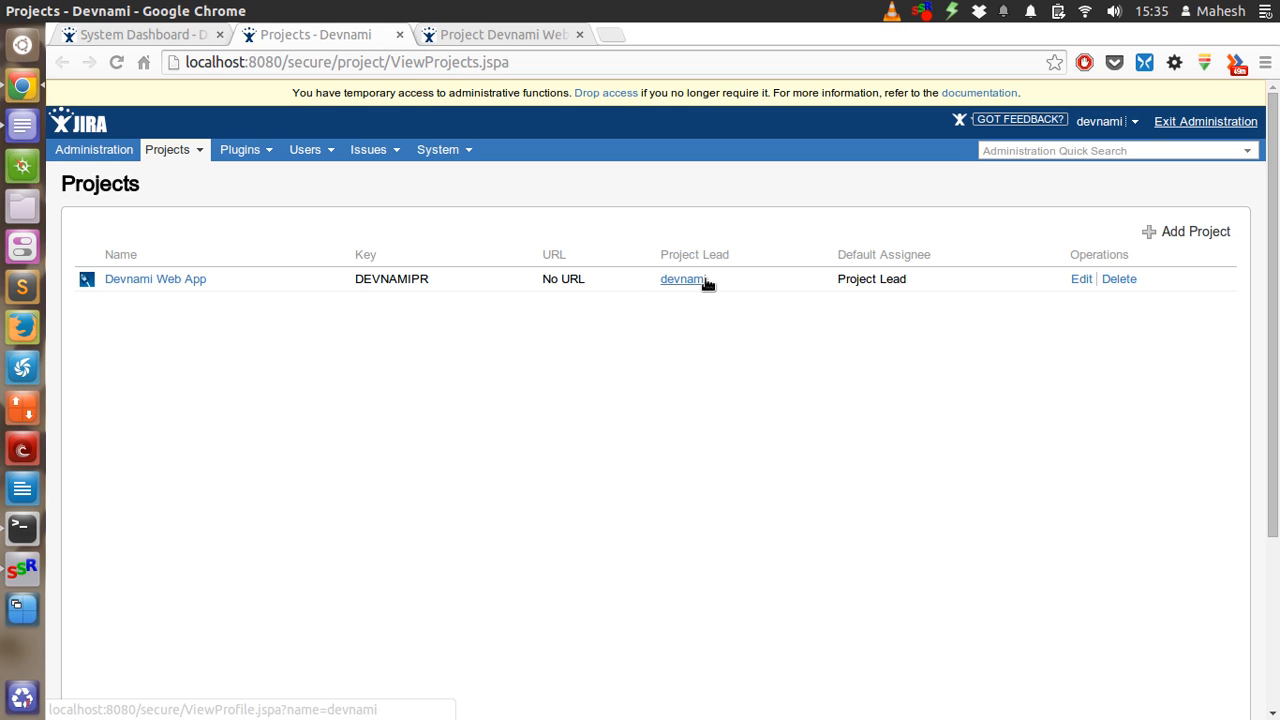
- Open the Devnami Web App project's administration summary from the Projects table
{"action": "left_click", "coordinate": [155, 279]}
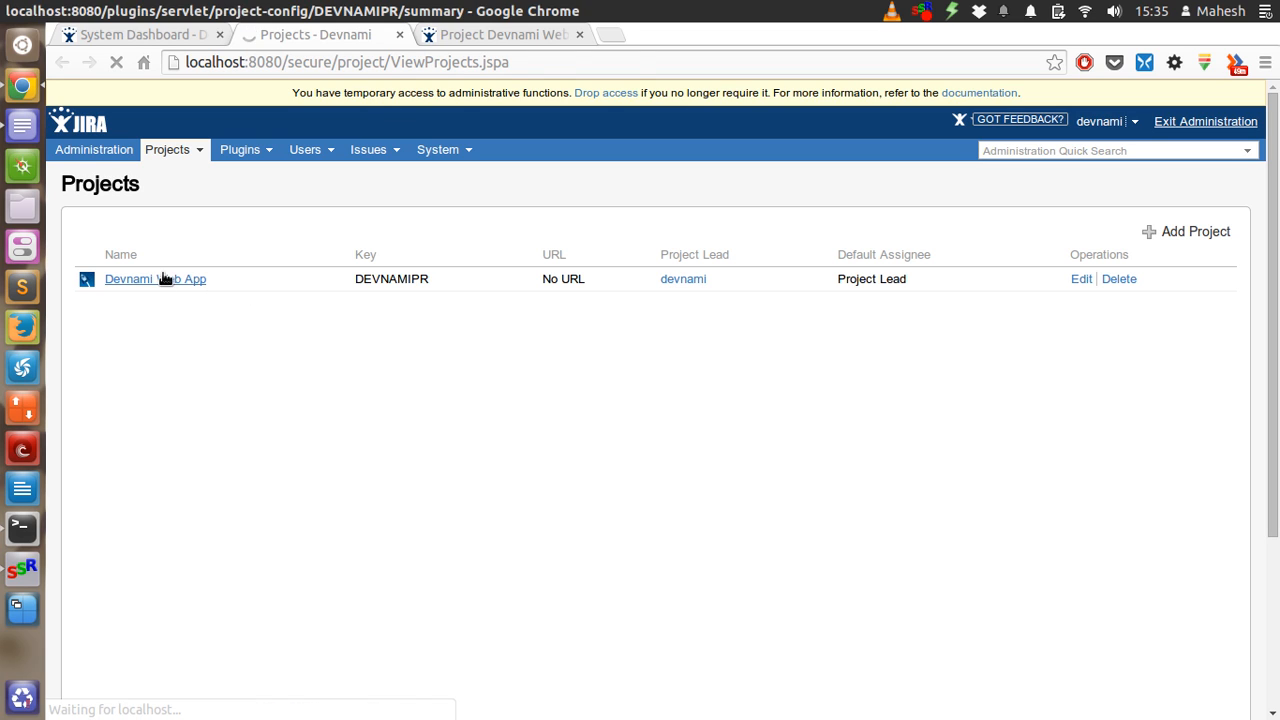
{"action": "left_click", "coordinate": [155, 278]}
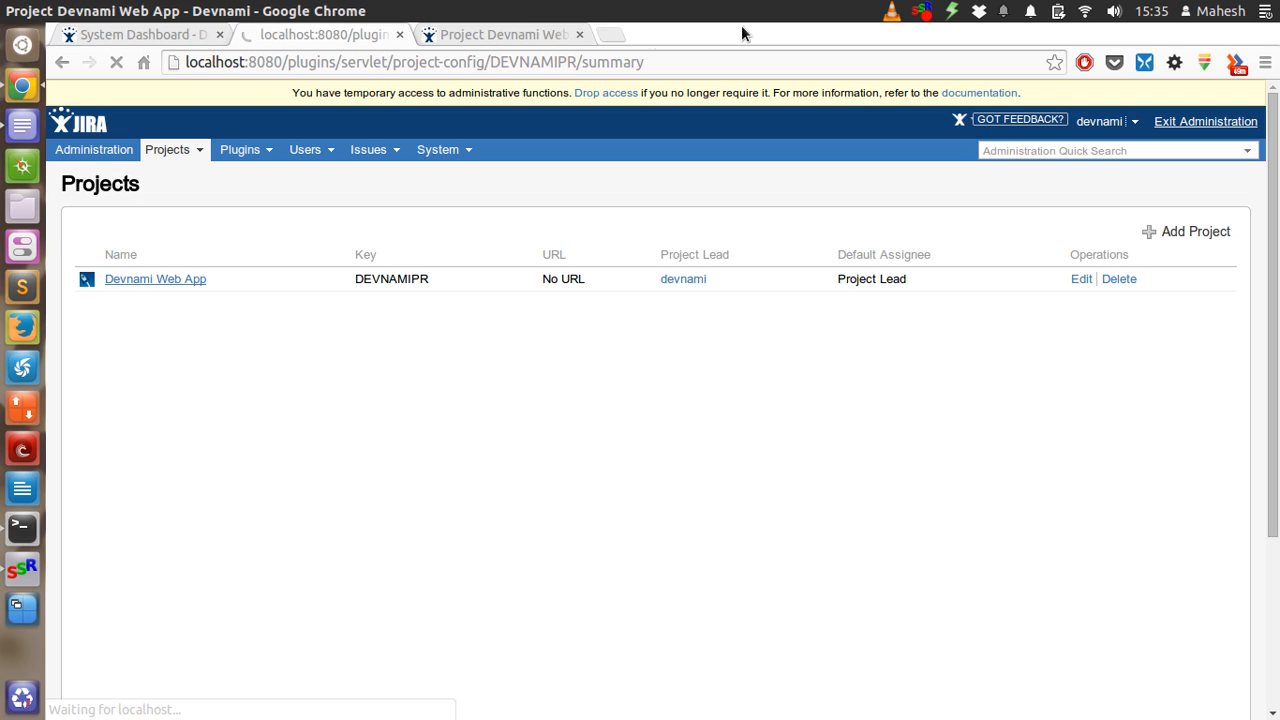
- Close the extra browser tab and open the account options menu in the header
{"action": "left_click", "coordinate": [155, 279]}
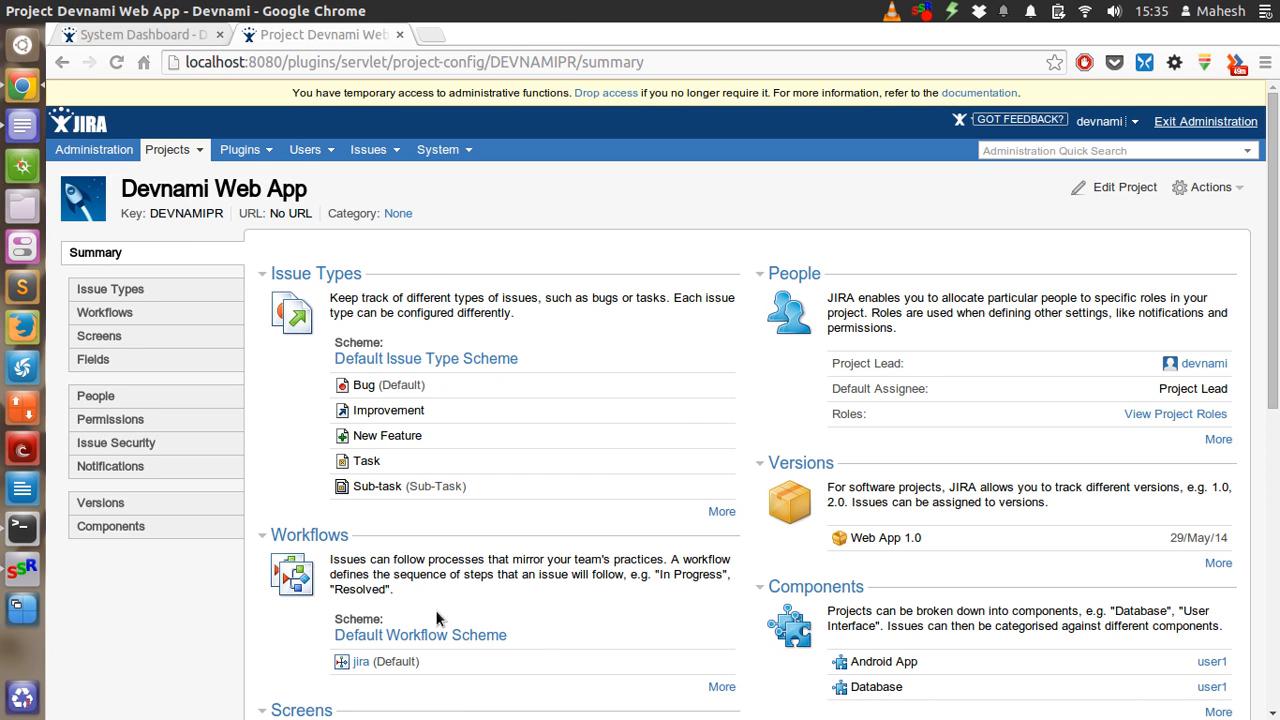
{"action": "mouse_move", "coordinate": [518, 258]}
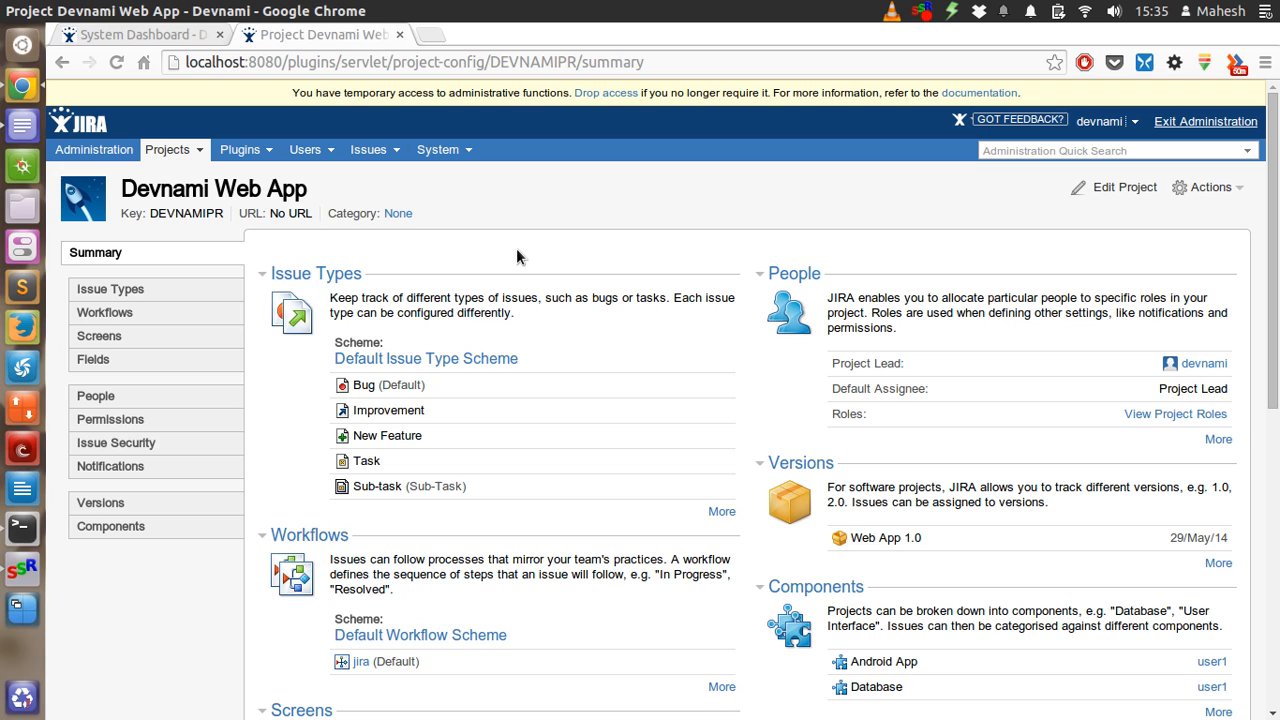
{"action": "mouse_move", "coordinate": [1015, 172]}
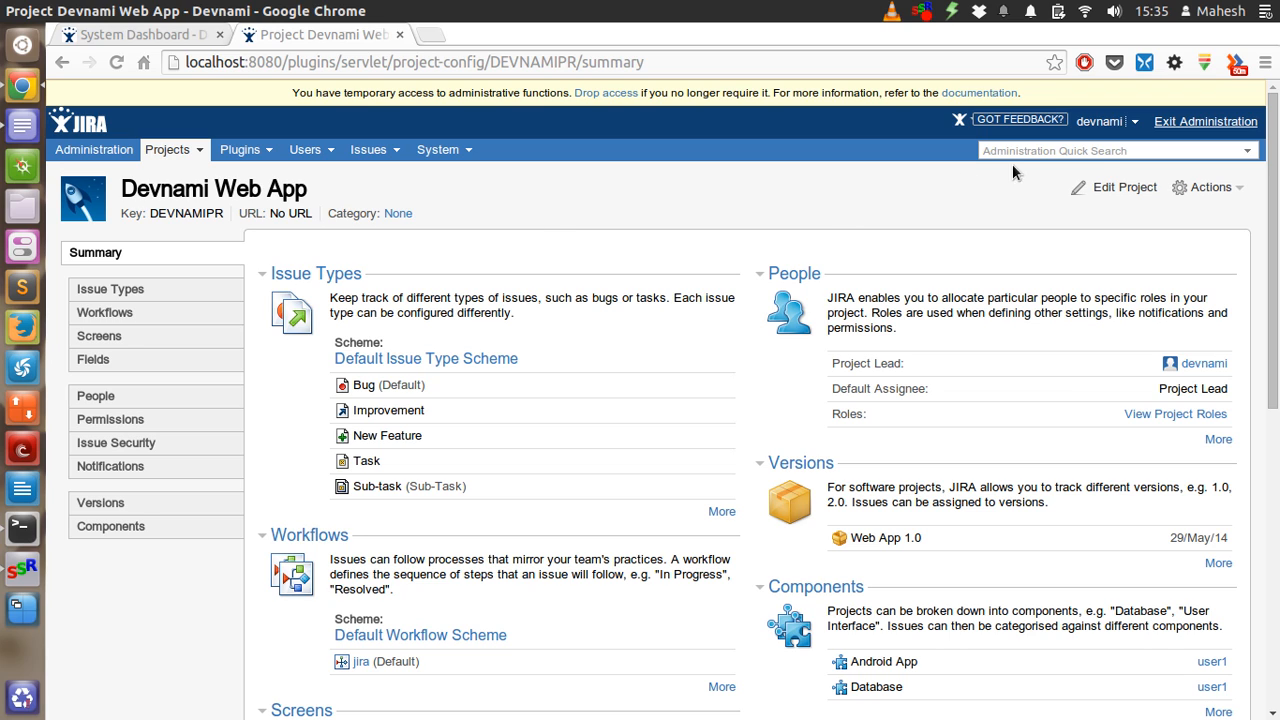
{"action": "left_click", "coordinate": [1105, 121]}
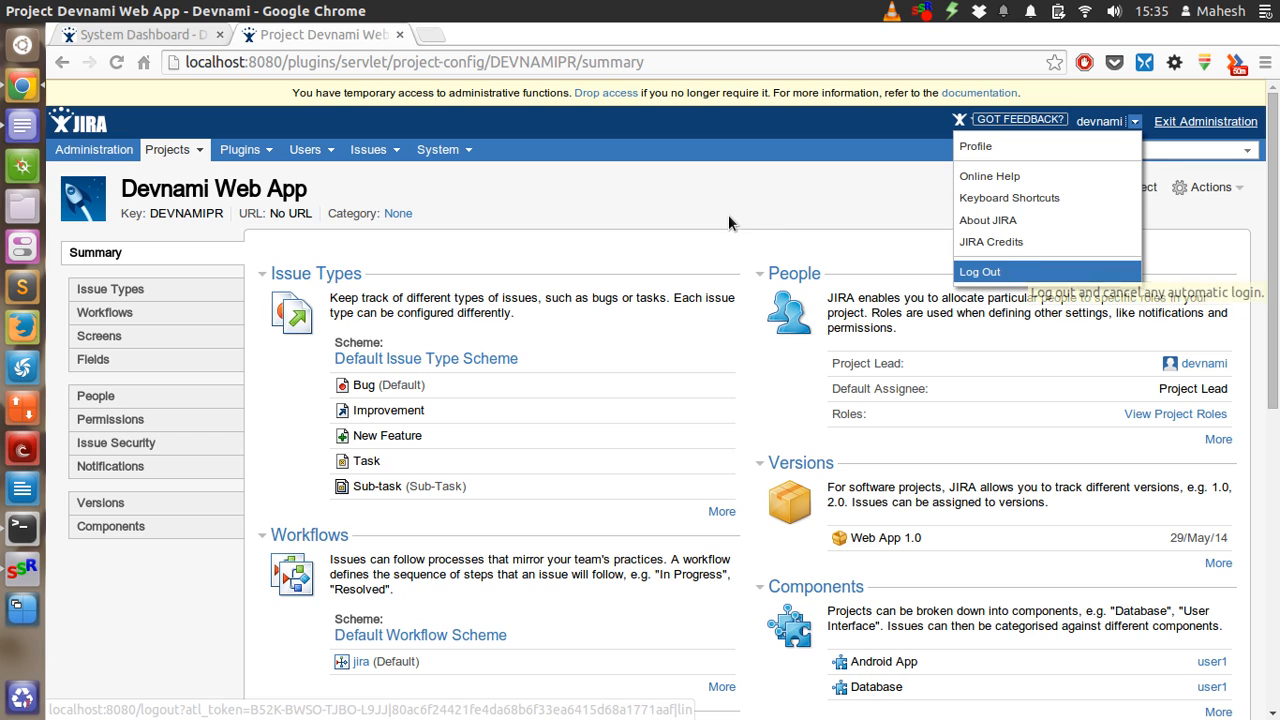
- Log out of the administrator account and sign back in as user1
{"action": "left_click", "coordinate": [979, 271]}
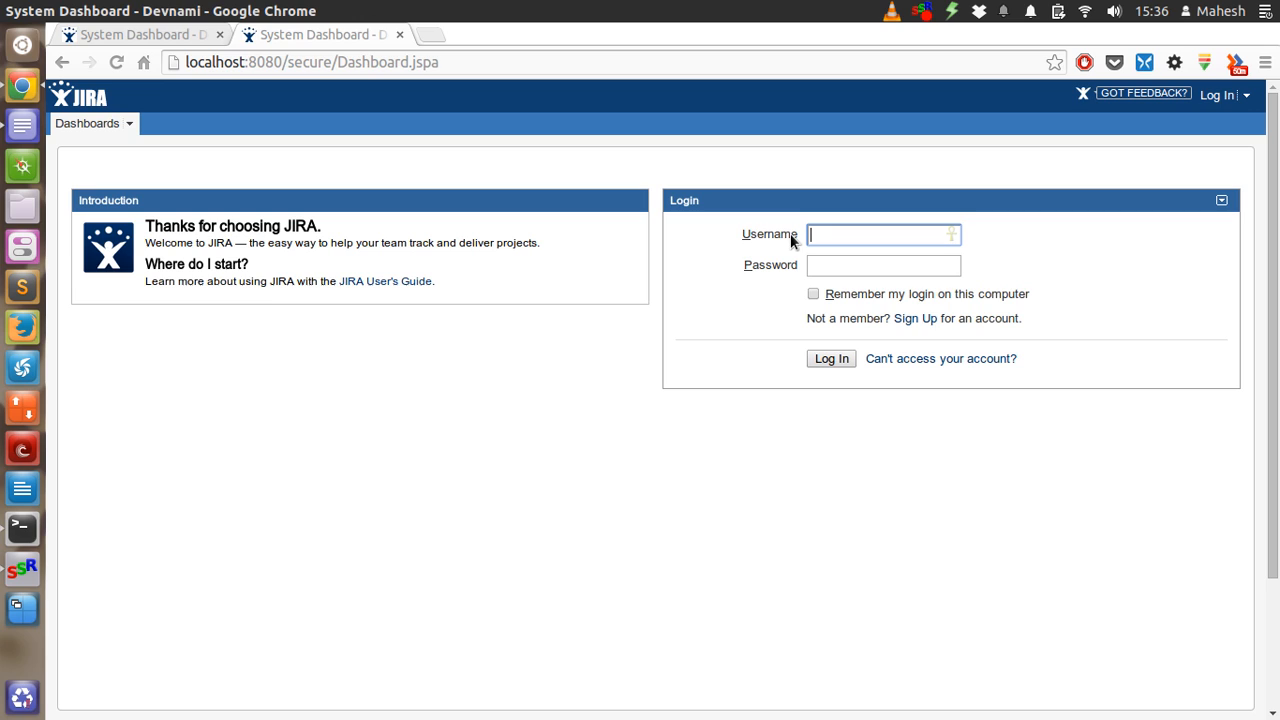
{"action": "type", "text": "user1"}
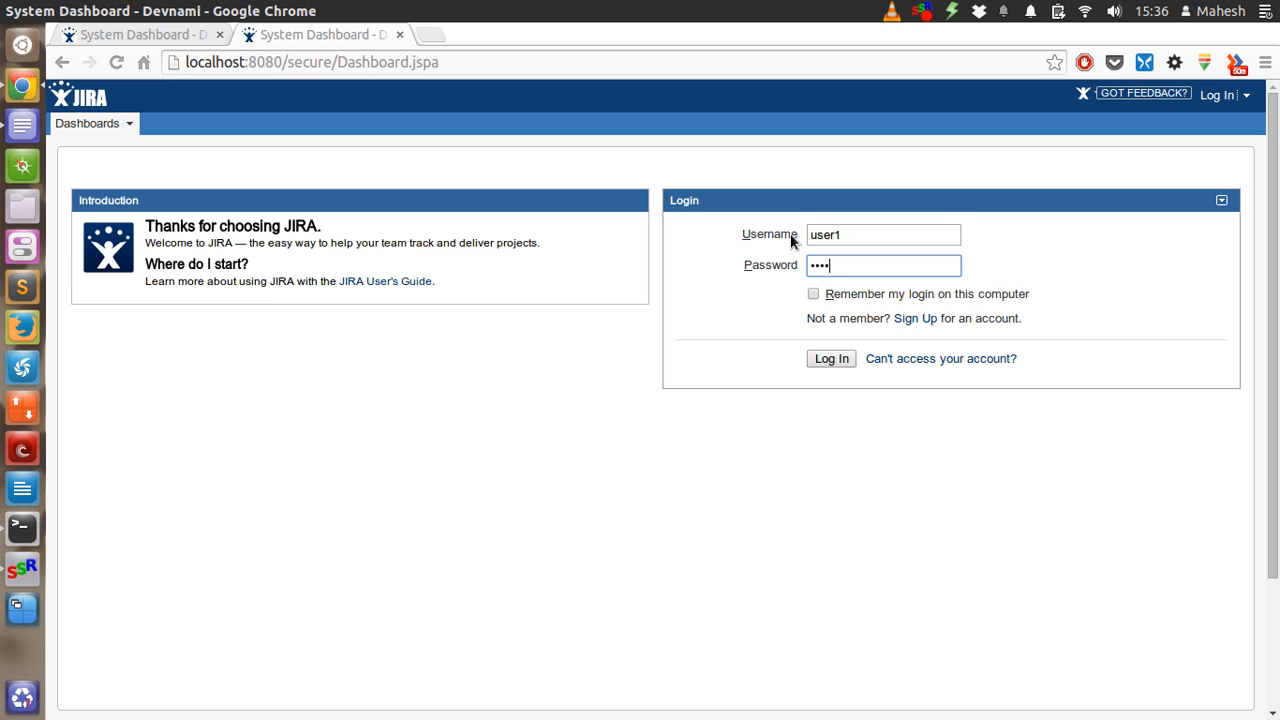
{"action": "left_click", "coordinate": [831, 358]}
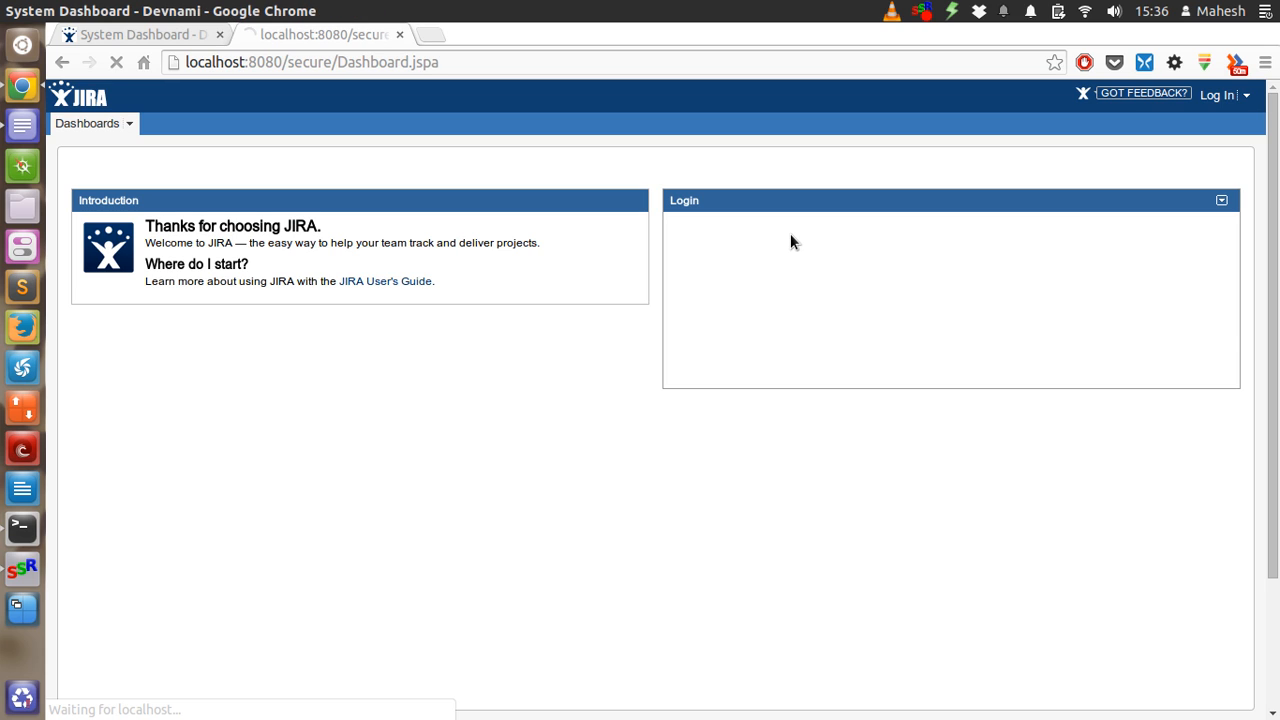
{"action": "left_click", "coordinate": [1217, 94]}
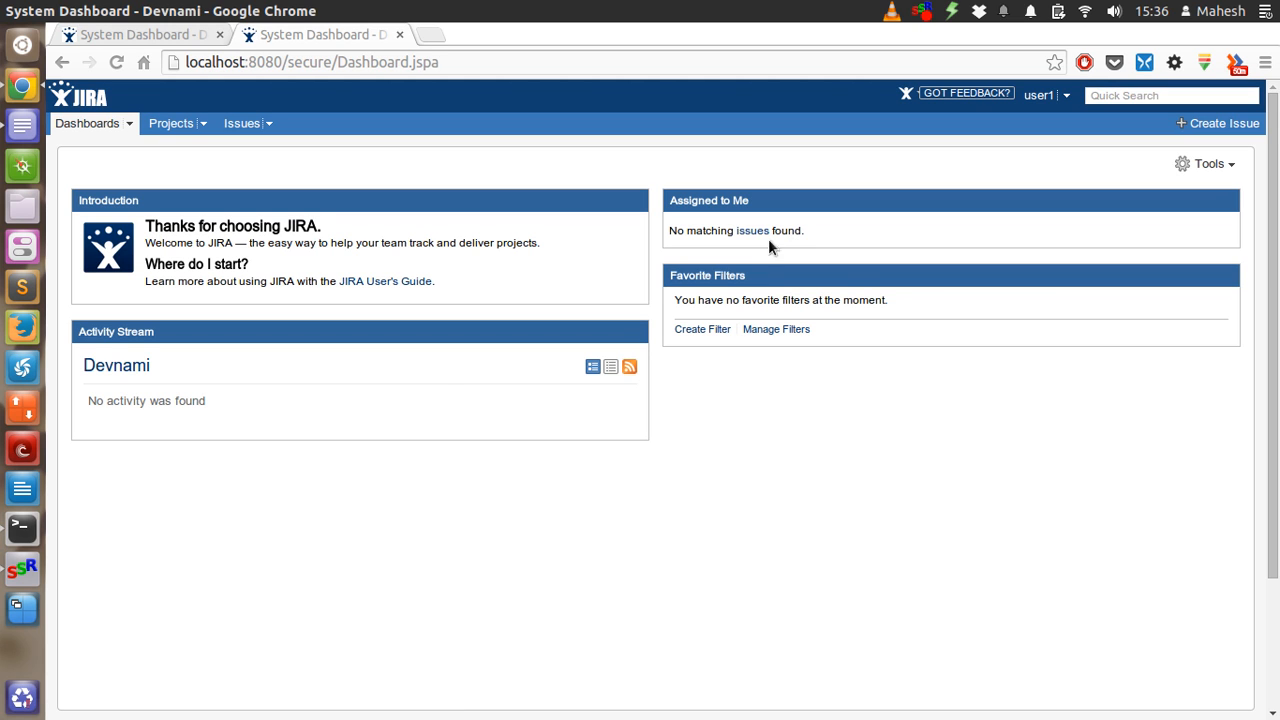
{"action": "mouse_move", "coordinate": [817, 487]}
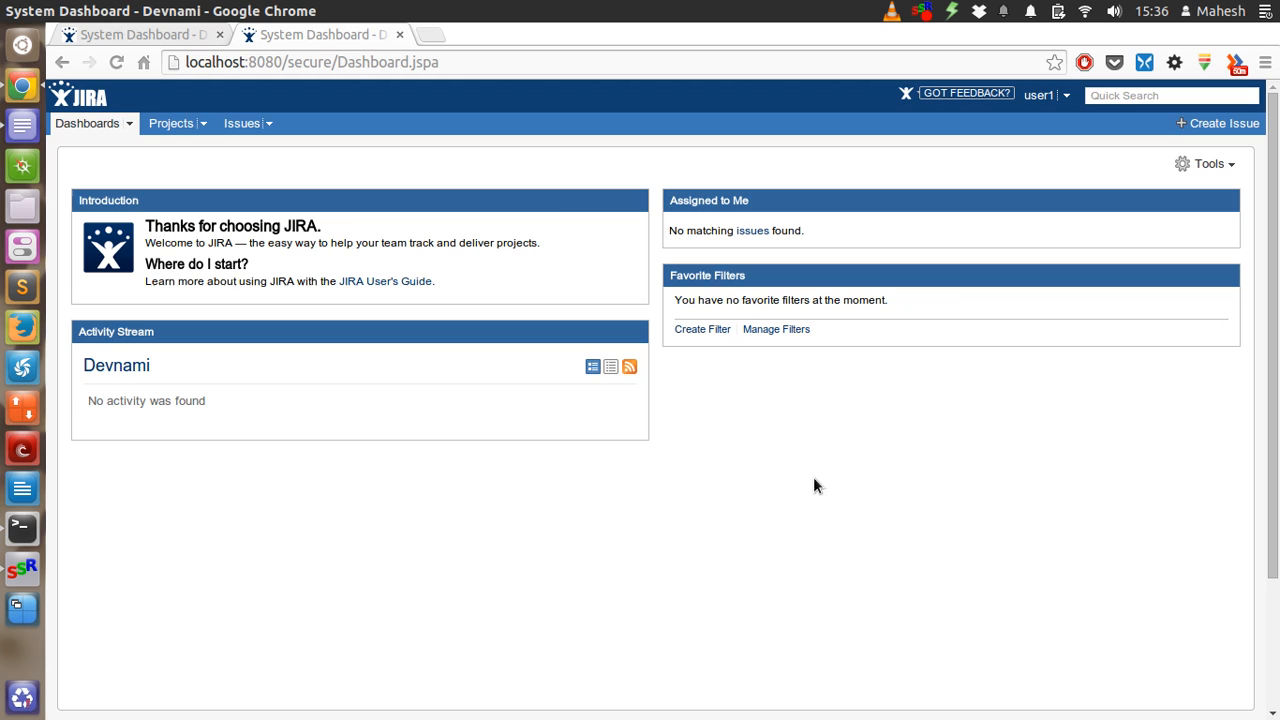
{"action": "mouse_move", "coordinate": [857, 211]}
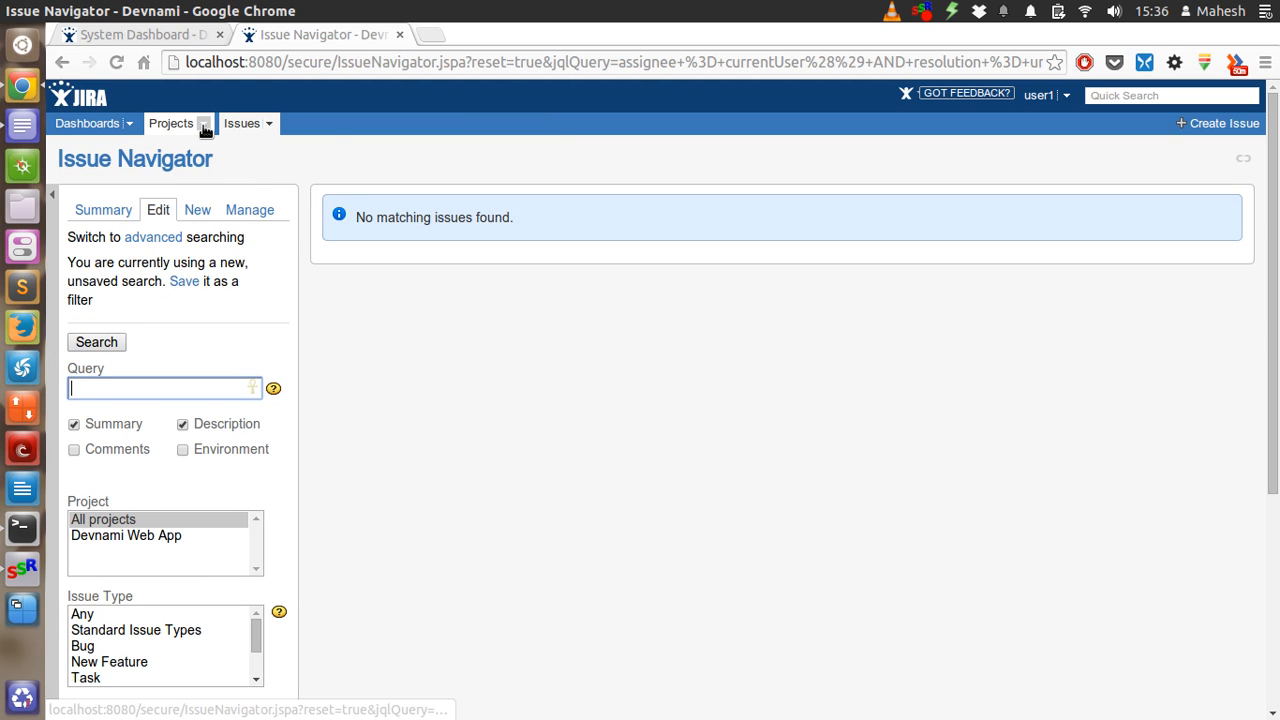
- Go to the Devnami Web App project's browse page from the Projects dropdown
{"action": "left_click", "coordinate": [171, 123]}
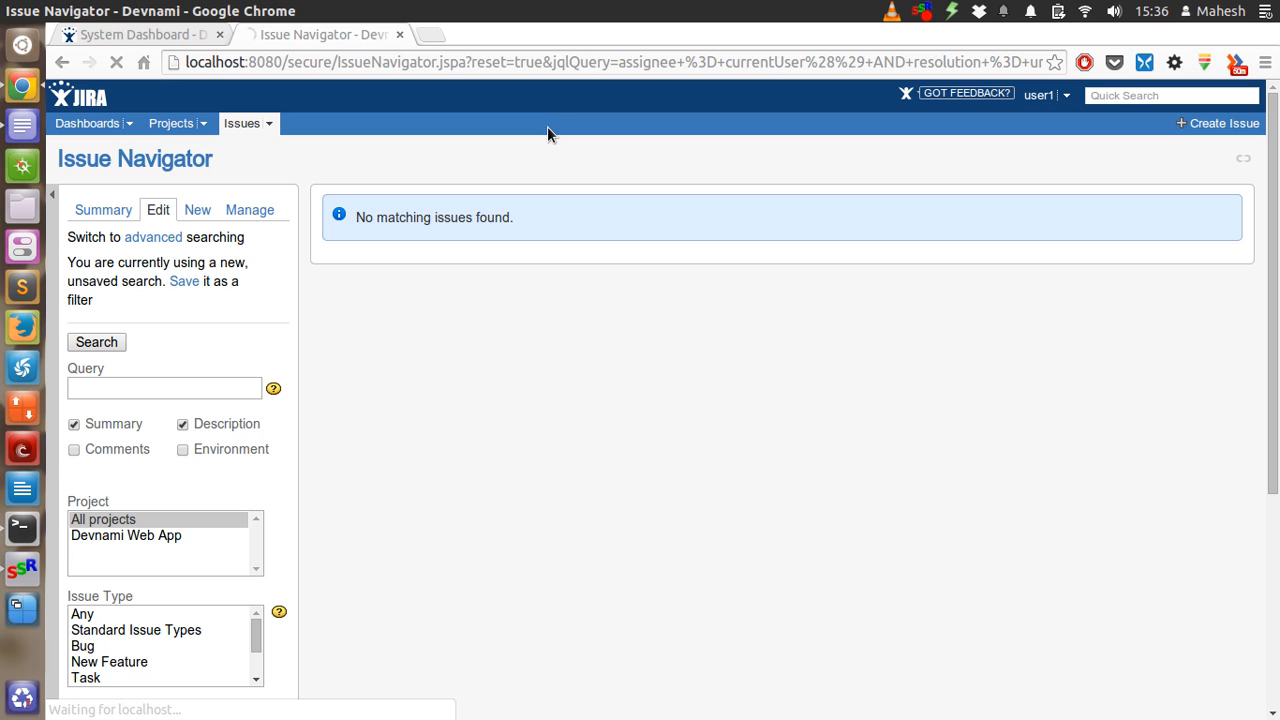
{"action": "mouse_move", "coordinate": [560, 128]}
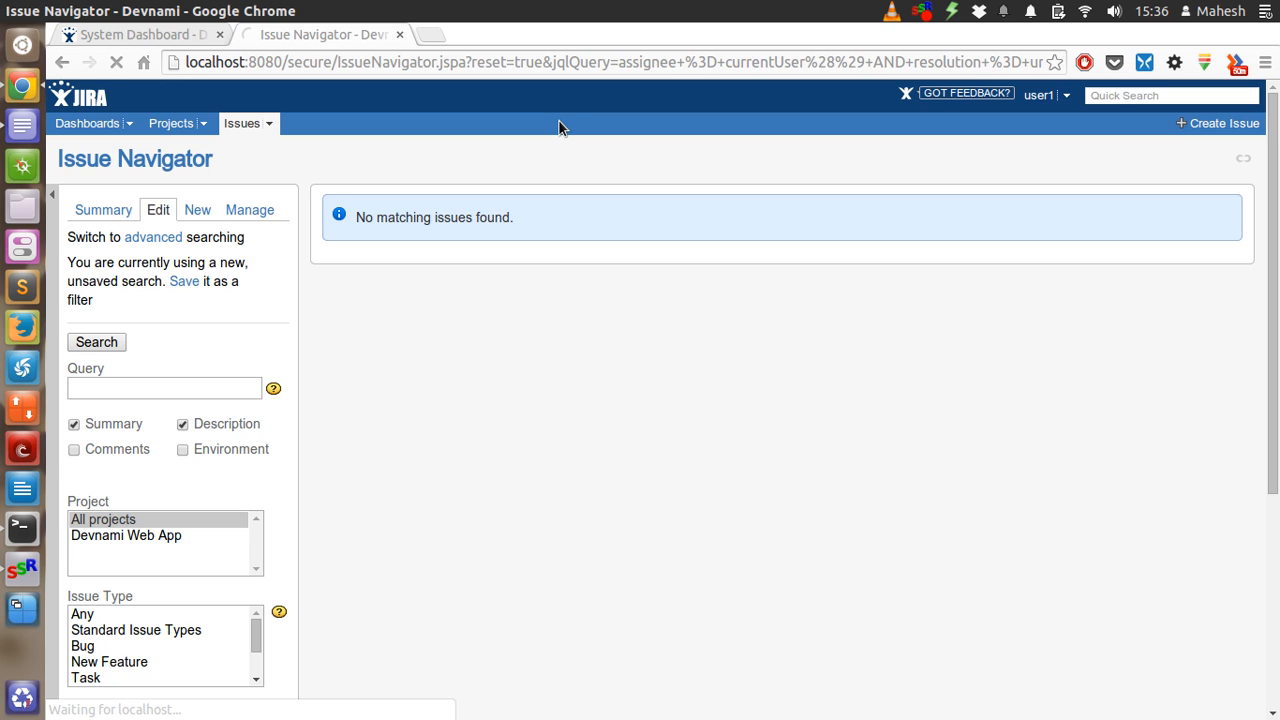
{"action": "scroll", "scroll_direction": "down", "scroll_amount": 3}
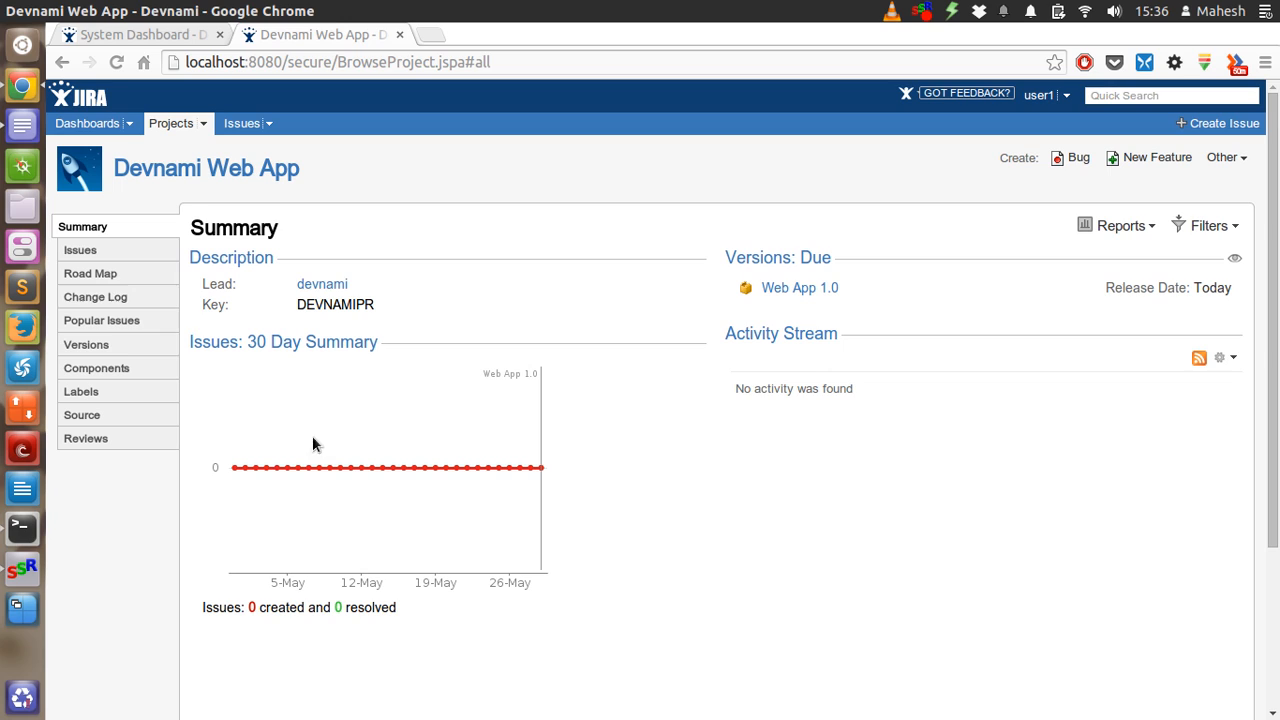
{"action": "mouse_move", "coordinate": [547, 557]}
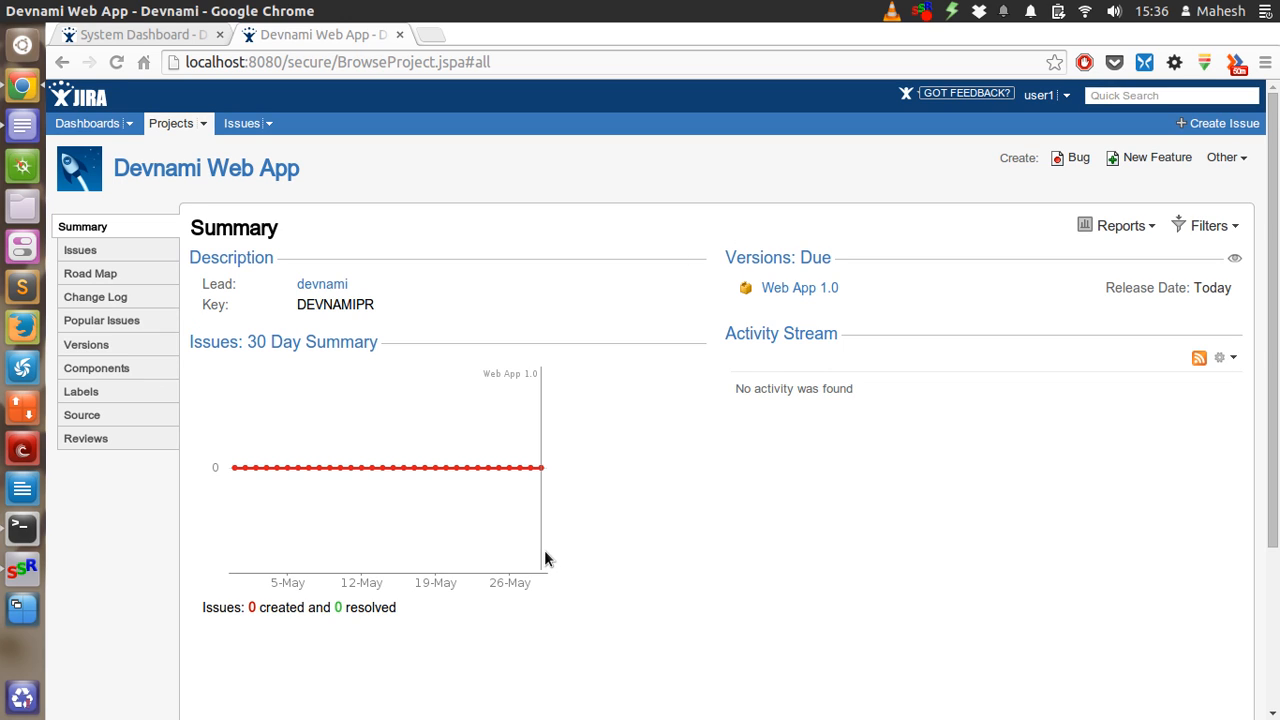
{"action": "mouse_move", "coordinate": [318, 424]}
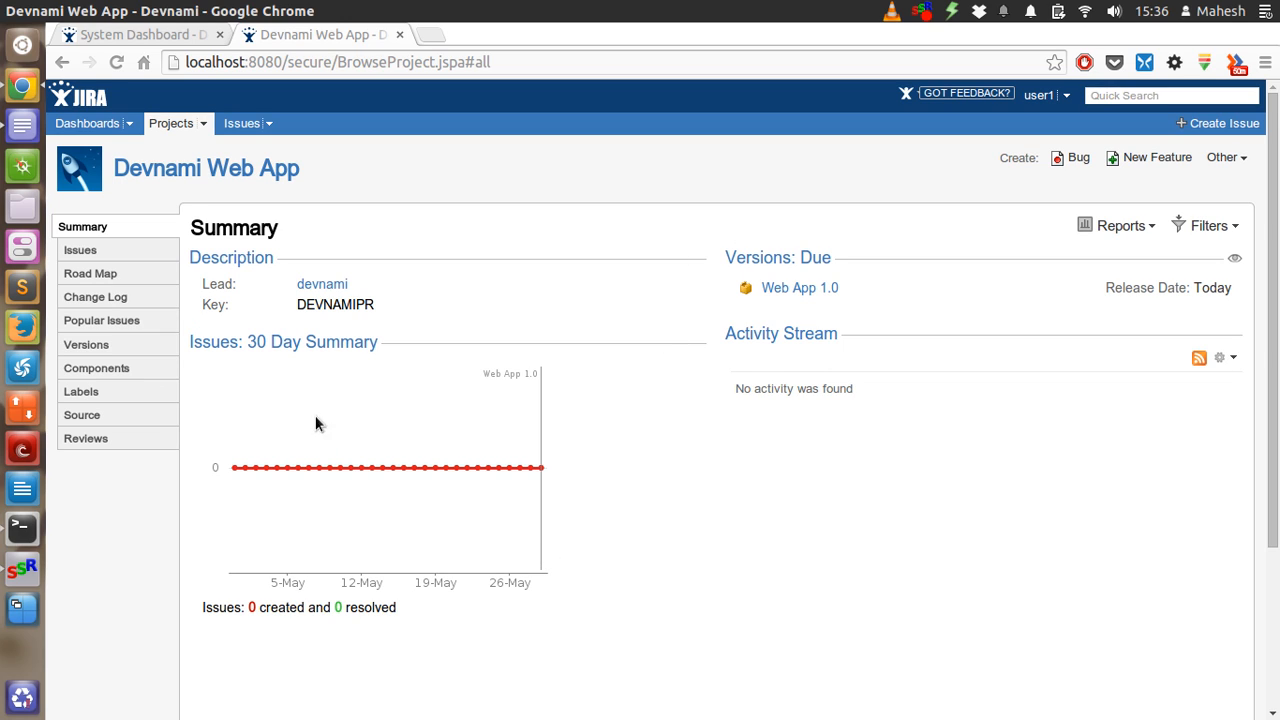
{"action": "mouse_move", "coordinate": [411, 309]}
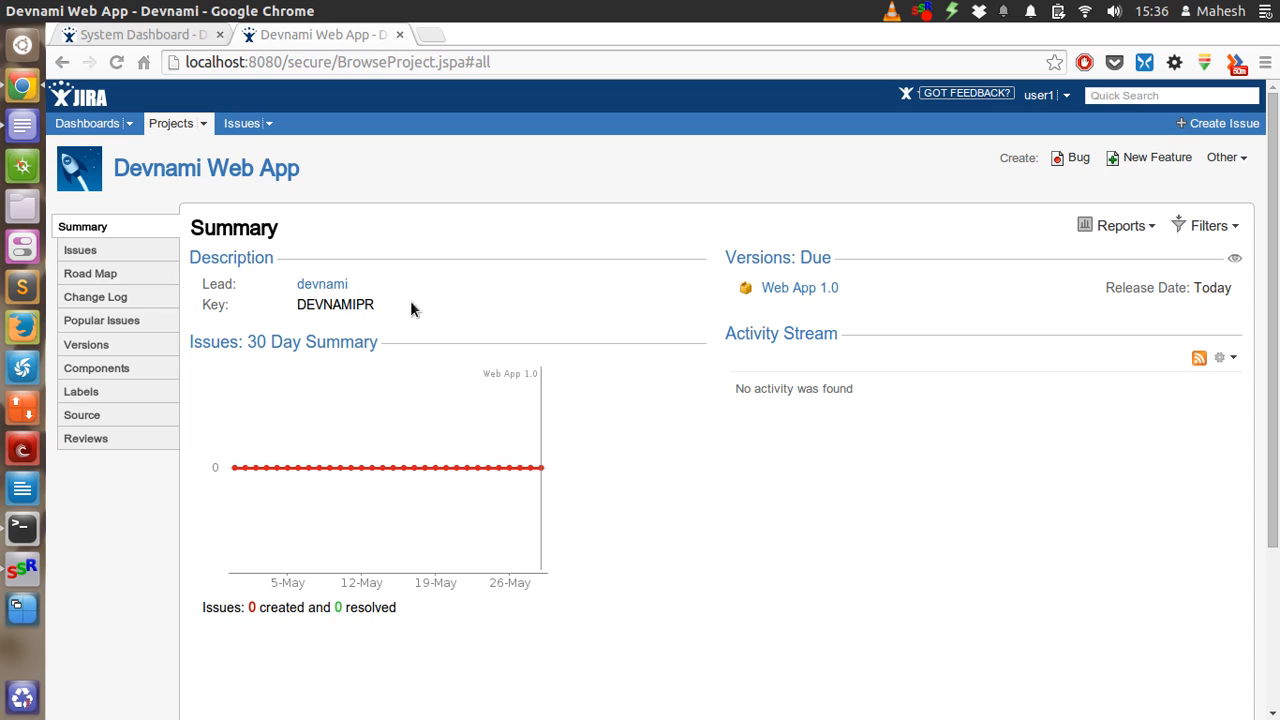
{"action": "mouse_move", "coordinate": [793, 300]}
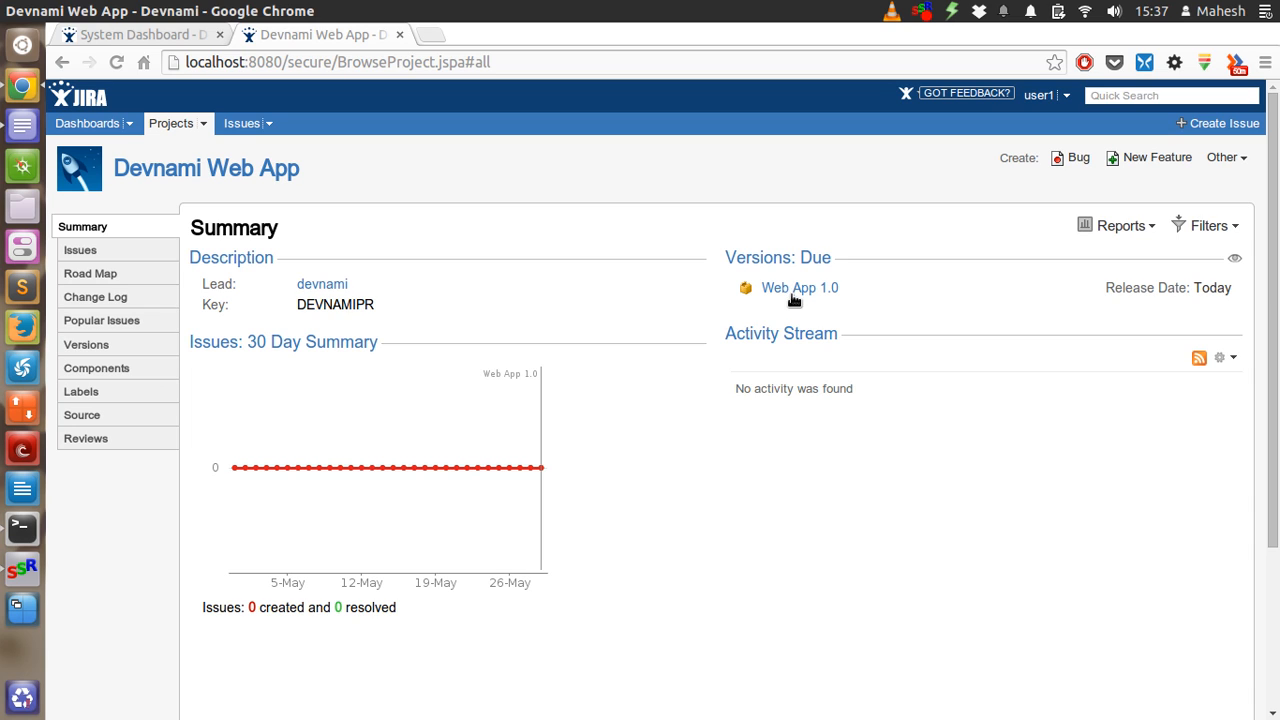
{"action": "mouse_move", "coordinate": [555, 341]}
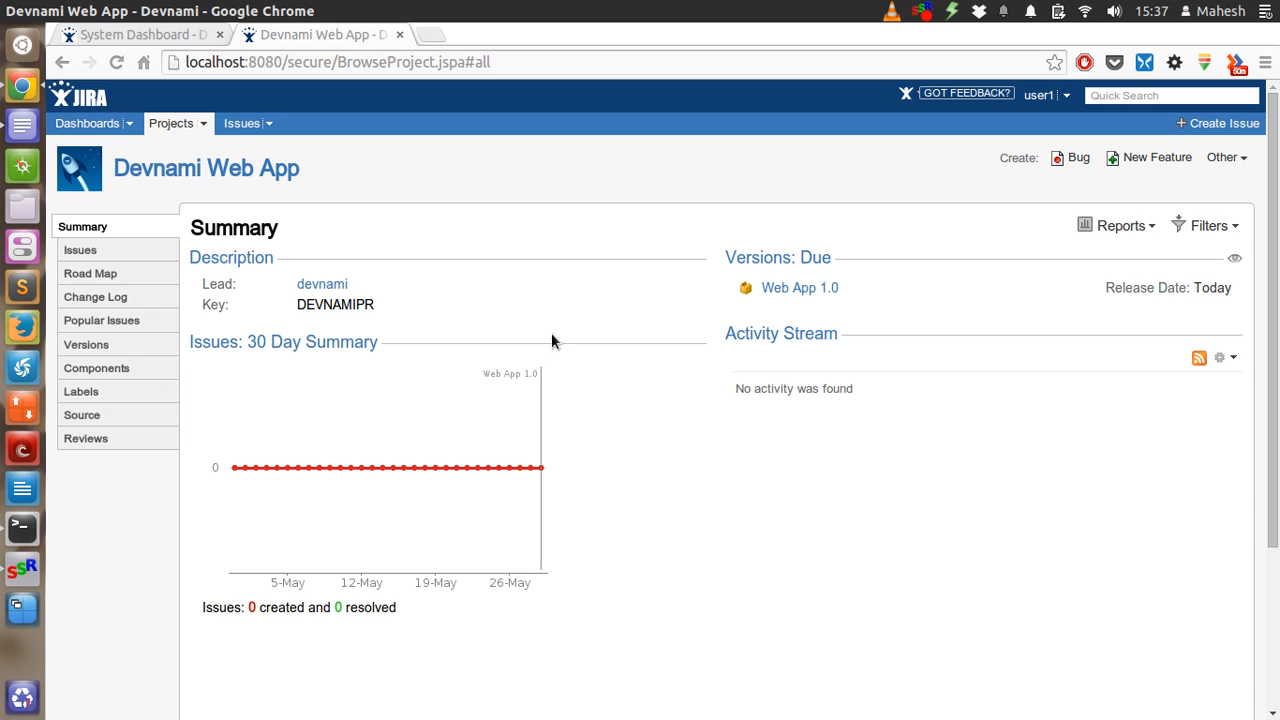
{"action": "mouse_move", "coordinate": [800, 288]}
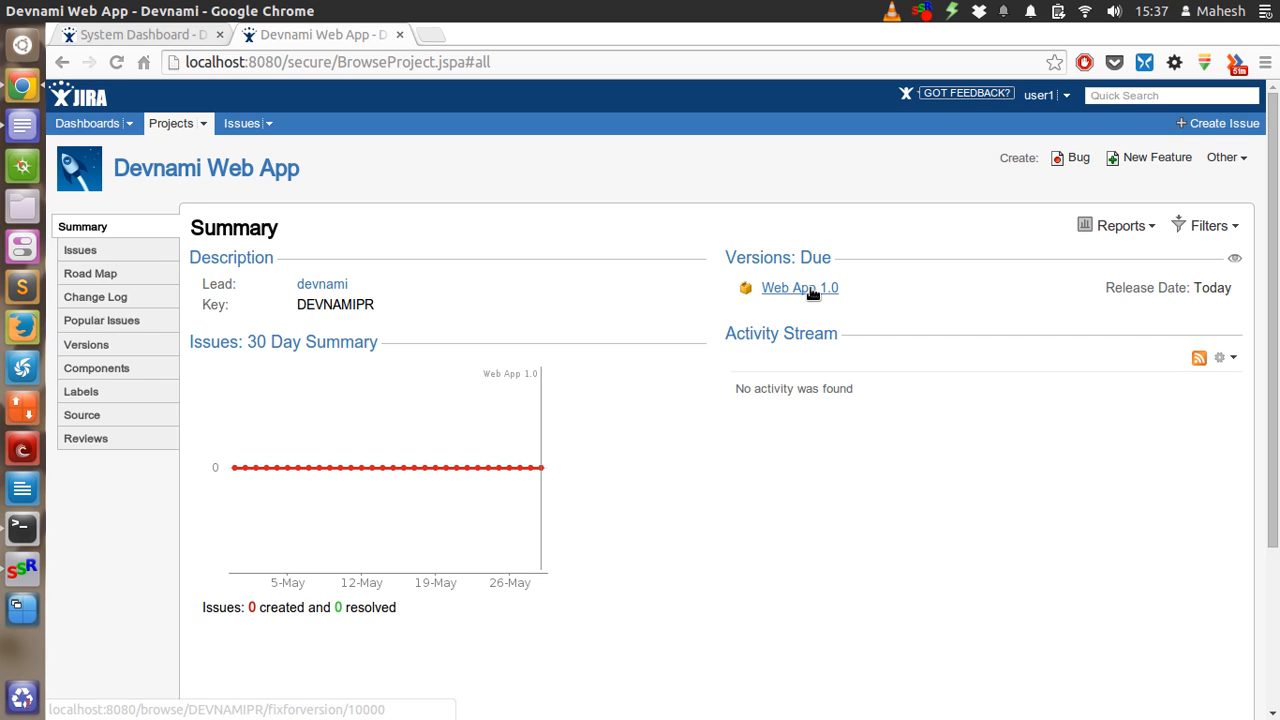
{"action": "mouse_move", "coordinate": [474, 469]}
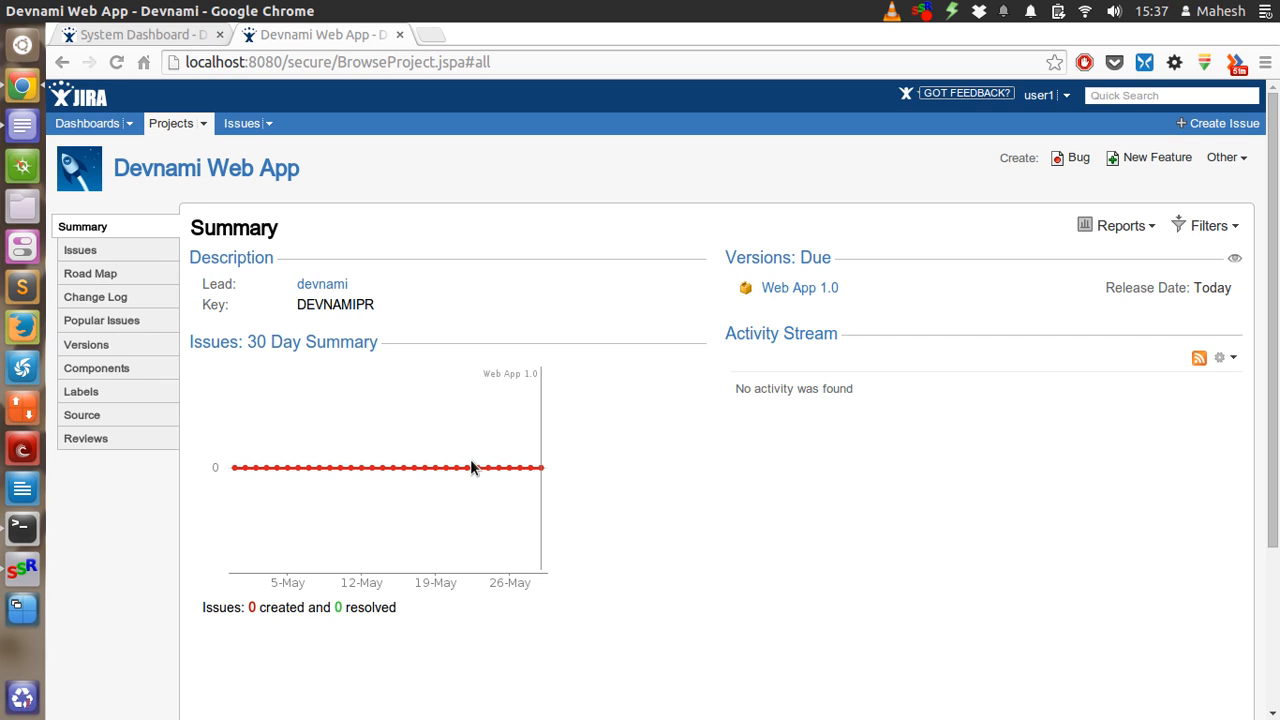
{"action": "mouse_move", "coordinate": [527, 444]}
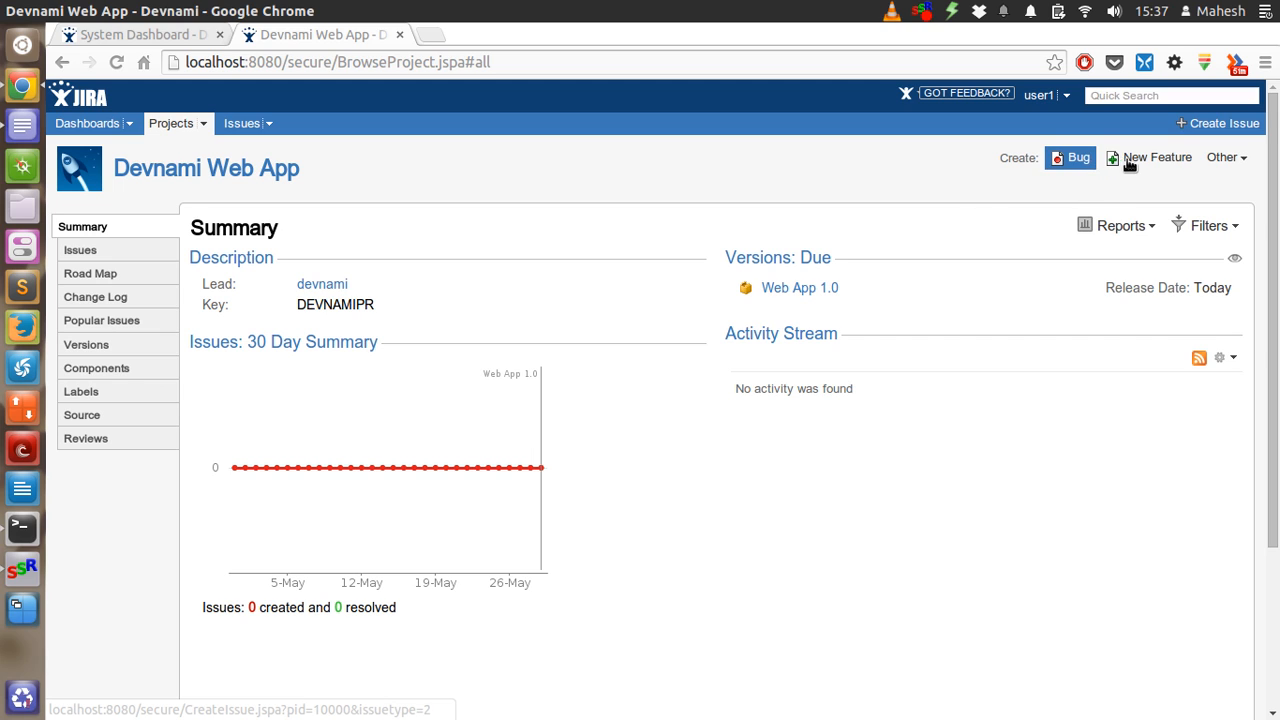
- Start creating a new Bug in Devnami Web App from the project summary
{"action": "left_click", "coordinate": [1222, 157]}
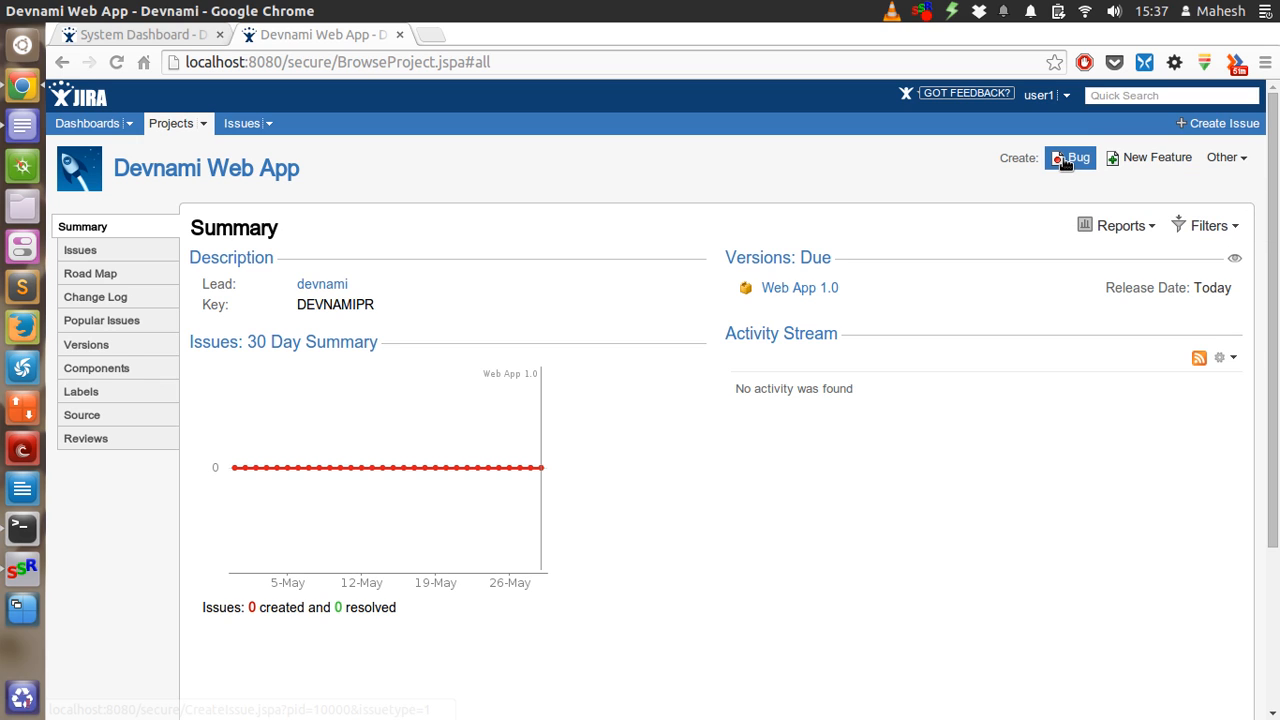
{"action": "left_click", "coordinate": [1070, 157]}
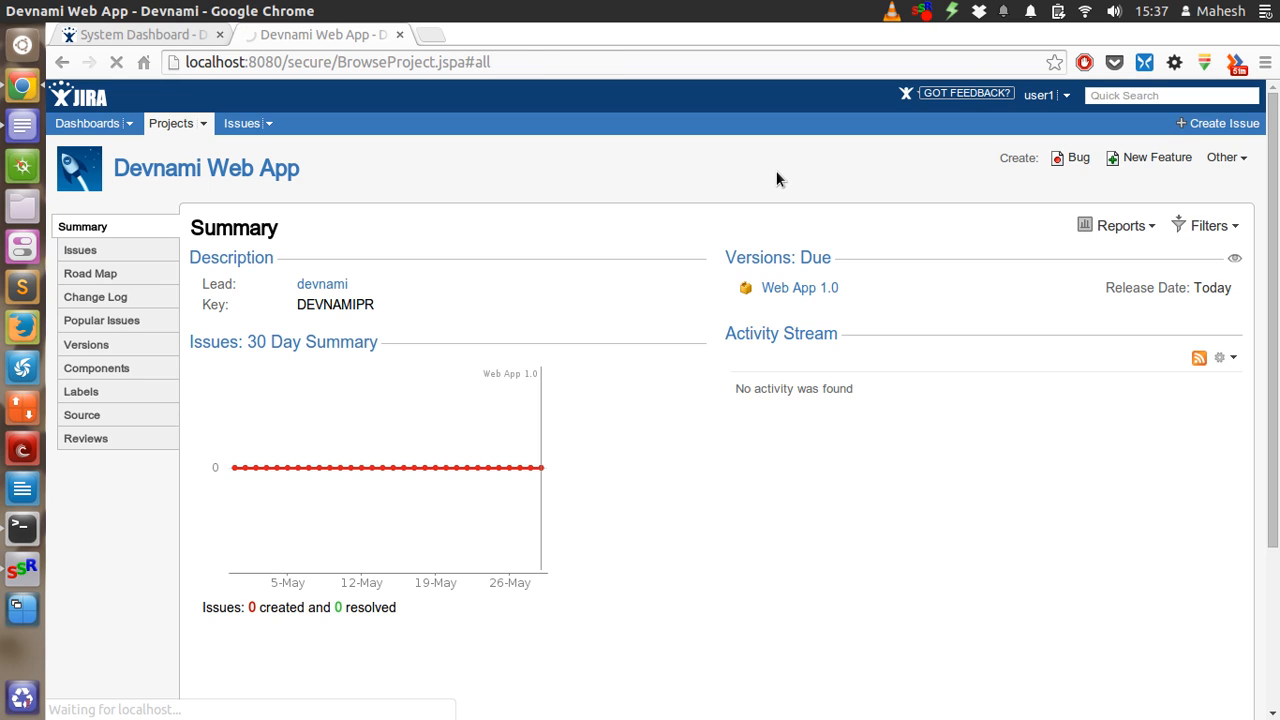
- Enter "ANdroid app doesn't load" as the bug's summary
{"action": "left_click", "coordinate": [1078, 157]}
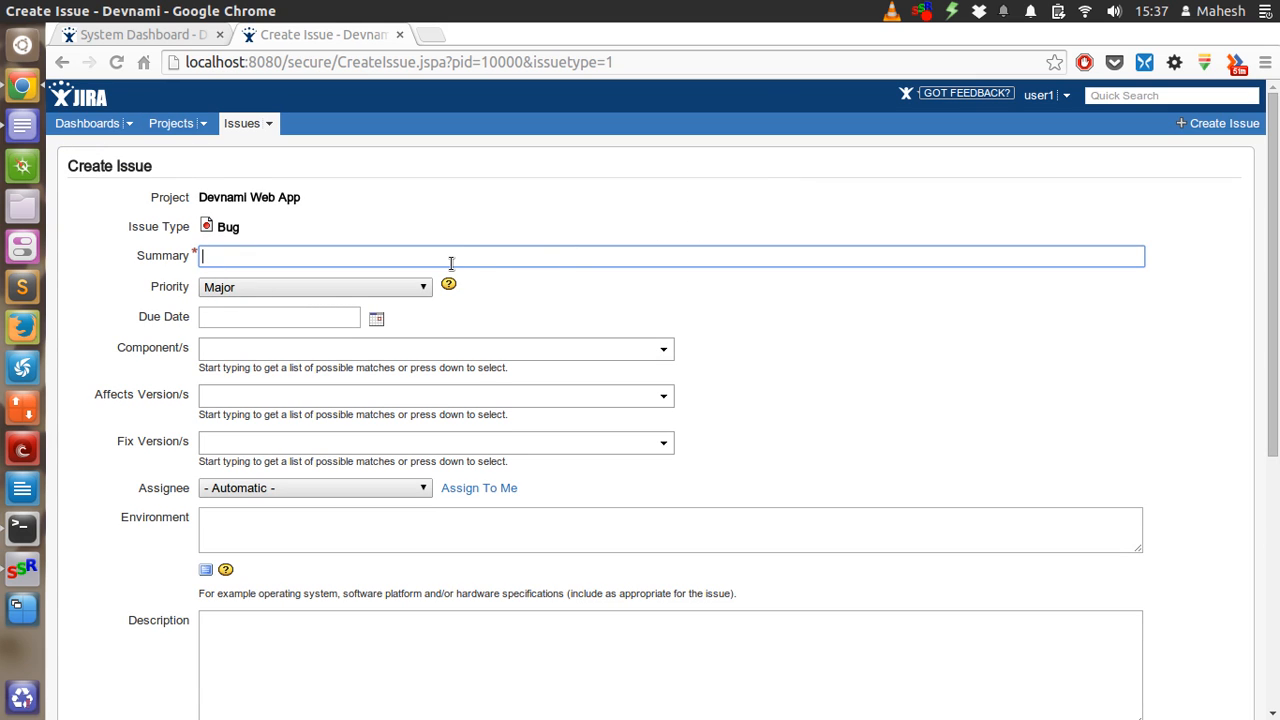
{"action": "type", "text": "AN"}
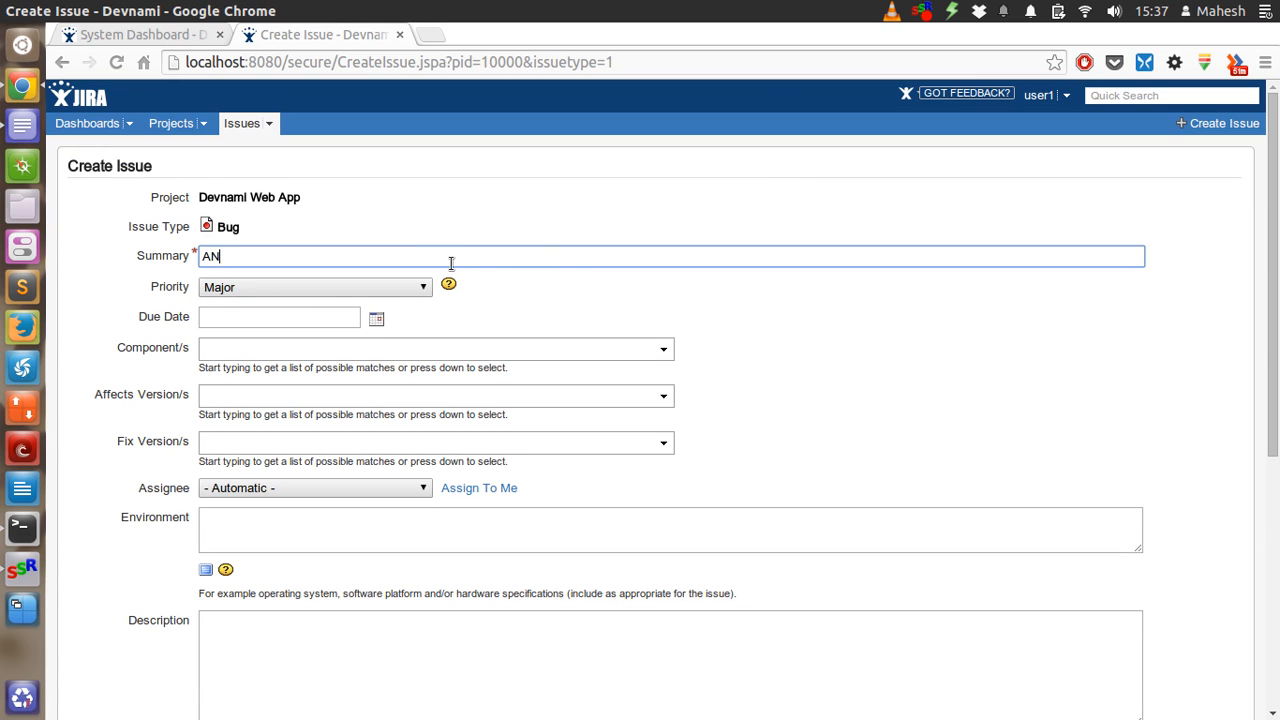
{"action": "type", "text": "droid"}
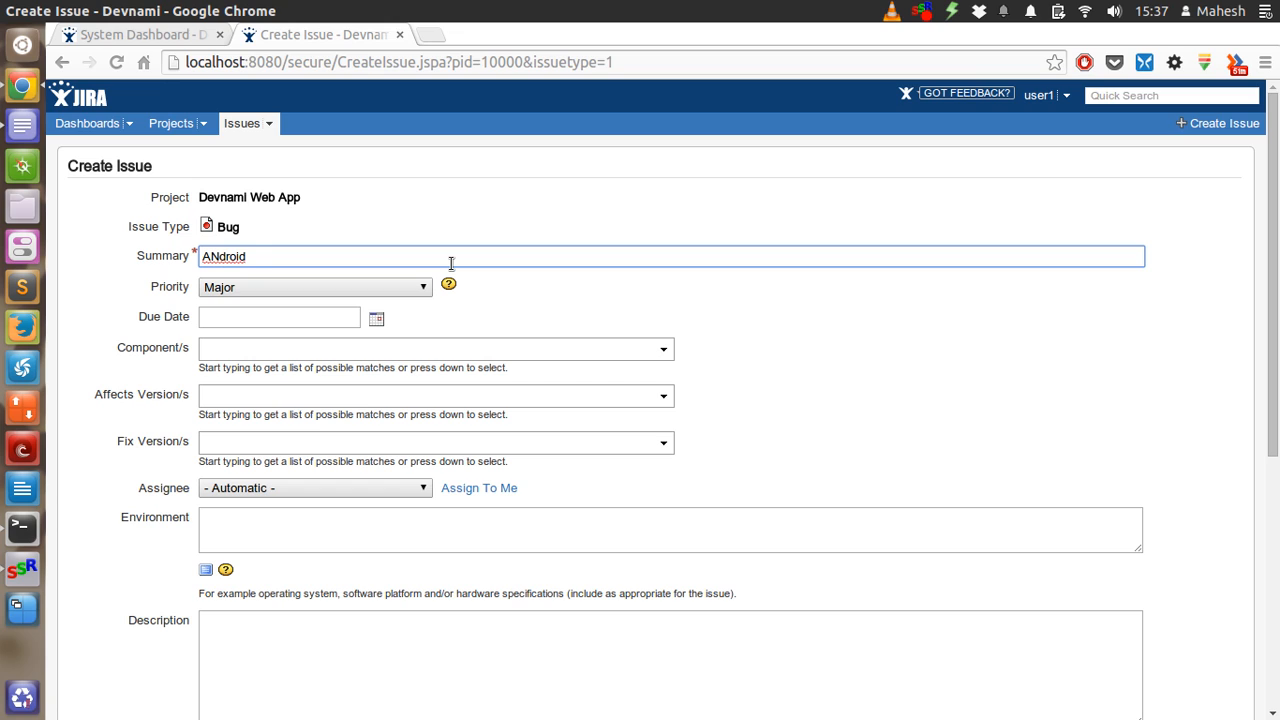
{"action": "type", "text": "app"}
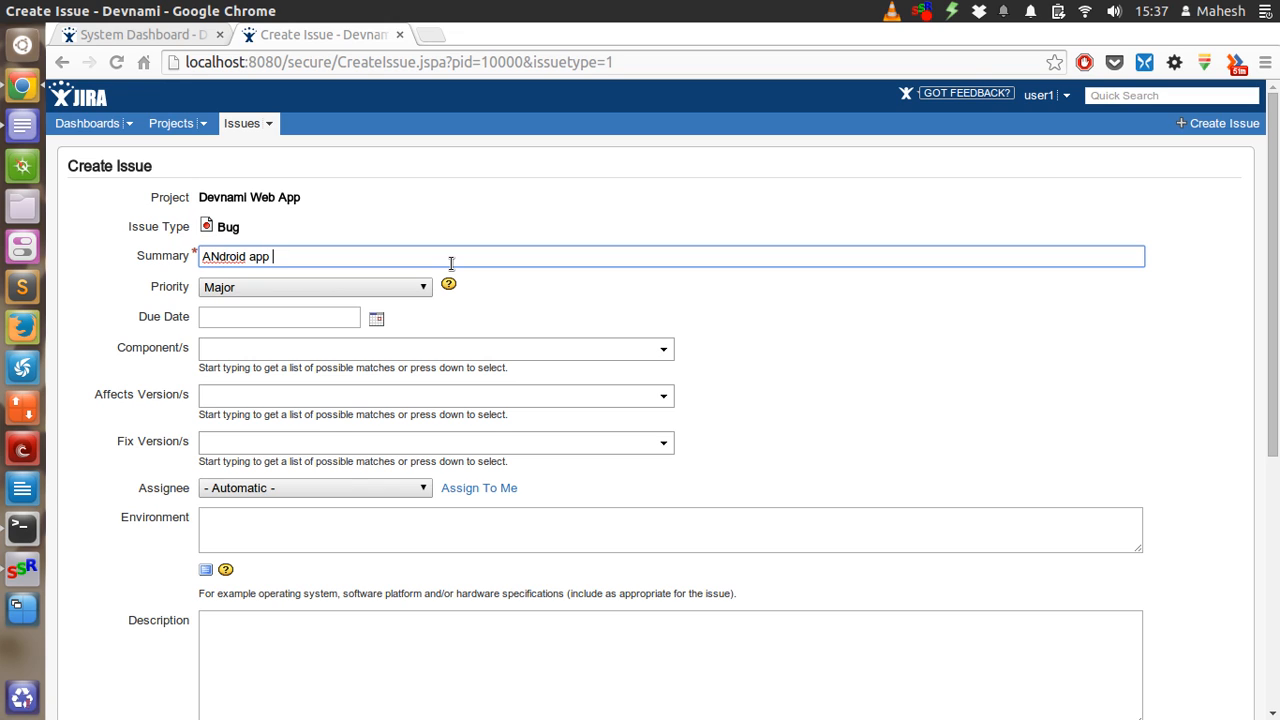
{"action": "type", "text": "doesn"}
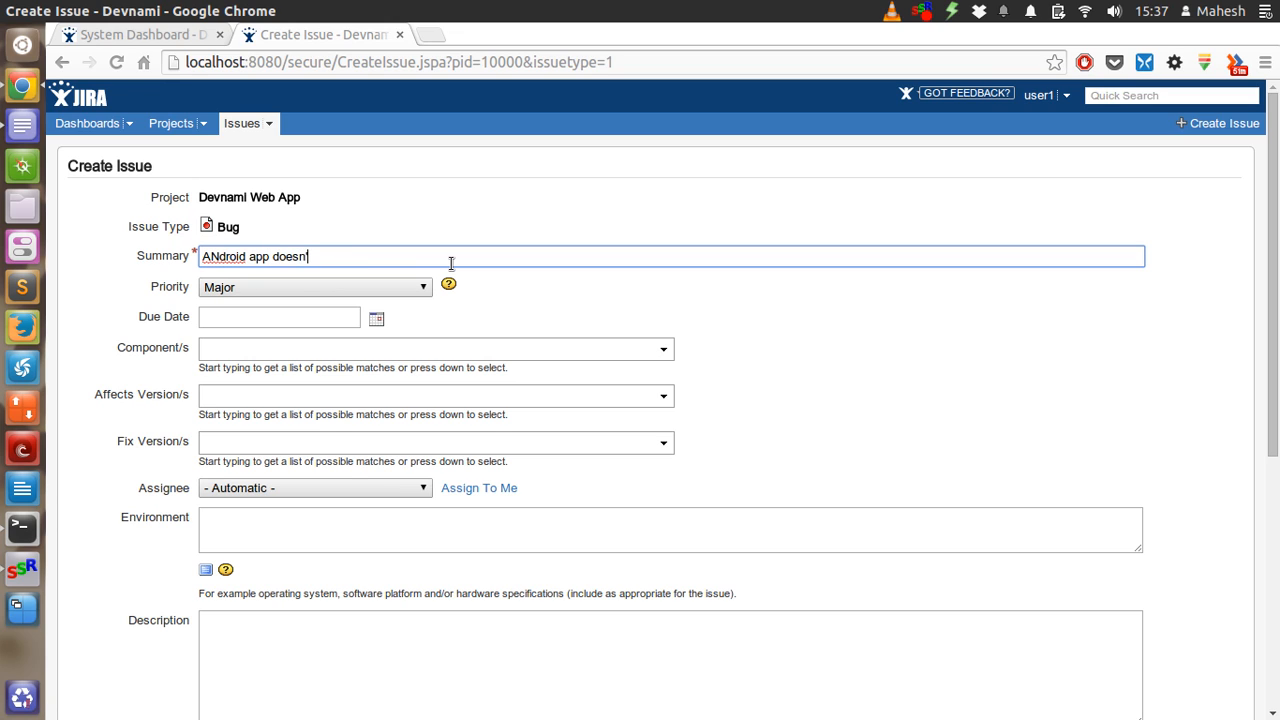
{"action": "type", "text": "'t load"}
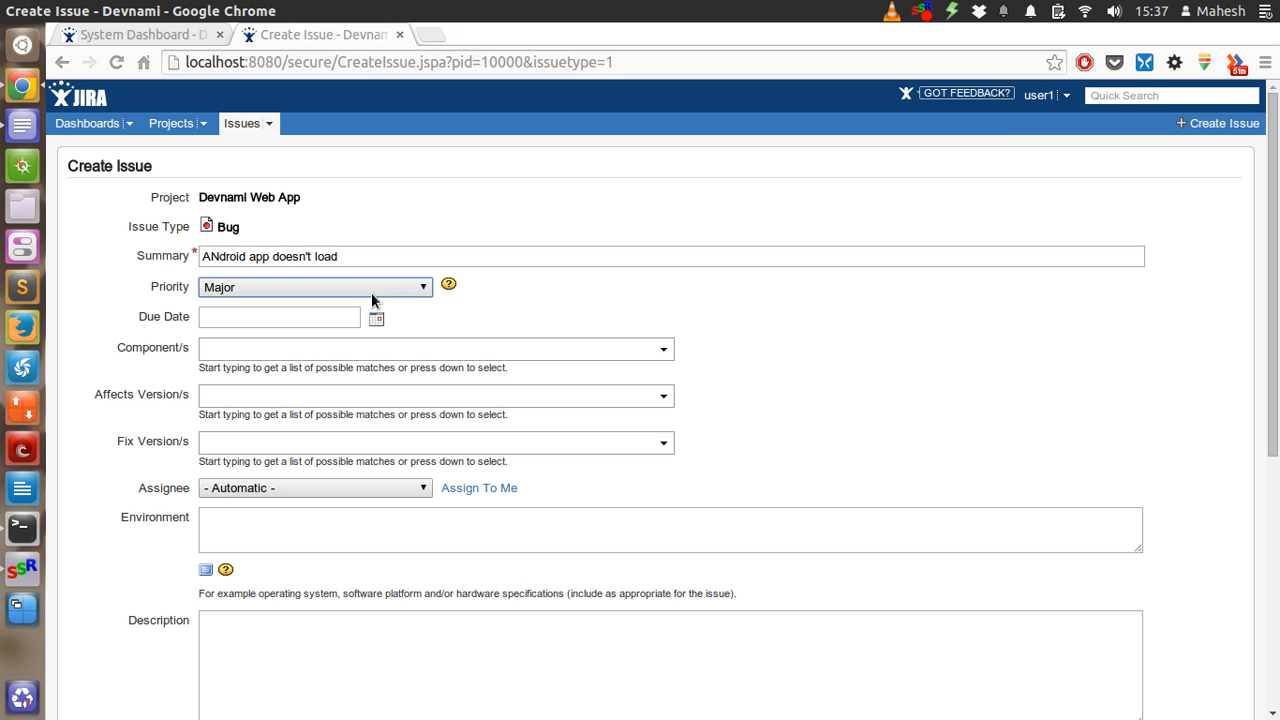
- Set the bug's priority to Blocker and its due date to 30/May/14
{"action": "left_click", "coordinate": [314, 287]}
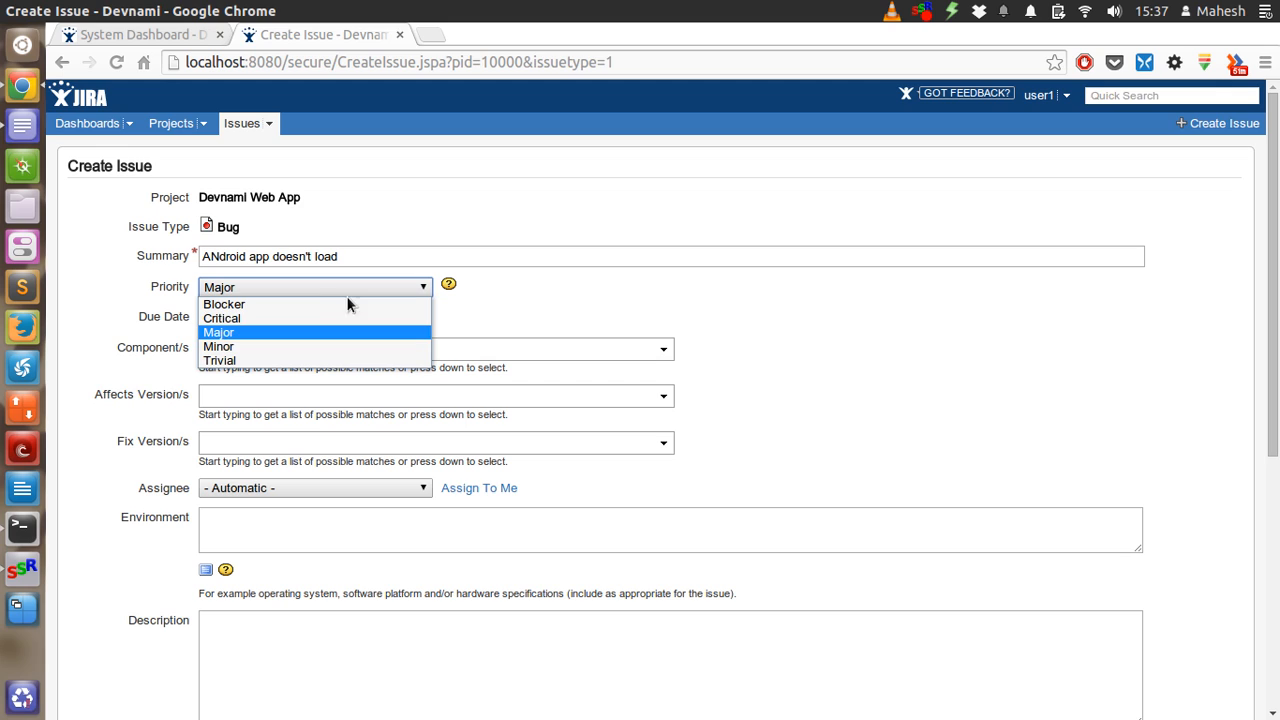
{"action": "mouse_move", "coordinate": [262, 318]}
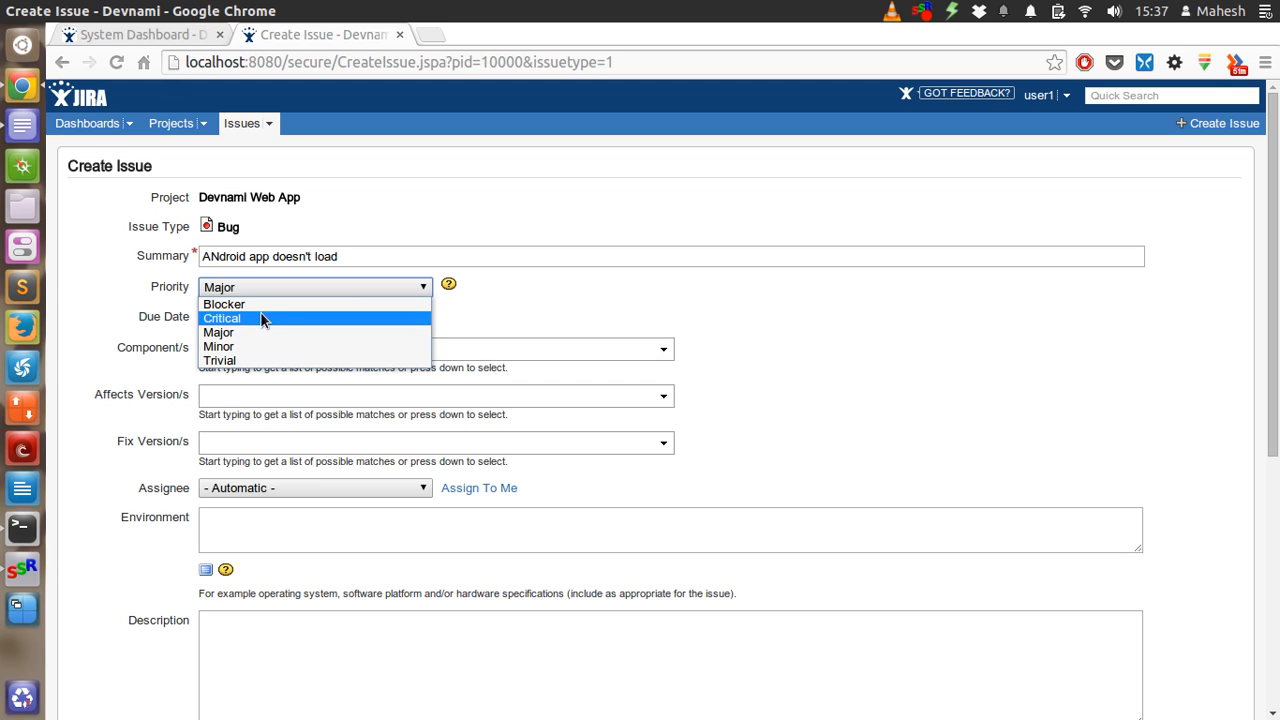
{"action": "left_click", "coordinate": [223, 304]}
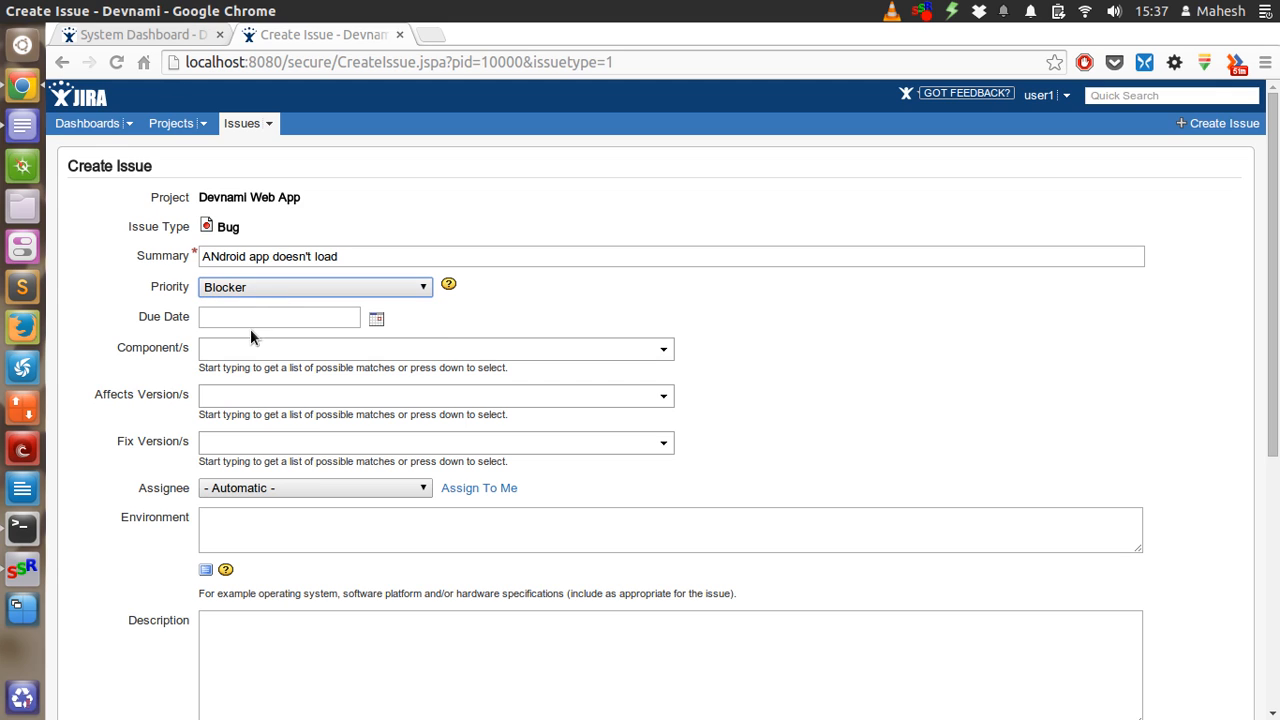
{"action": "left_click", "coordinate": [376, 318]}
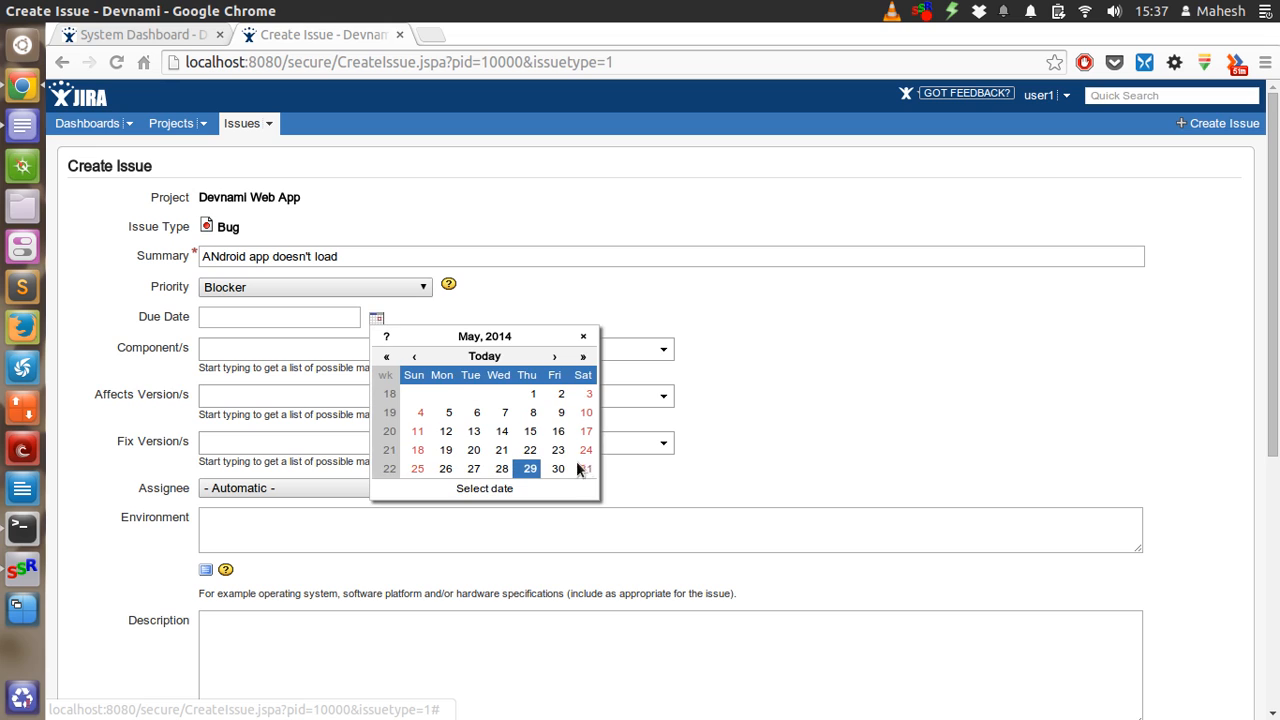
{"action": "left_click", "coordinate": [558, 468]}
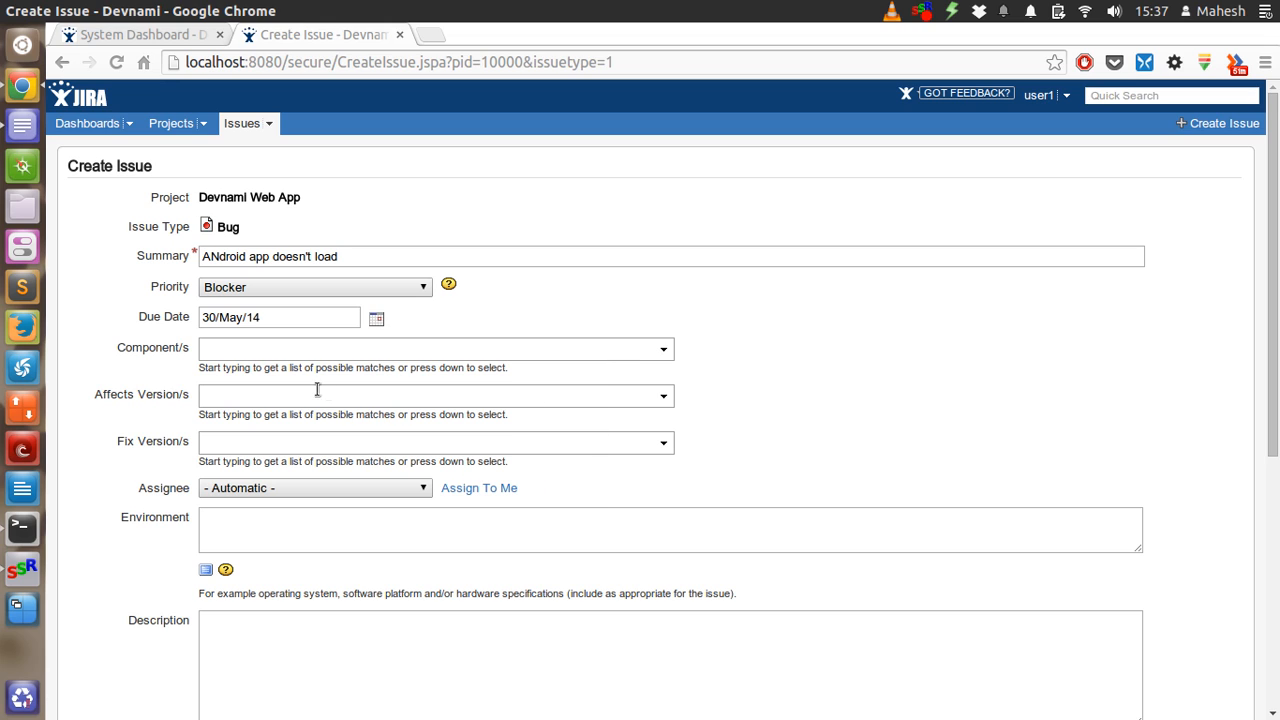
- Add Database component, Web App 1.0 affected version, and assign the bug to devnami
{"action": "left_click", "coordinate": [430, 349]}
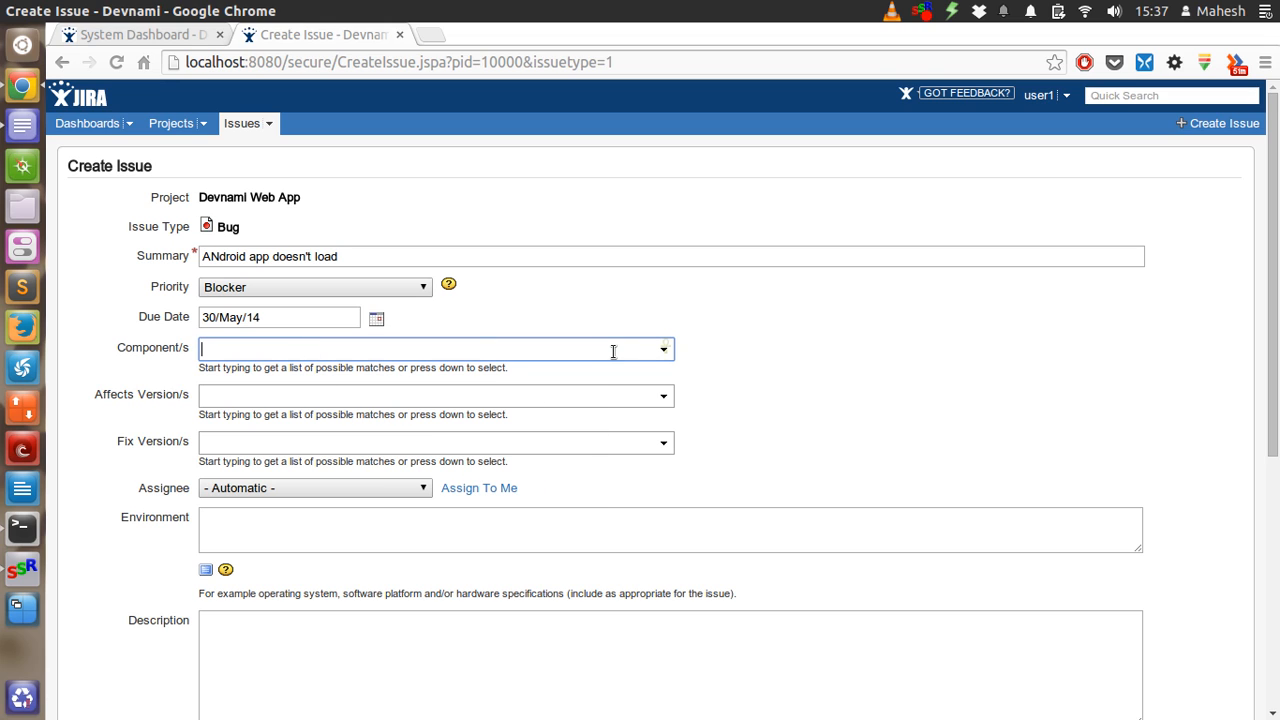
{"action": "type", "text": "databa"}
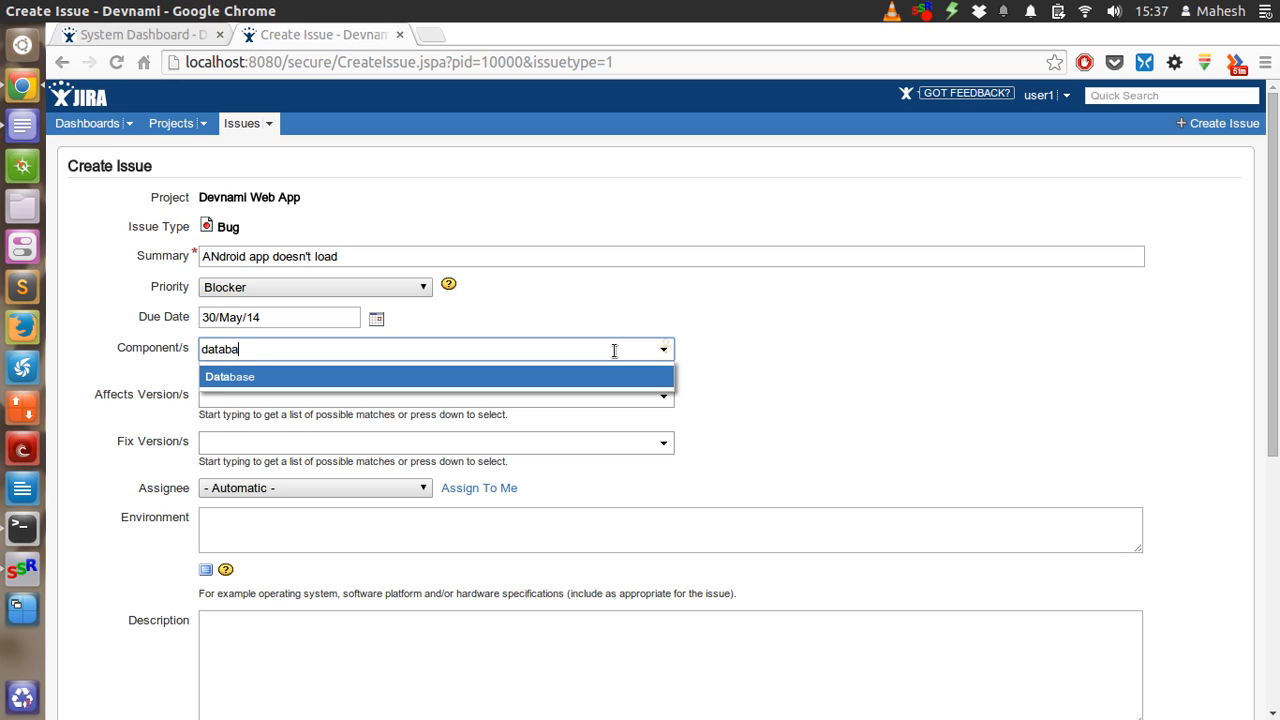
{"action": "left_click", "coordinate": [229, 376]}
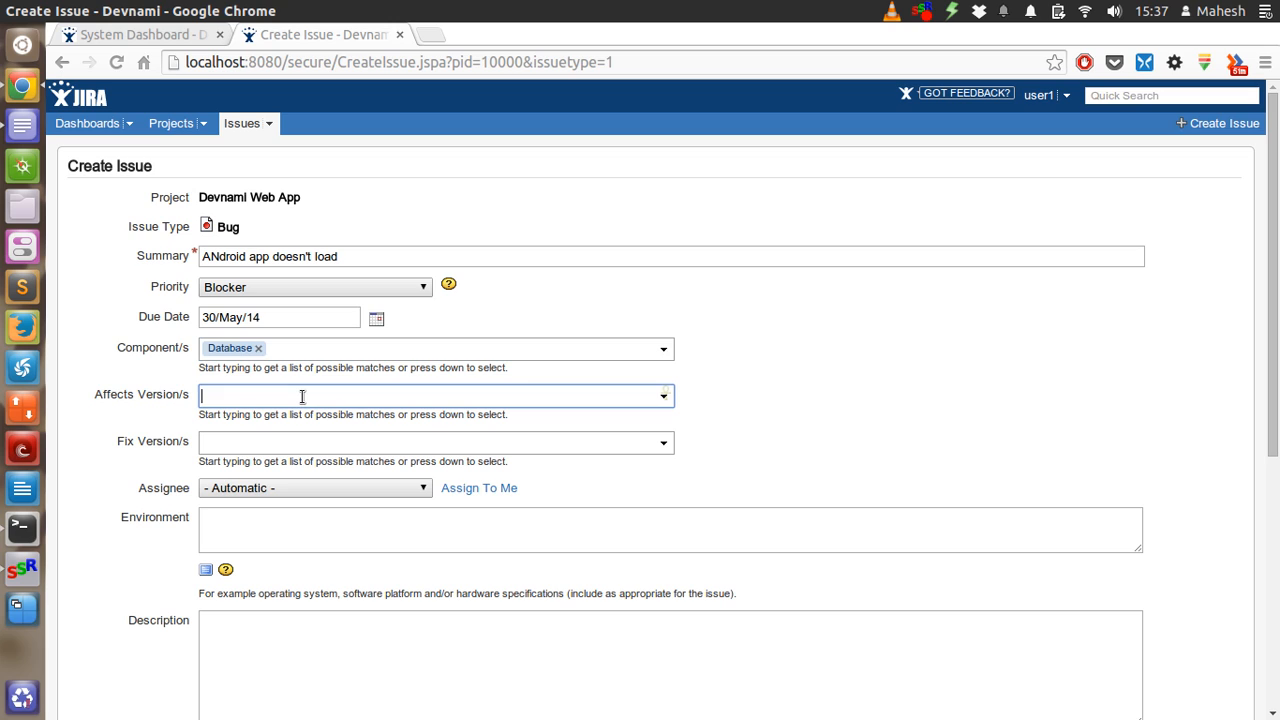
{"action": "type", "text": "1.0"}
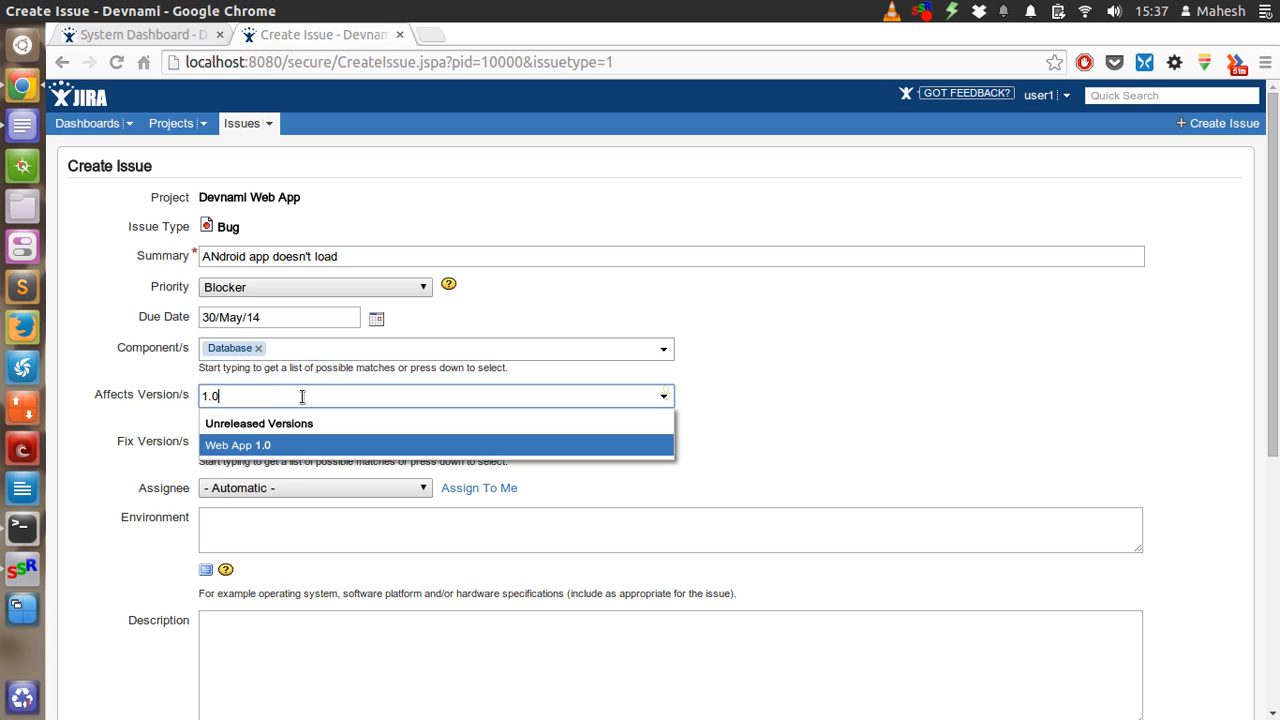
{"action": "left_click", "coordinate": [237, 445]}
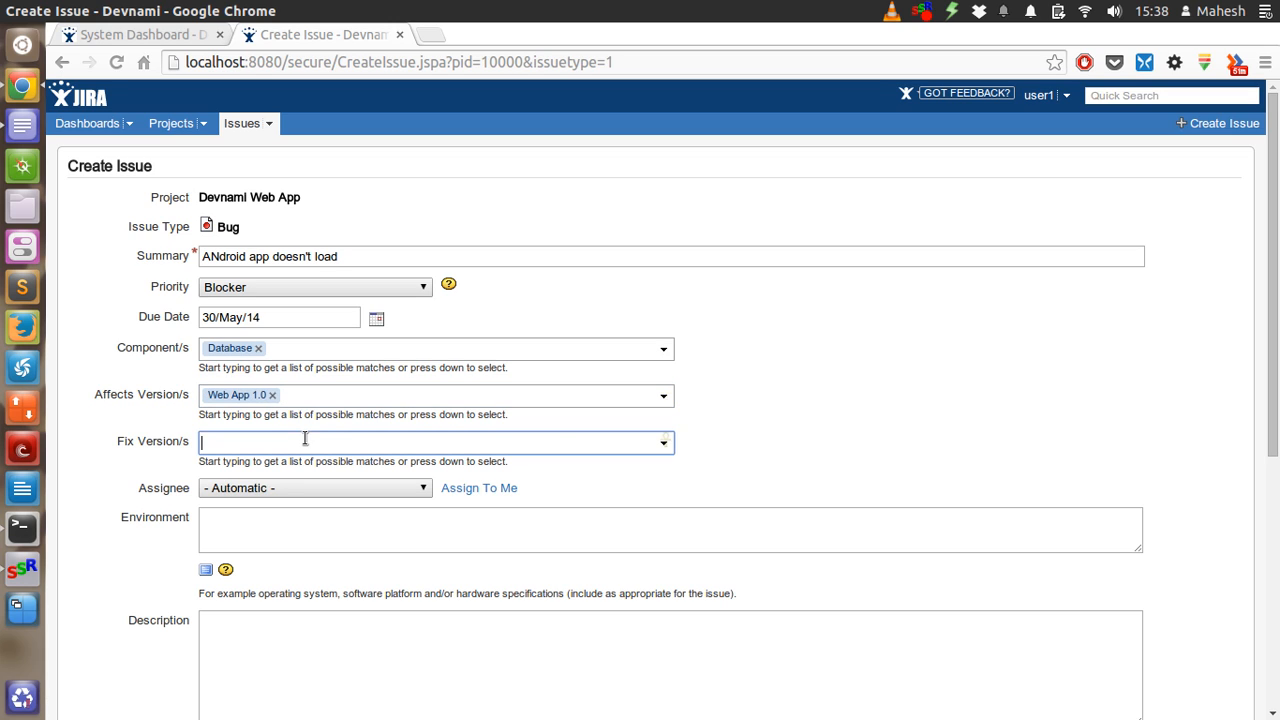
{"action": "scroll", "scroll_direction": "down", "scroll_amount": 3}
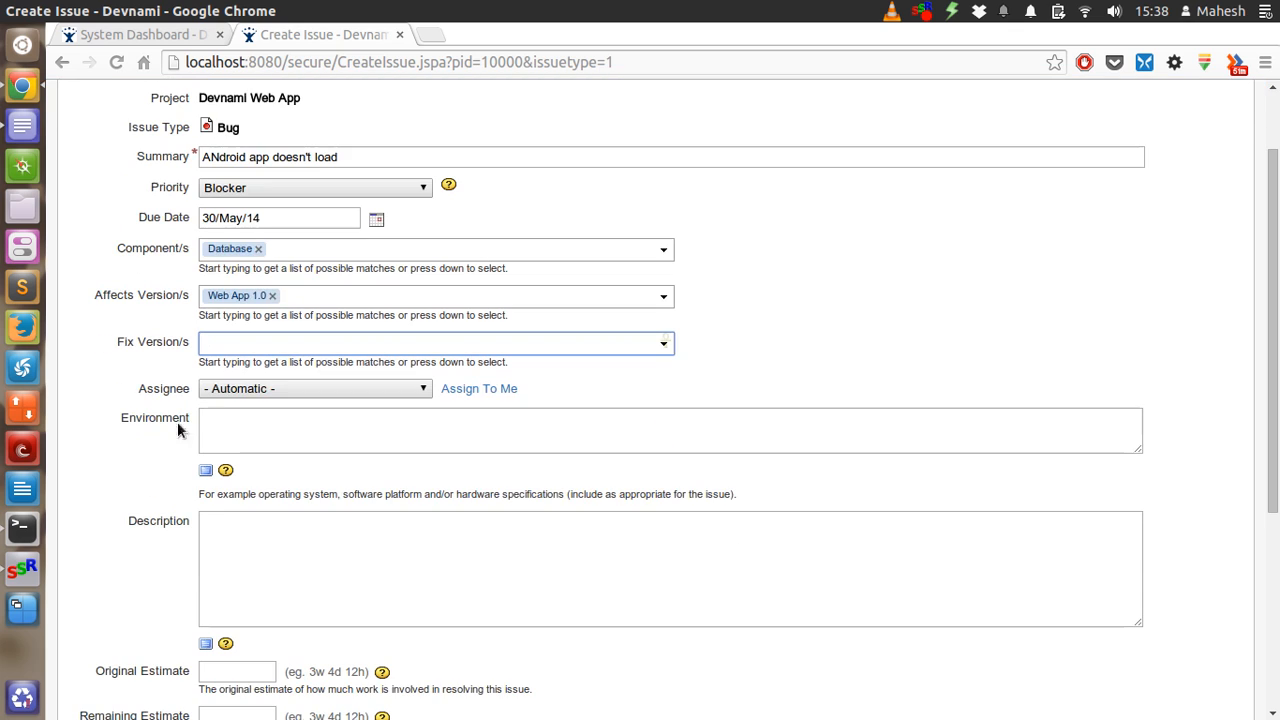
{"action": "left_click", "coordinate": [315, 388]}
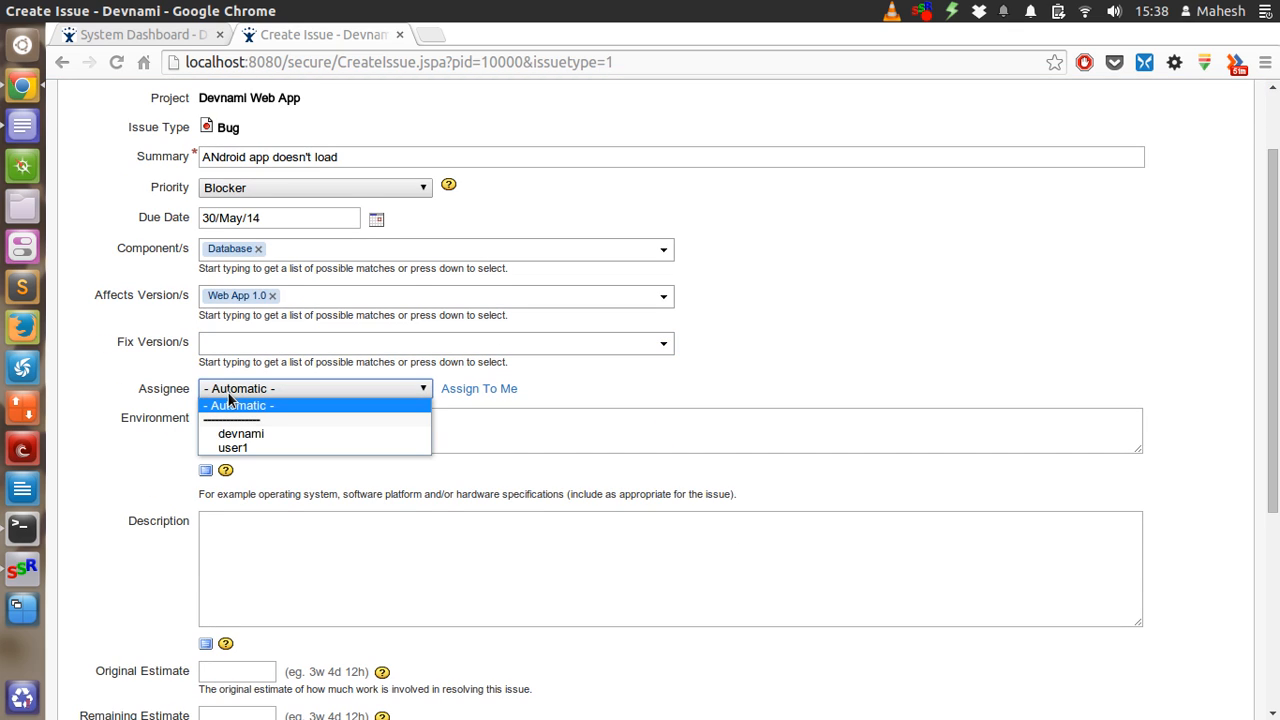
{"action": "left_click", "coordinate": [241, 433]}
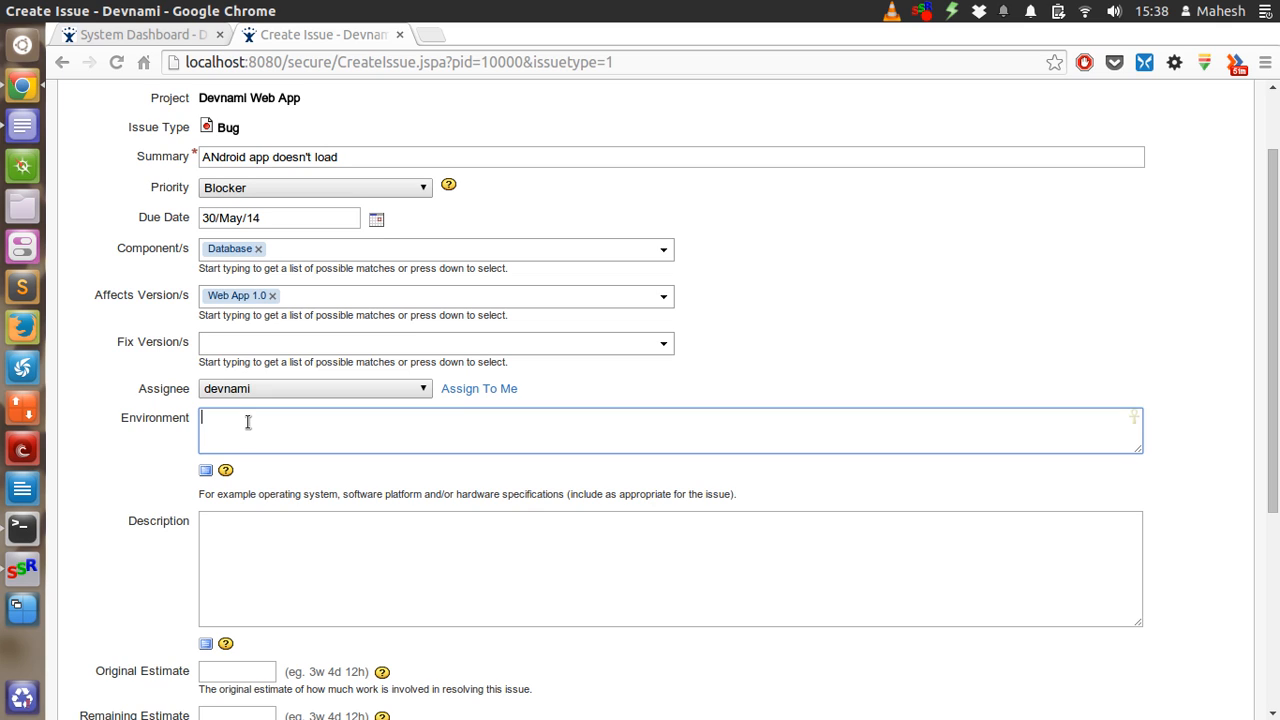
- Enter environment "Android jelly bean" and description "Android app doesn't load after installation."
{"action": "type", "text": "Ad"}
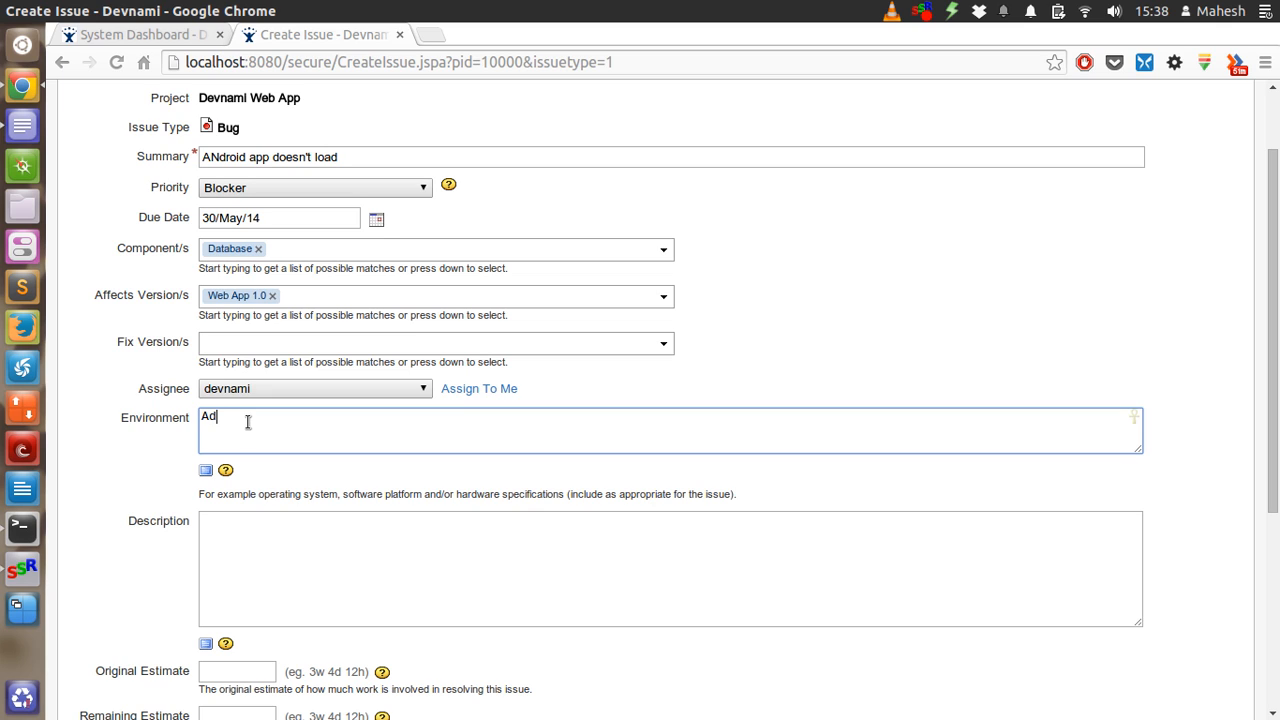
{"action": "type", "text": "ndroid"}
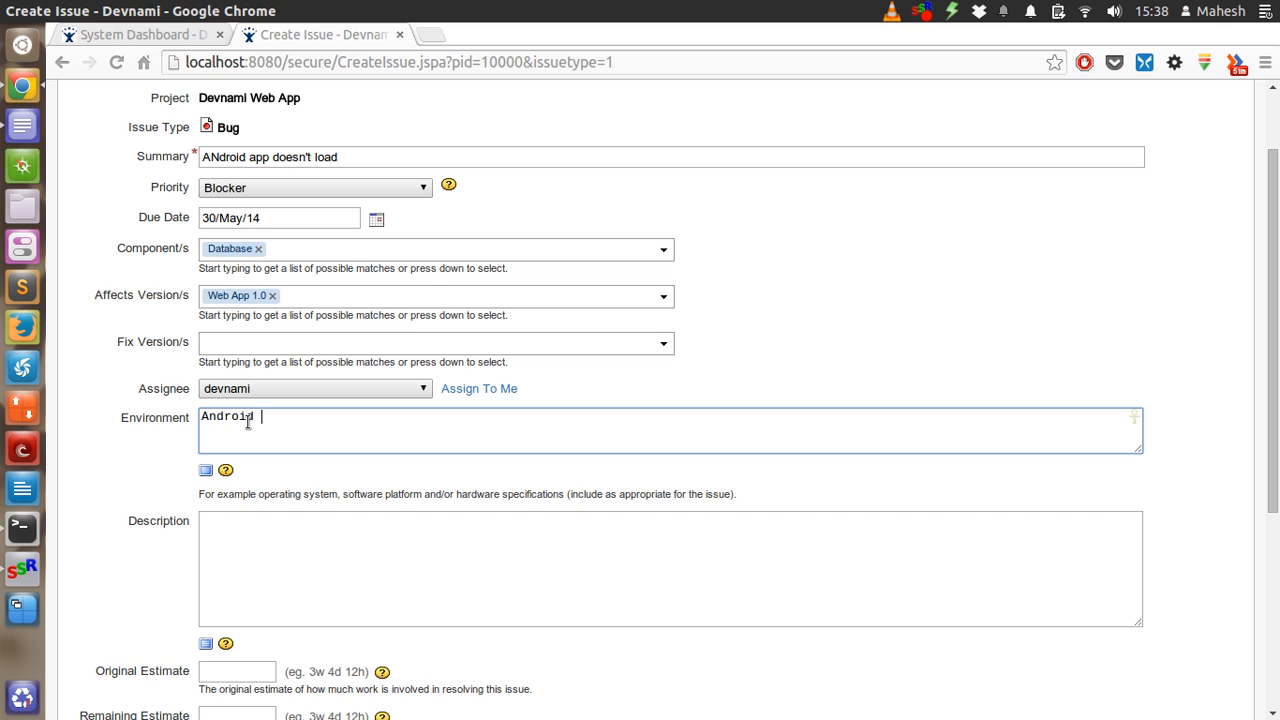
{"action": "type", "text": "jelly bean"}
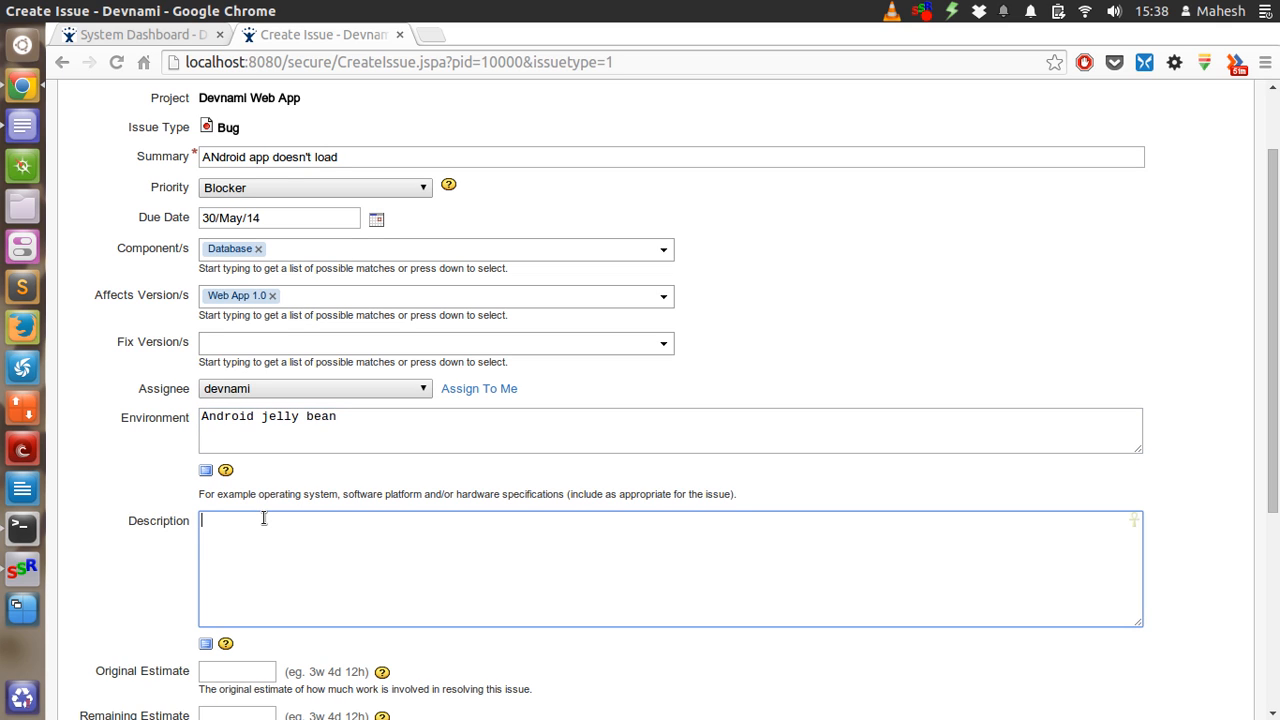
{"action": "type", "text": "Android app does"}
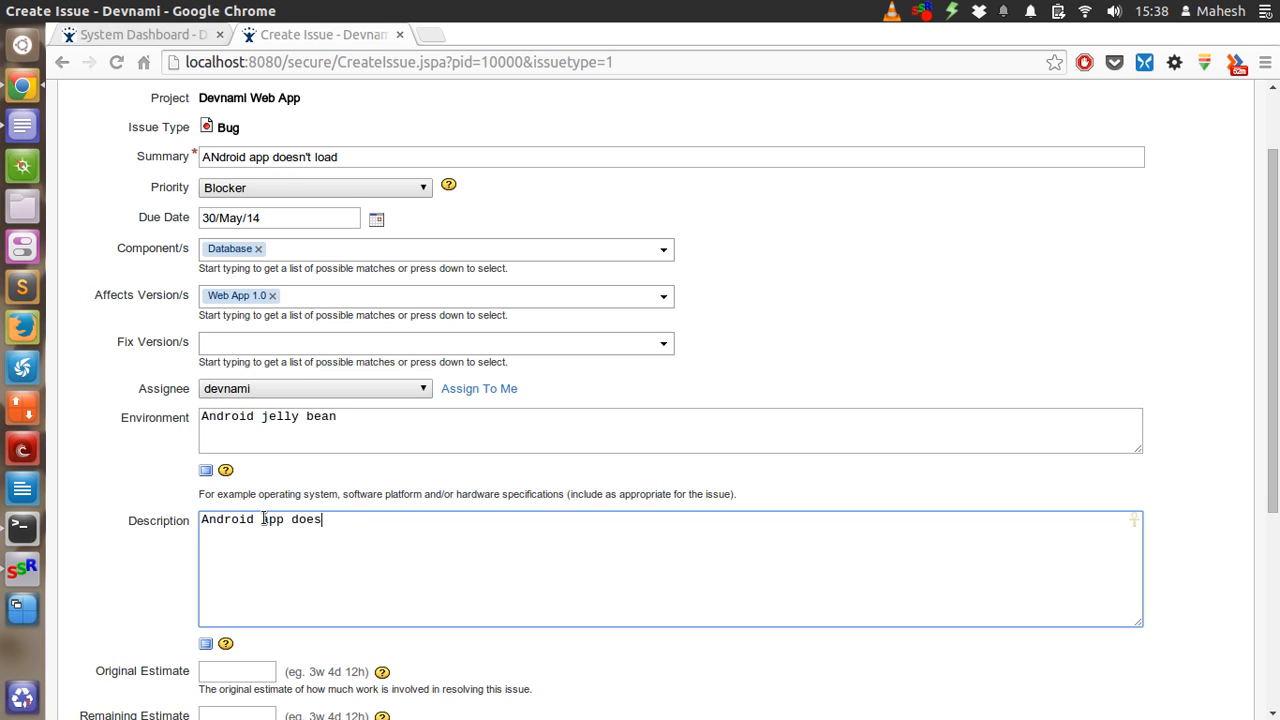
{"action": "type", "text": "n't load af"}
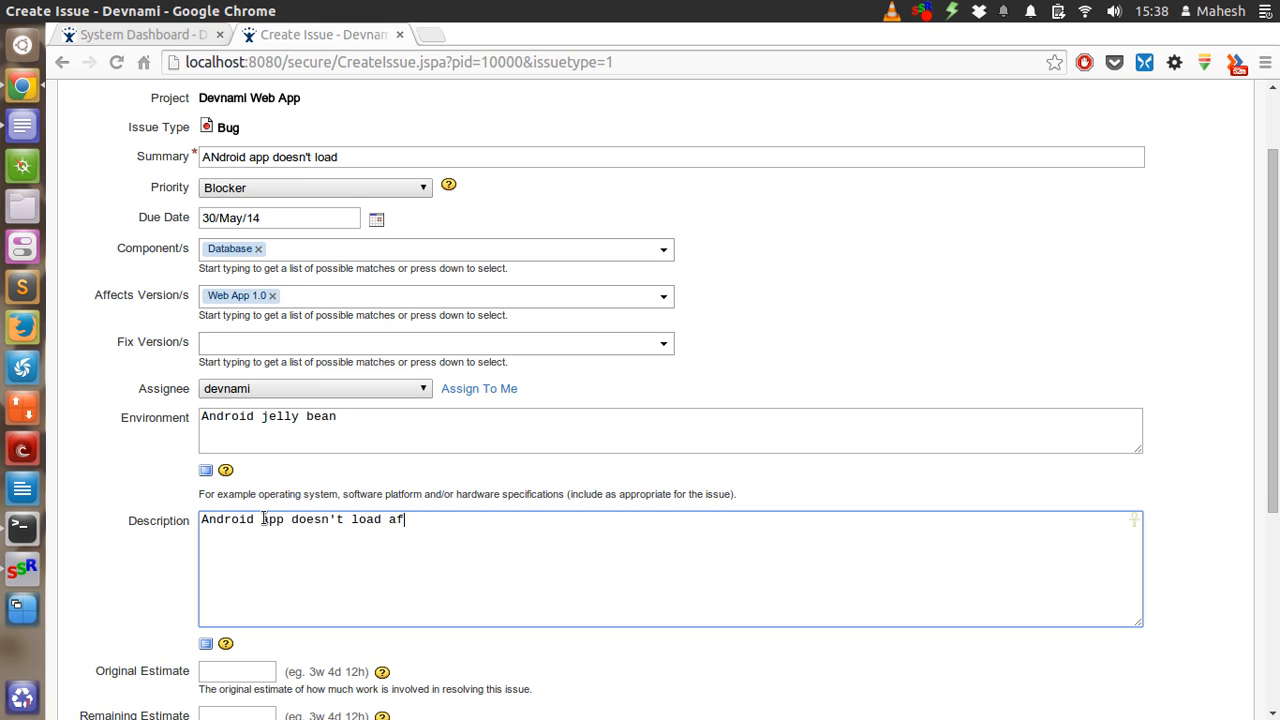
{"action": "type", "text": "ter installatio"}
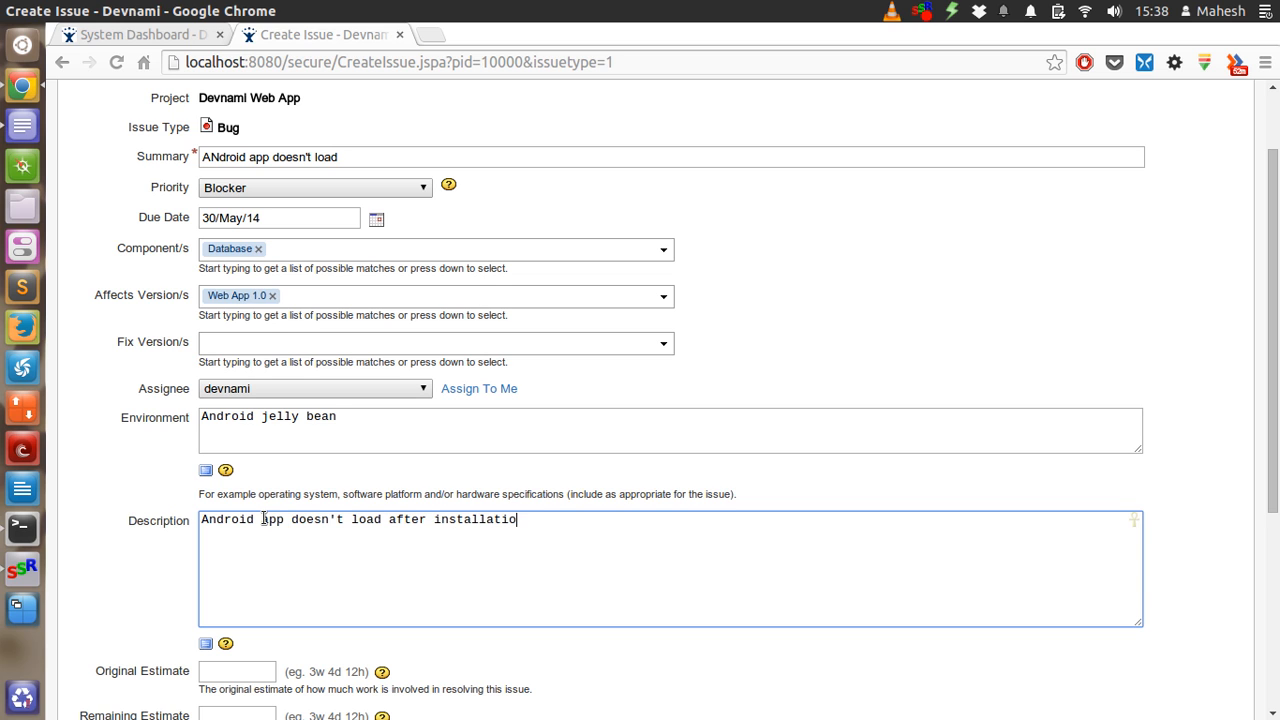
{"action": "type", "text": "n."}
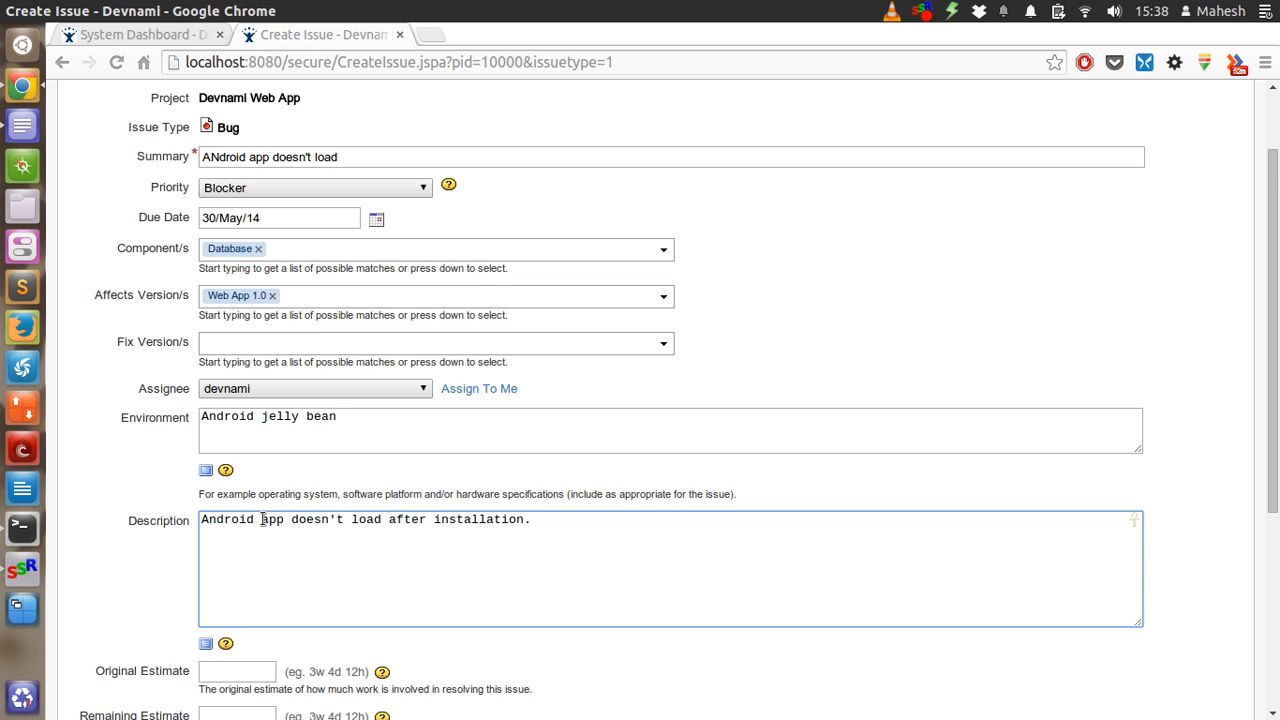
{"action": "scroll", "scroll_direction": "down", "scroll_amount": 3}
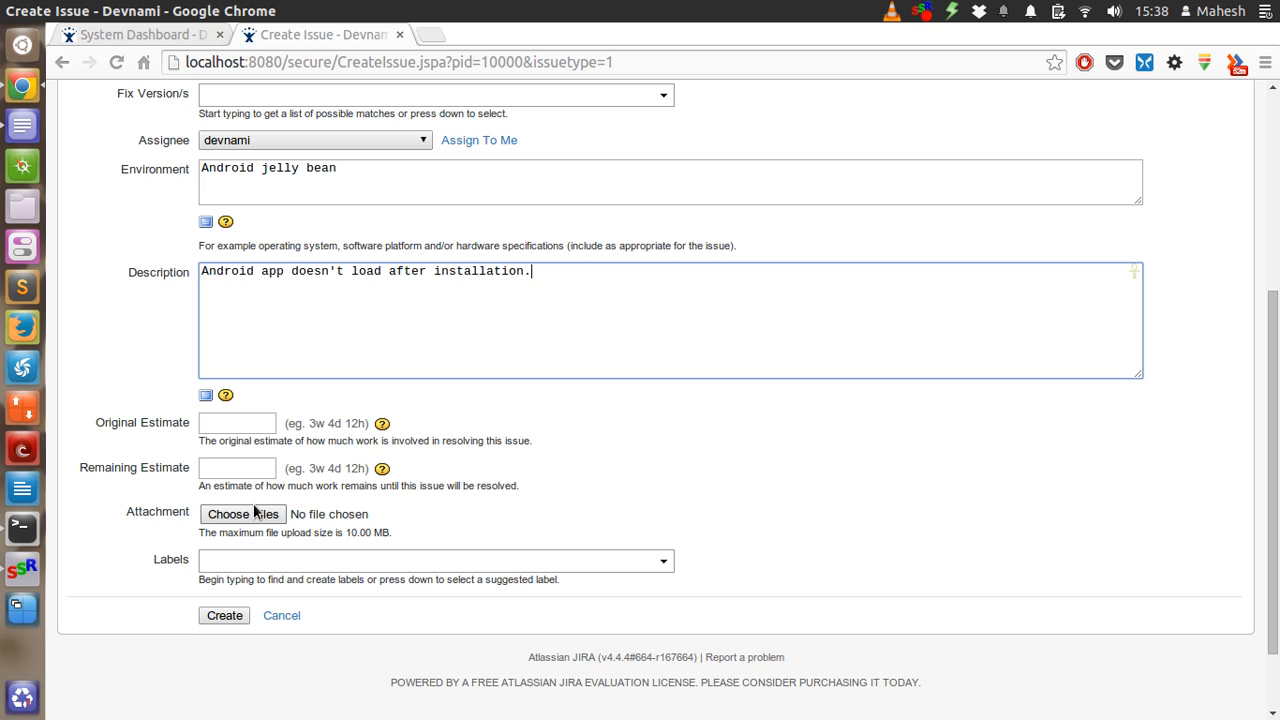
- Add the label "loading" to the bug
{"action": "left_click", "coordinate": [430, 560]}
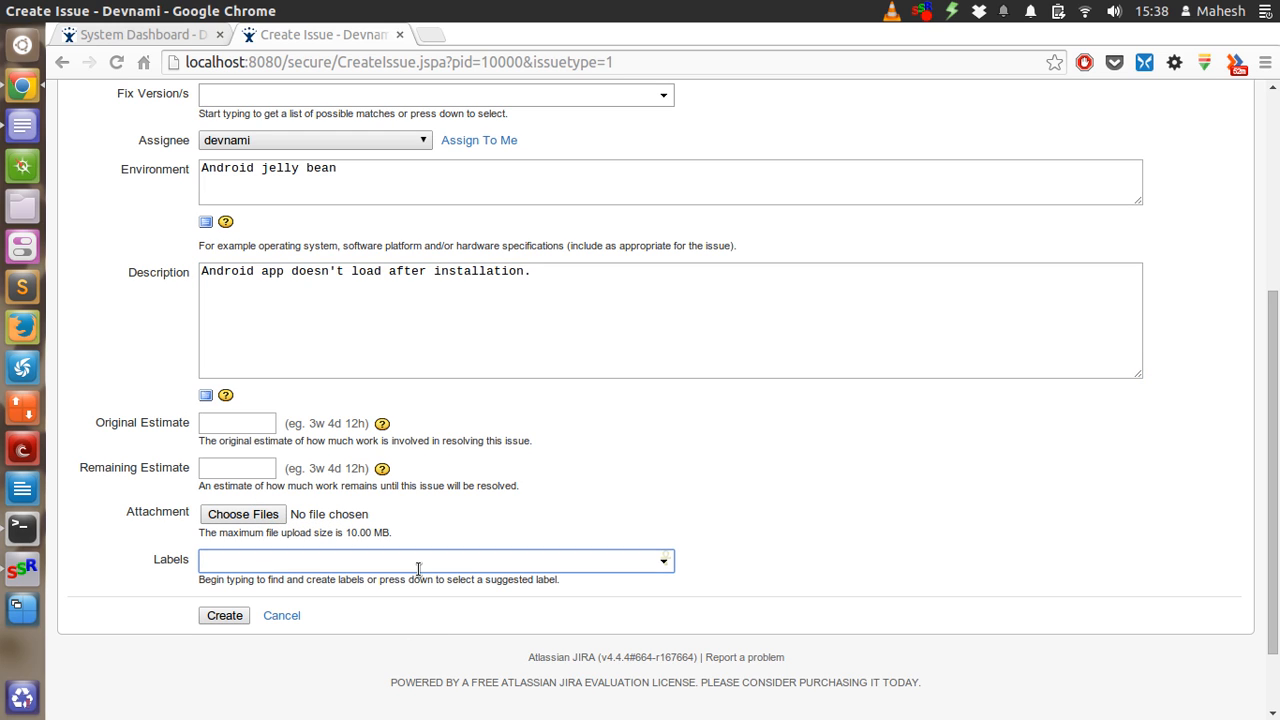
{"action": "type", "text": "loading"}
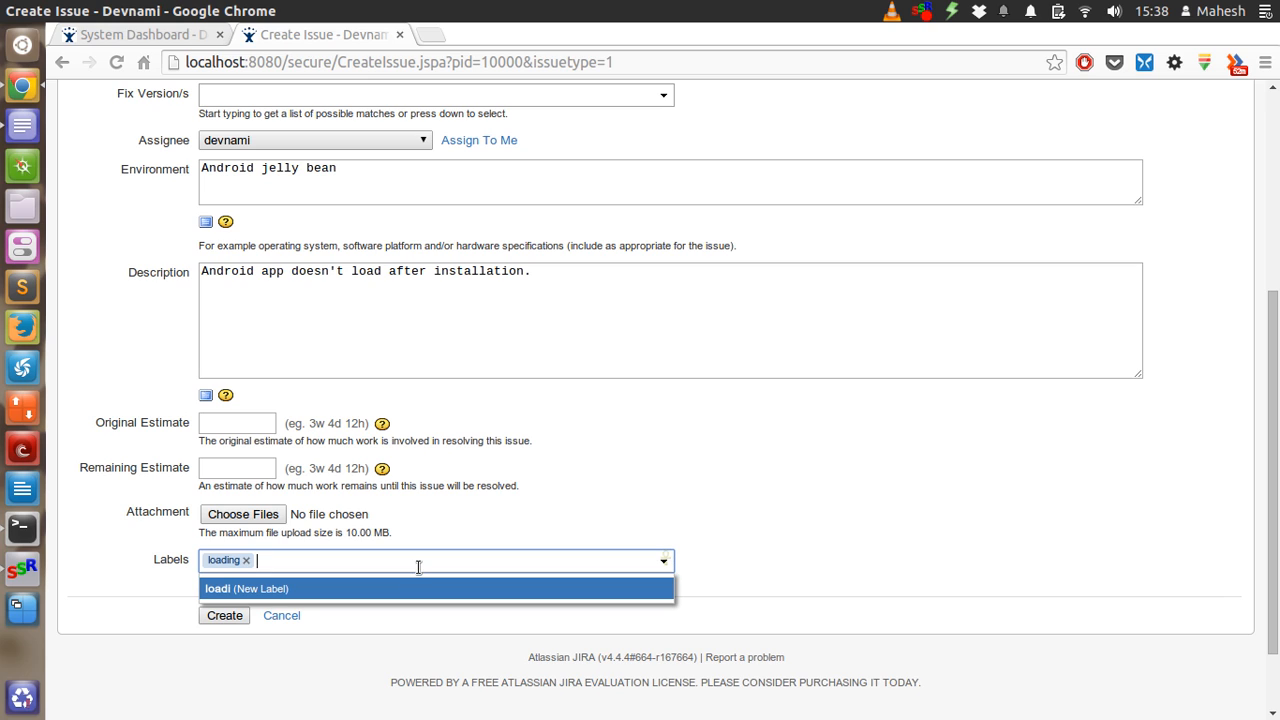
{"action": "mouse_move", "coordinate": [459, 543]}
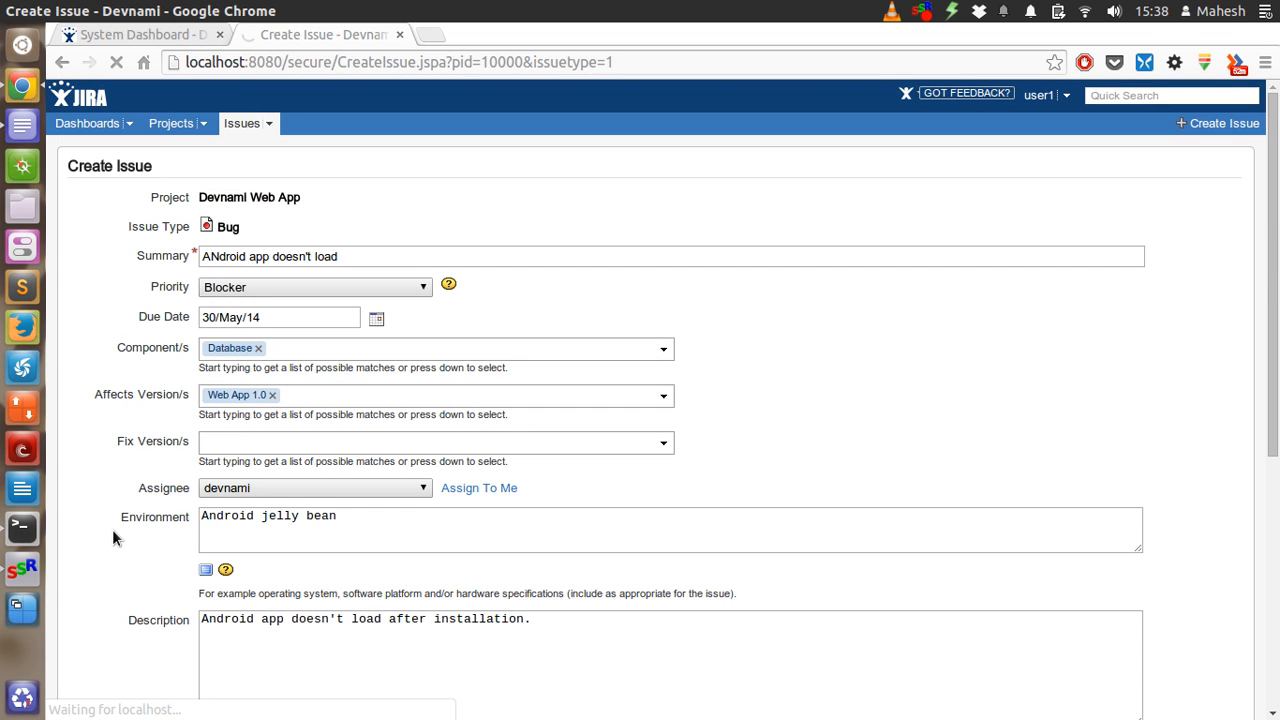
{"action": "mouse_move", "coordinate": [127, 542]}
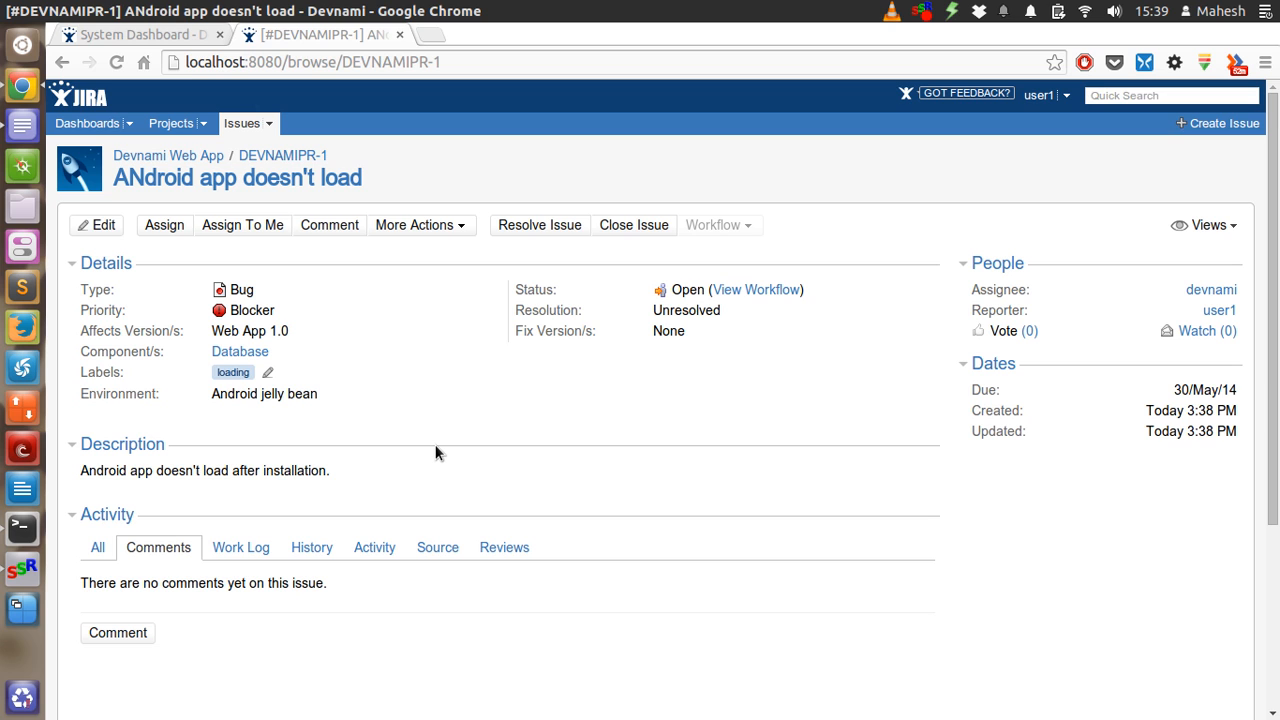
- Show the other issue types available for creation on the Devnami Web App summary
{"action": "scroll", "scroll_direction": "down", "scroll_amount": 3}
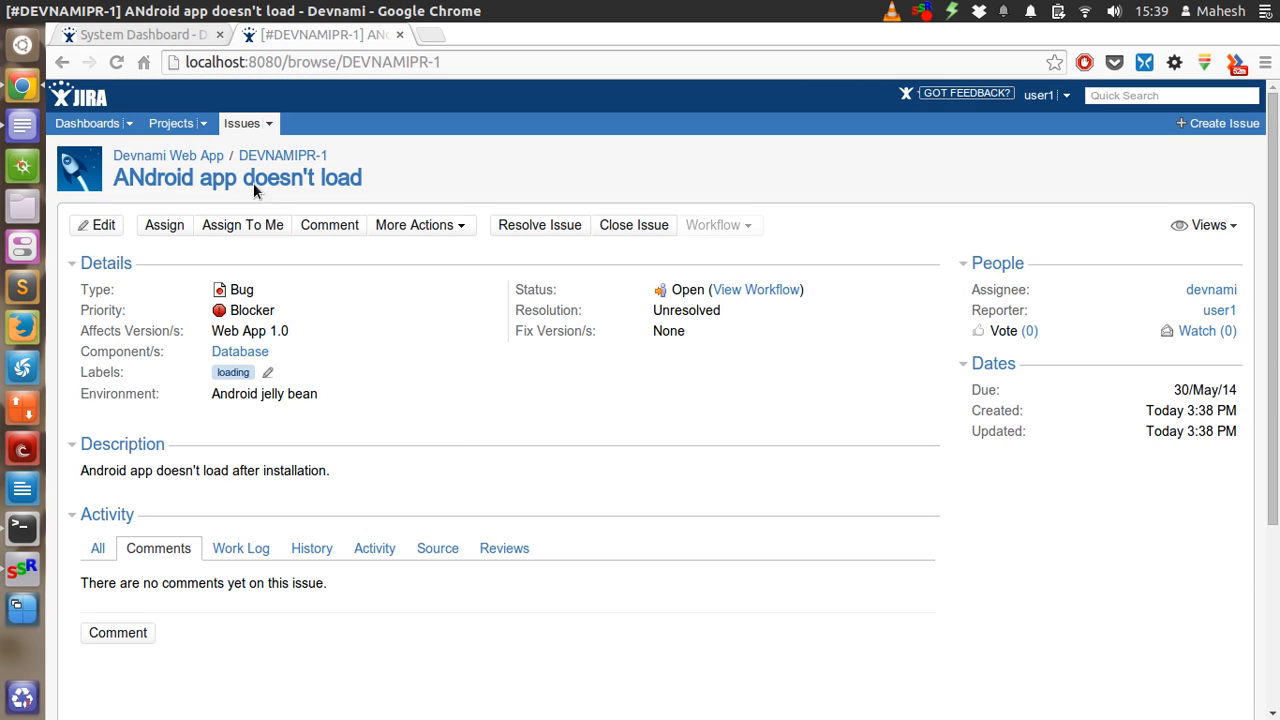
{"action": "mouse_move", "coordinate": [283, 155]}
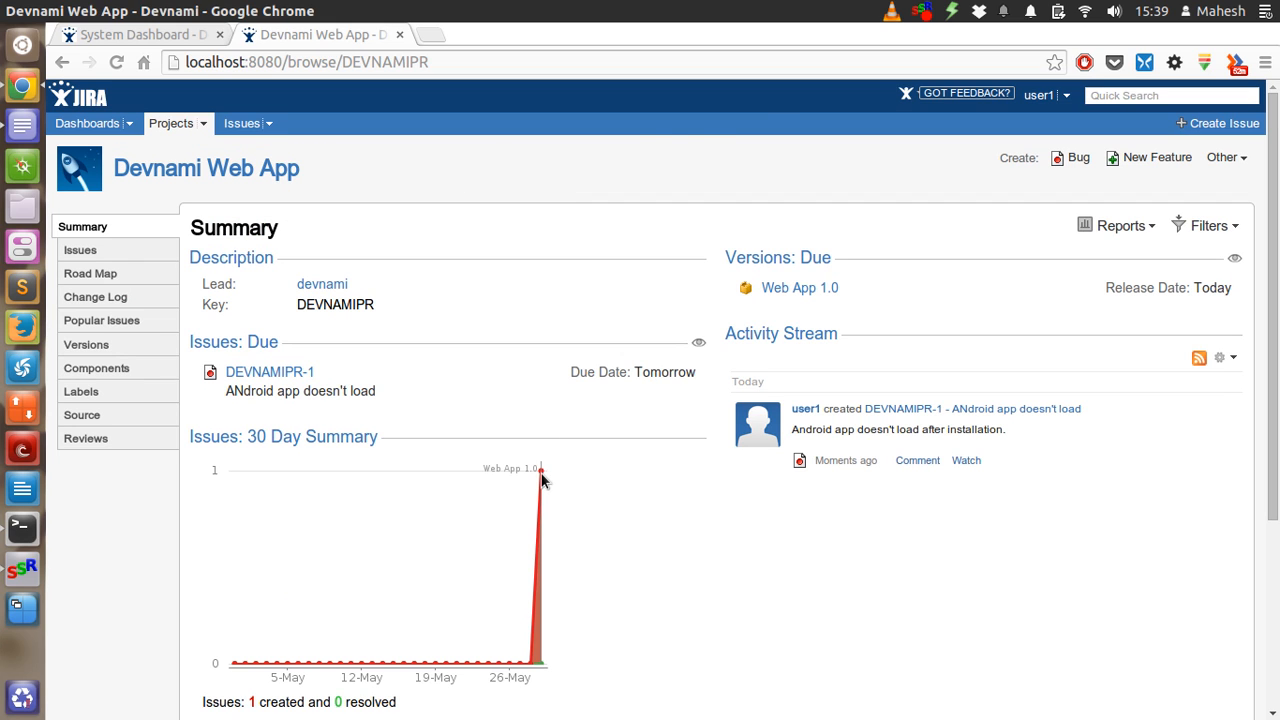
{"action": "left_click", "coordinate": [1224, 157]}
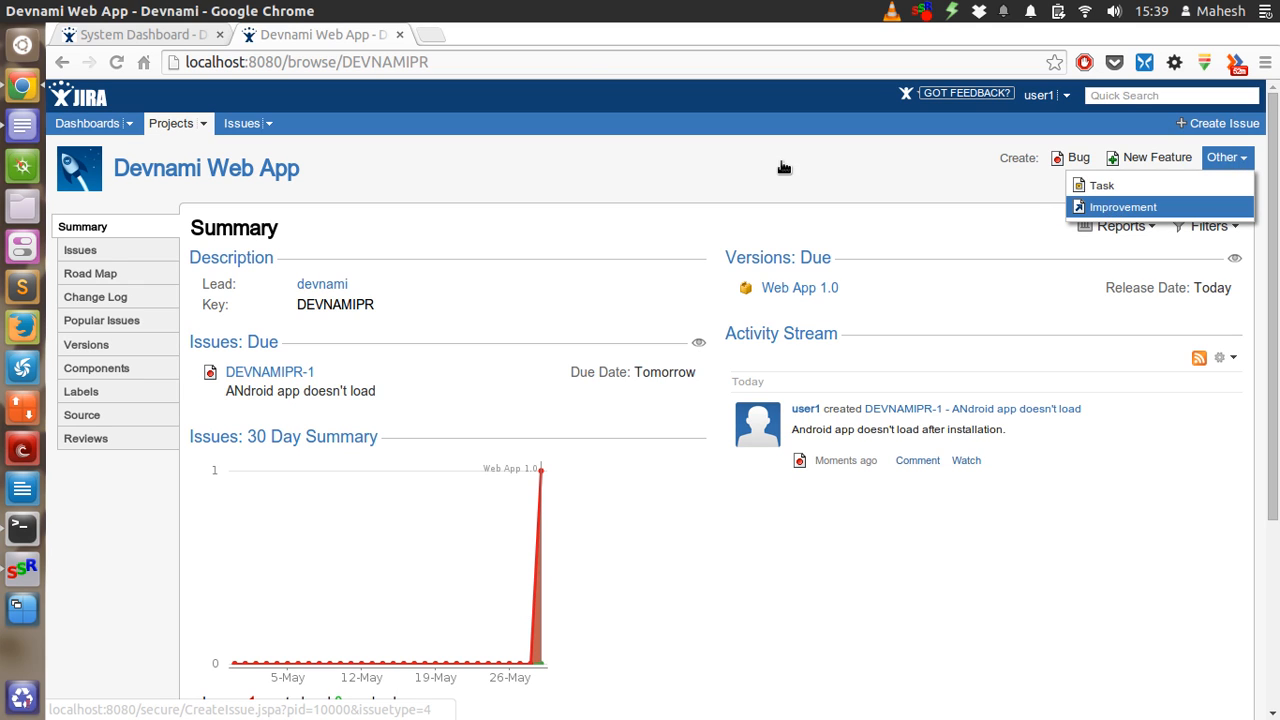
- Start an Improvement issue 'App Icon should be flat' with Minor priority, due 30/Jun/14
{"action": "left_click", "coordinate": [1122, 207]}
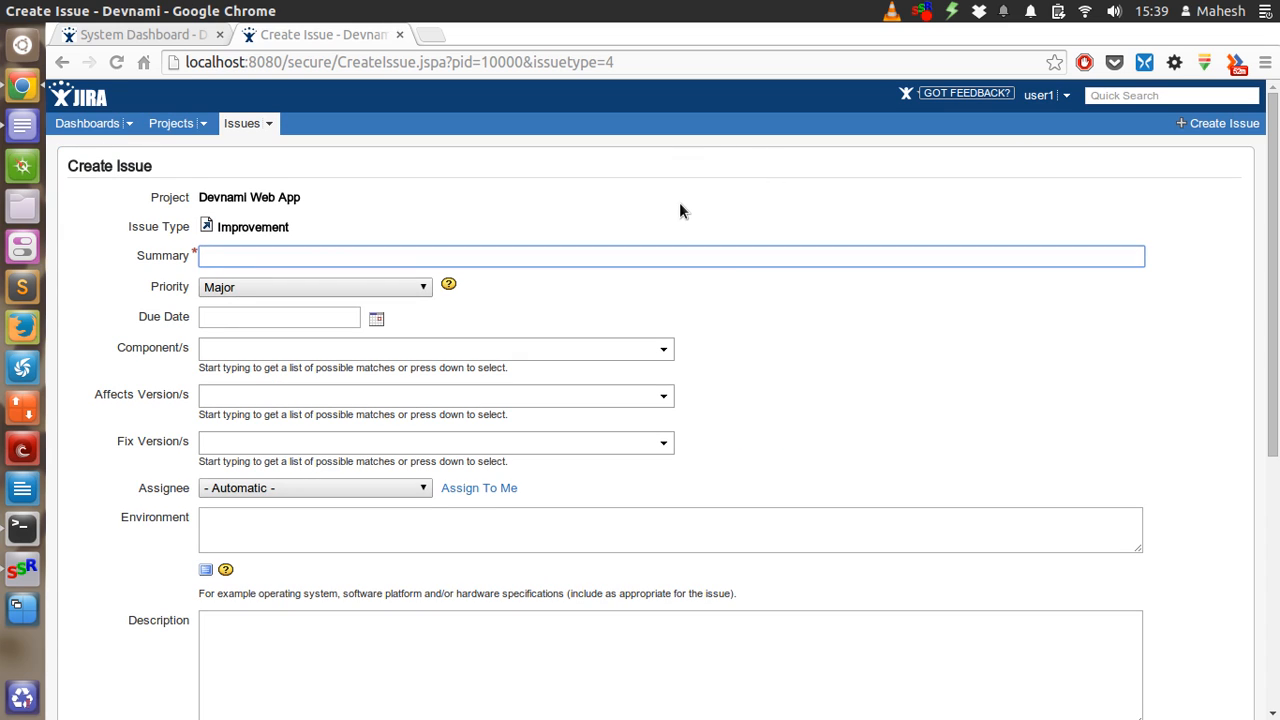
{"action": "type", "text": "App Icon"}
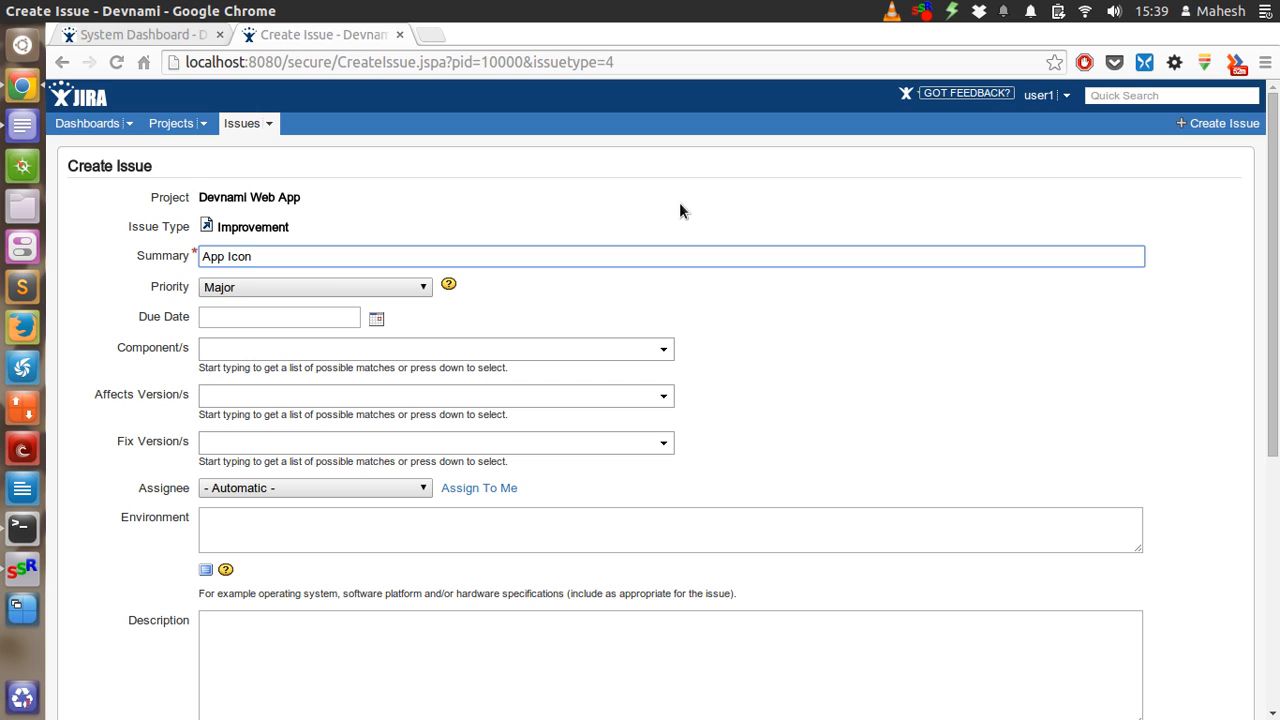
{"action": "type", "text": "should be flat"}
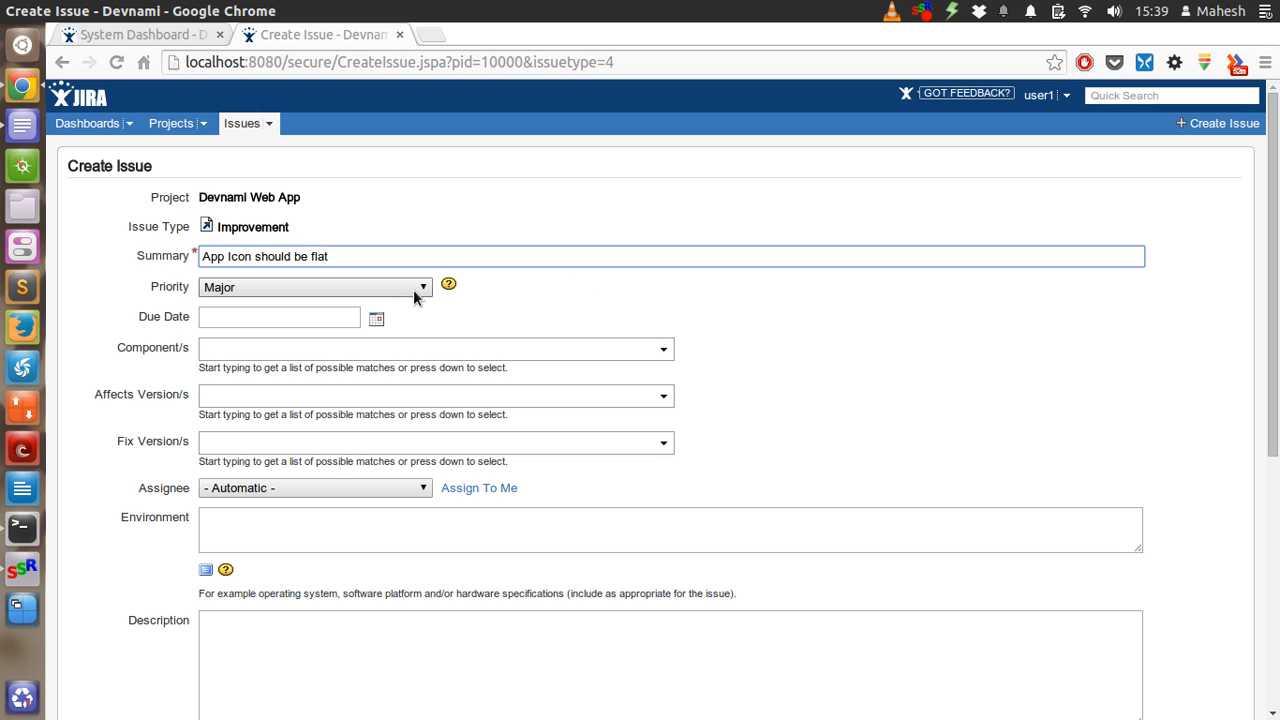
{"action": "left_click", "coordinate": [315, 287]}
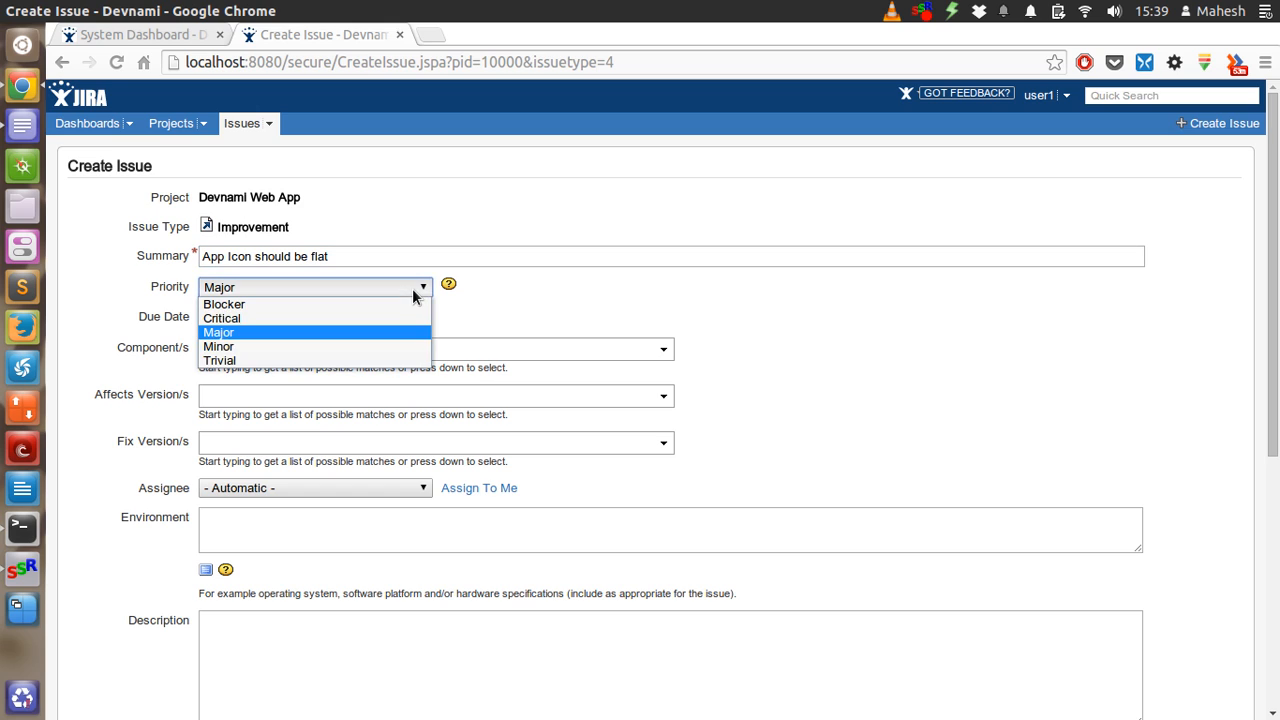
{"action": "mouse_move", "coordinate": [330, 360]}
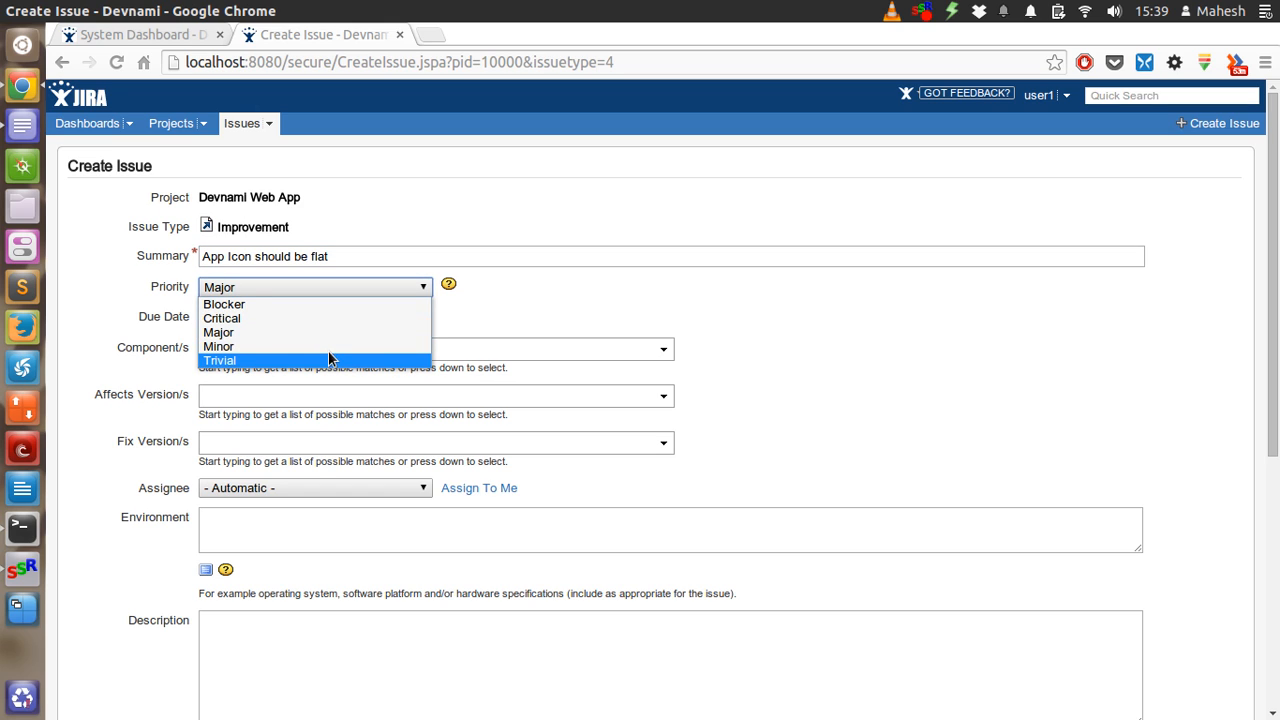
{"action": "left_click", "coordinate": [218, 346]}
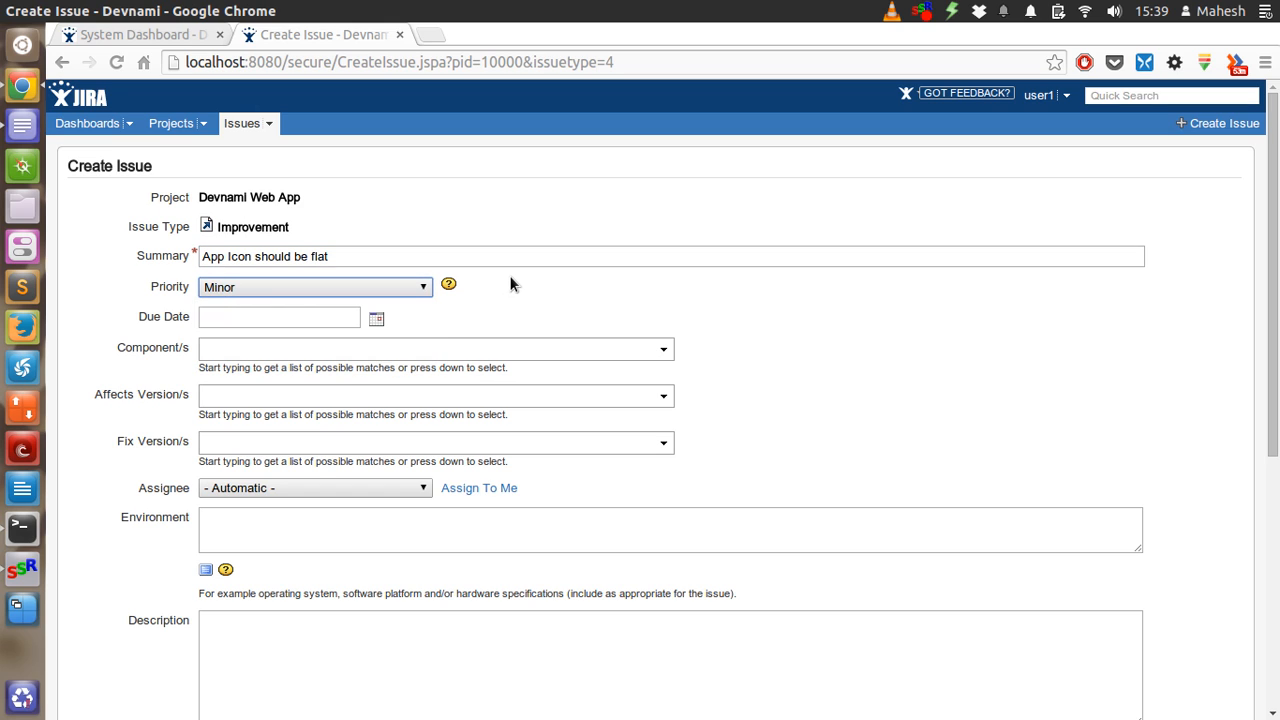
{"action": "mouse_move", "coordinate": [388, 328]}
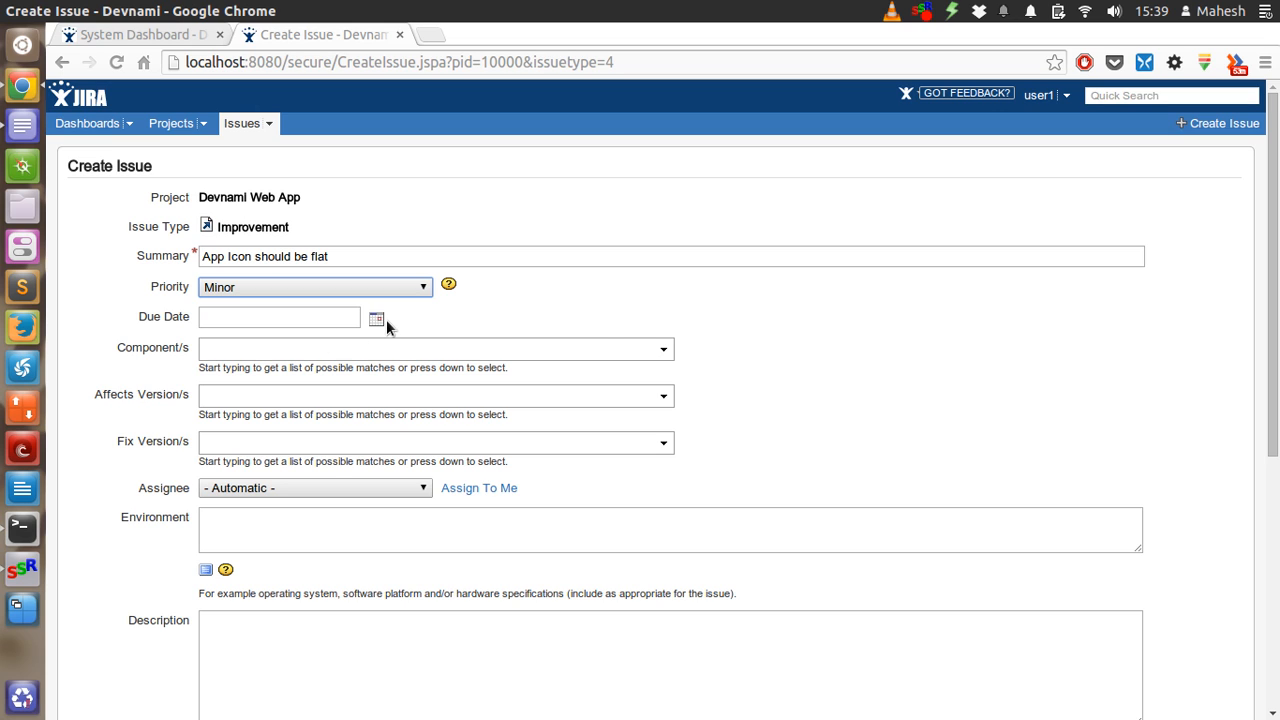
{"action": "left_click", "coordinate": [376, 318]}
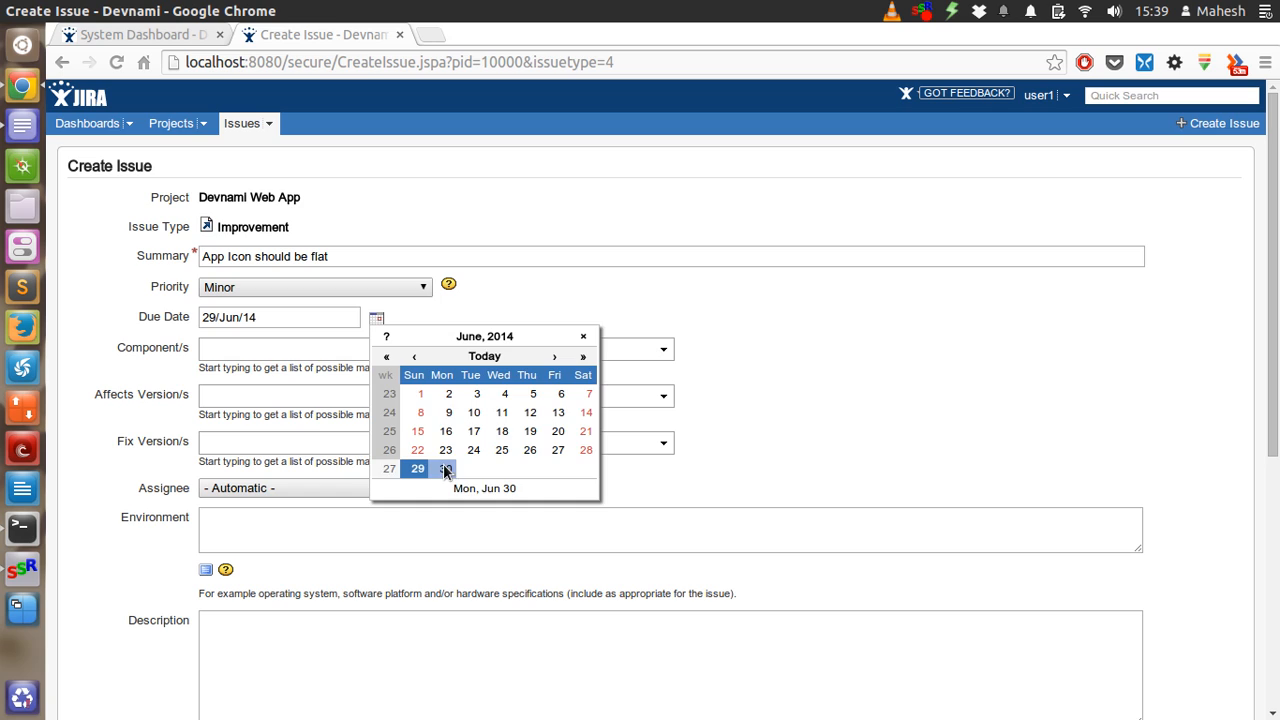
{"action": "left_click", "coordinate": [445, 468]}
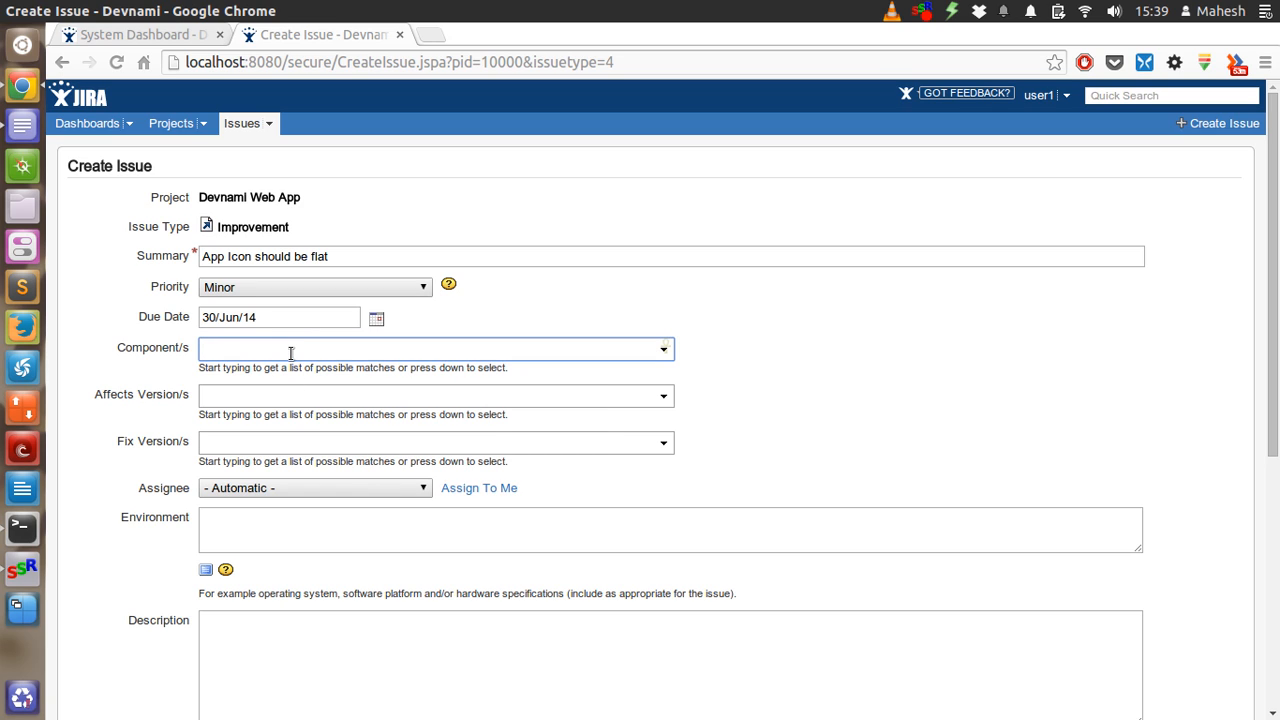
- Give the issue the Database component, affected version Web App 1.0, and assignee devnami
{"action": "type", "text": "UI"}
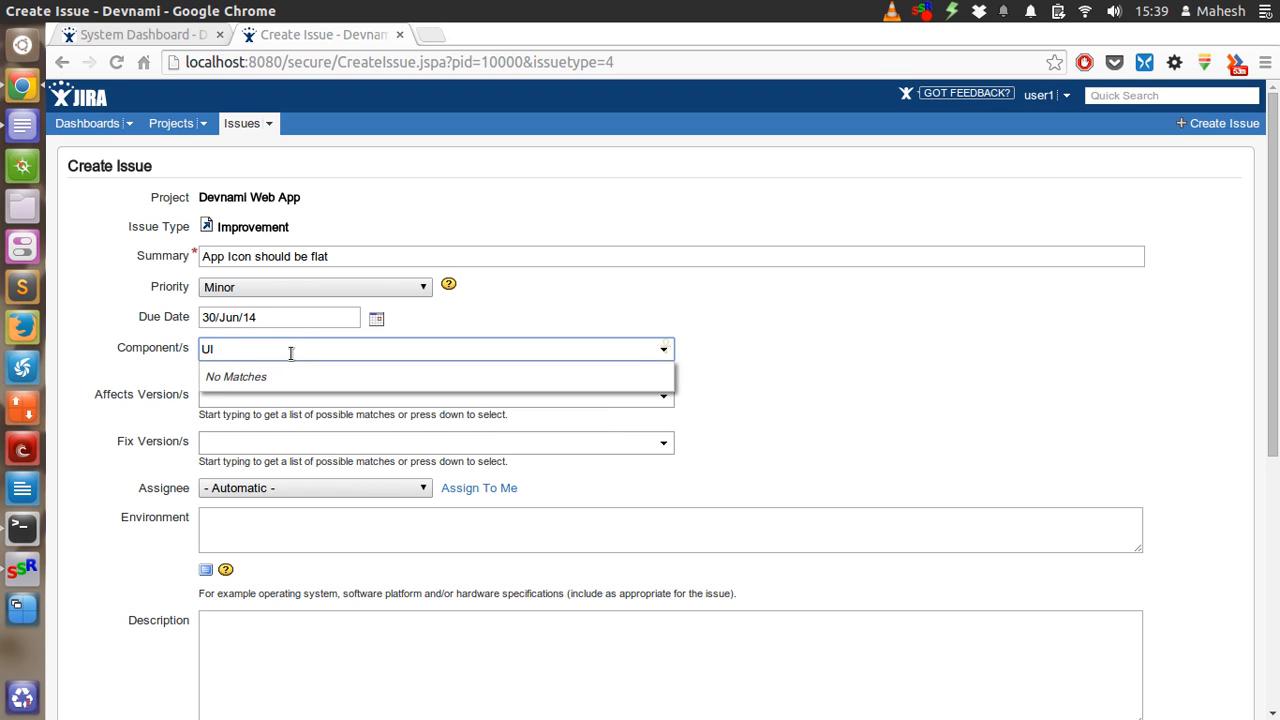
{"action": "type", "text": ","}
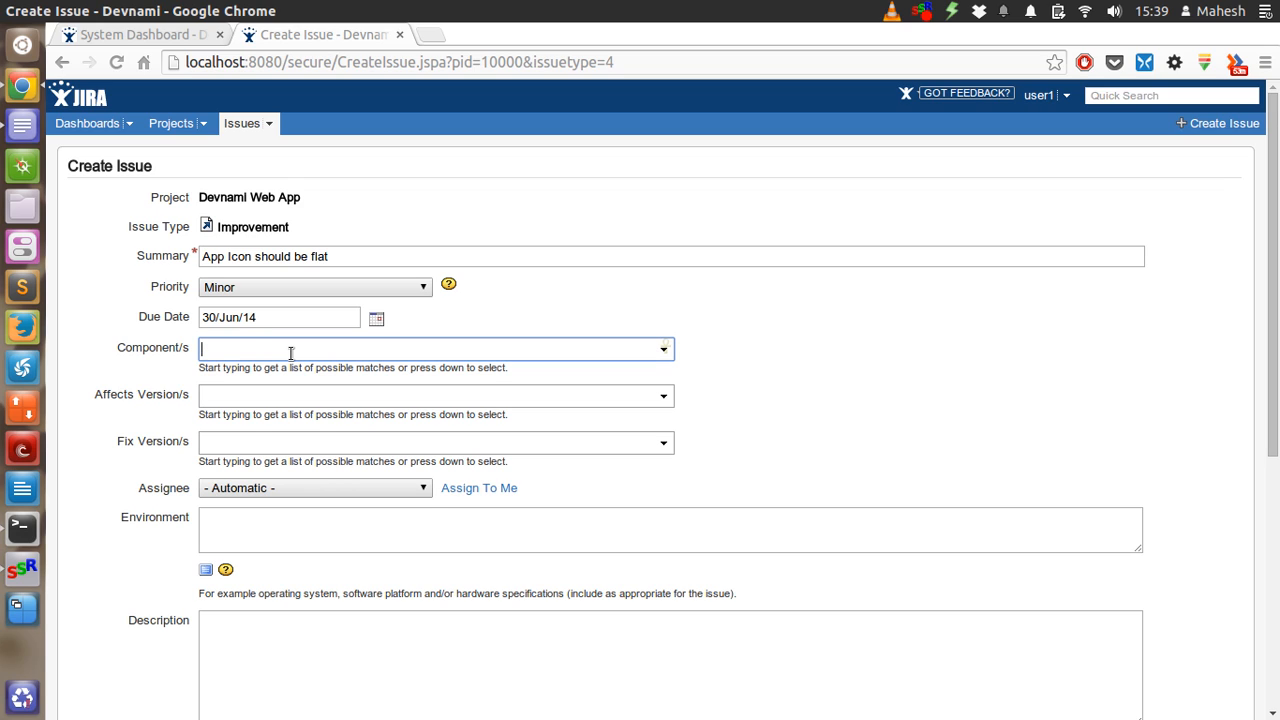
{"action": "type", "text": "W"}
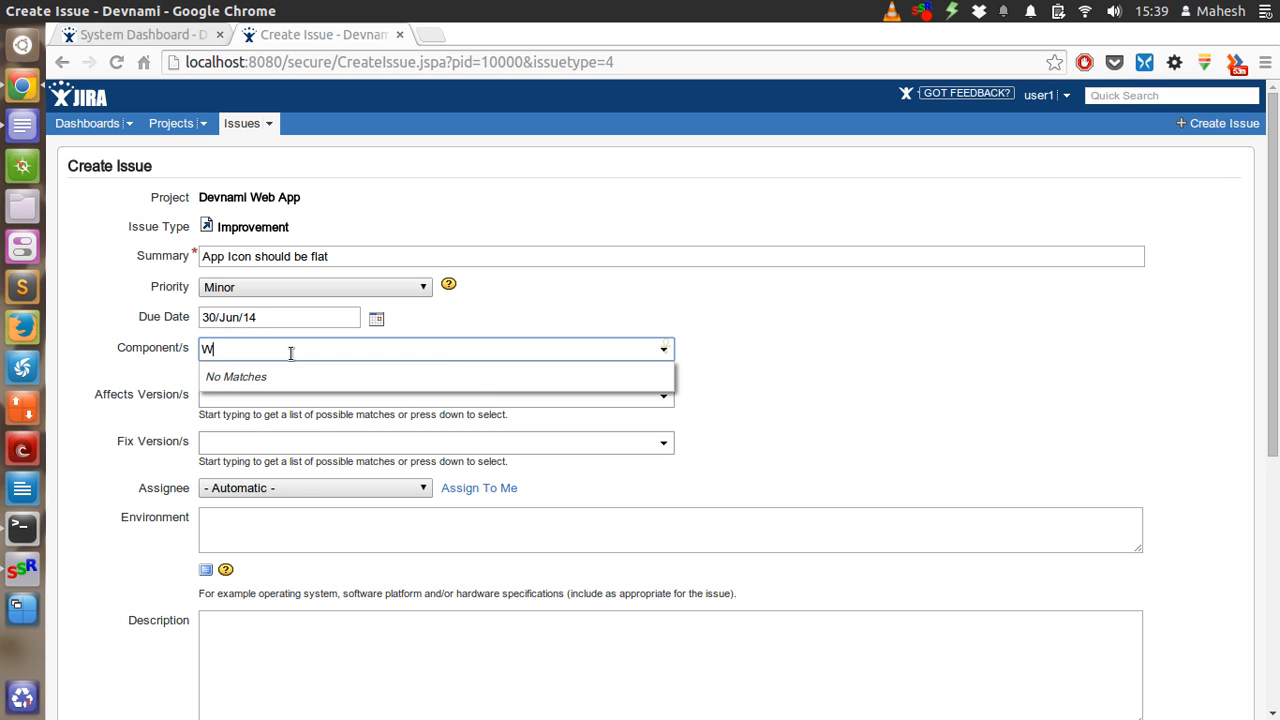
{"action": "type", "text": "eb"}
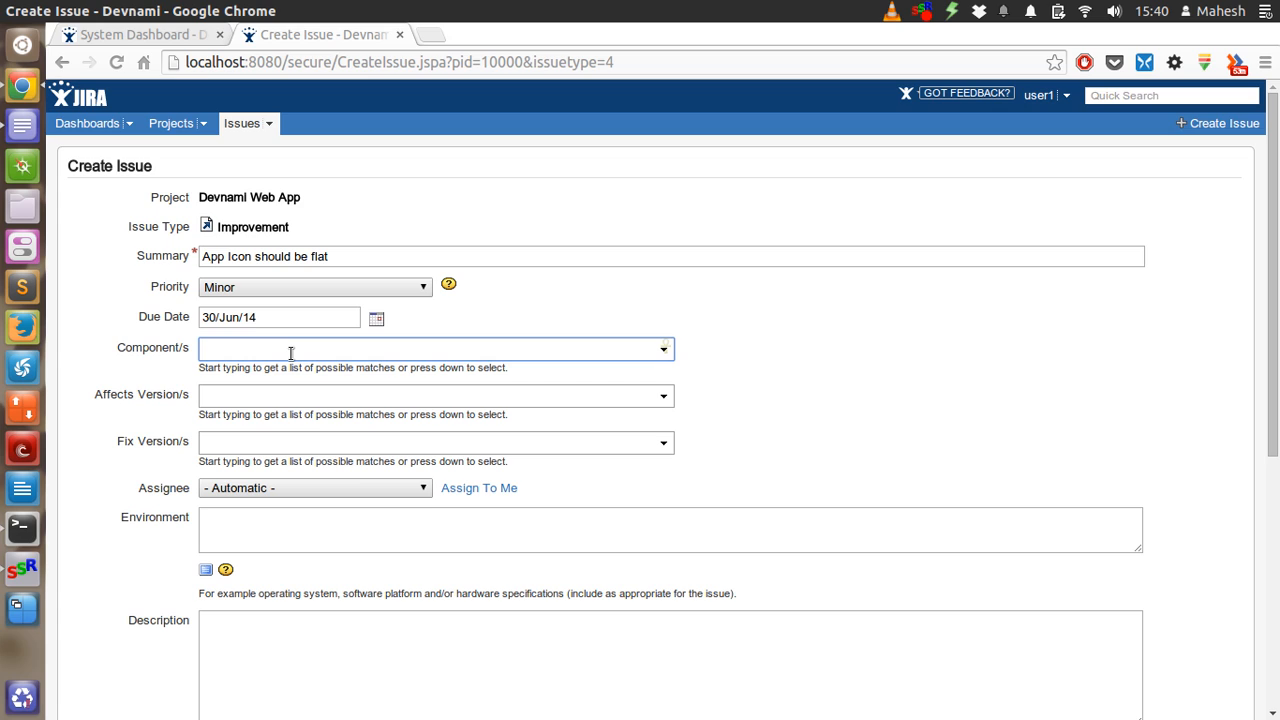
{"action": "left_click", "coordinate": [435, 349]}
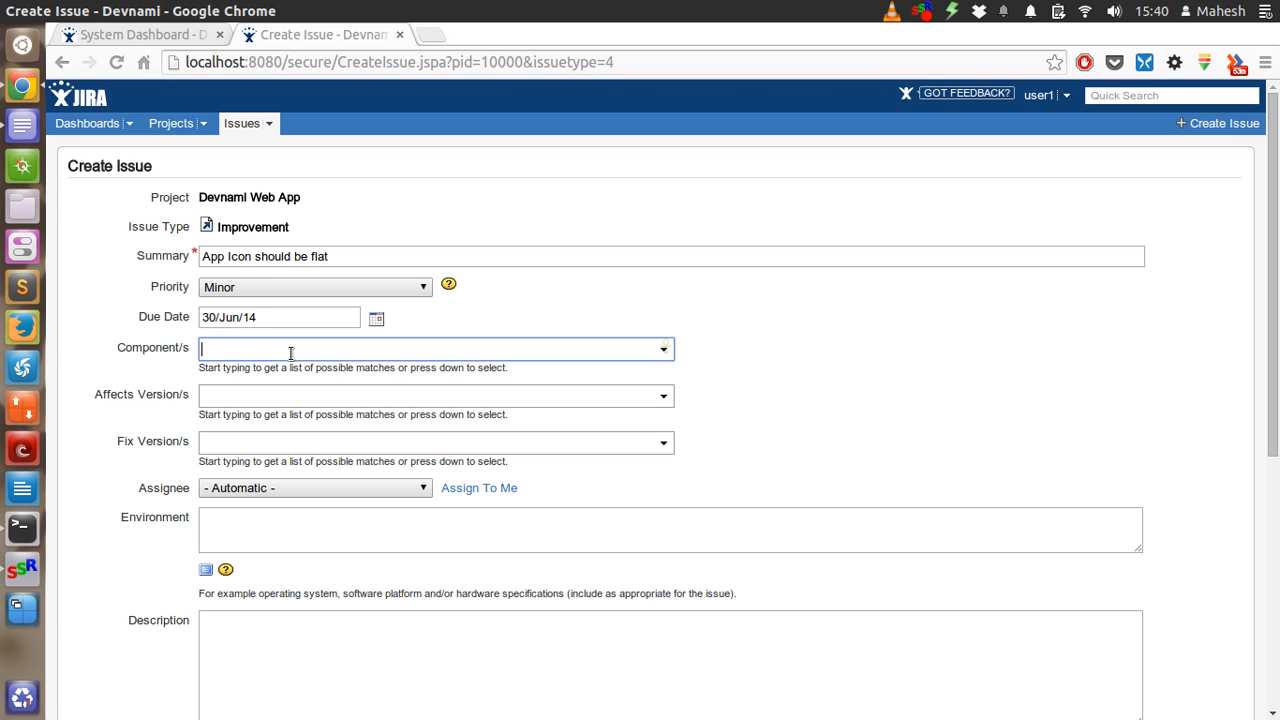
{"action": "type", "text": "Design,"}
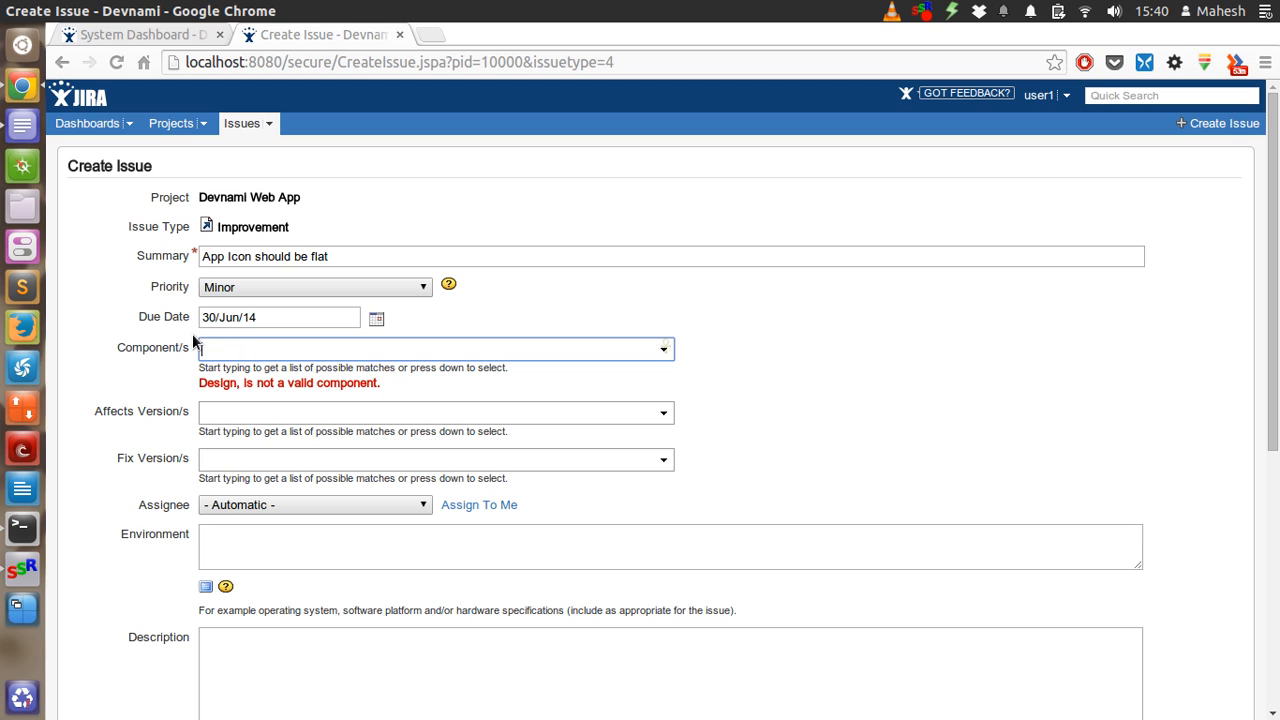
{"action": "type", "text": "Database."}
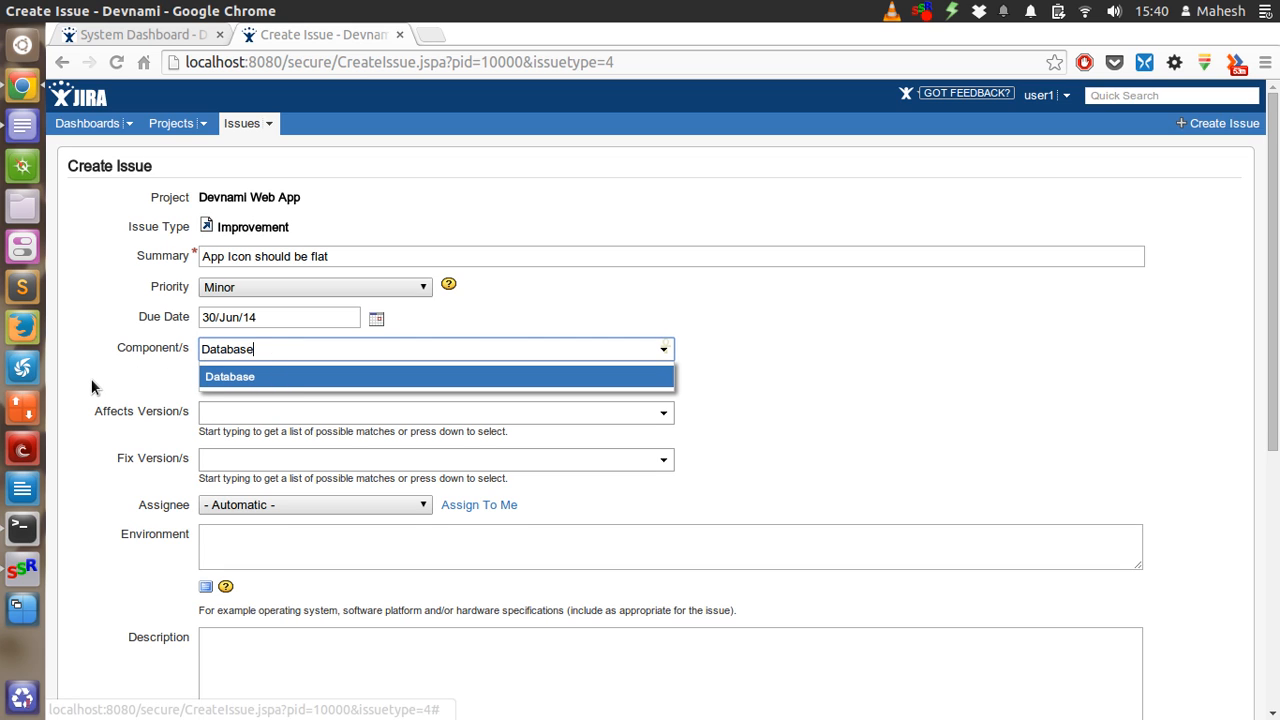
{"action": "left_click", "coordinate": [230, 376]}
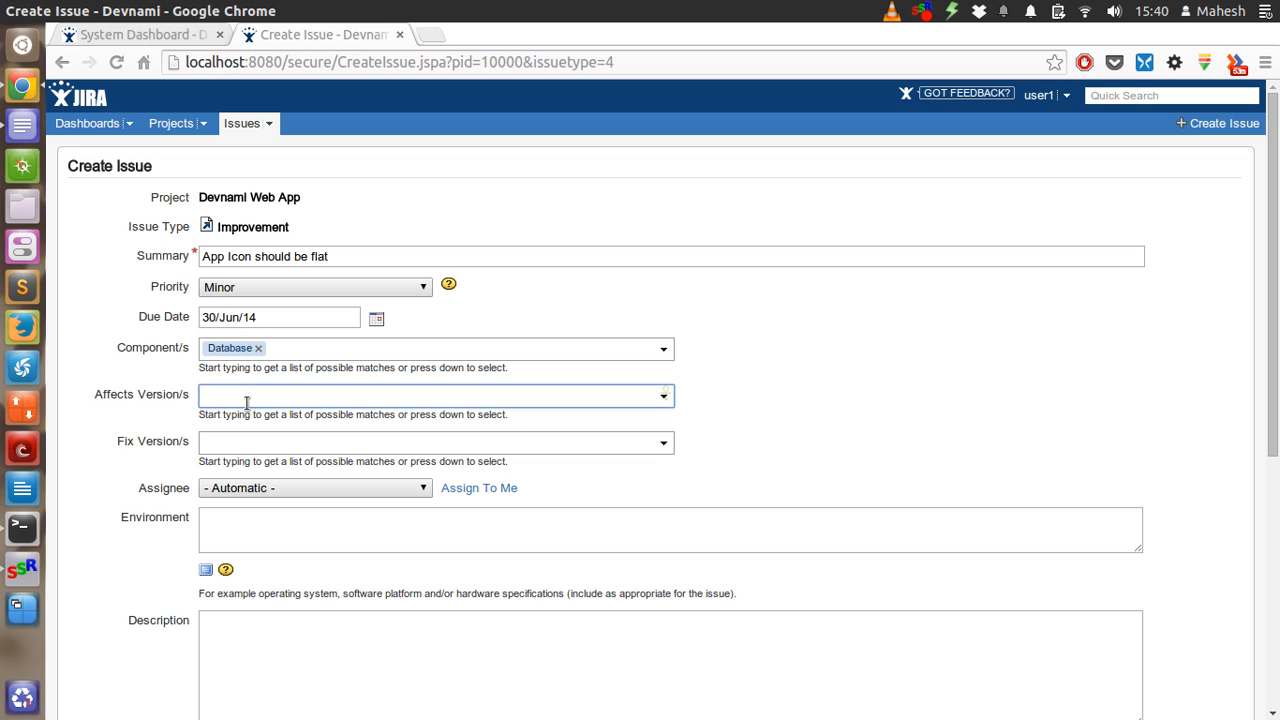
{"action": "type", "text": "1.0"}
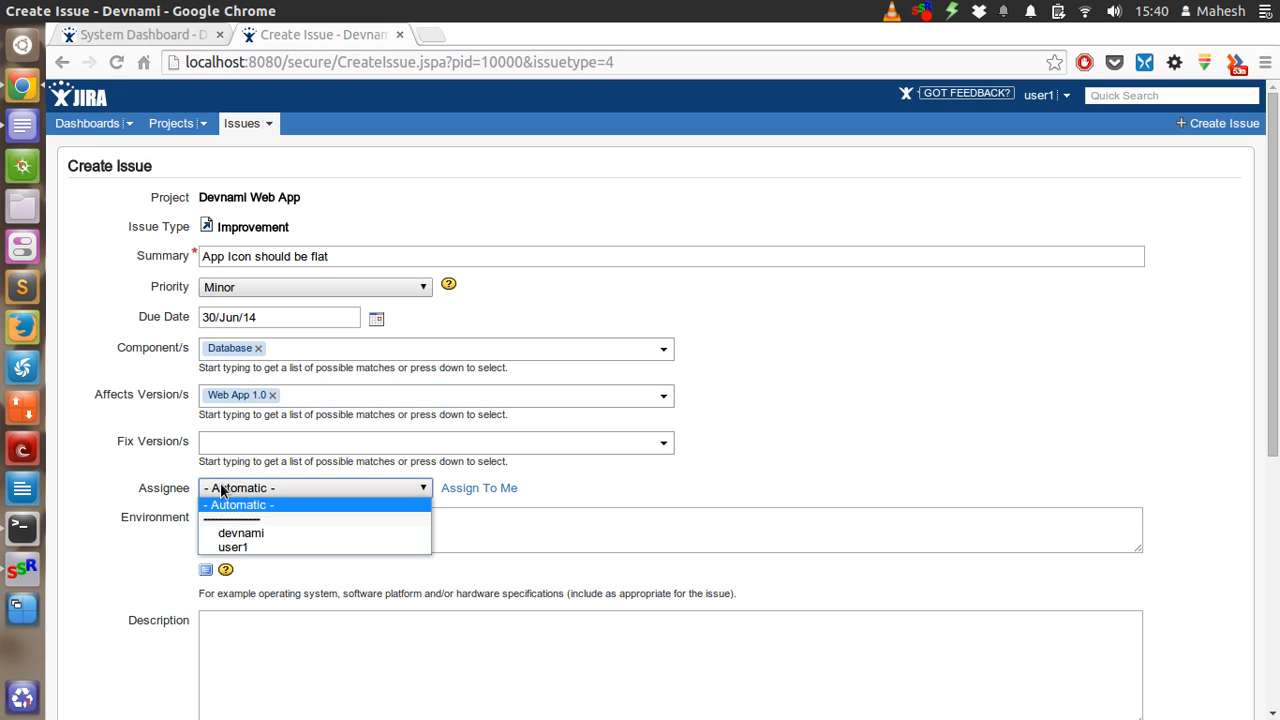
{"action": "left_click", "coordinate": [241, 532]}
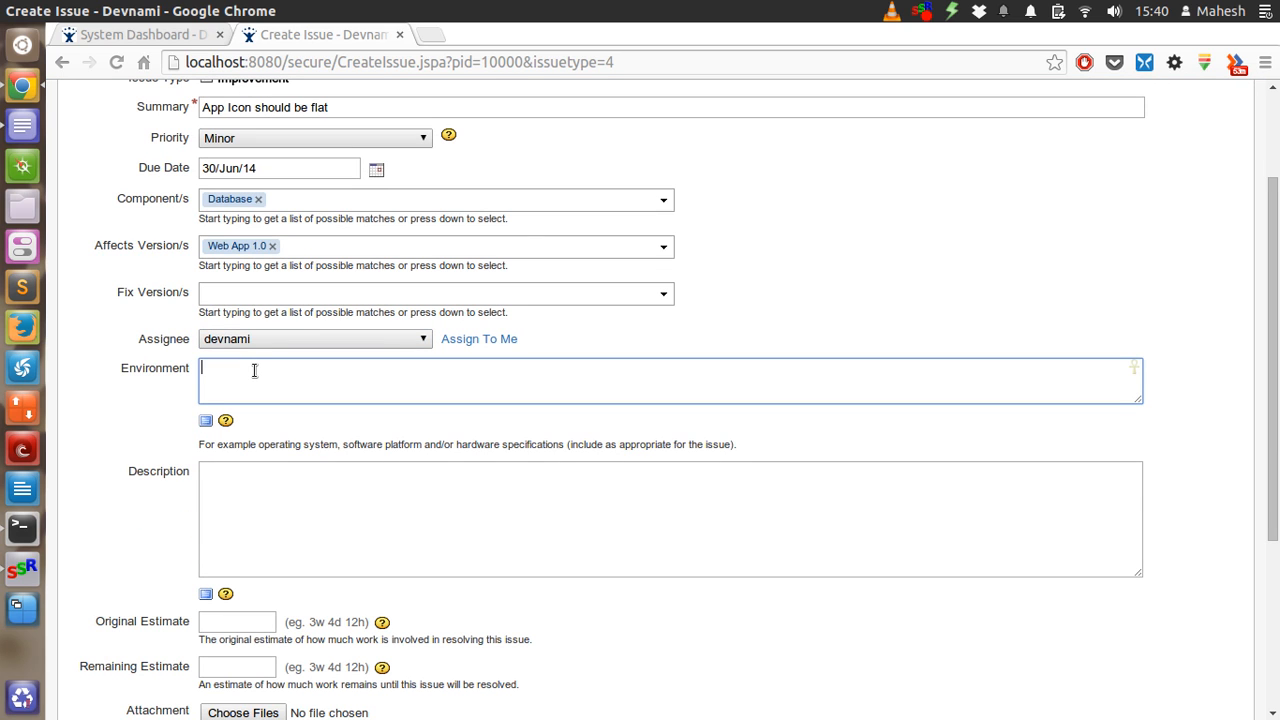
- Enter the environment 'Androidd jelly bean', correcting the mistyped text
{"action": "type", "text": "Android"}
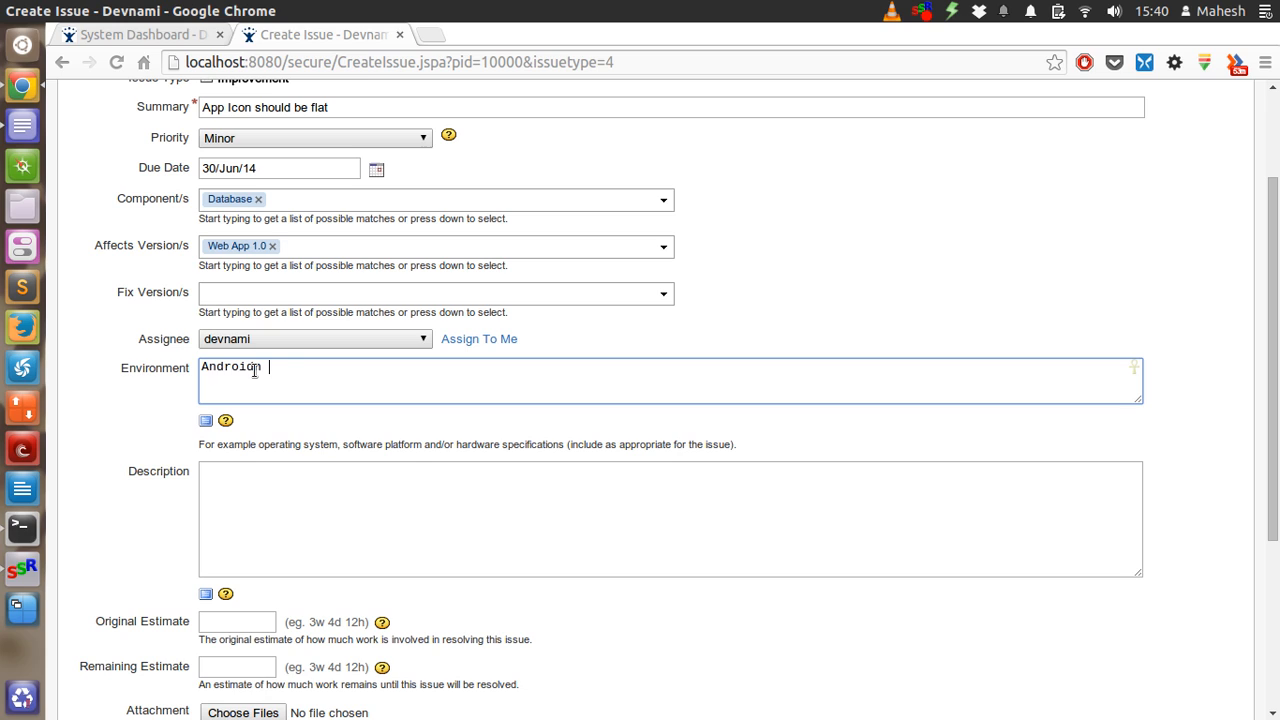
{"action": "type", "text": "app 1"}
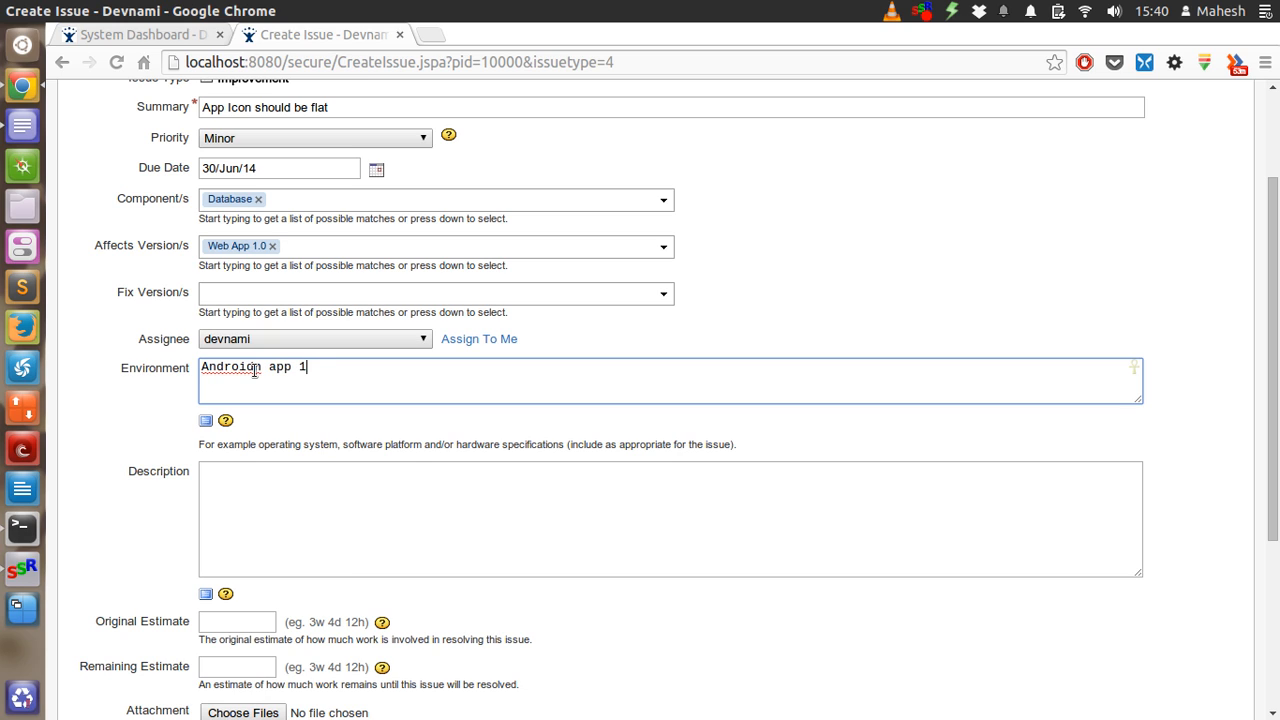
{"action": "type", "text": ".0 should hav"}
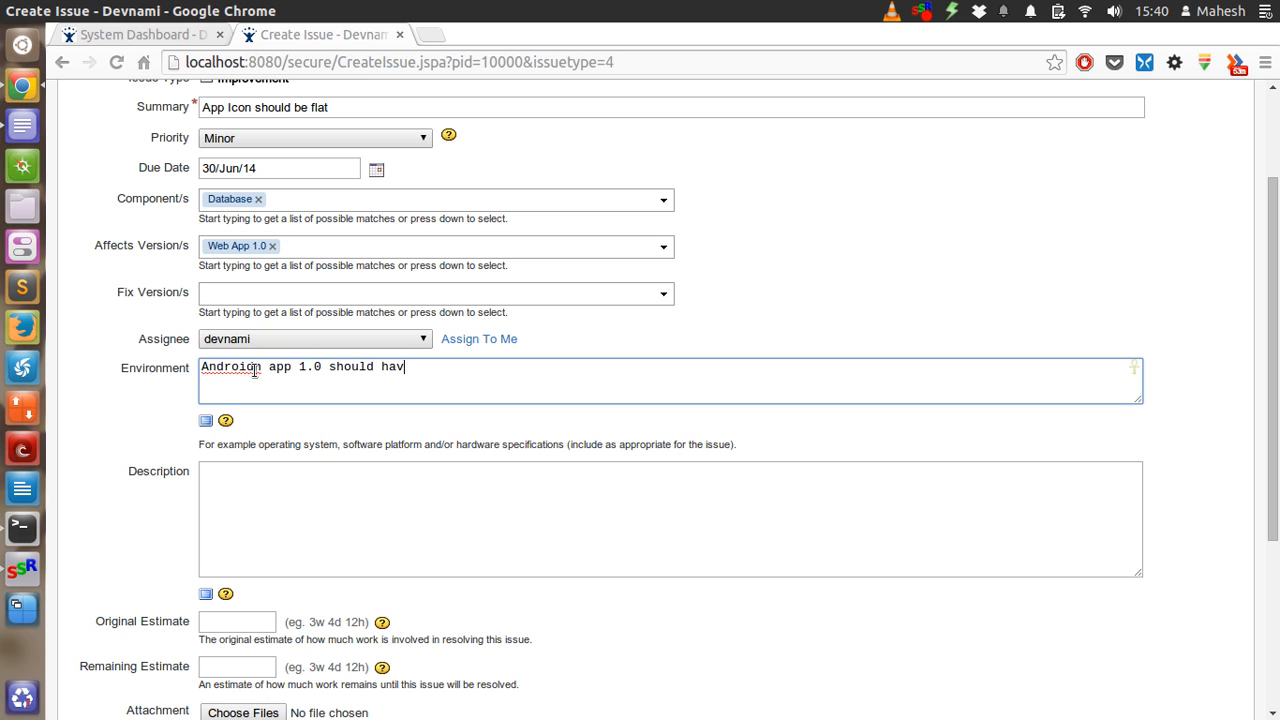
{"action": "key", "text": "BackSpace"}
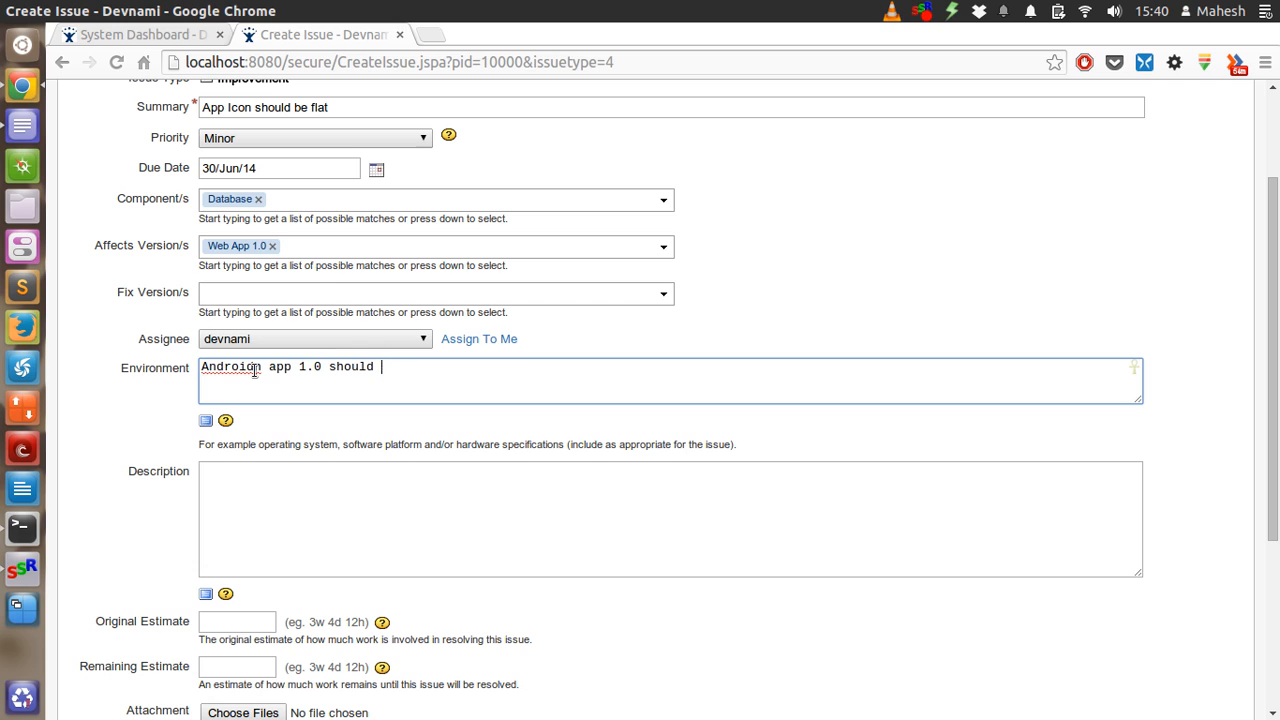
{"action": "key", "text": "BackSpace"}
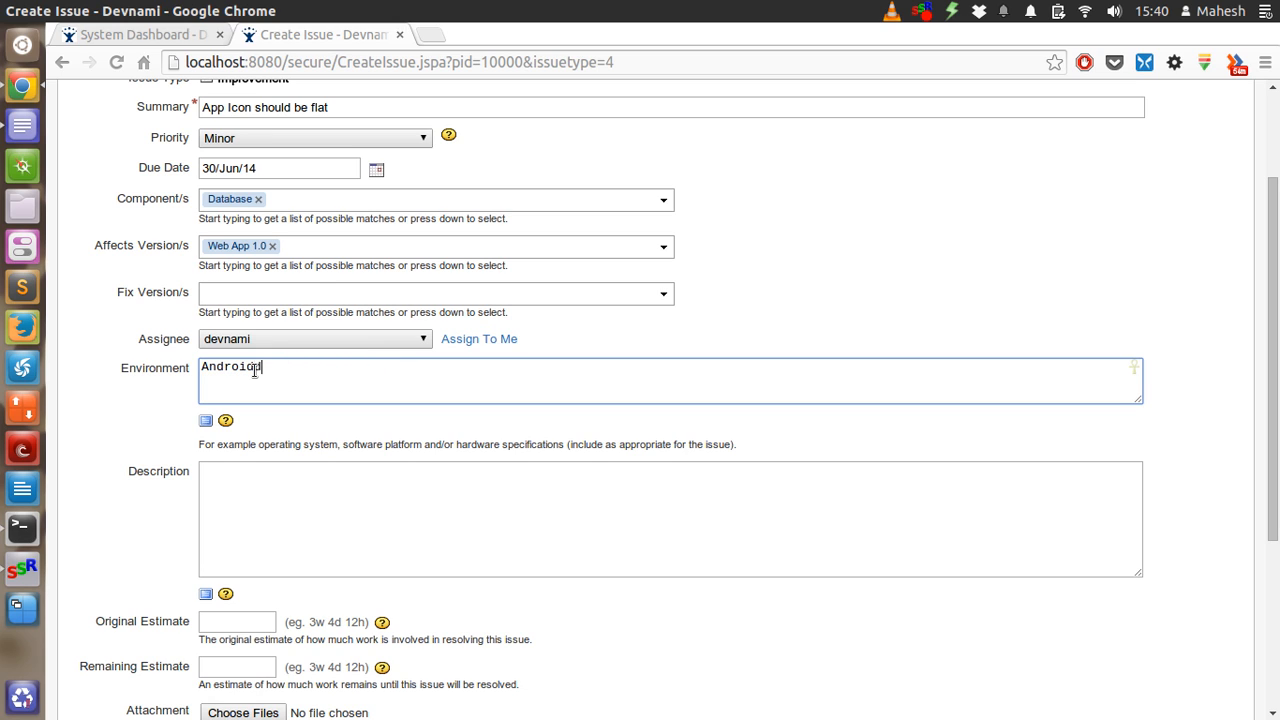
{"action": "type", "text": "jelly bean"}
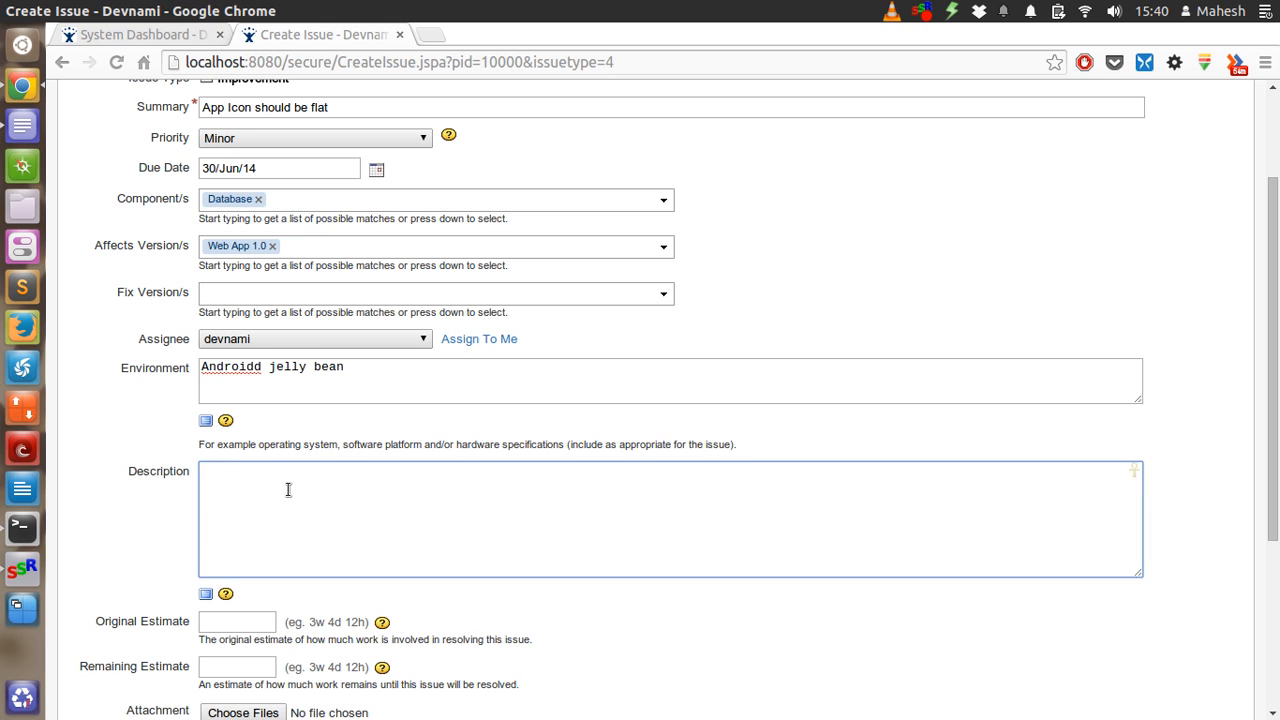
- Write the description 'Design should have flat icons and text'
{"action": "type", "text": "Design shoul"}
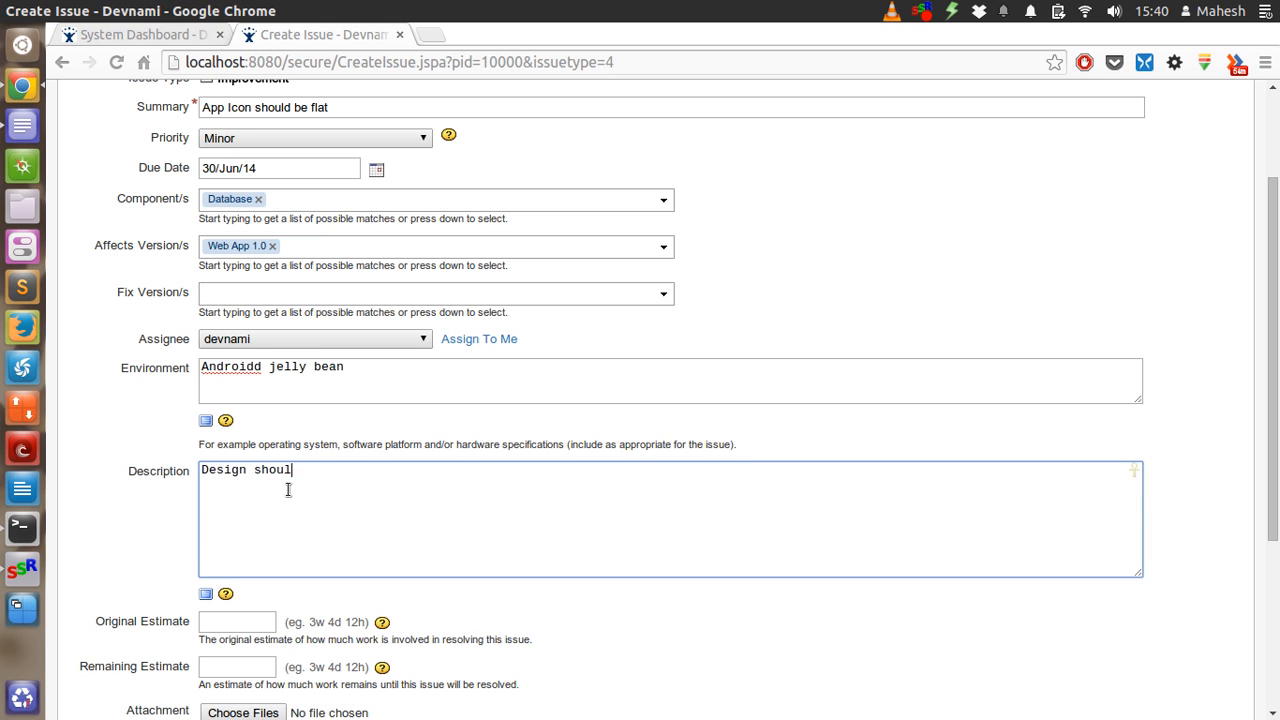
{"action": "type", "text": "d have flat i"}
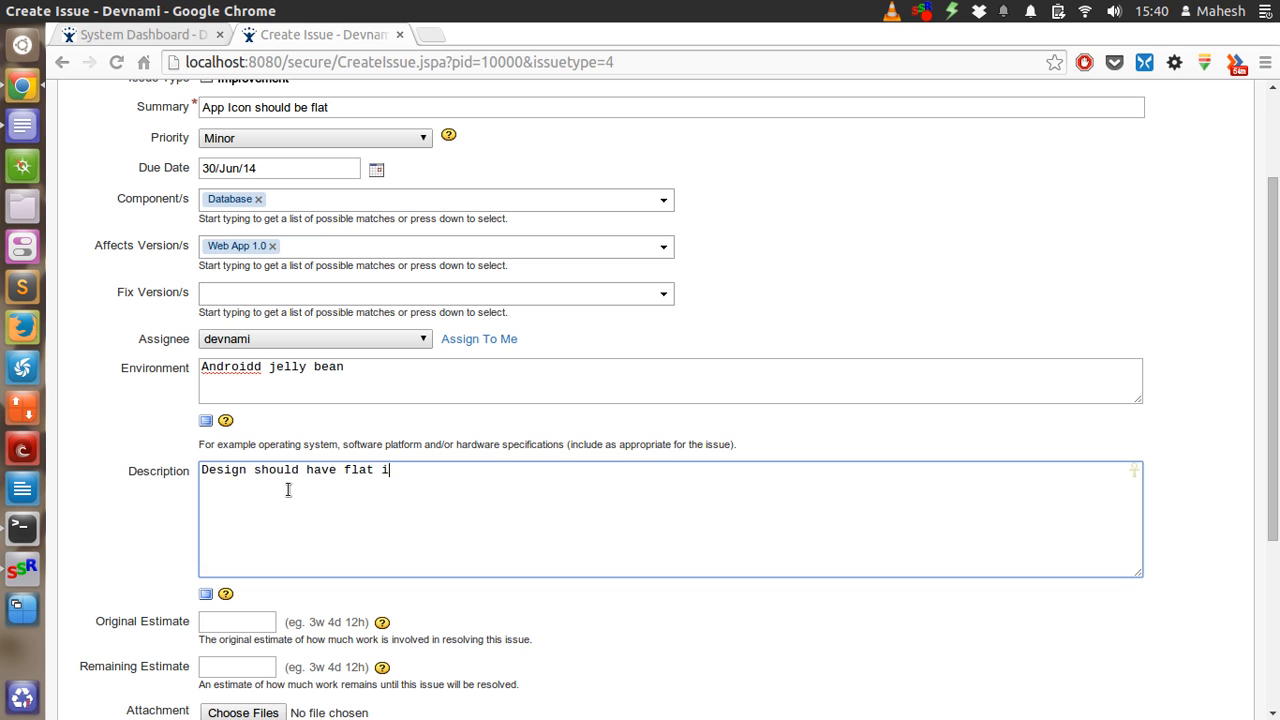
{"action": "type", "text": "cons and te"}
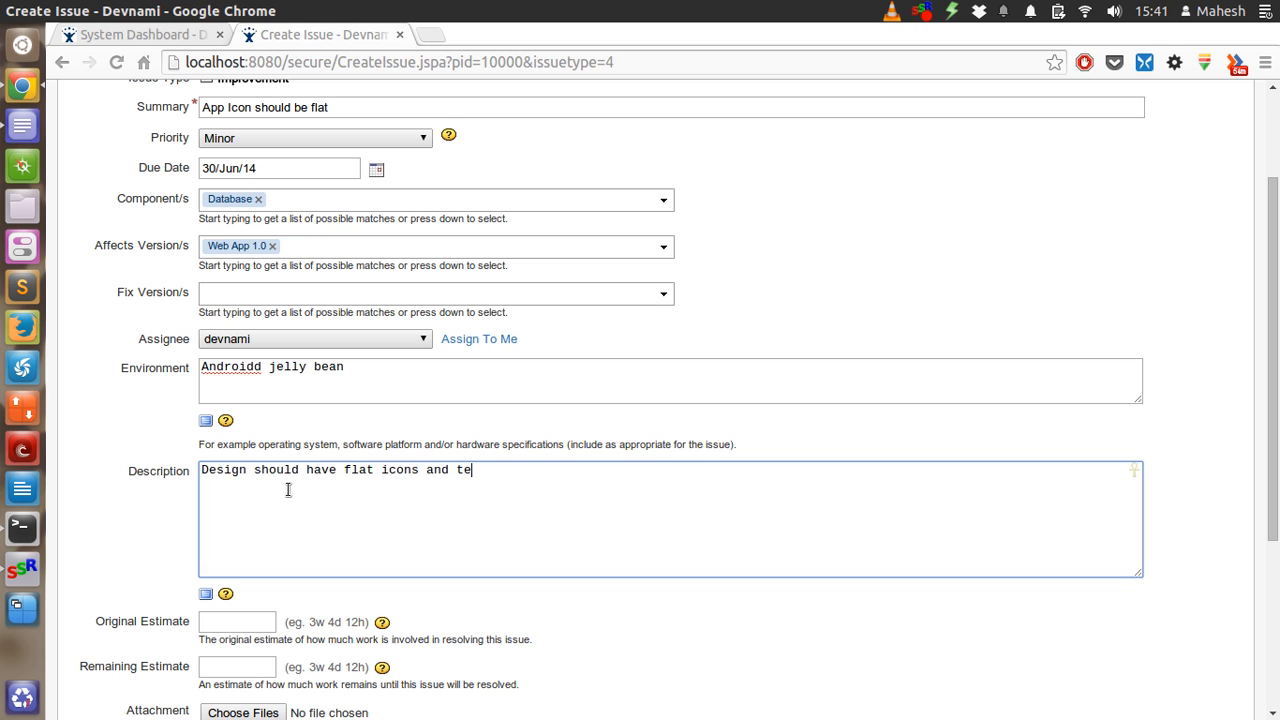
{"action": "type", "text": "xt"}
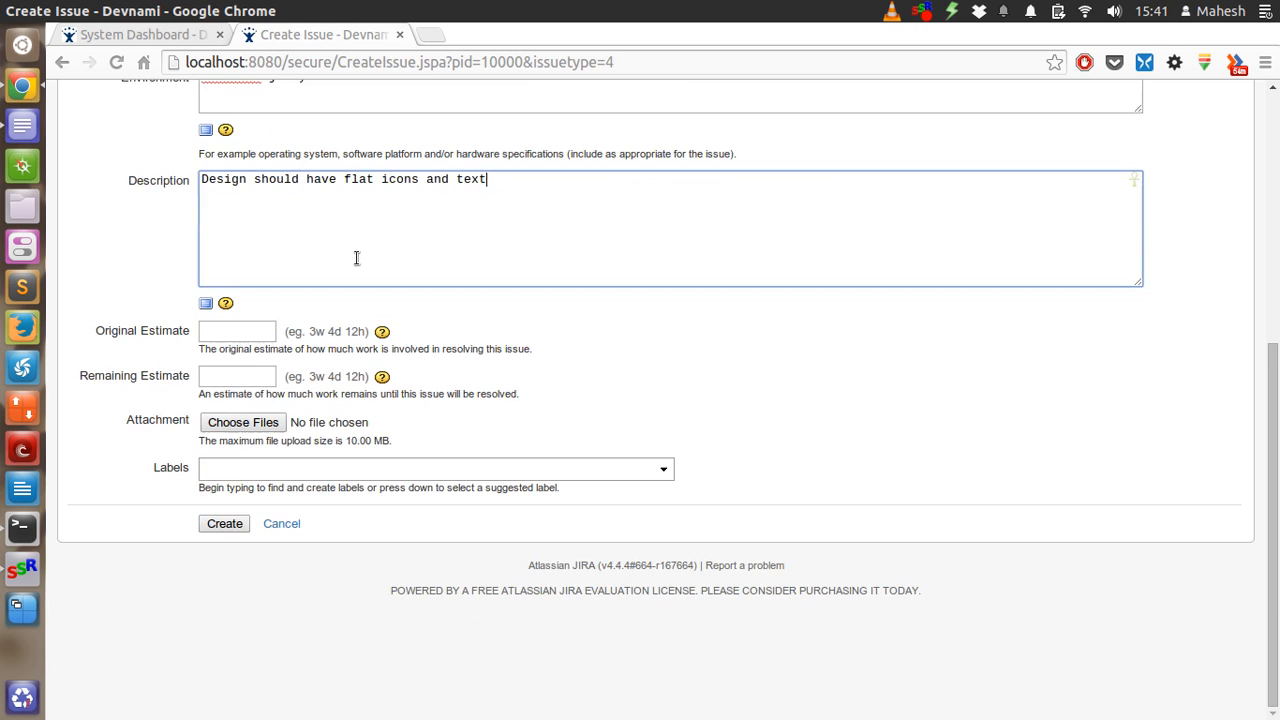
- Add the label 'design' and create issue DEVNAMIPR-2 'App Icon should be flat'
{"action": "left_click", "coordinate": [430, 468]}
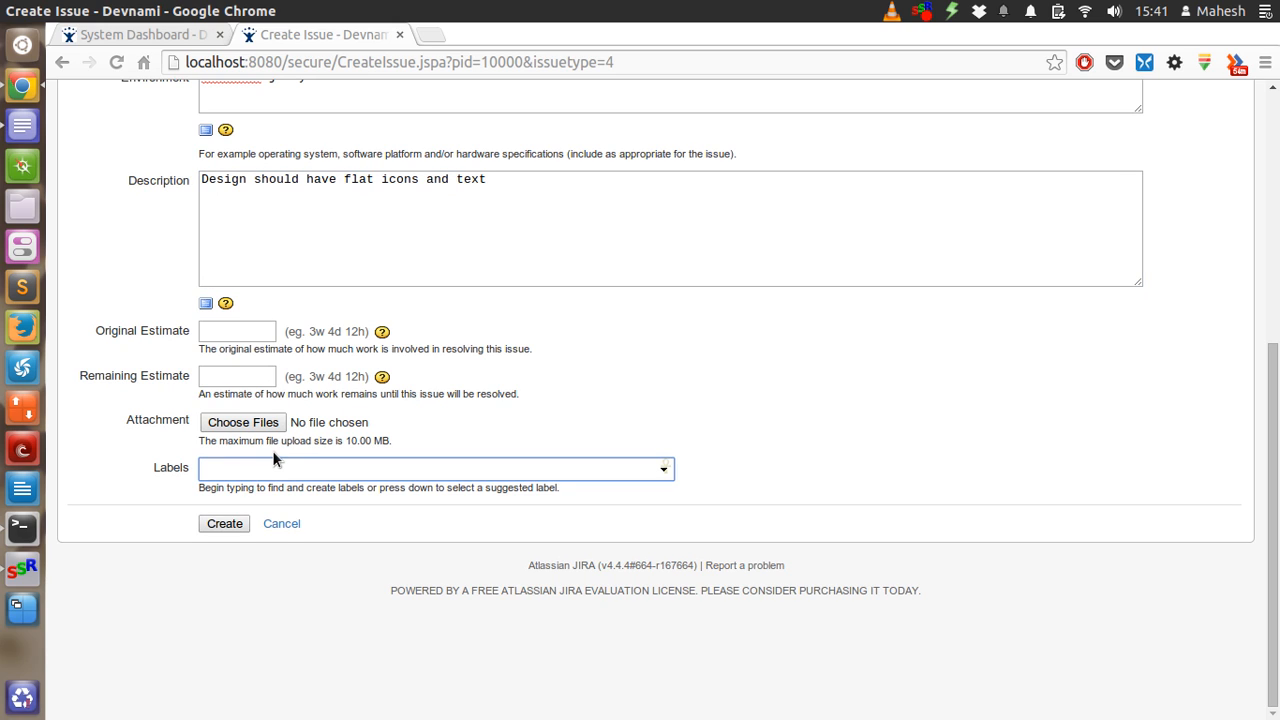
{"action": "type", "text": "design,"}
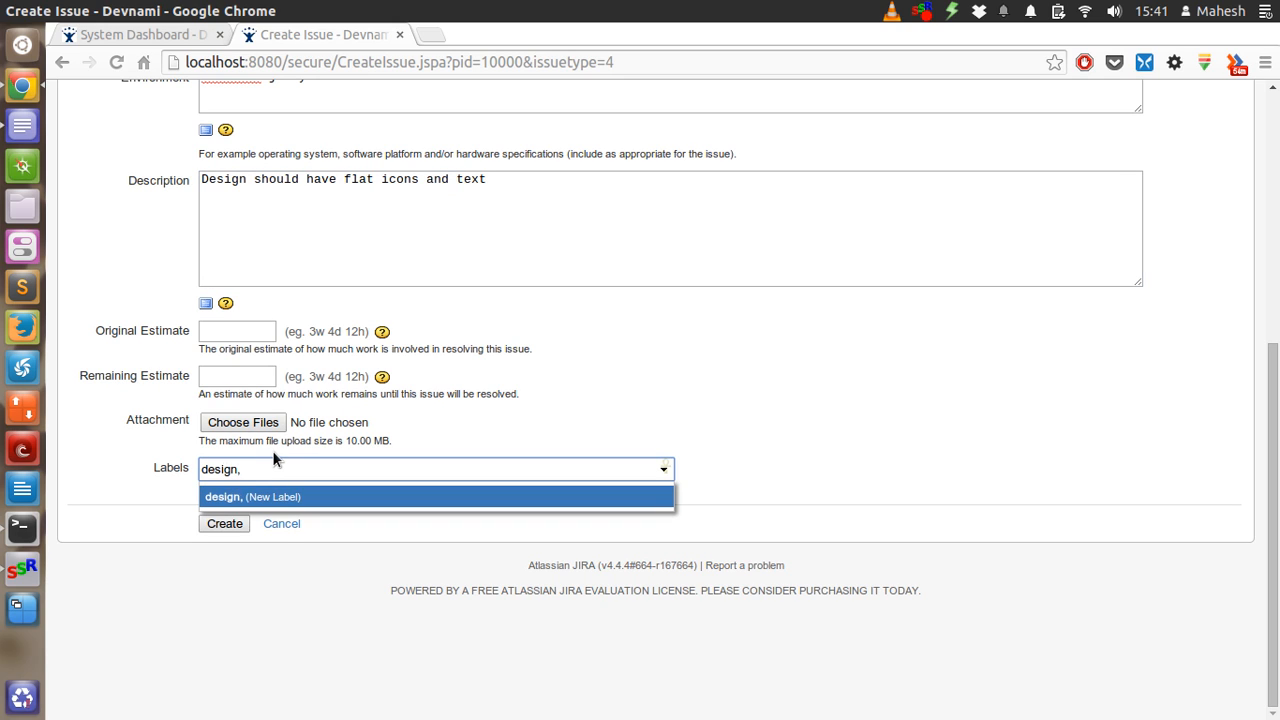
{"action": "left_click", "coordinate": [252, 496]}
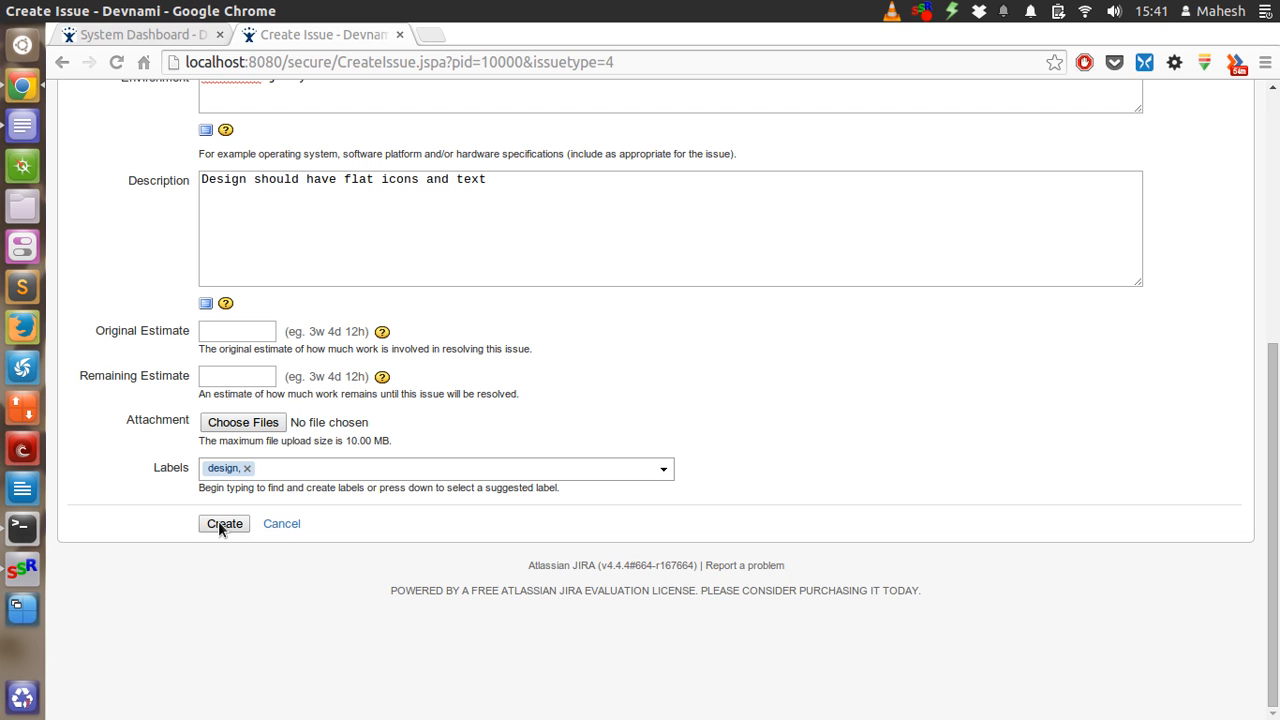
{"action": "left_click", "coordinate": [224, 523]}
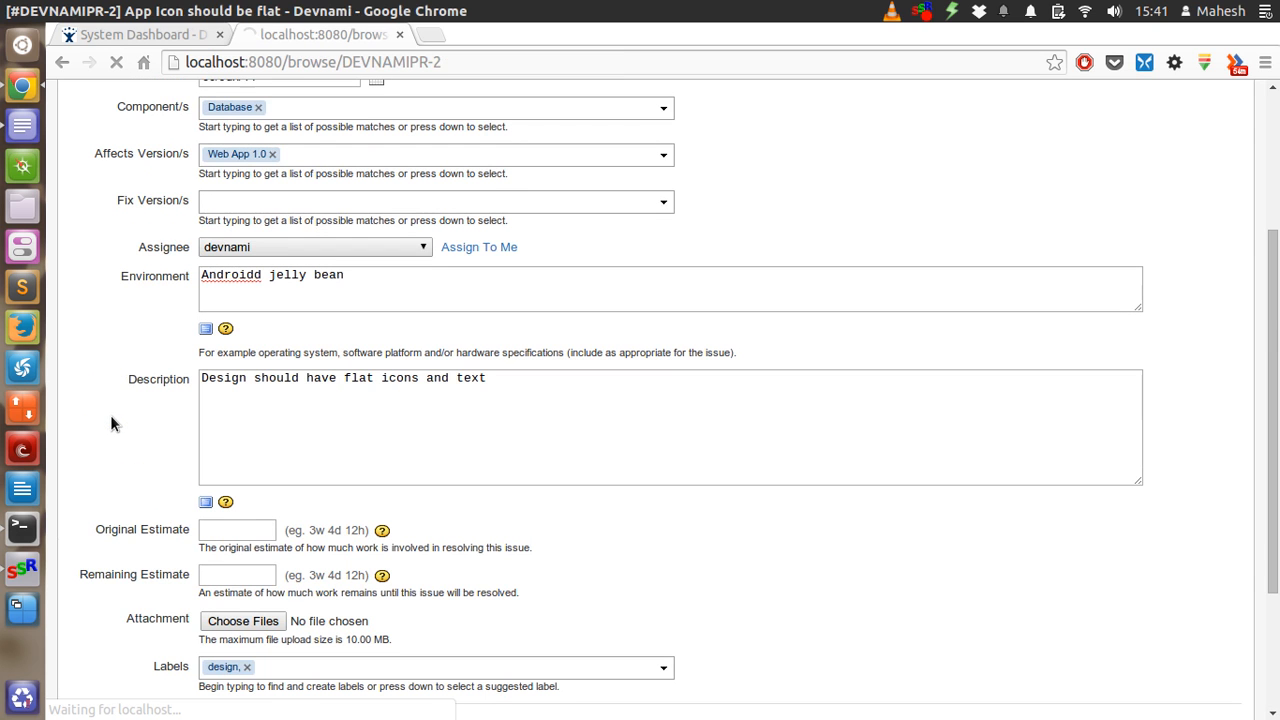
{"action": "scroll", "scroll_direction": "up", "scroll_amount": 3}
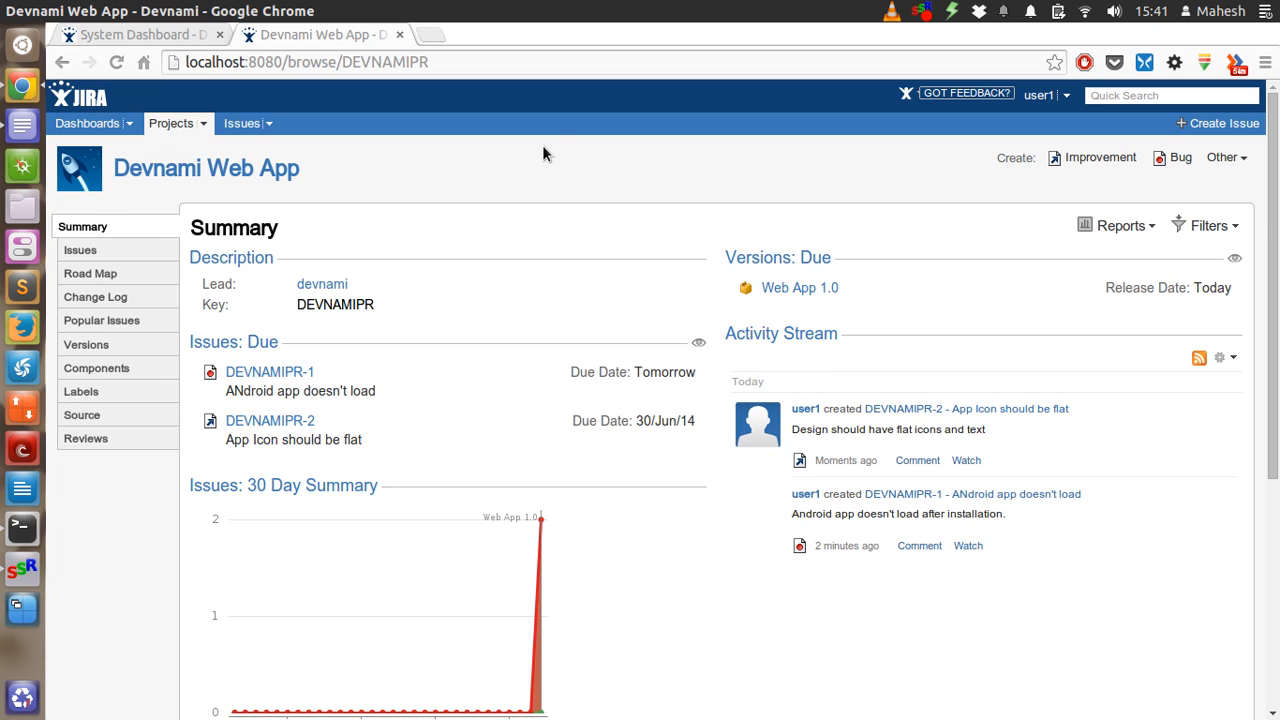
{"action": "scroll", "scroll_direction": "down", "scroll_amount": 3}
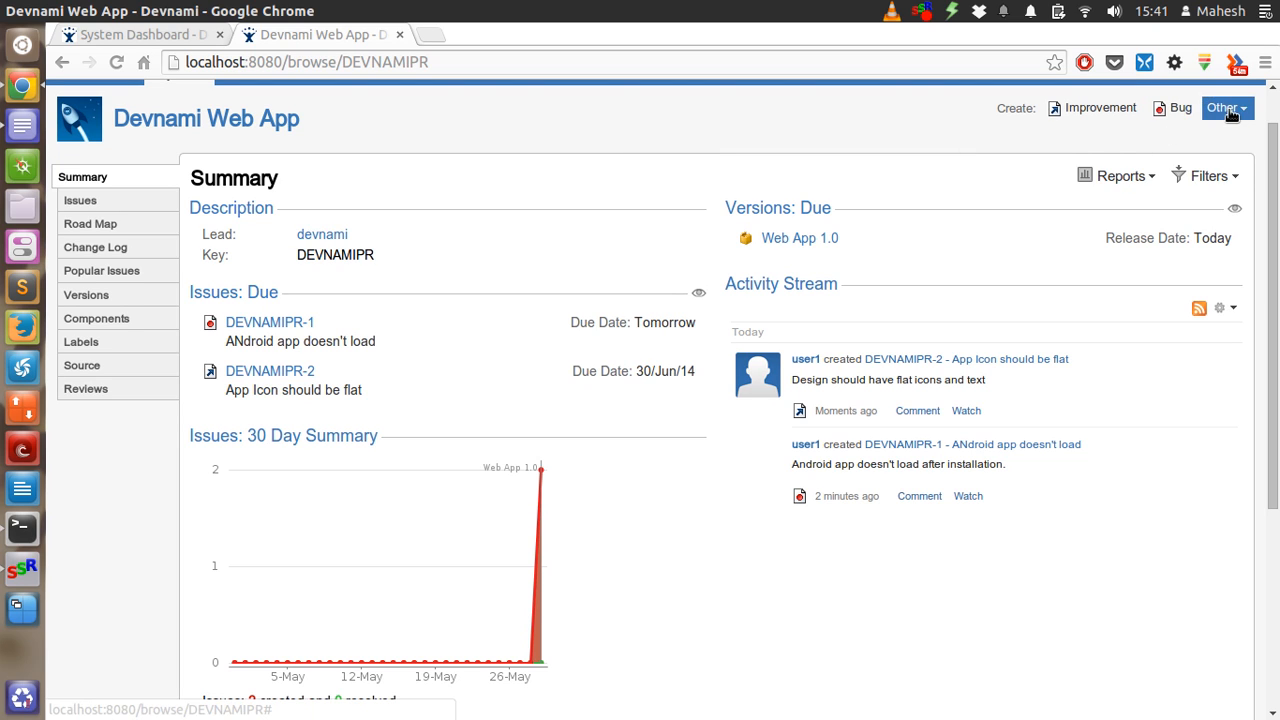
- Open a new Task issue form from Create: Other in Devnami Web App
{"action": "left_click", "coordinate": [1224, 107]}
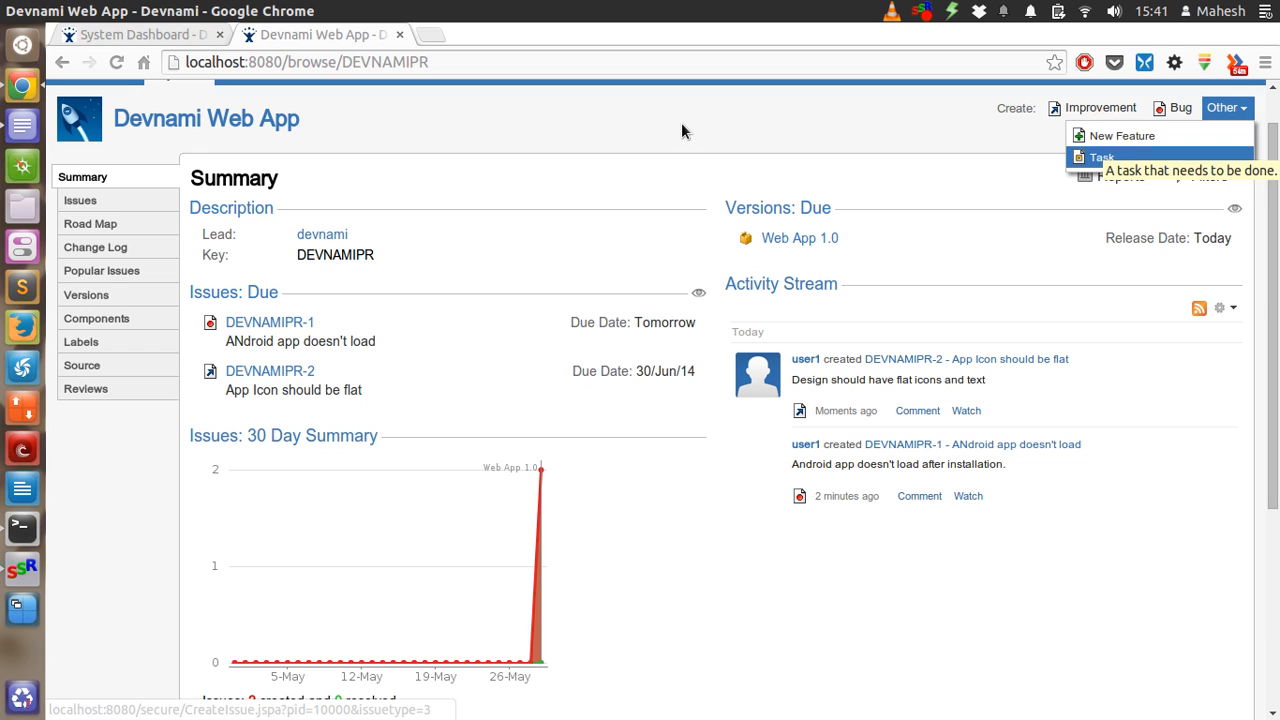
{"action": "left_click", "coordinate": [1100, 157]}
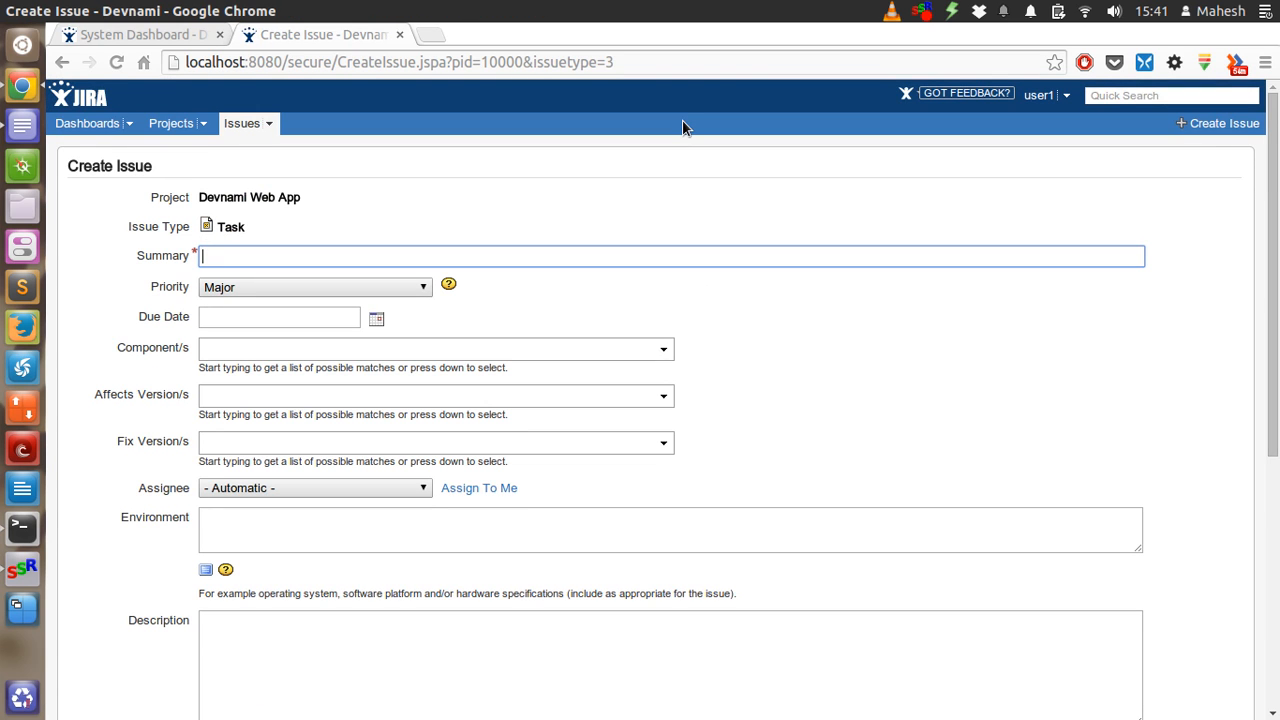
{"action": "mouse_move", "coordinate": [838, 345]}
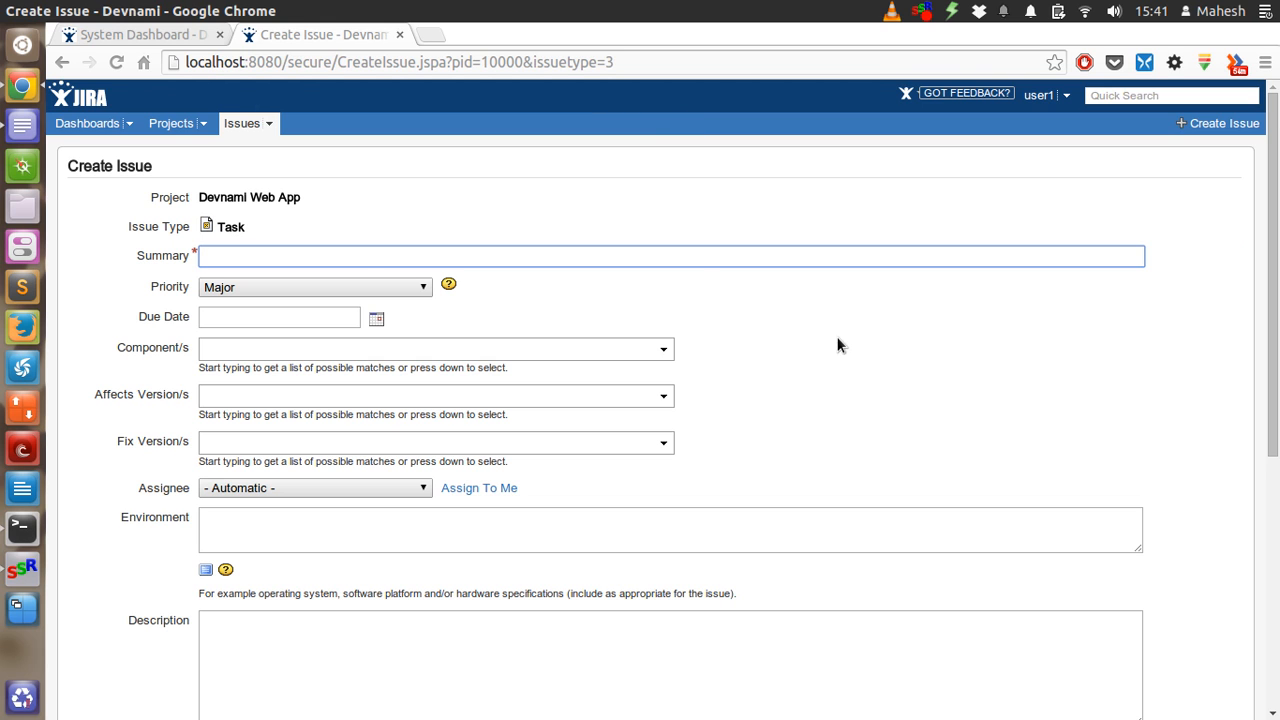
{"action": "scroll", "scroll_direction": "down", "scroll_amount": 3}
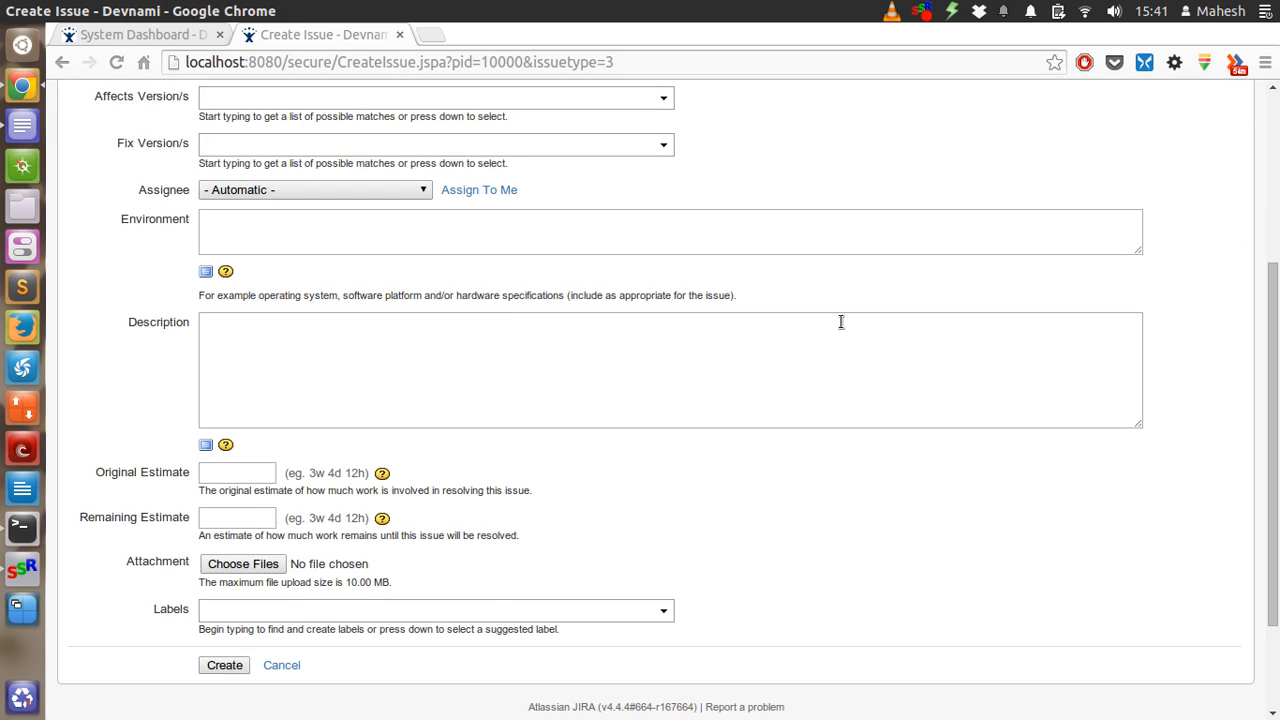
{"action": "scroll", "scroll_direction": "up", "scroll_amount": 3}
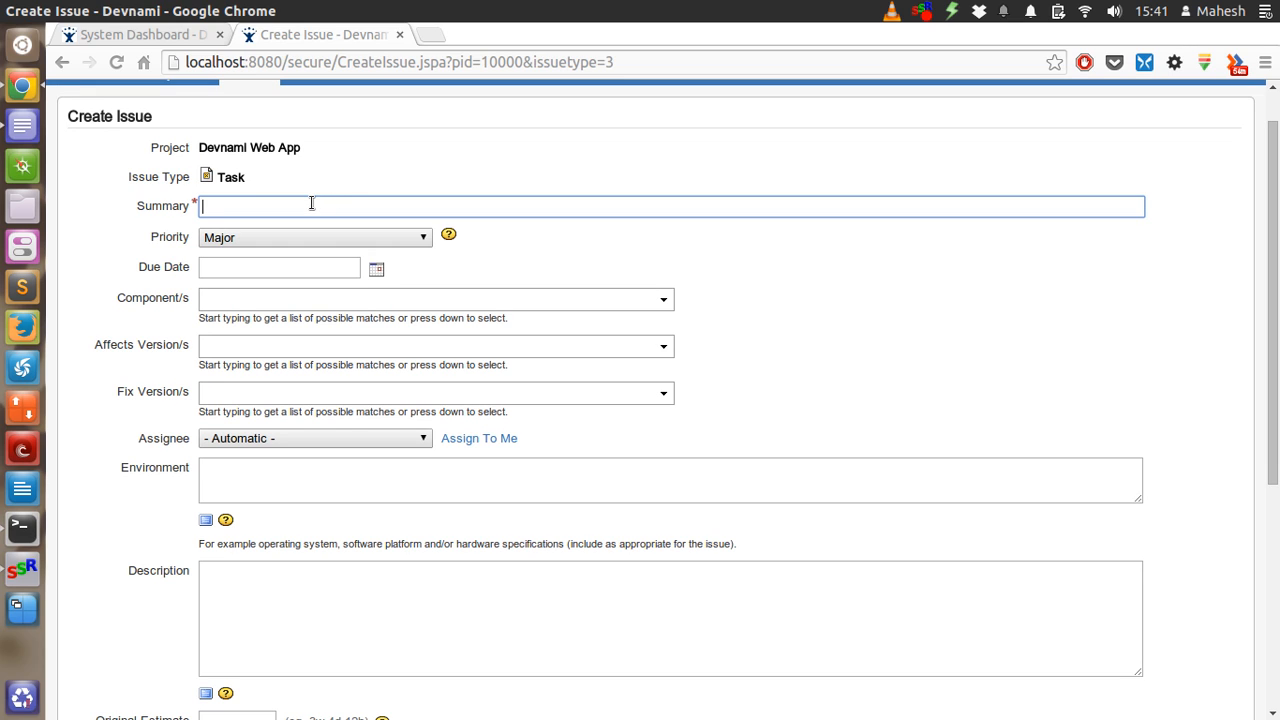
- Fill the task with summary 'Web app redesign', due 30/Jun/14, Database component, version Web App 1.0
{"action": "type", "text": "Web app"}
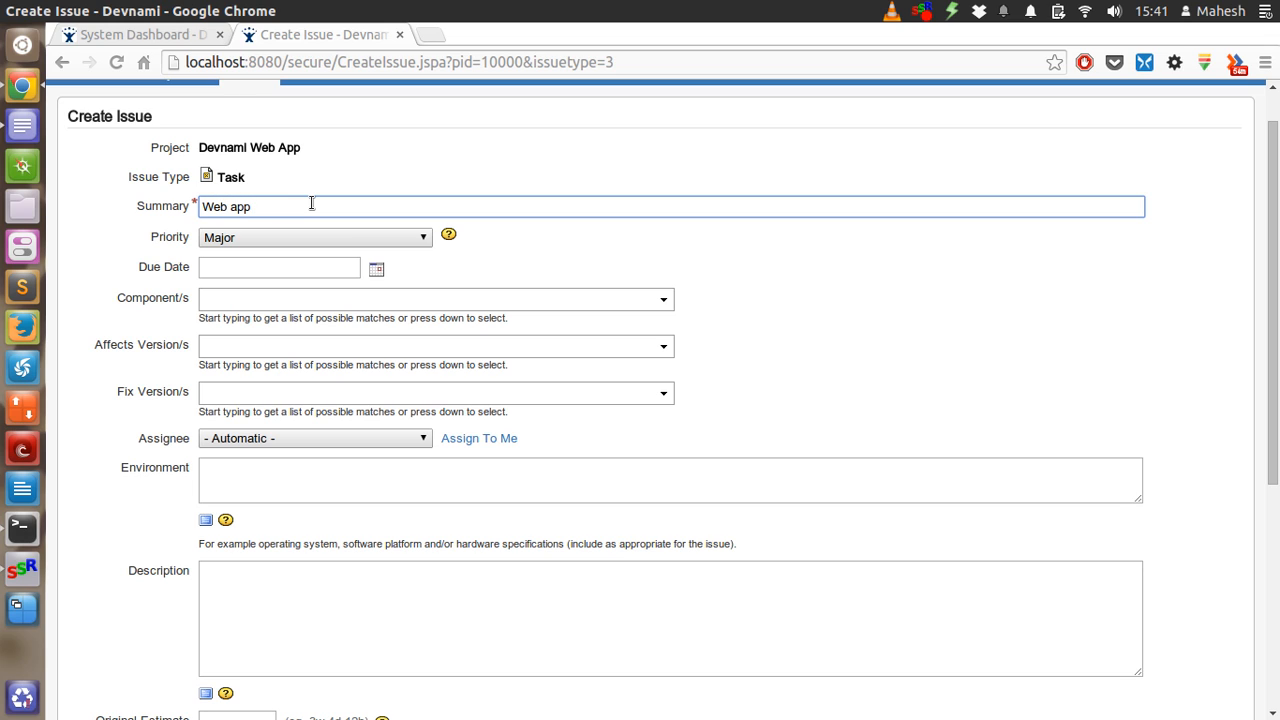
{"action": "type", "text": "redesign"}
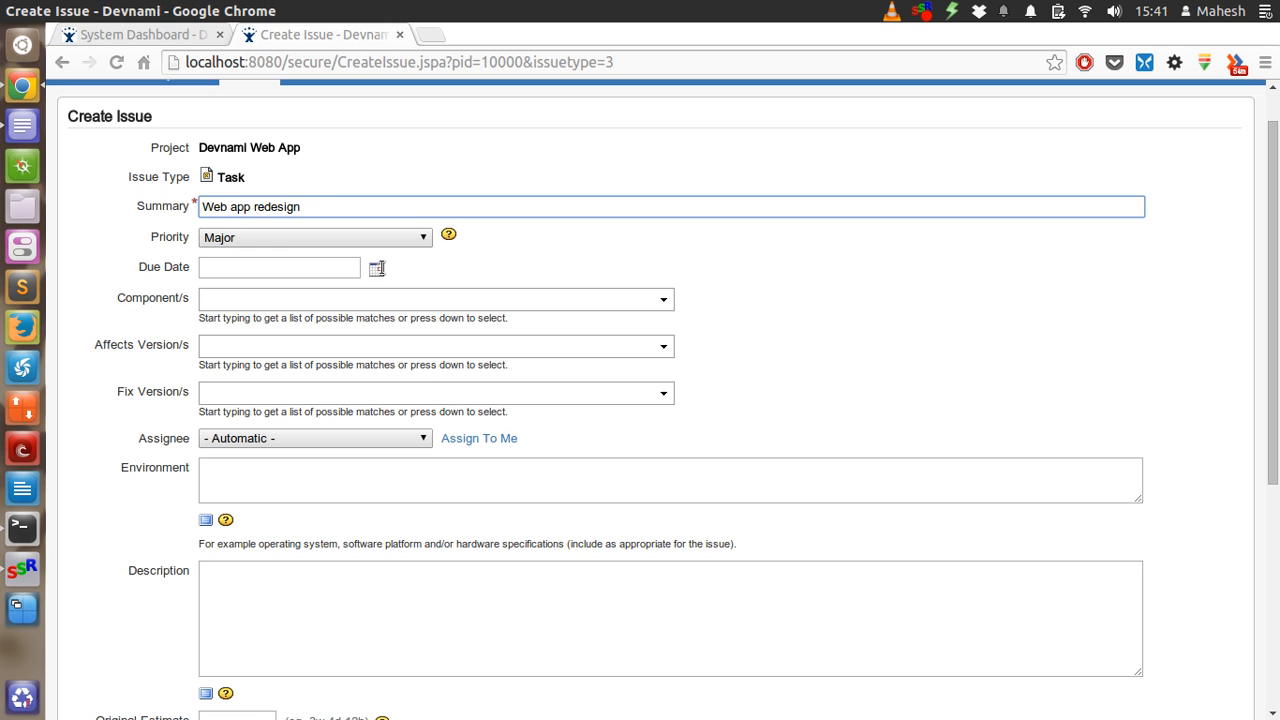
{"action": "left_click", "coordinate": [376, 268]}
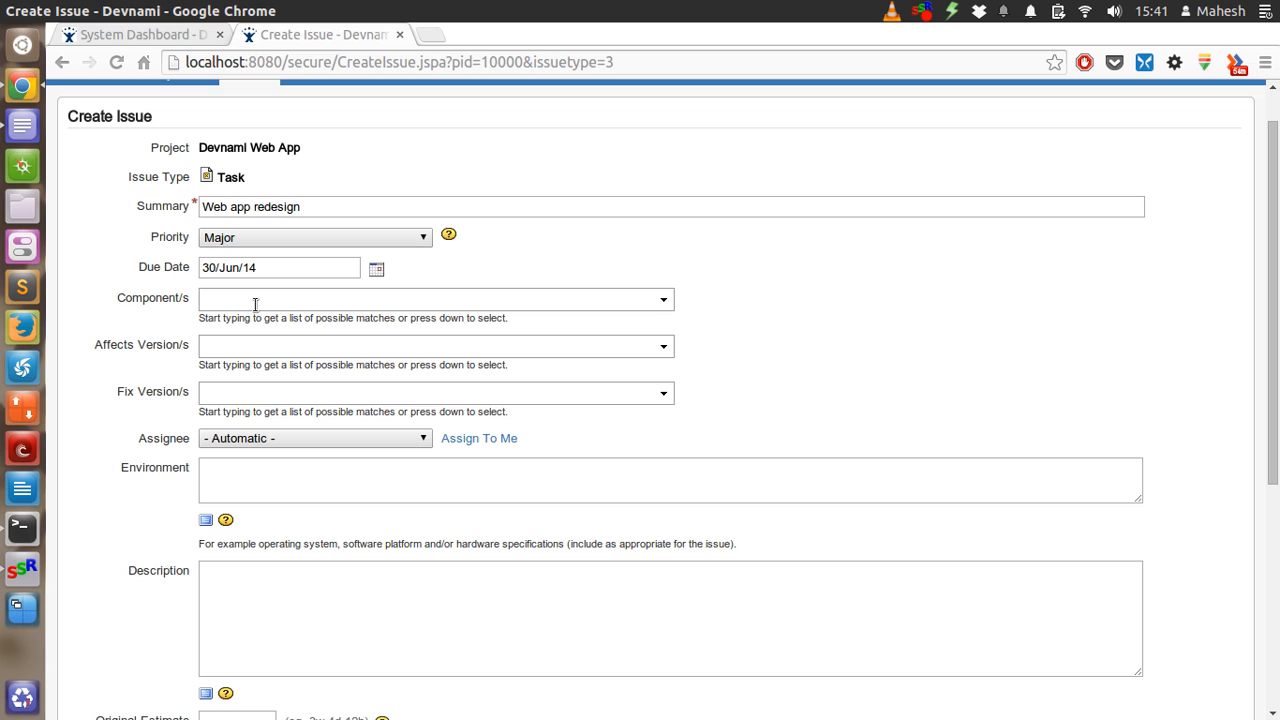
{"action": "type", "text": "Da"}
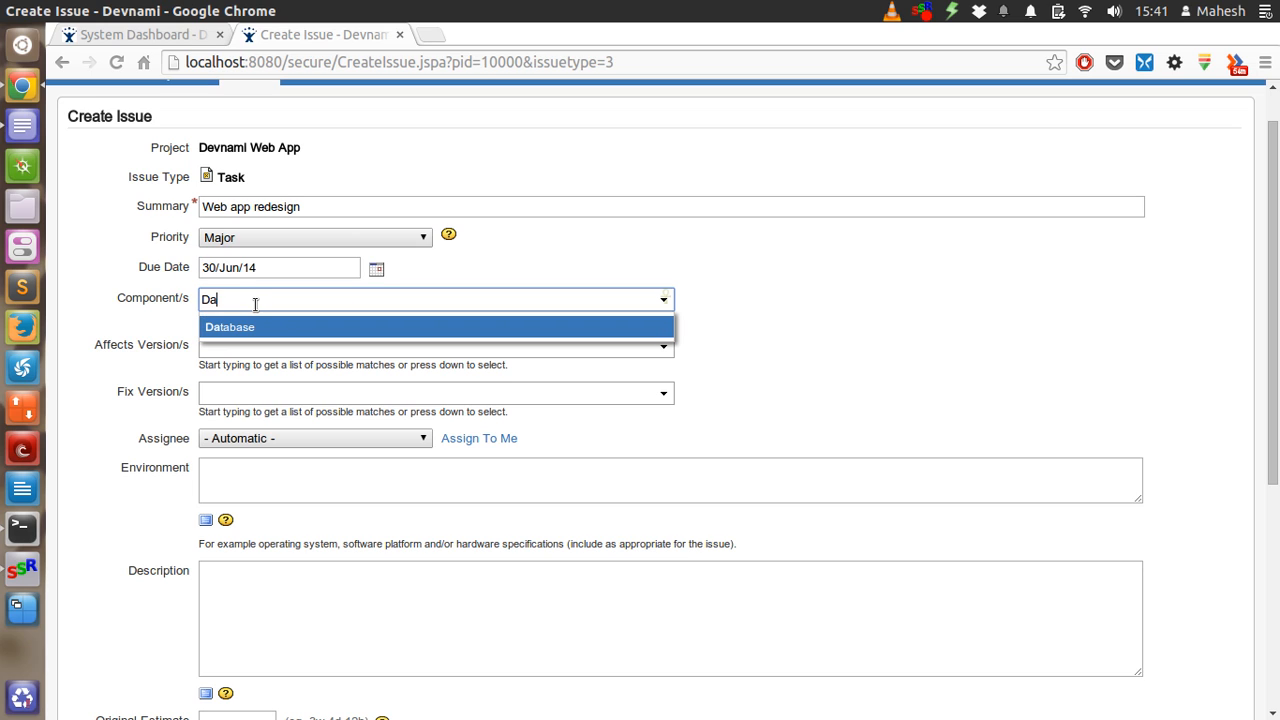
{"action": "type", "text": "tabase"}
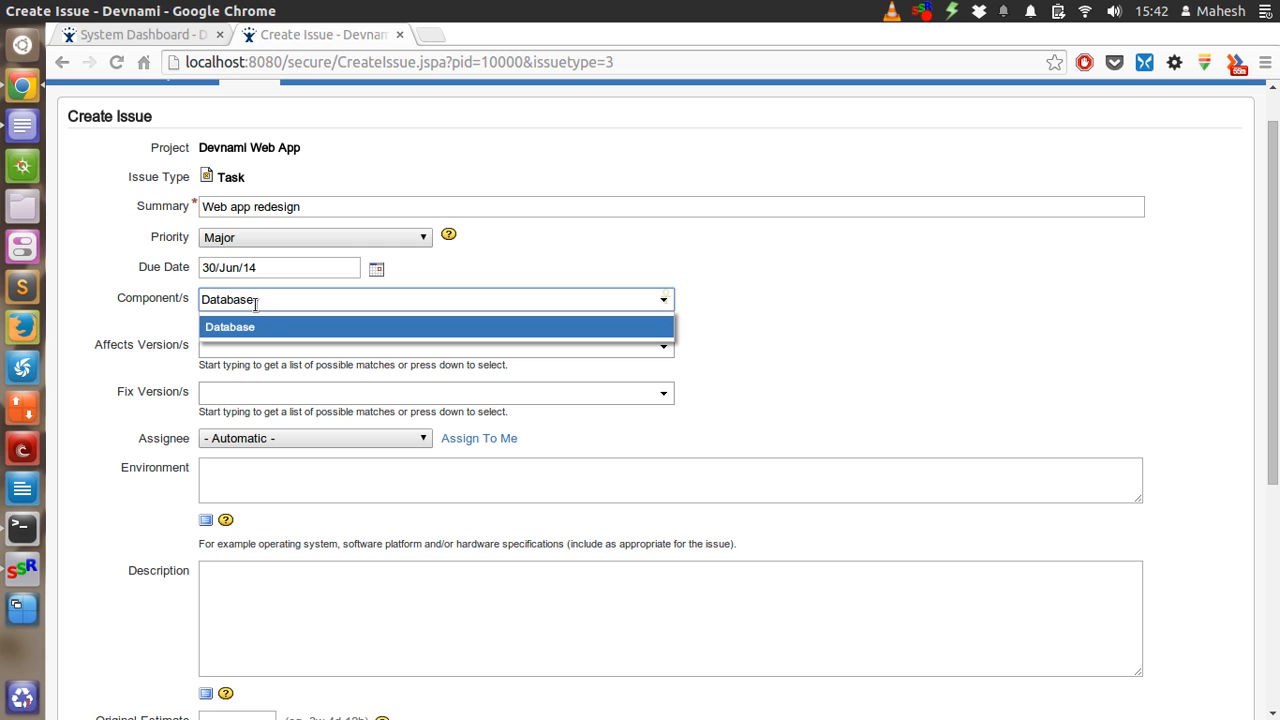
{"action": "left_click", "coordinate": [229, 326]}
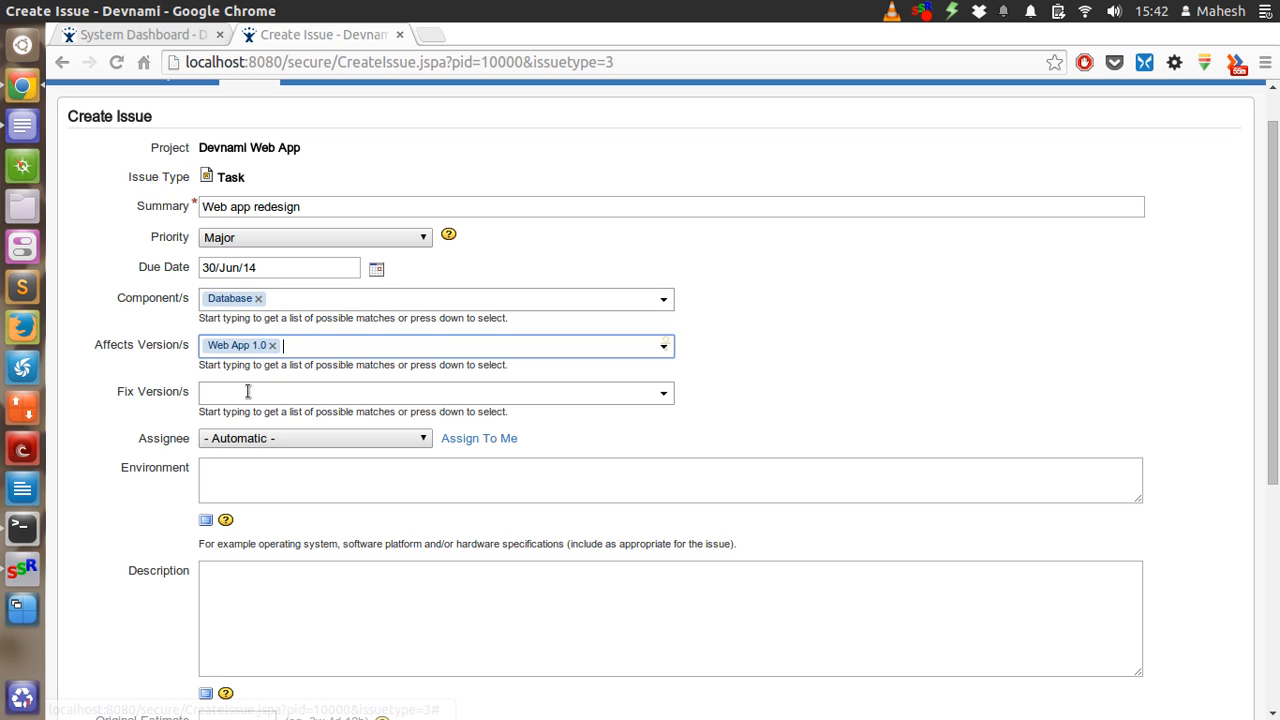
{"action": "left_click", "coordinate": [315, 438]}
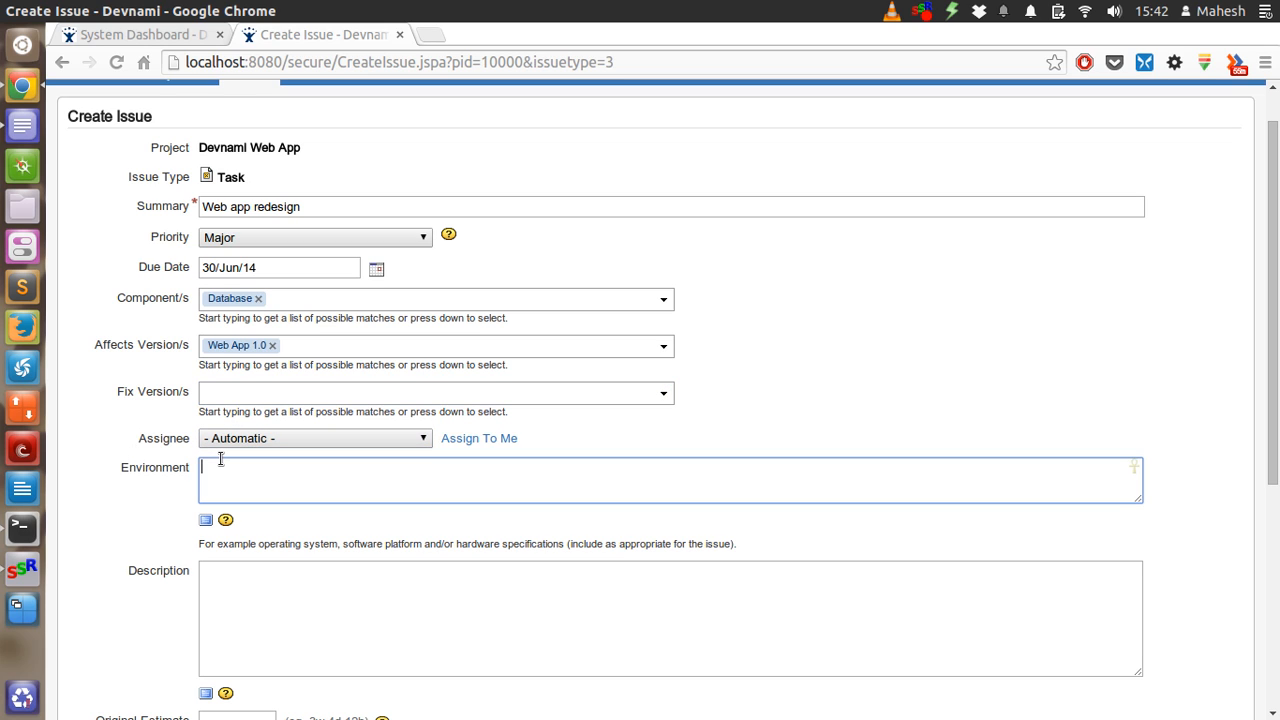
- Enter environment 'android jellly bean' and description 'Web app should be designed for flat interface by design team.'
{"action": "type", "text": "android"}
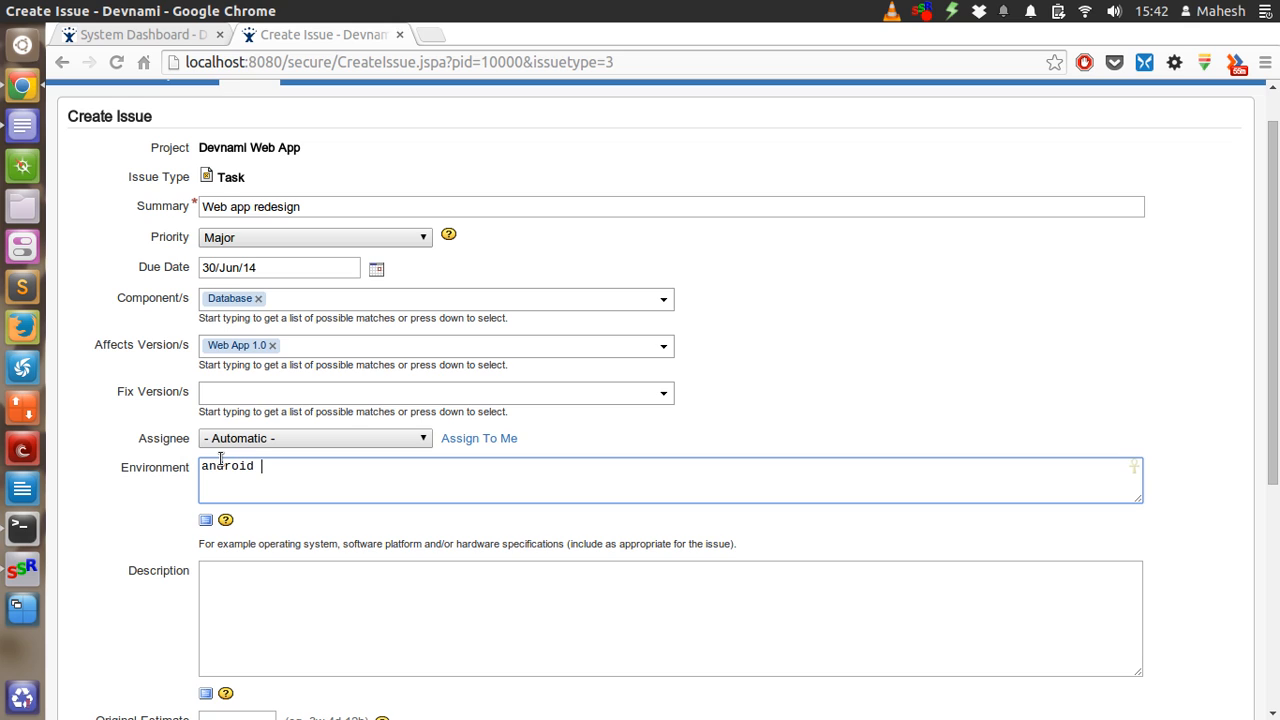
{"action": "type", "text": "jellly bean"}
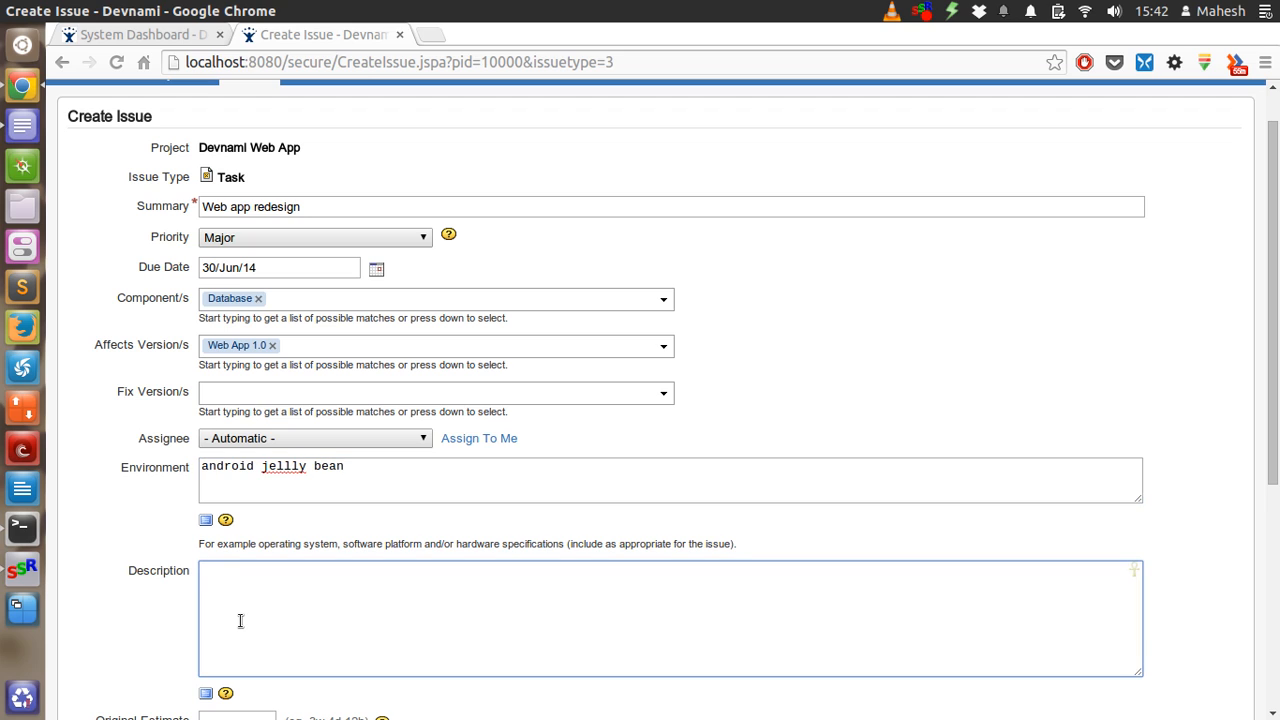
{"action": "type", "text": "Web app should be de"}
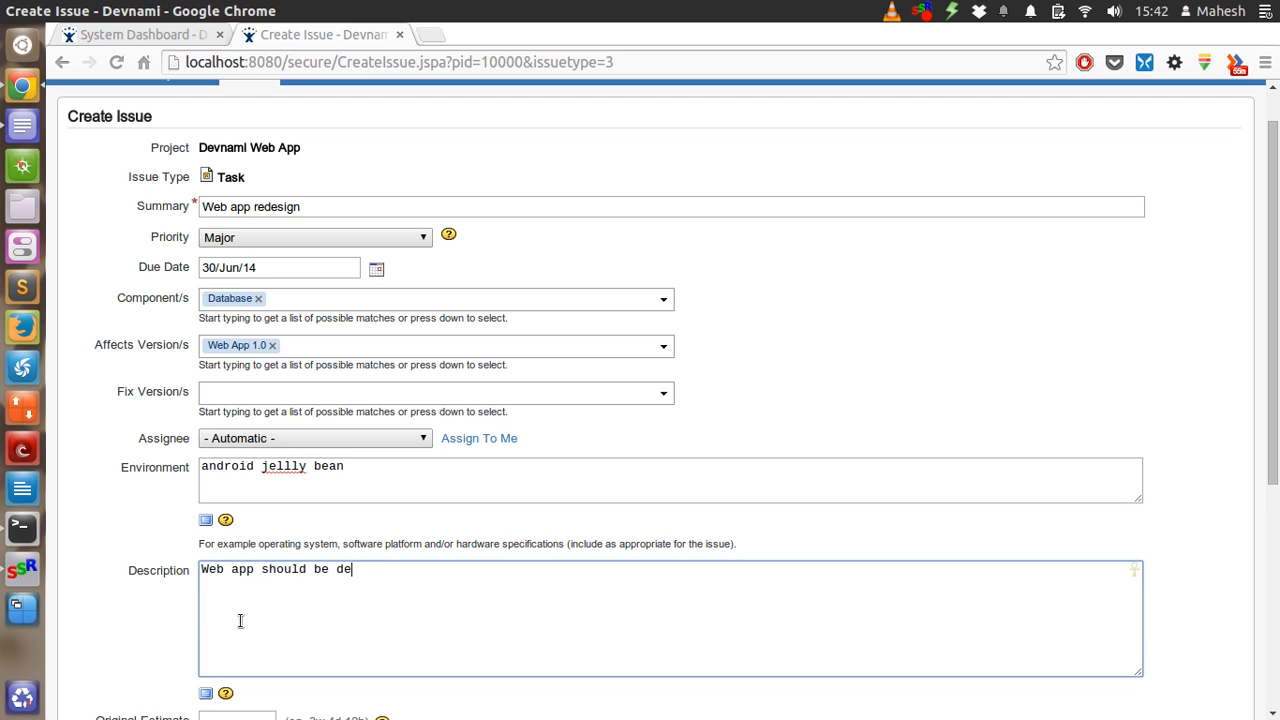
{"action": "type", "text": "signed for f"}
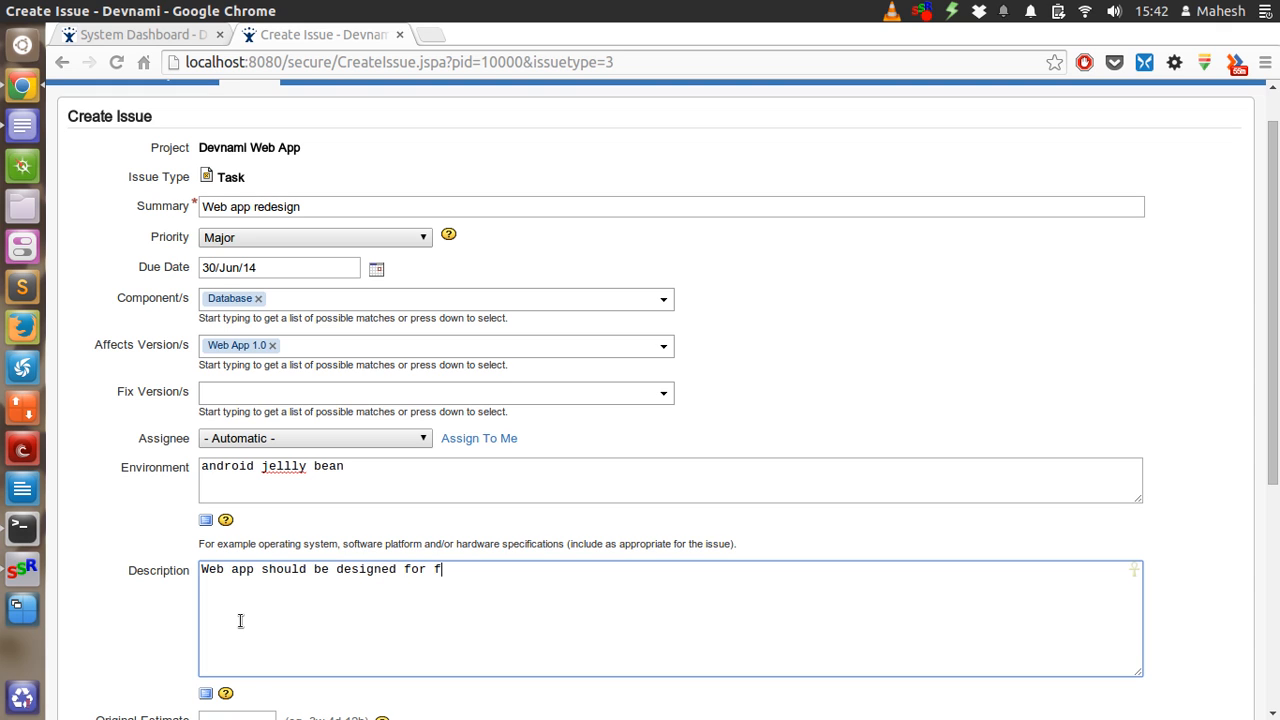
{"action": "type", "text": "lat interface."}
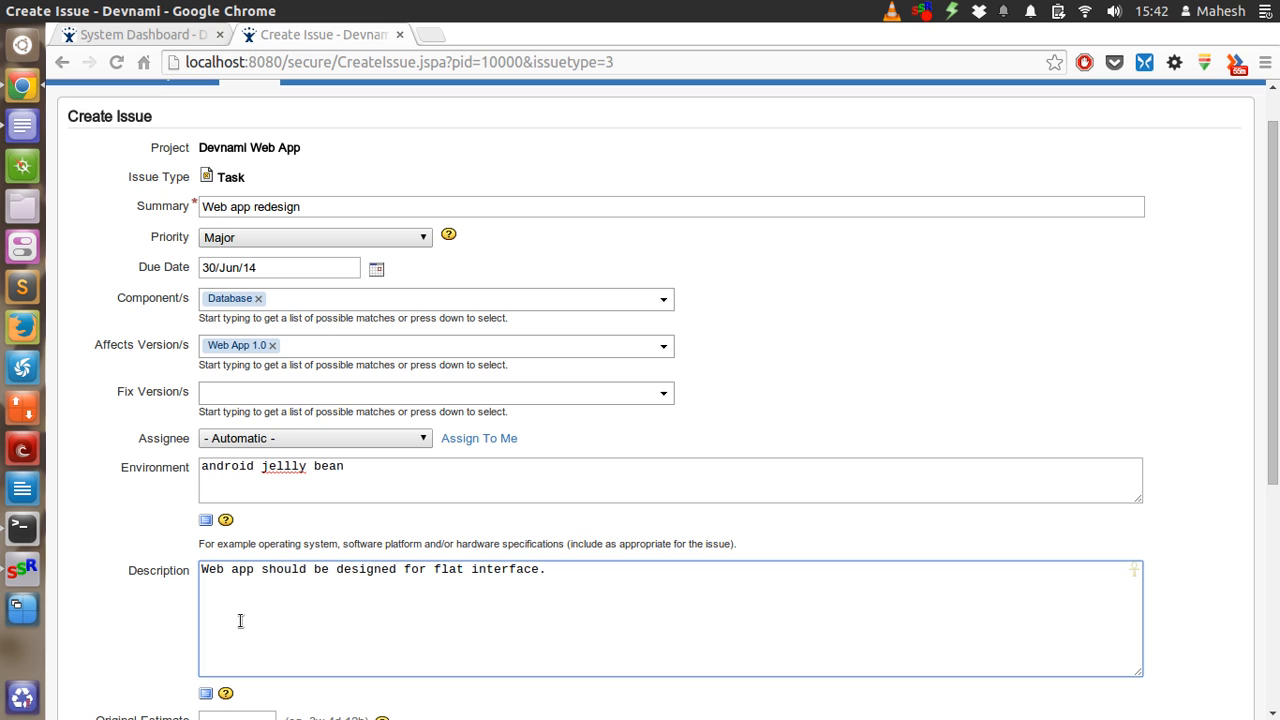
{"action": "type", "text": "byb"}
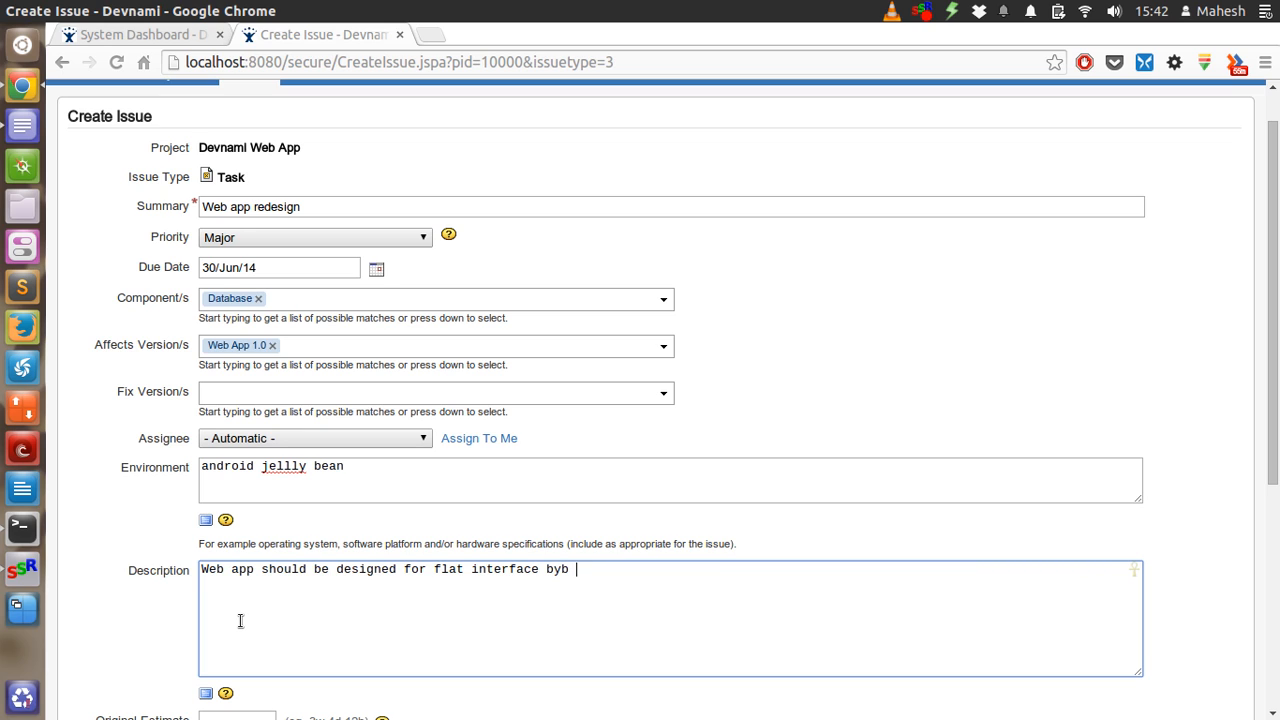
{"action": "key", "text": "BackSpace"}
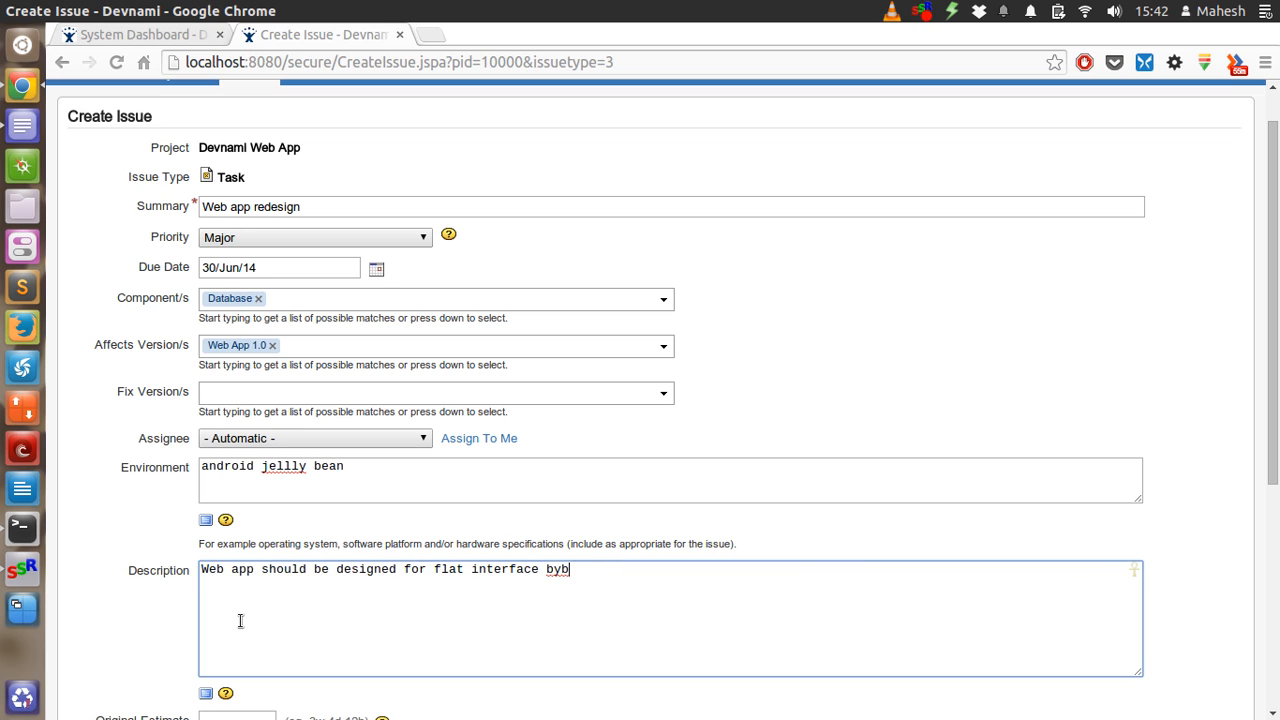
{"action": "type", "text": "design t"}
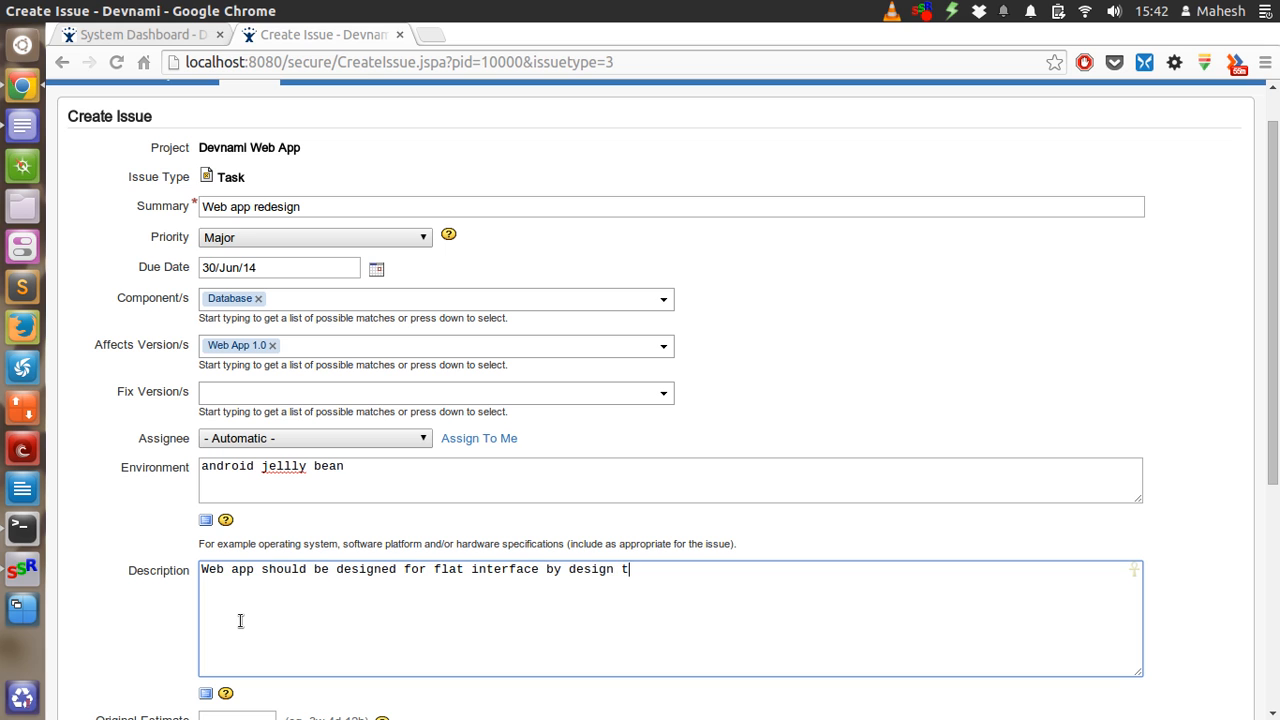
{"action": "type", "text": "eam."}
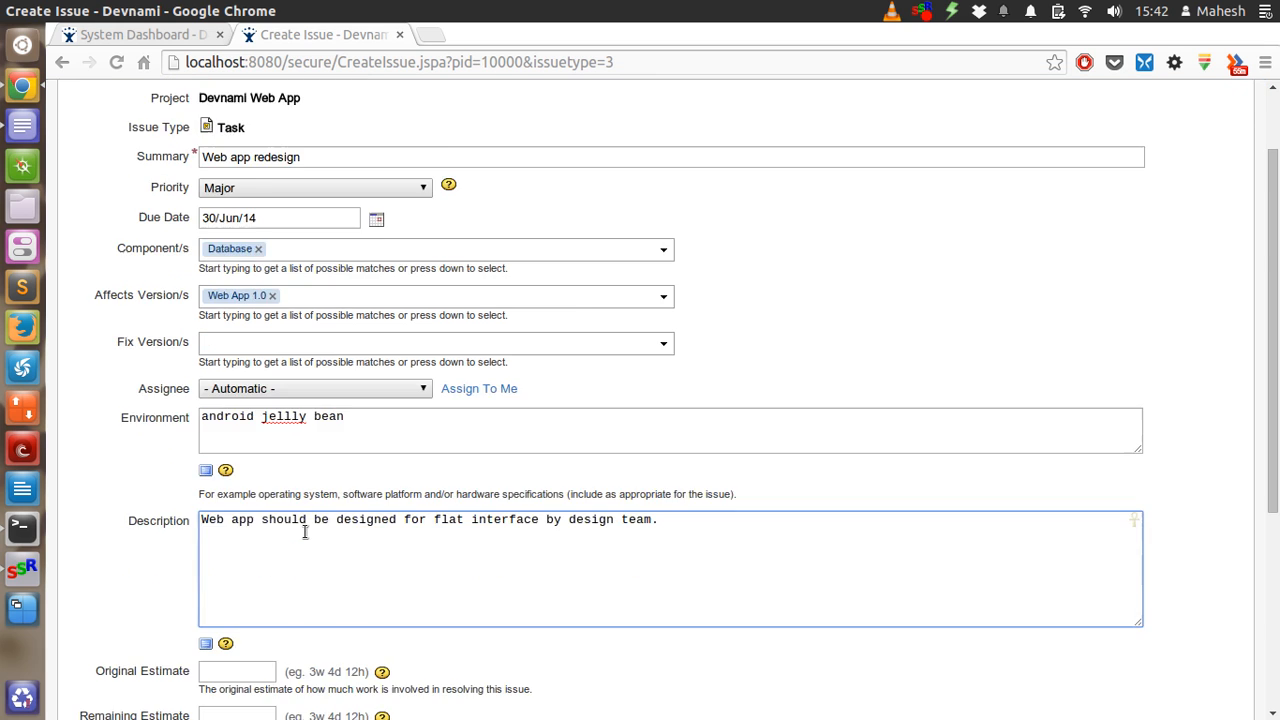
- Add the label 'design' to the task
{"action": "scroll", "scroll_direction": "down", "scroll_amount": 3}
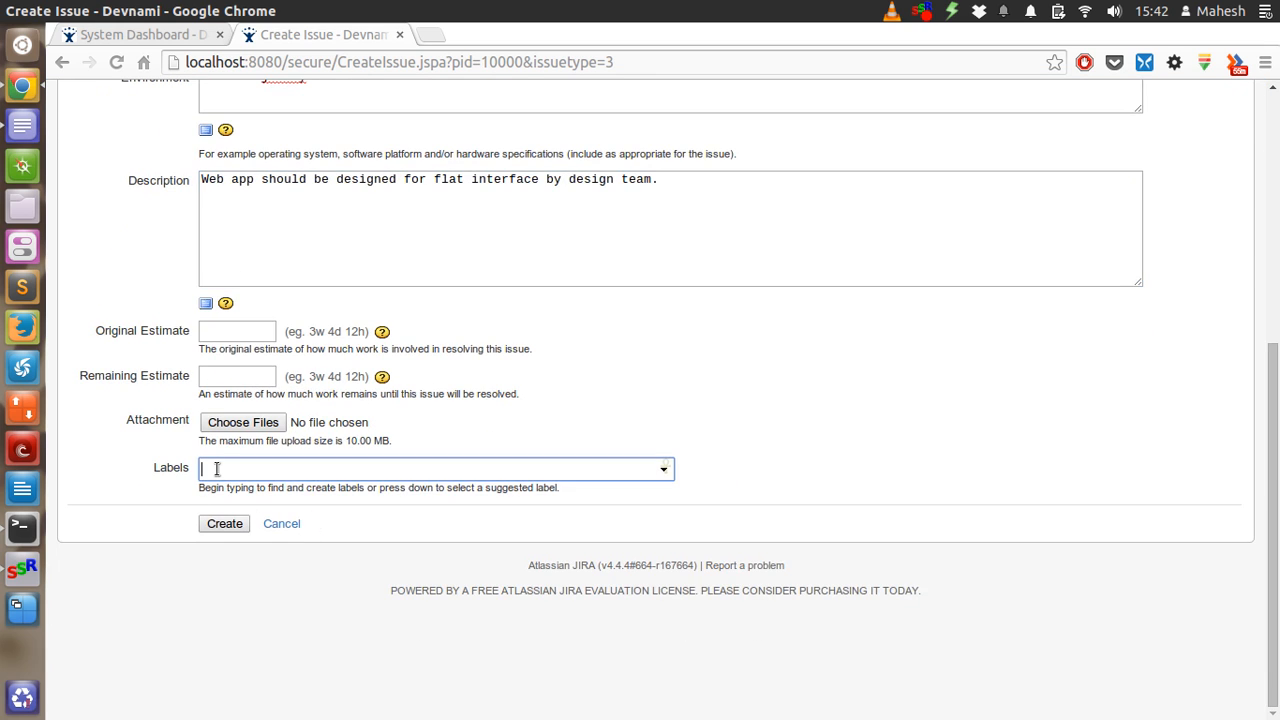
{"action": "type", "text": "design,"}
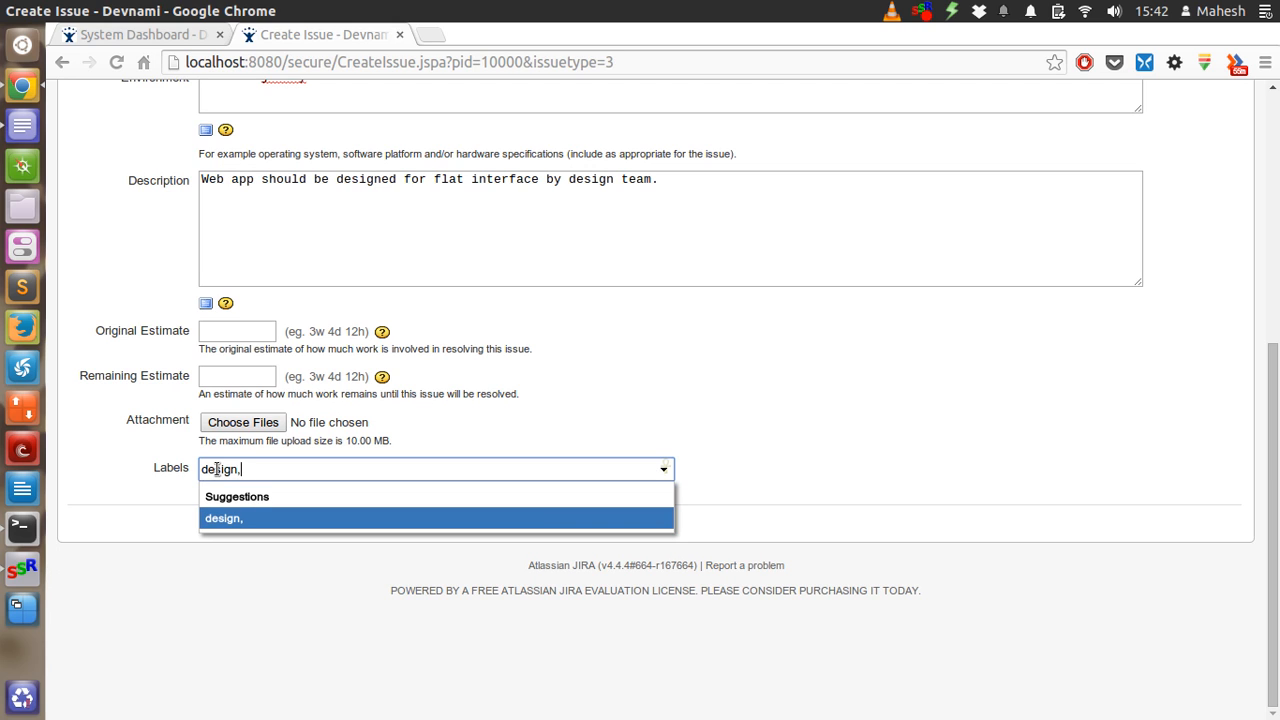
{"action": "left_click", "coordinate": [223, 518]}
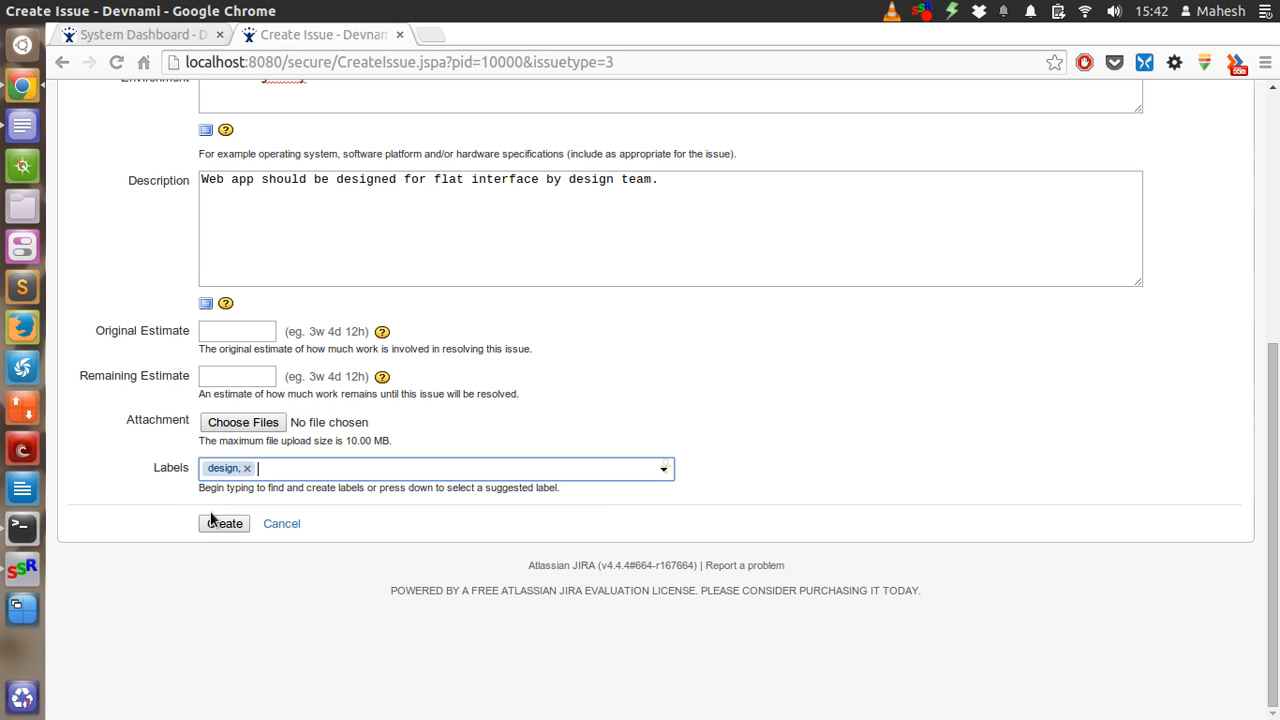
- Create task DEVNAMIPR-3 'Web app redesign' and review the project summary's due issues
{"action": "left_click", "coordinate": [224, 523]}
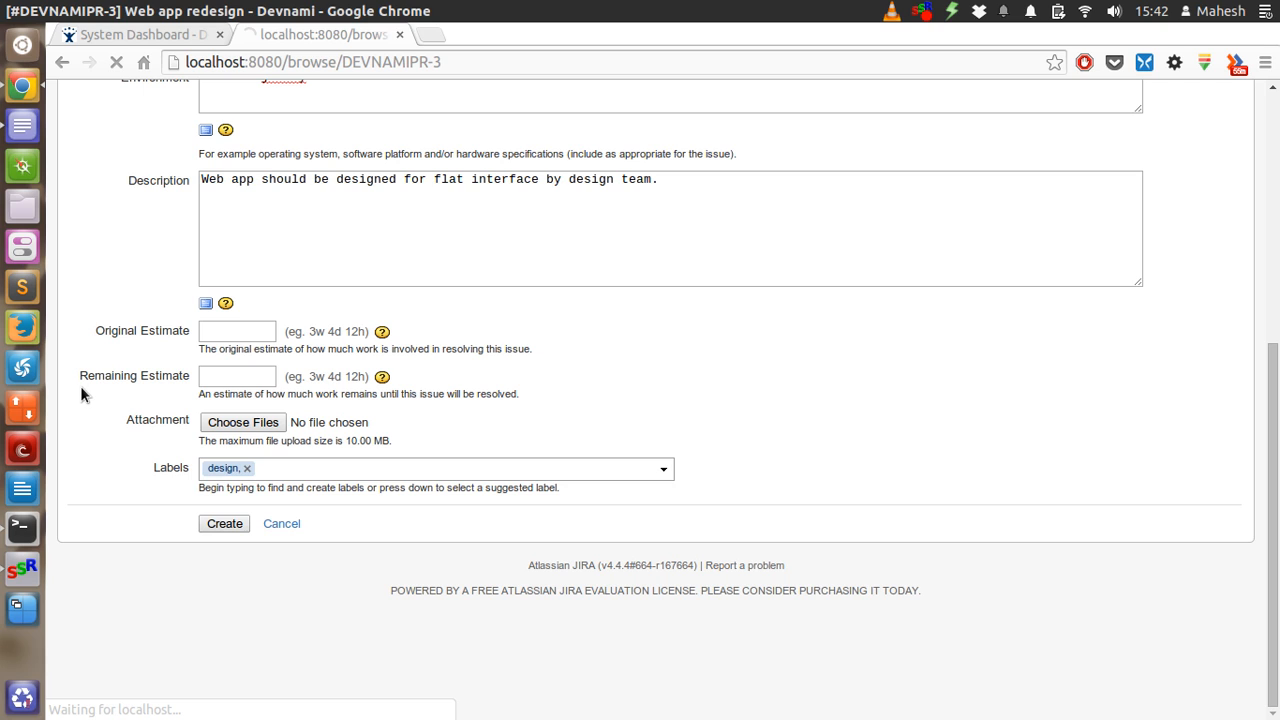
{"action": "left_click", "coordinate": [224, 523]}
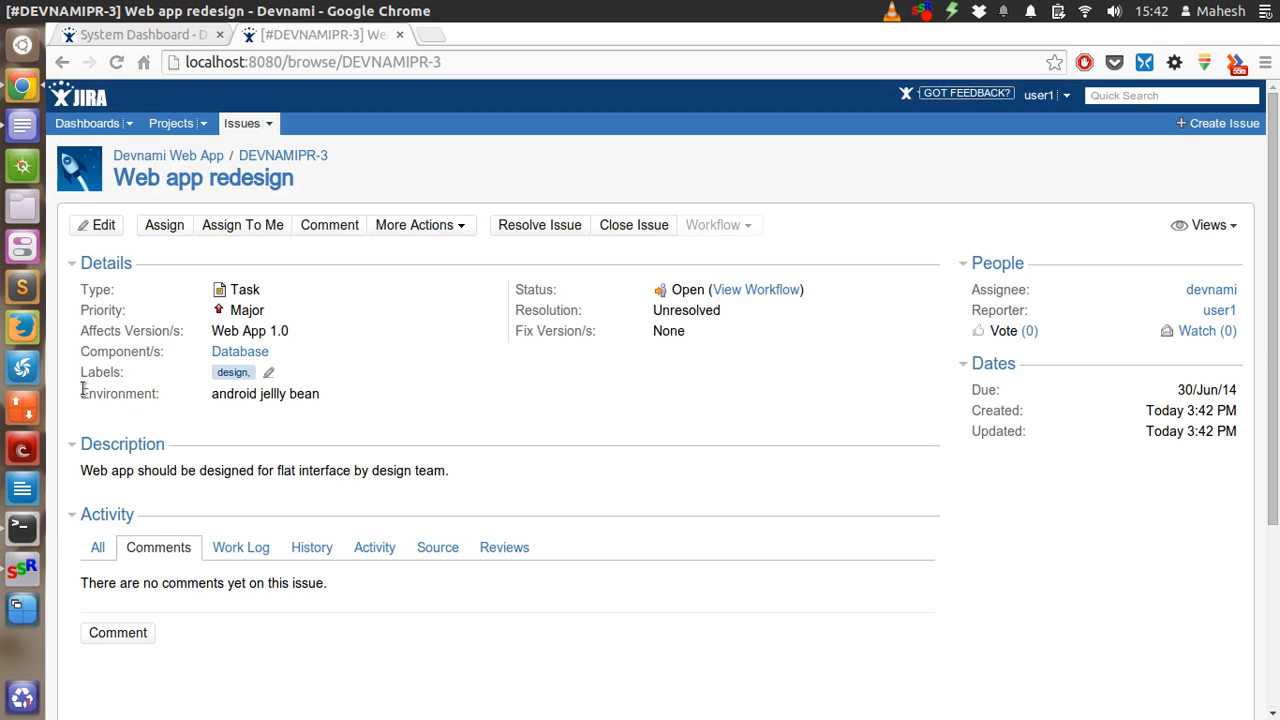
{"action": "mouse_move", "coordinate": [156, 160]}
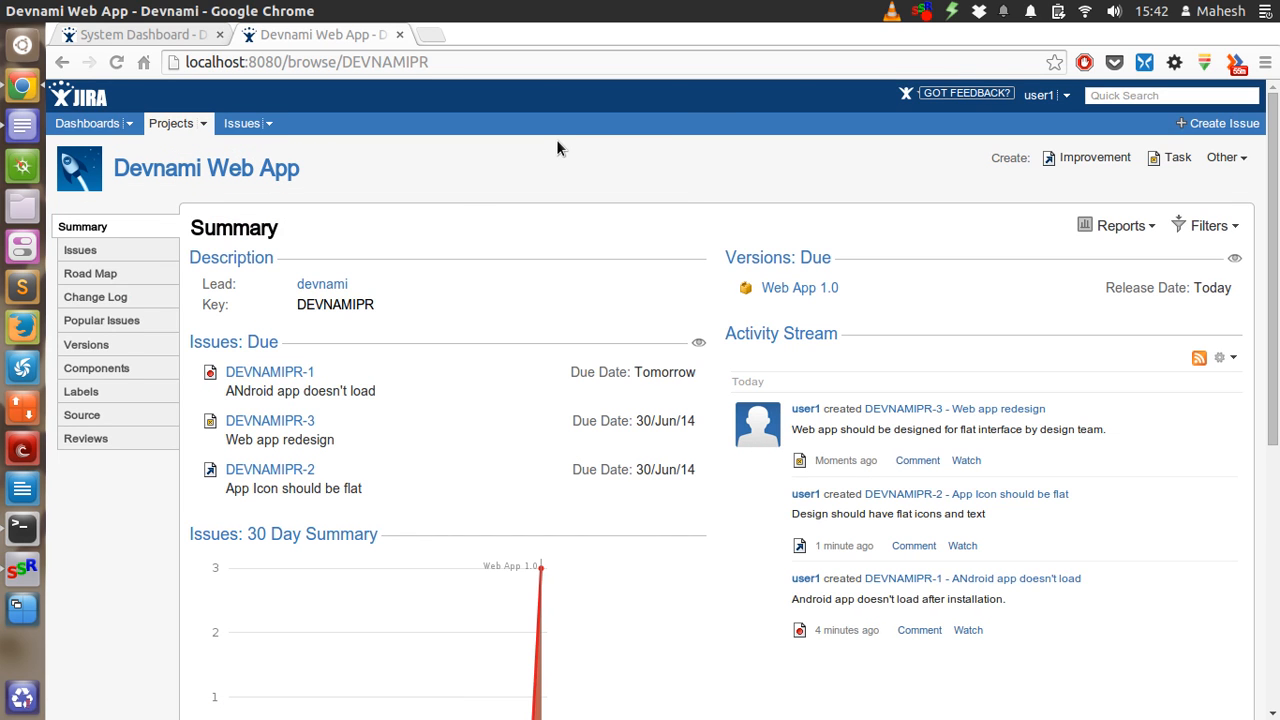
{"action": "scroll", "scroll_direction": "down", "scroll_amount": 3}
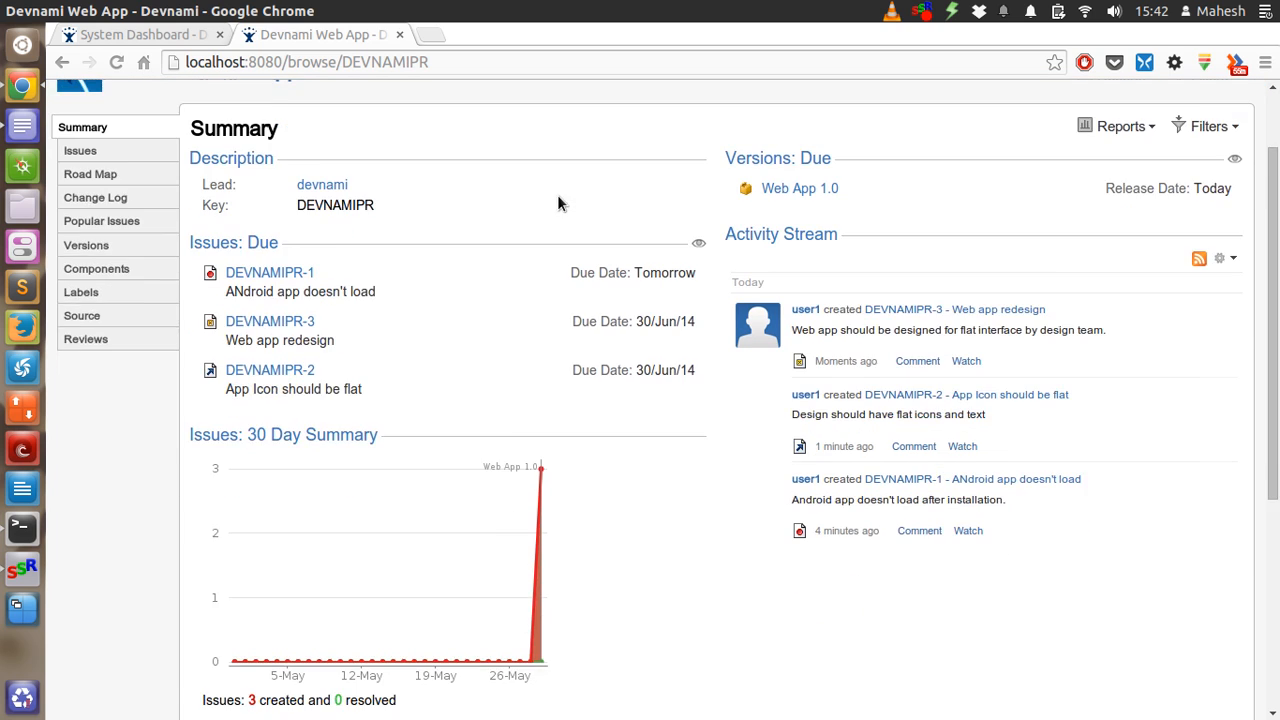
{"action": "scroll", "scroll_direction": "down", "scroll_amount": 3}
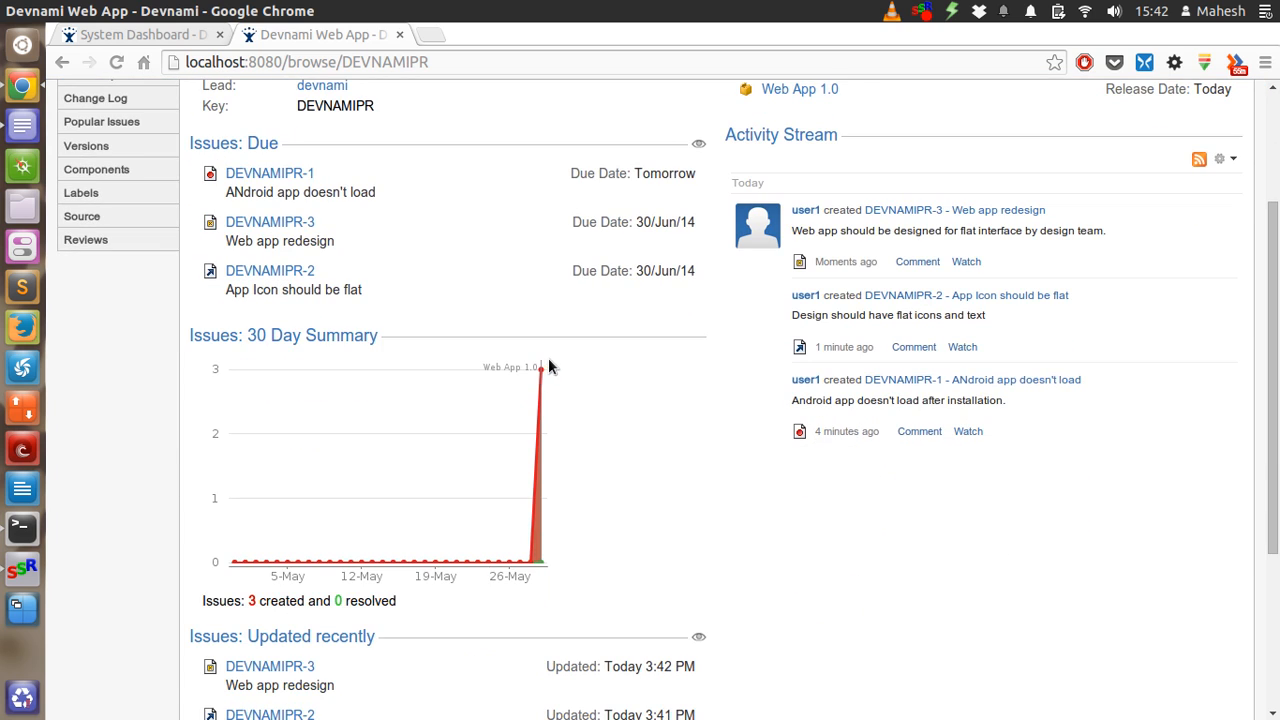
{"action": "scroll", "scroll_direction": "down", "scroll_amount": 3}
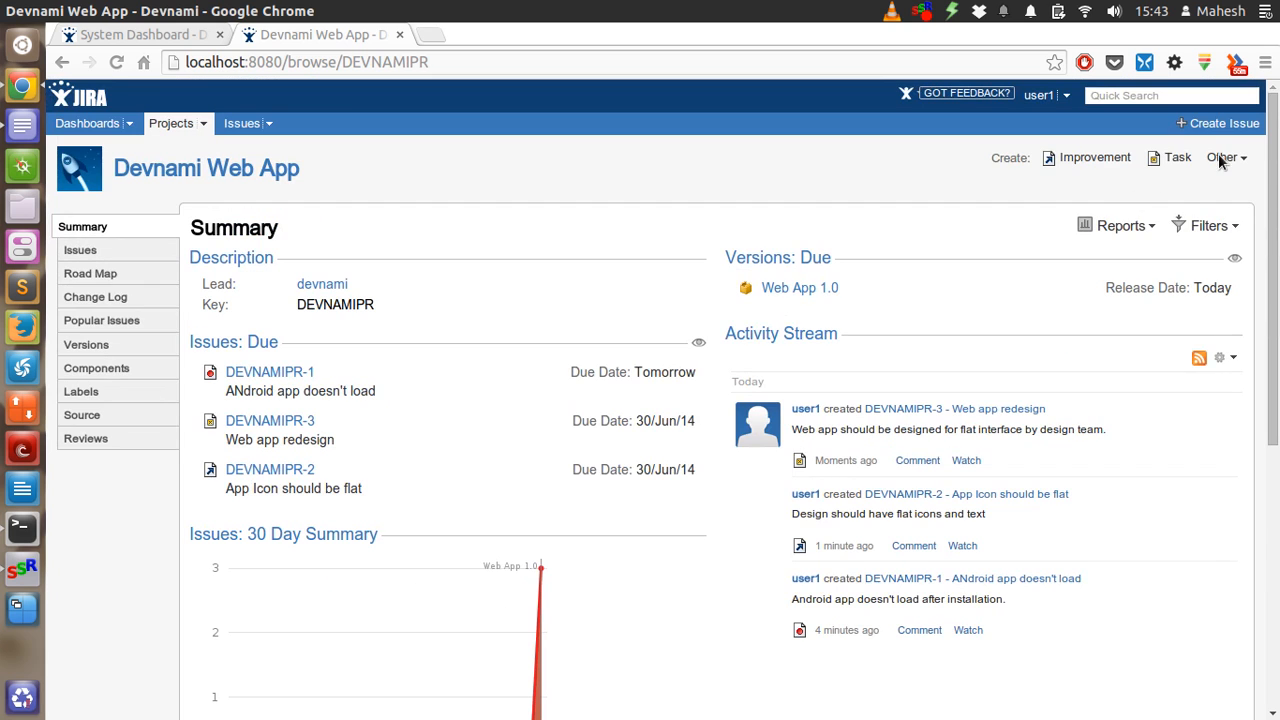
- Start a New Feature 'Cloud Storage', due 31/May/14, with Database component and Web App 1.0
{"action": "left_click", "coordinate": [1222, 157]}
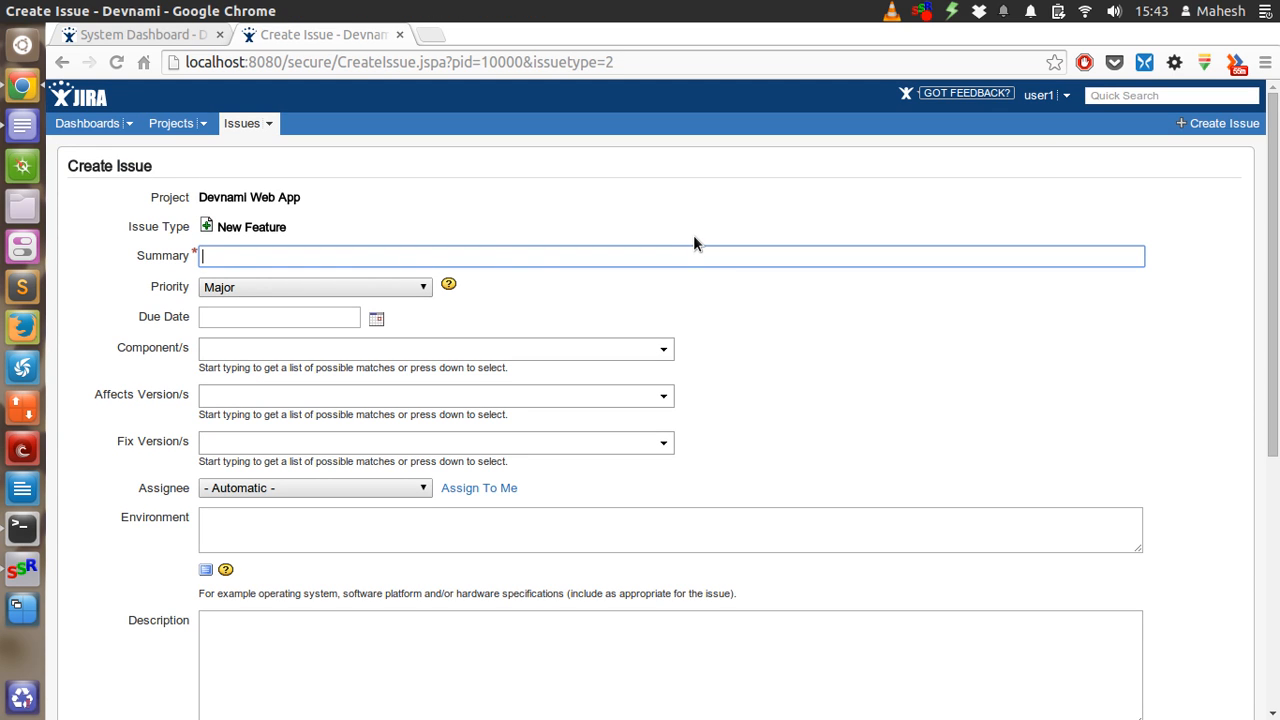
{"action": "type", "text": "Cloud St"}
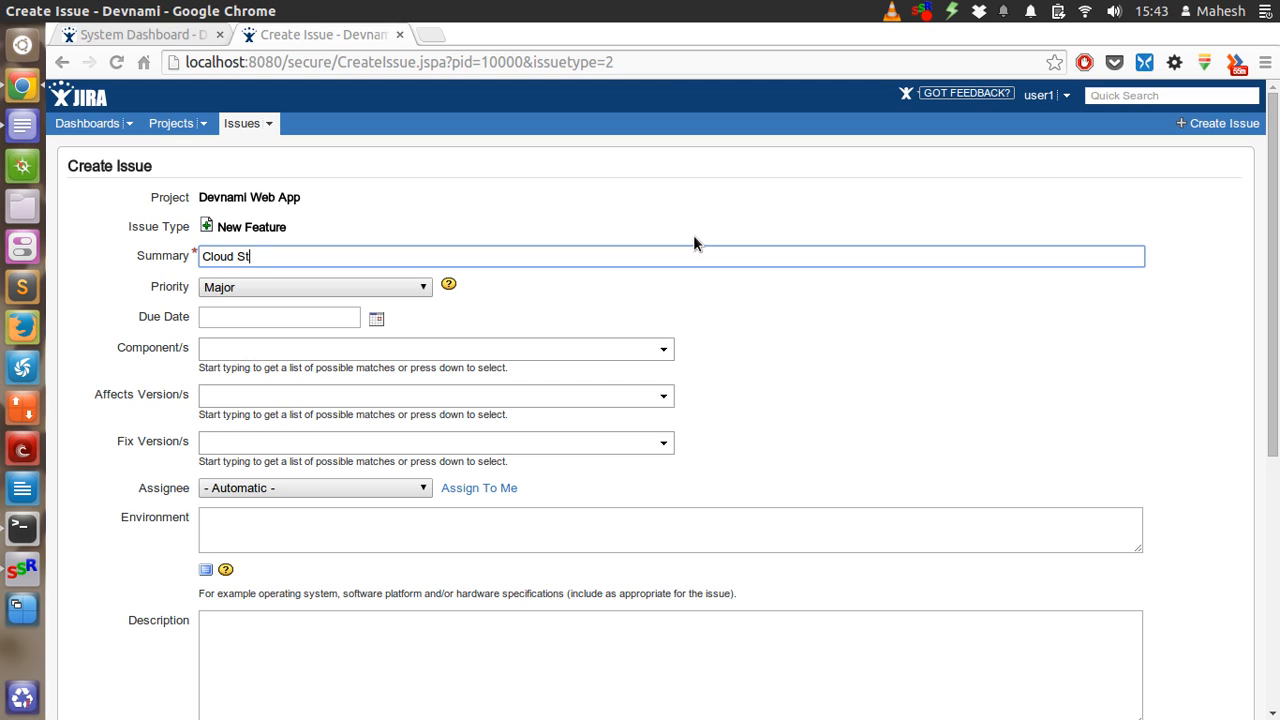
{"action": "type", "text": "orage"}
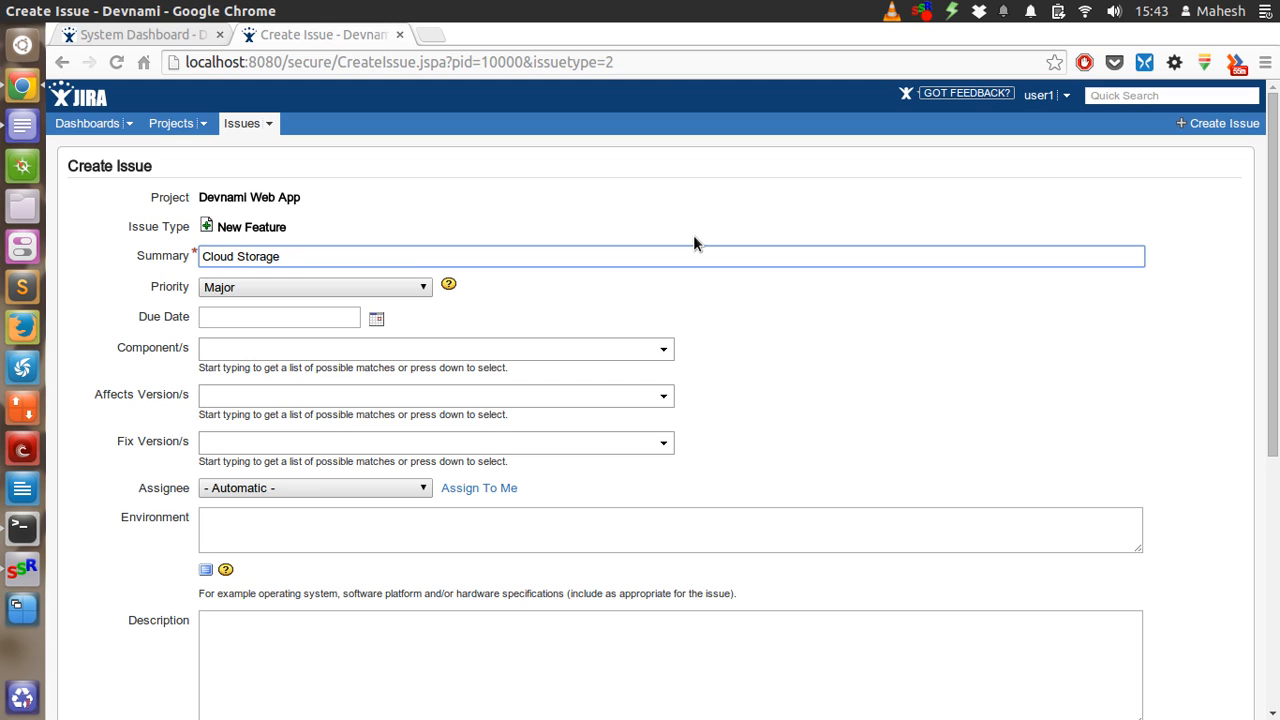
{"action": "mouse_move", "coordinate": [378, 320]}
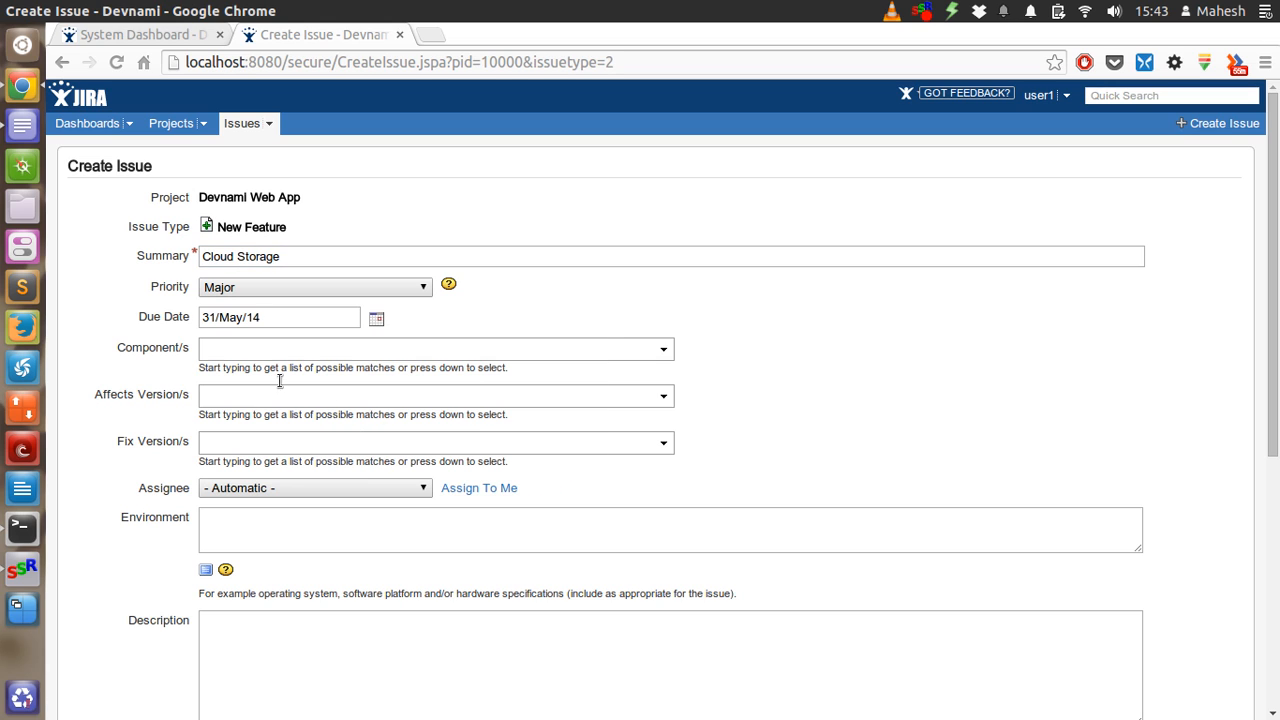
{"action": "type", "text": "Da"}
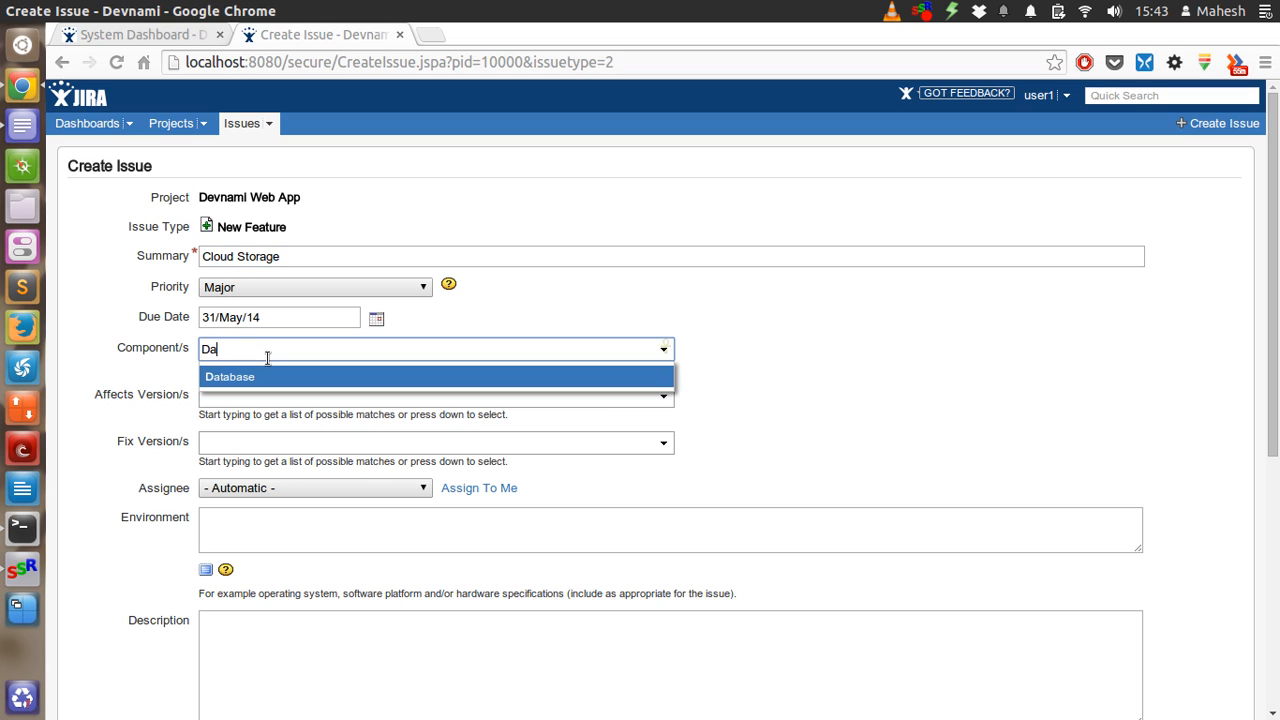
{"action": "type", "text": "tabase"}
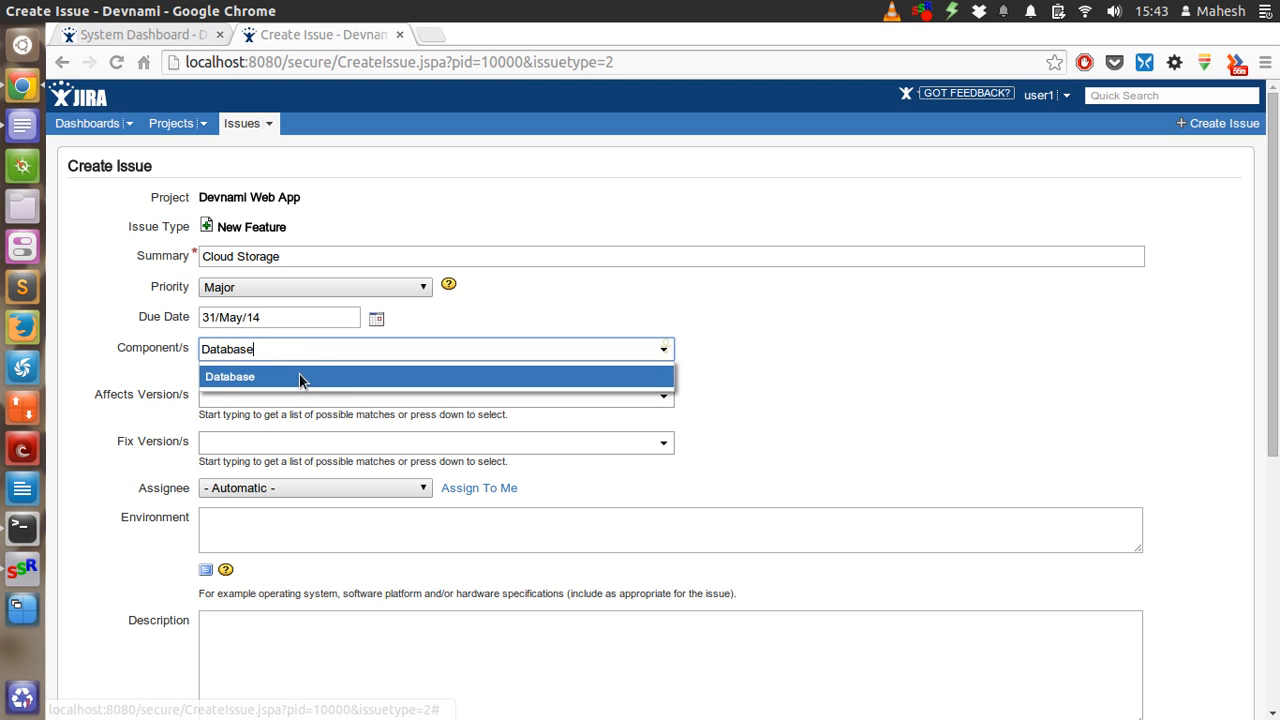
{"action": "left_click", "coordinate": [229, 376]}
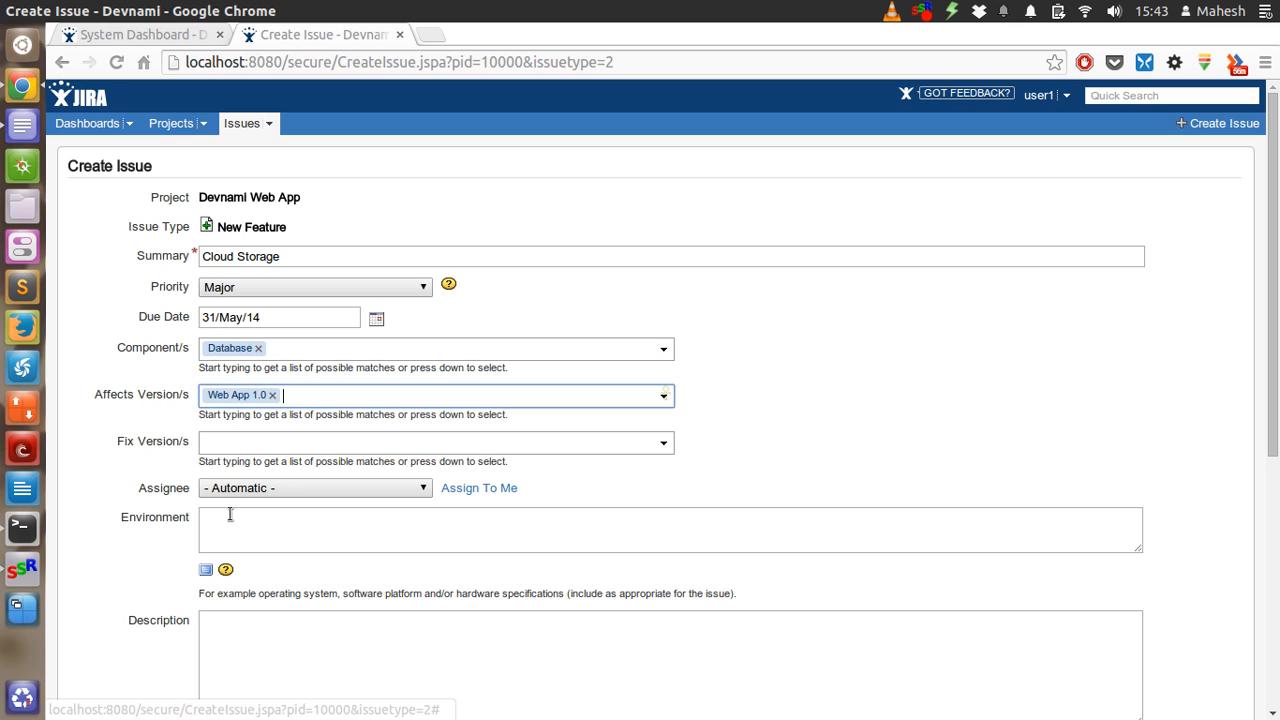
- Enter environment 'jelly bean' and description 'cloud storage and sync'
{"action": "type", "text": "jelli"}
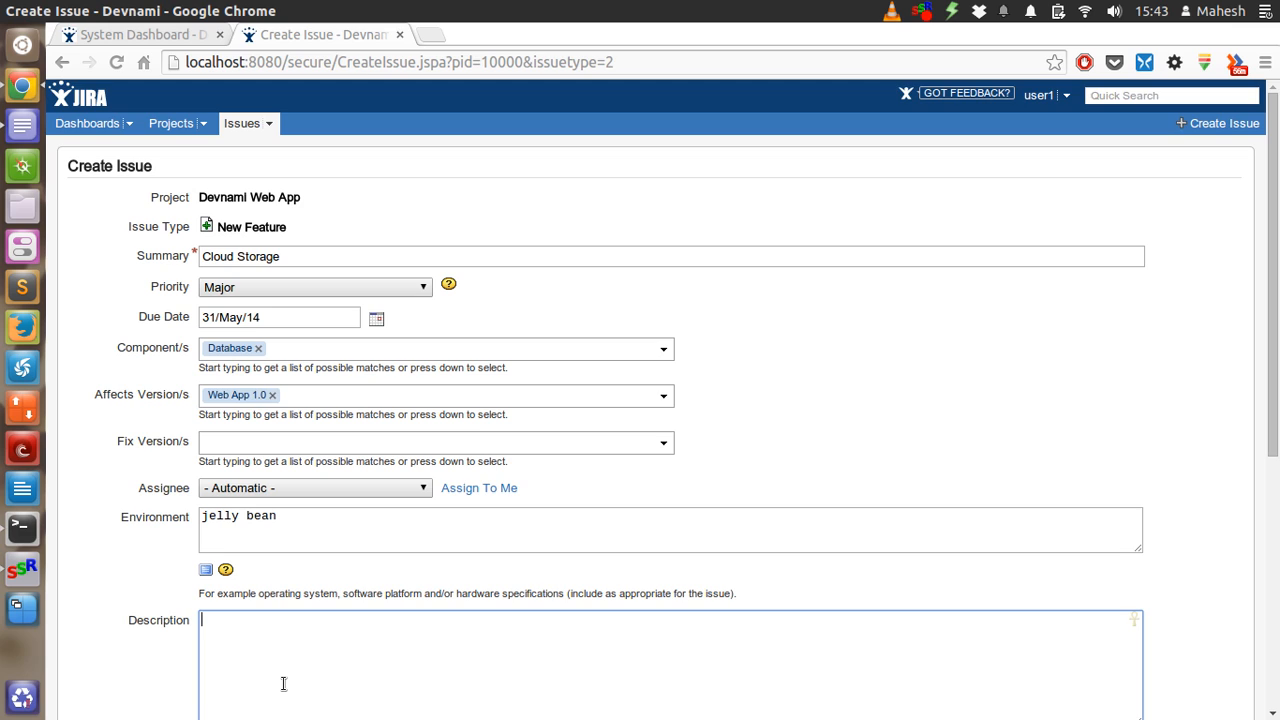
{"action": "type", "text": "cloud stor"}
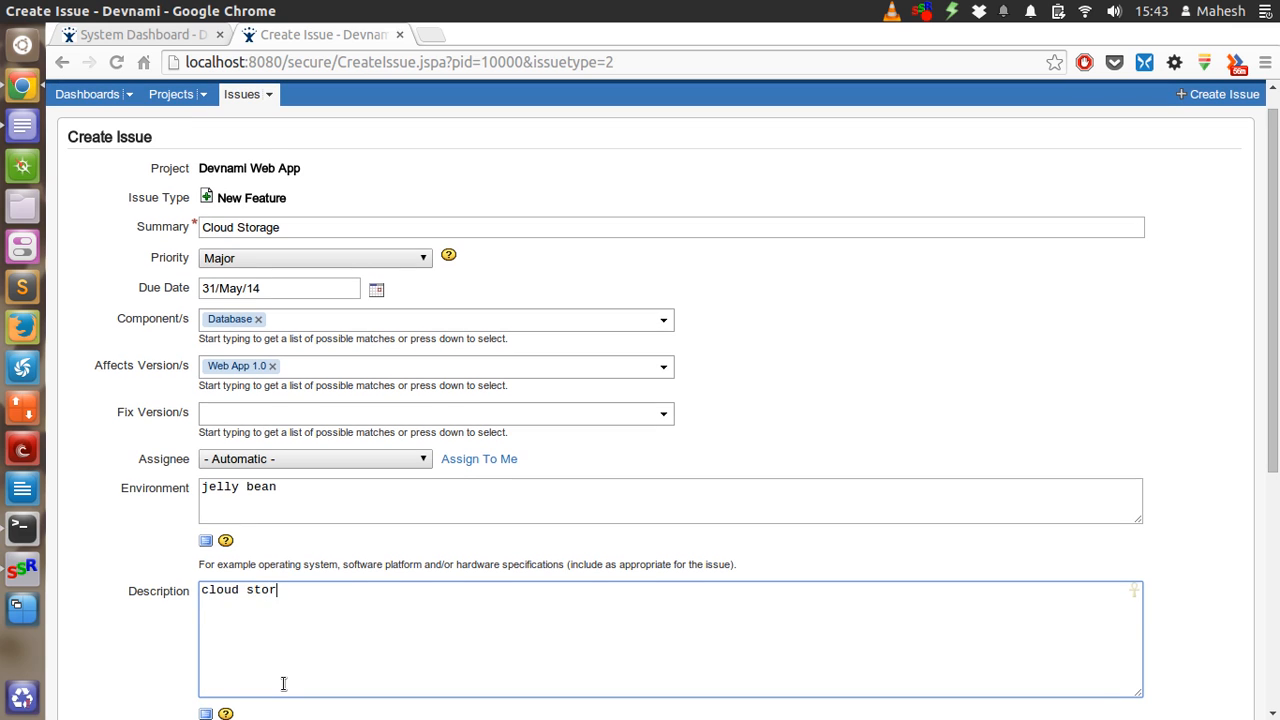
{"action": "type", "text": "age and syng"}
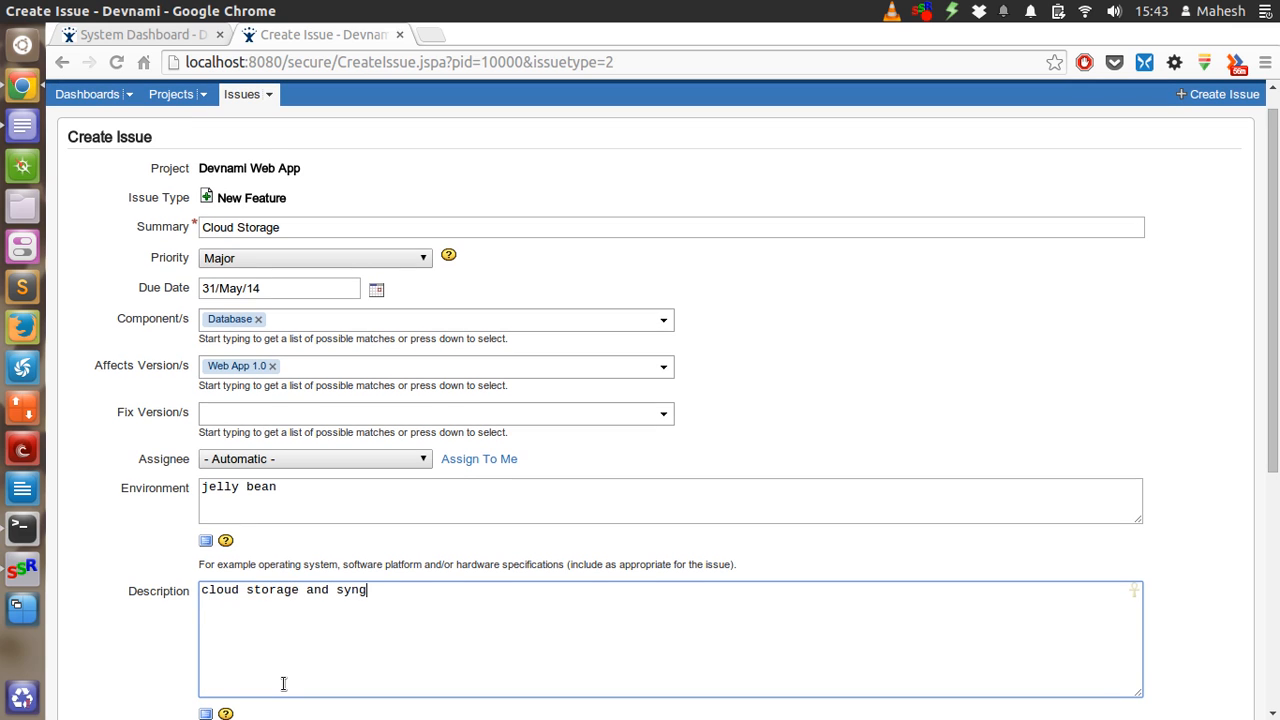
- Add the new label 'database' to the Cloud Storage feature
{"action": "scroll", "scroll_direction": "down", "scroll_amount": 3}
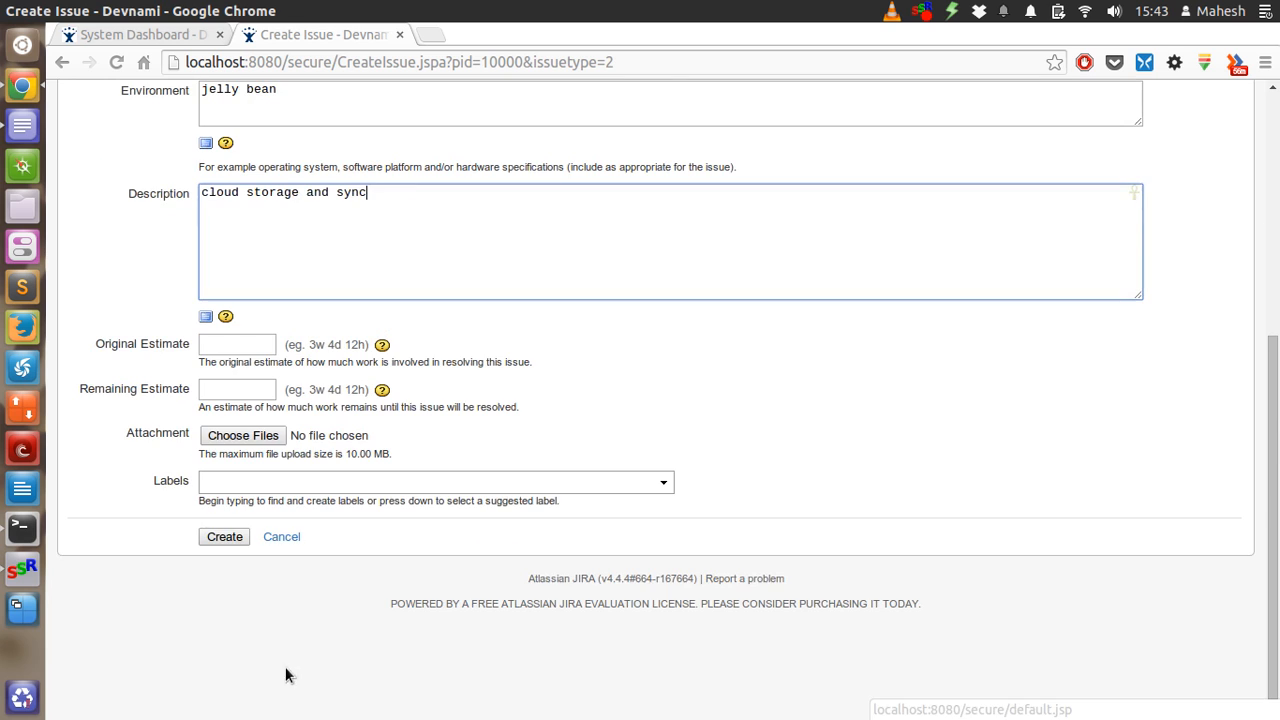
{"action": "type", "text": "d"}
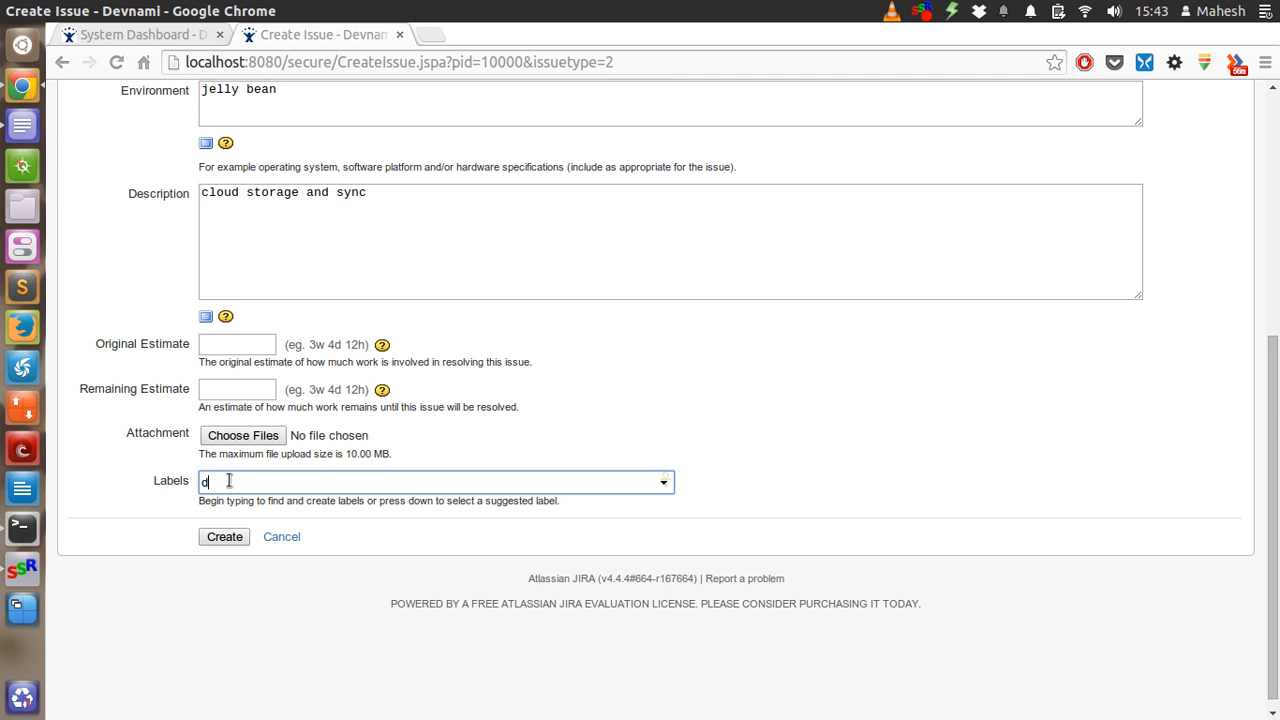
{"action": "type", "text": "atabase,"}
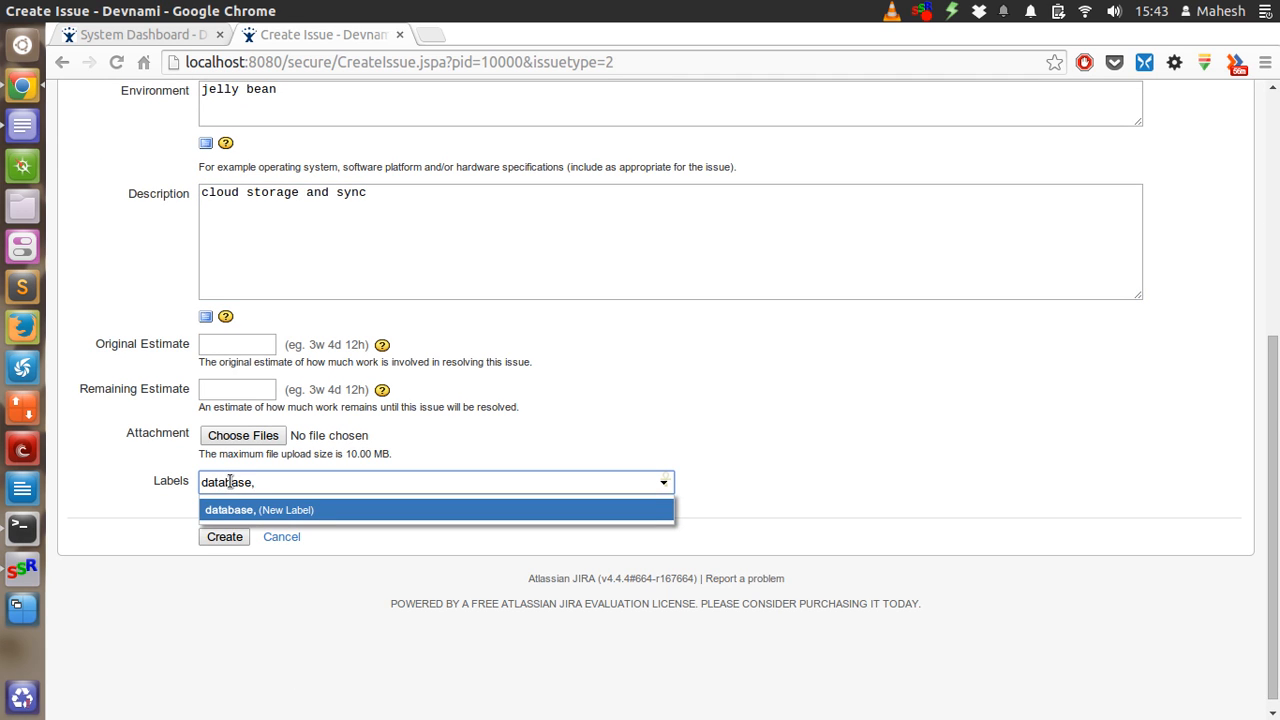
{"action": "left_click", "coordinate": [258, 510]}
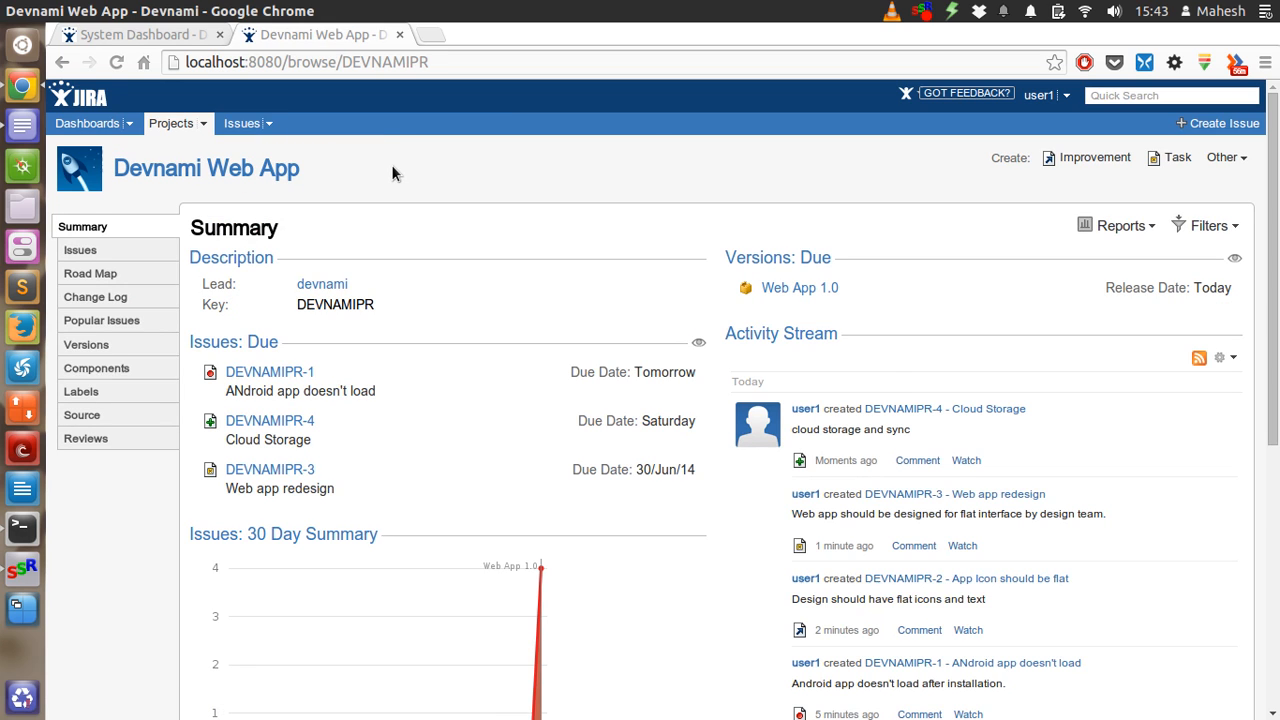
- Scroll the Devnami Web App summary, then open and cancel a new Create Issue prompt
{"action": "scroll", "scroll_direction": "down", "scroll_amount": 3}
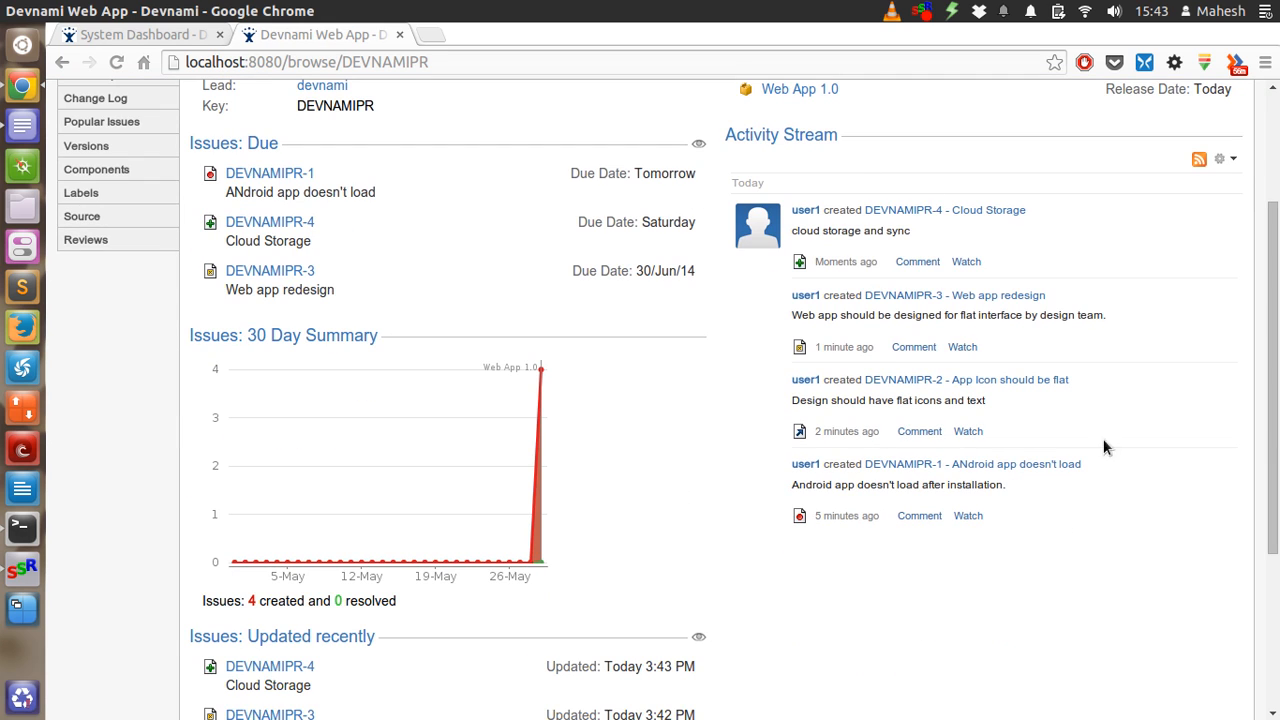
{"action": "scroll", "scroll_direction": "down", "scroll_amount": 3}
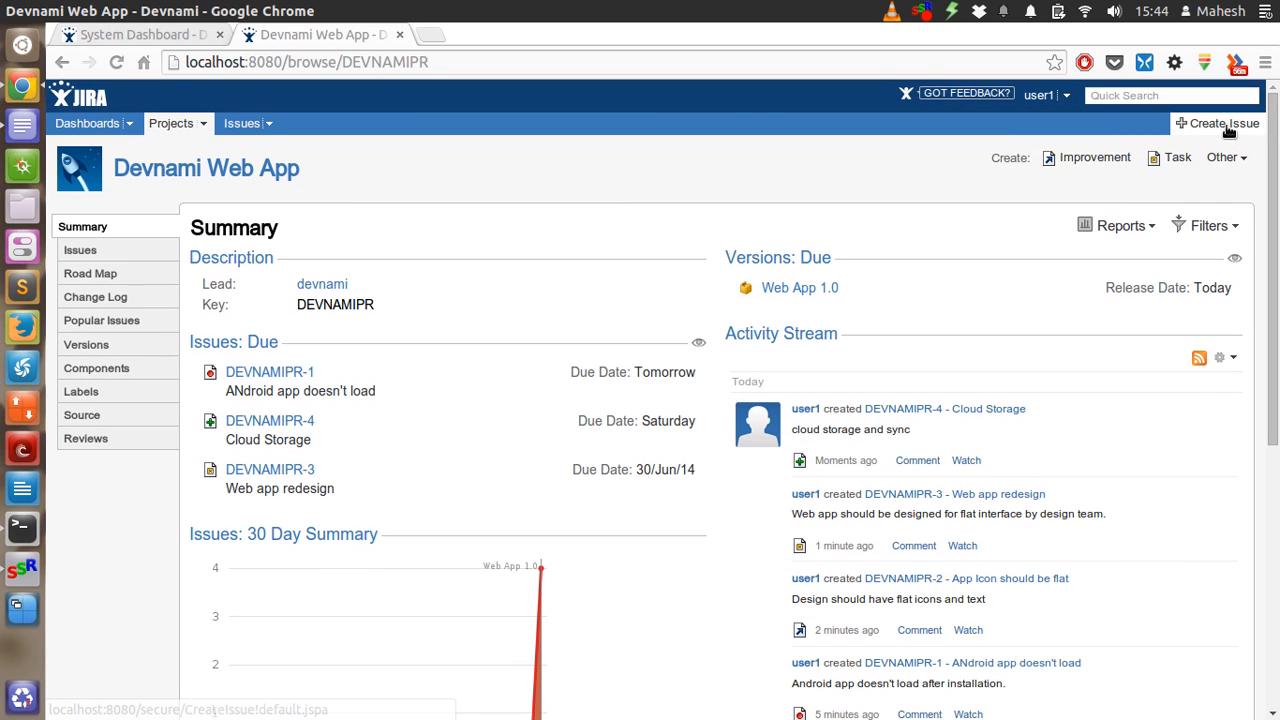
{"action": "mouse_move", "coordinate": [1223, 123]}
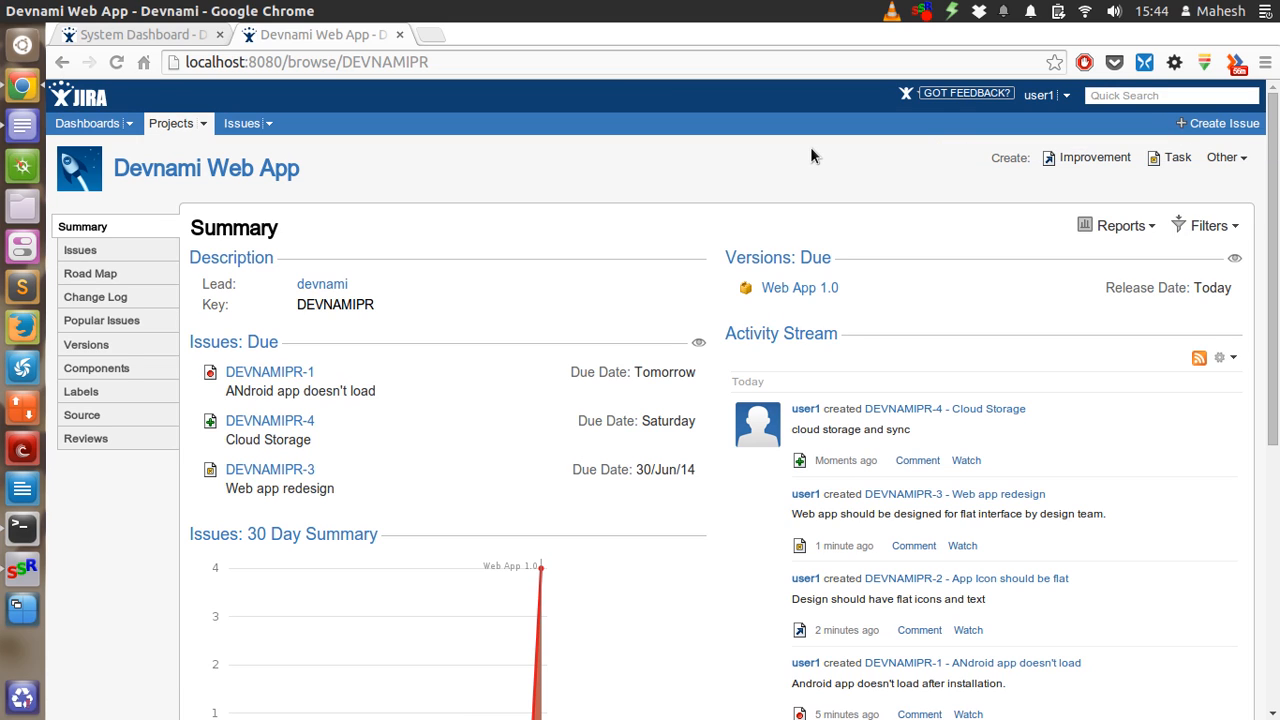
{"action": "mouse_move", "coordinate": [1222, 138]}
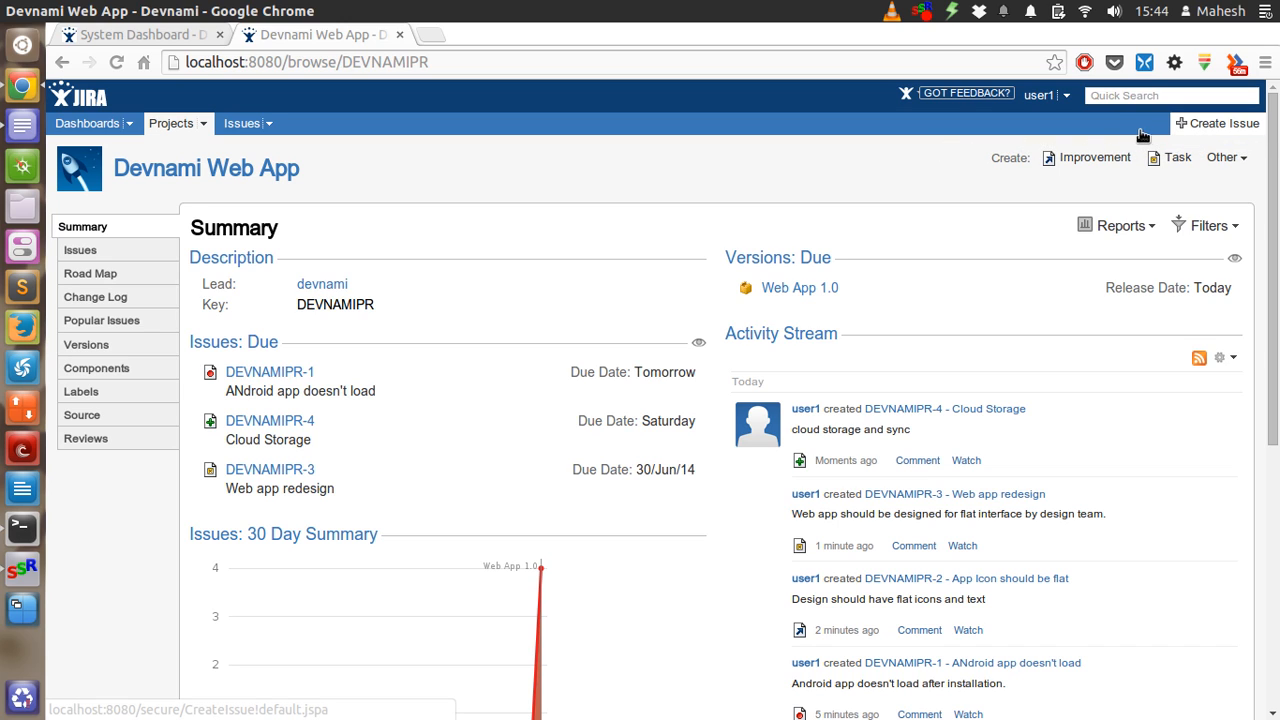
{"action": "left_click", "coordinate": [1217, 123]}
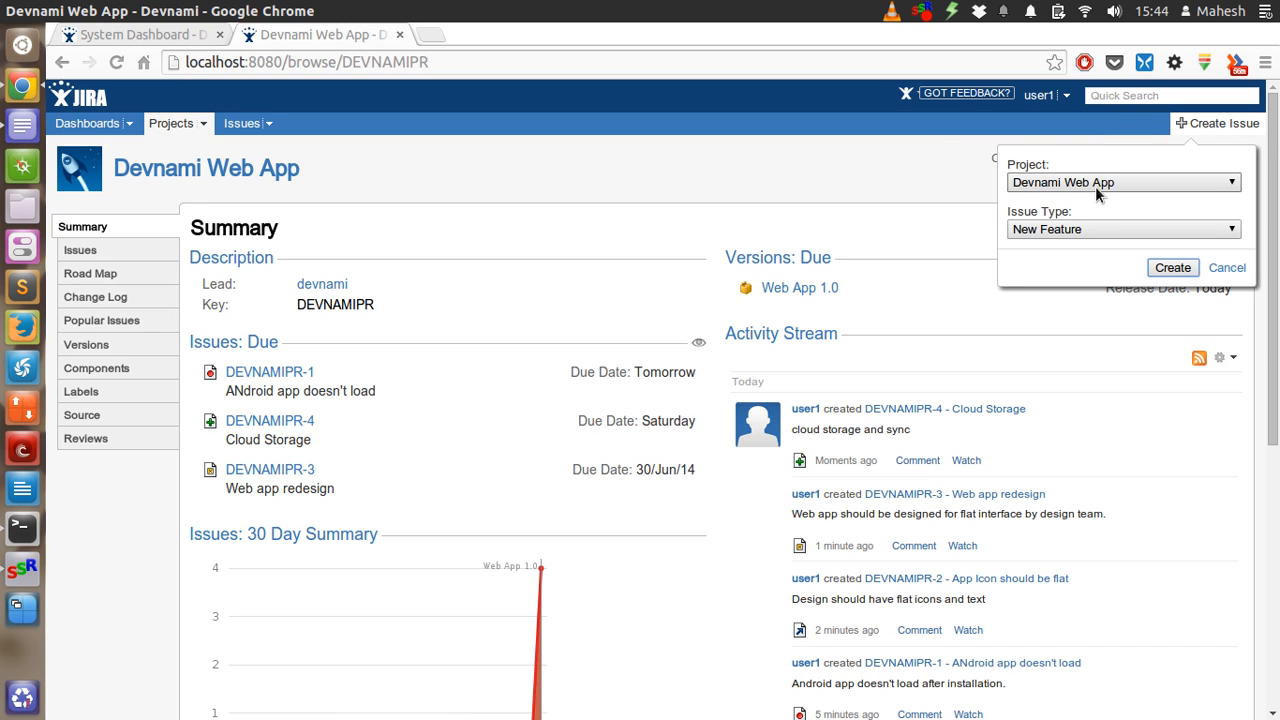
{"action": "left_click", "coordinate": [1122, 229]}
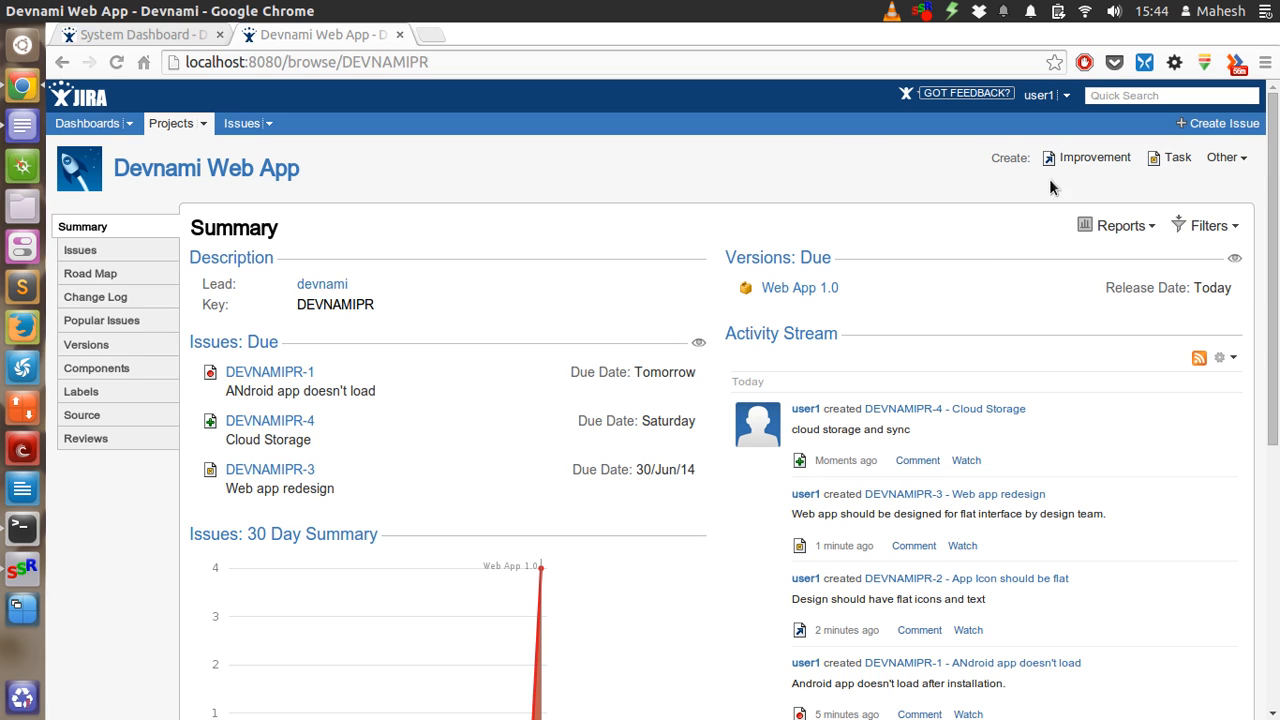
{"action": "mouse_move", "coordinate": [400, 190]}
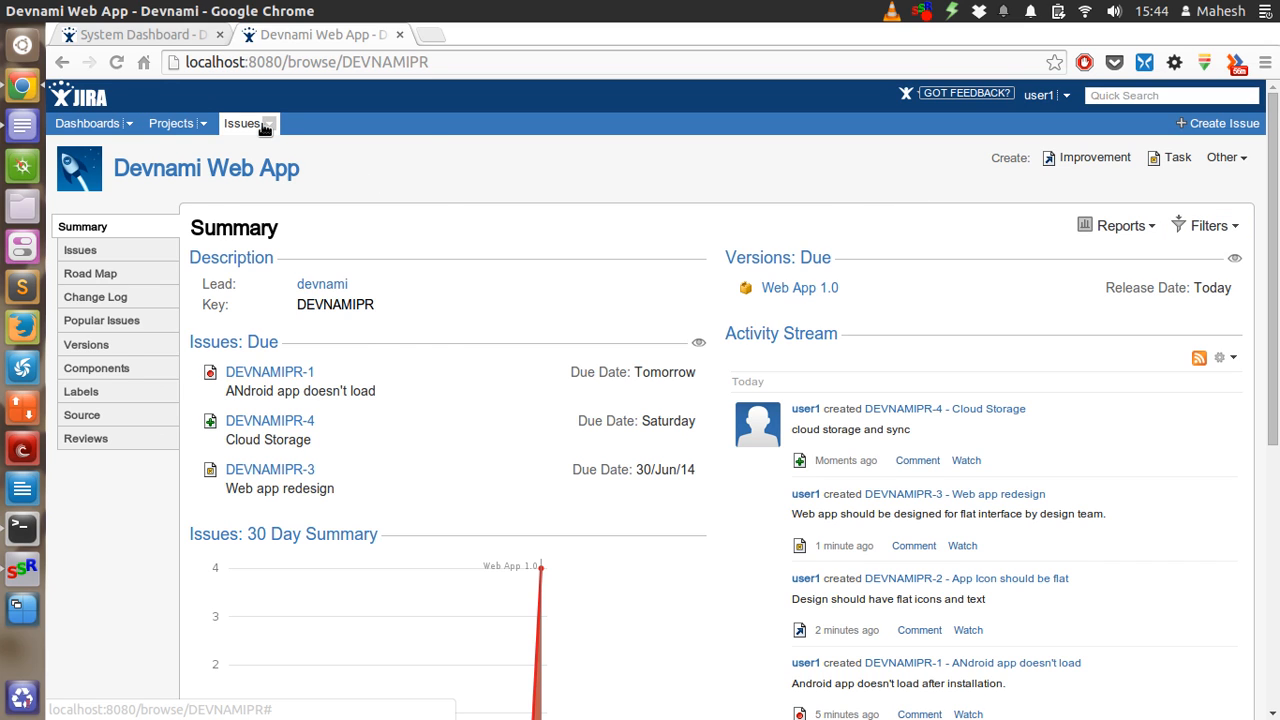
{"action": "left_click", "coordinate": [244, 123]}
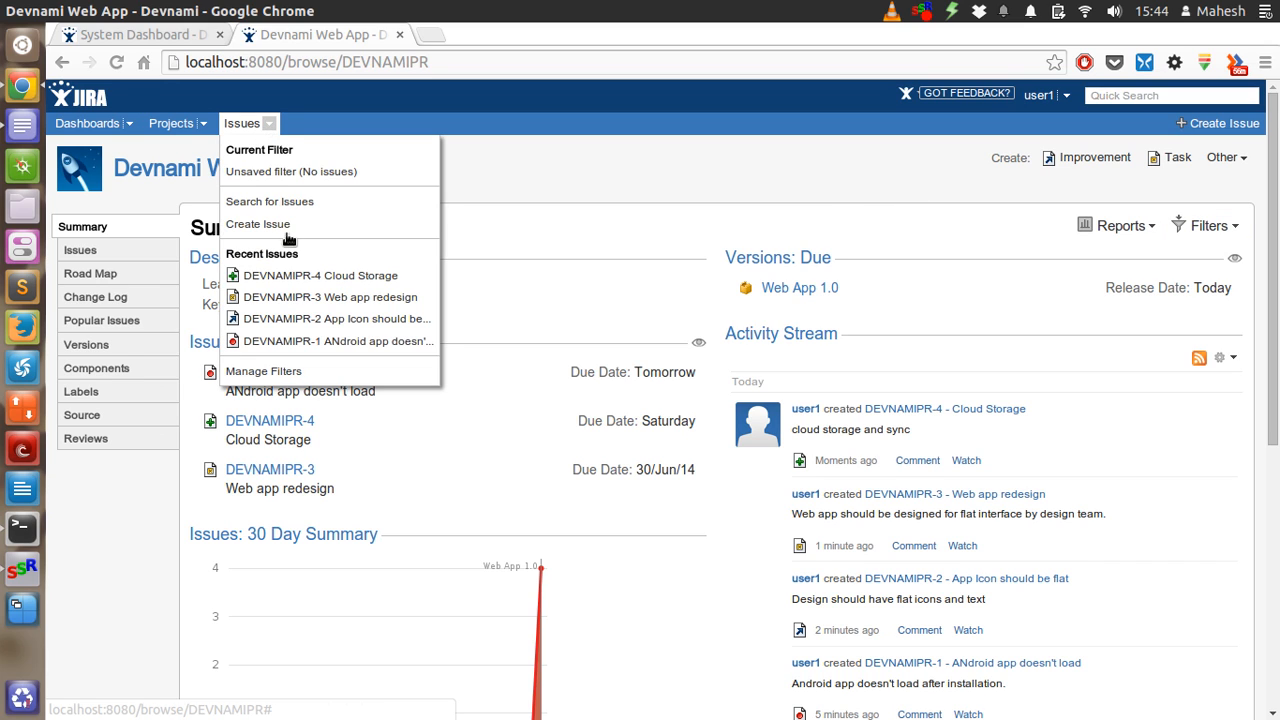
{"action": "mouse_move", "coordinate": [291, 171]}
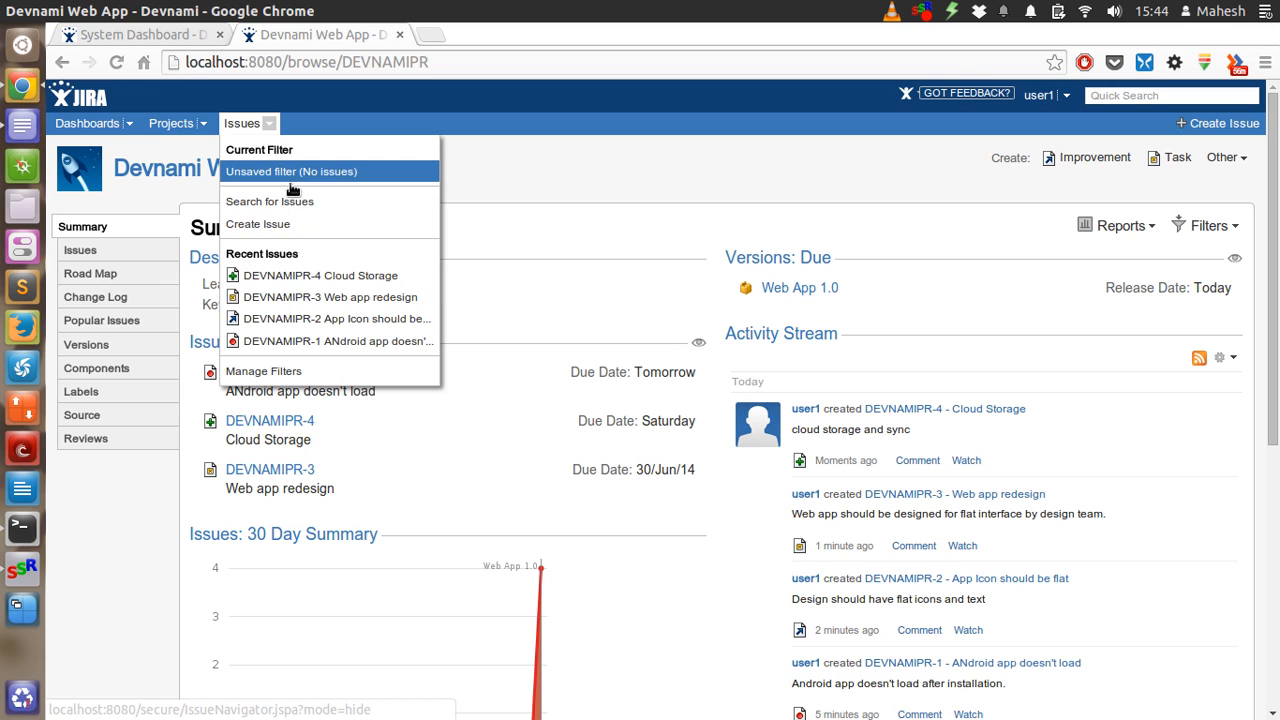
{"action": "mouse_move", "coordinate": [330, 297]}
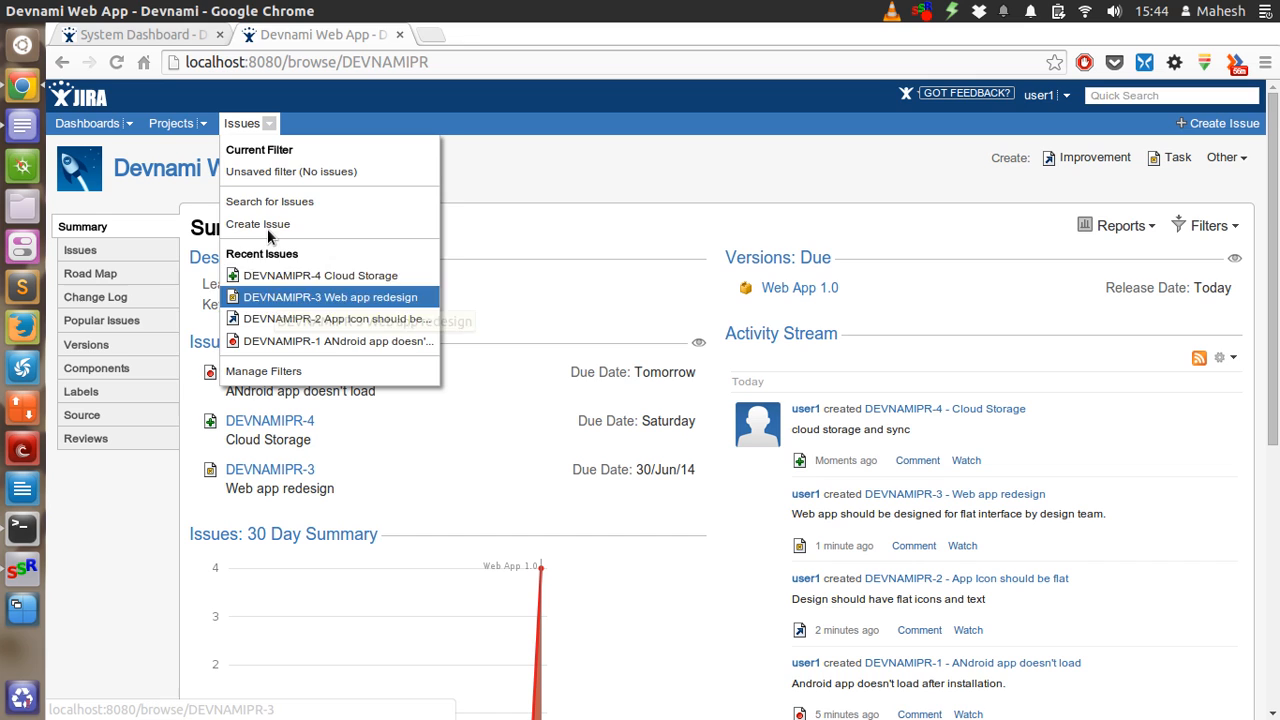
{"action": "mouse_move", "coordinate": [258, 224]}
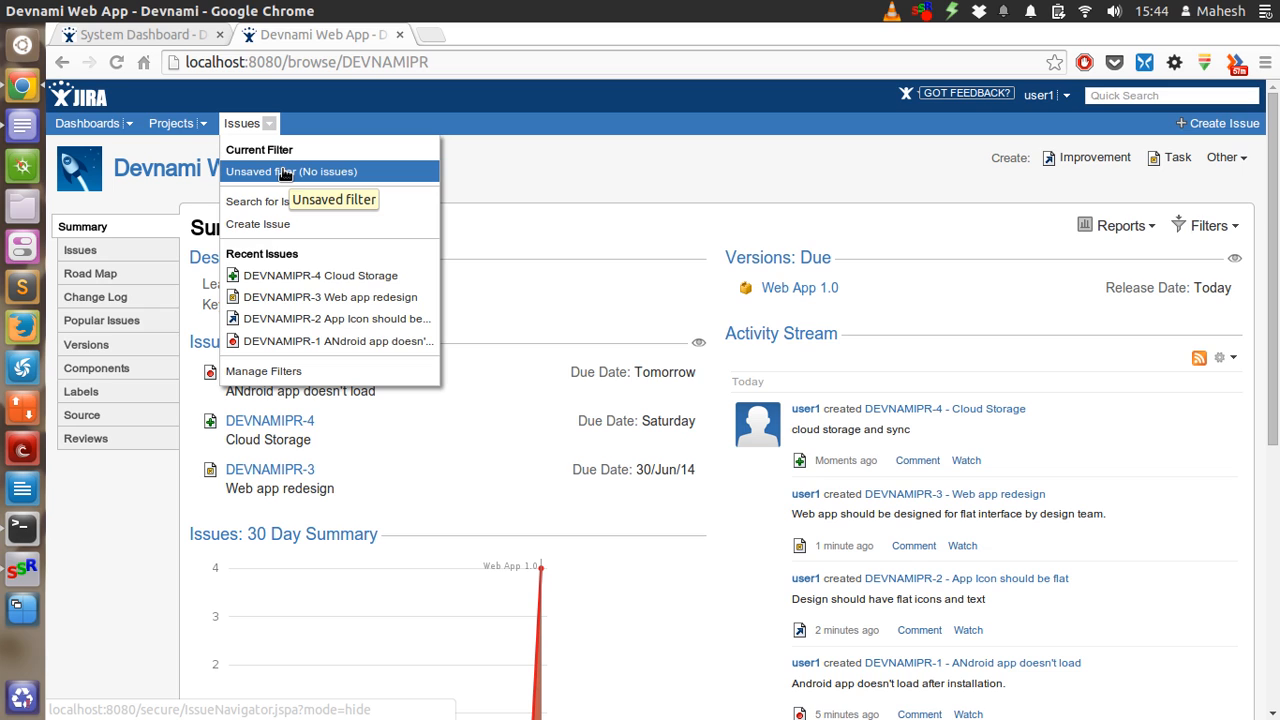
{"action": "mouse_move", "coordinate": [263, 370]}
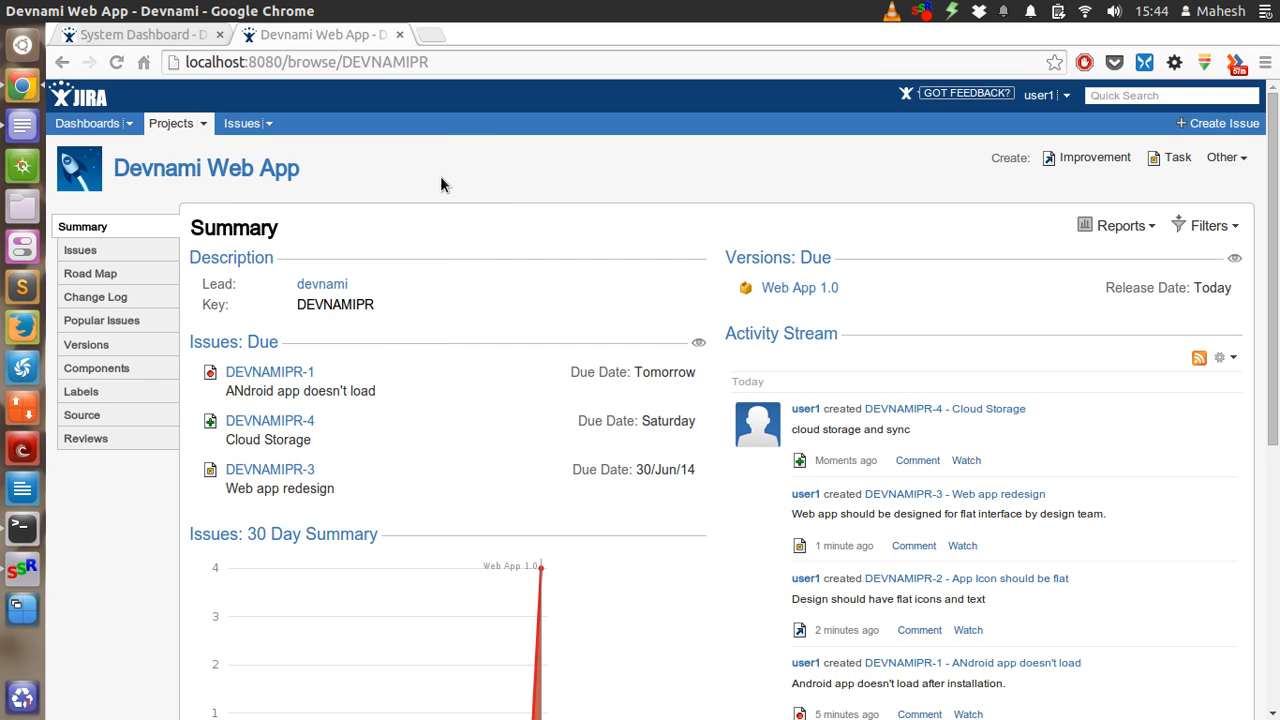
{"action": "scroll", "scroll_direction": "down", "scroll_amount": 3}
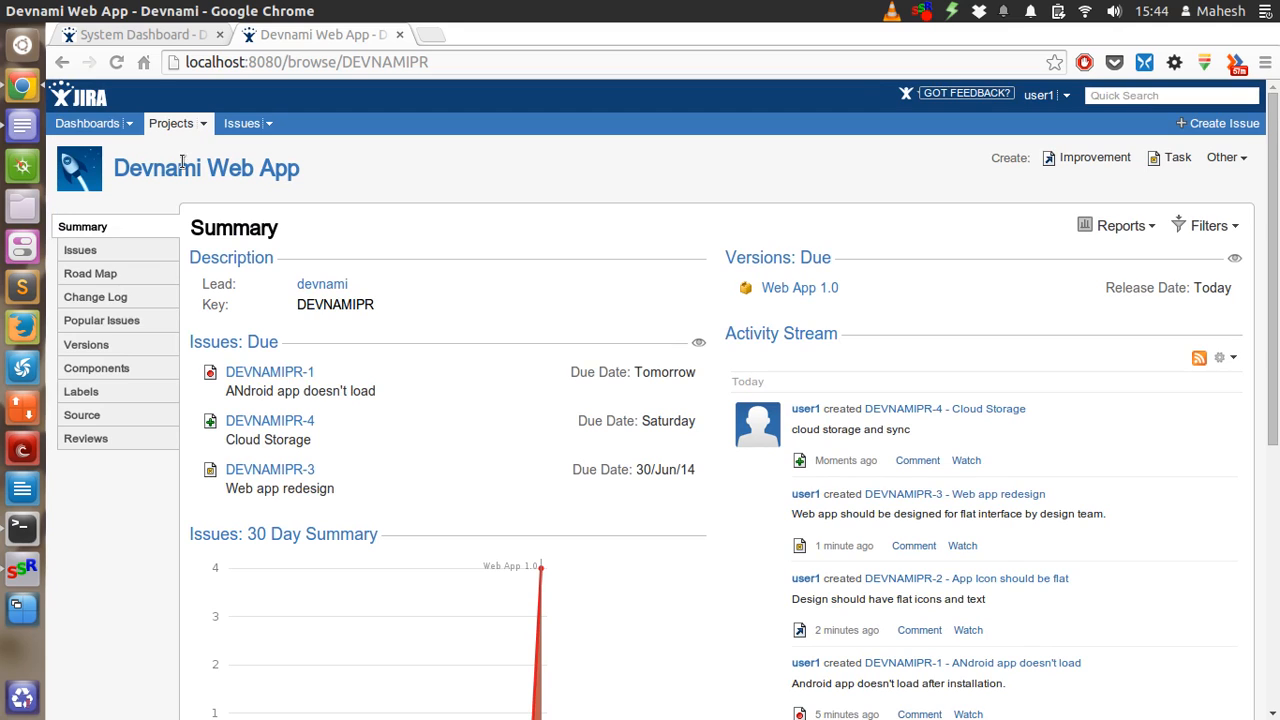
{"action": "left_click", "coordinate": [88, 123]}
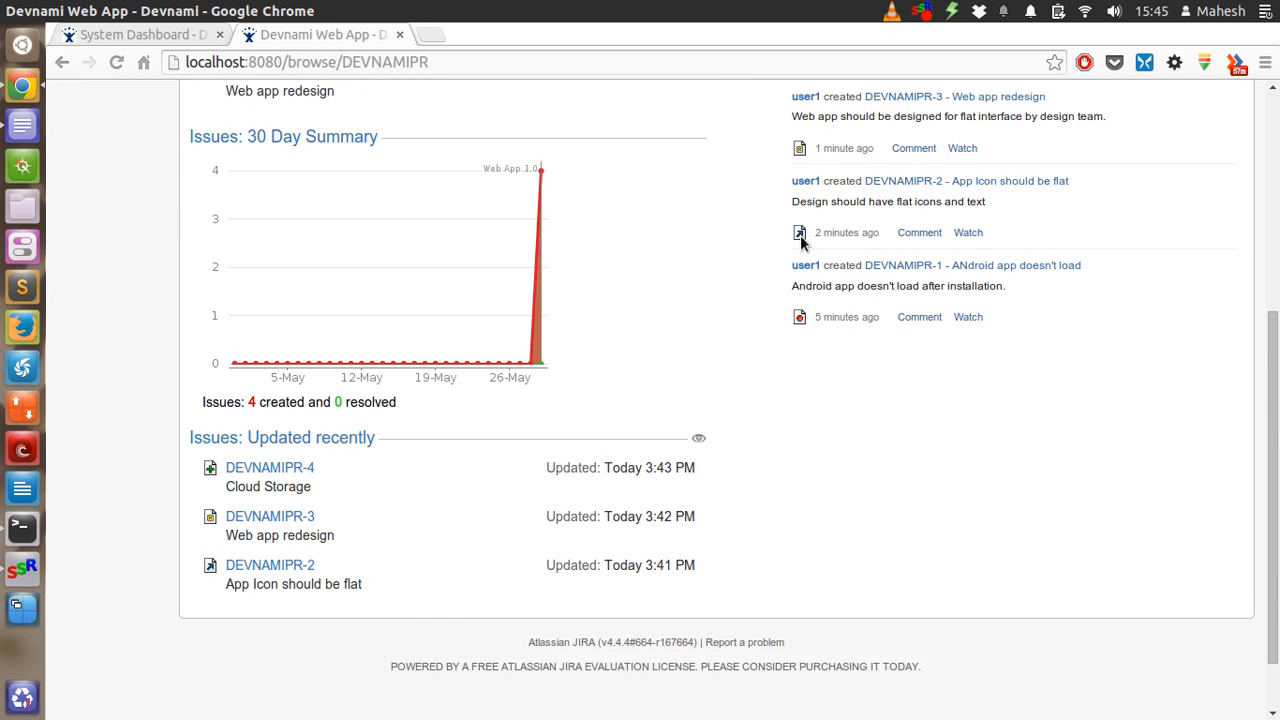
{"action": "scroll", "scroll_direction": "down", "scroll_amount": 3}
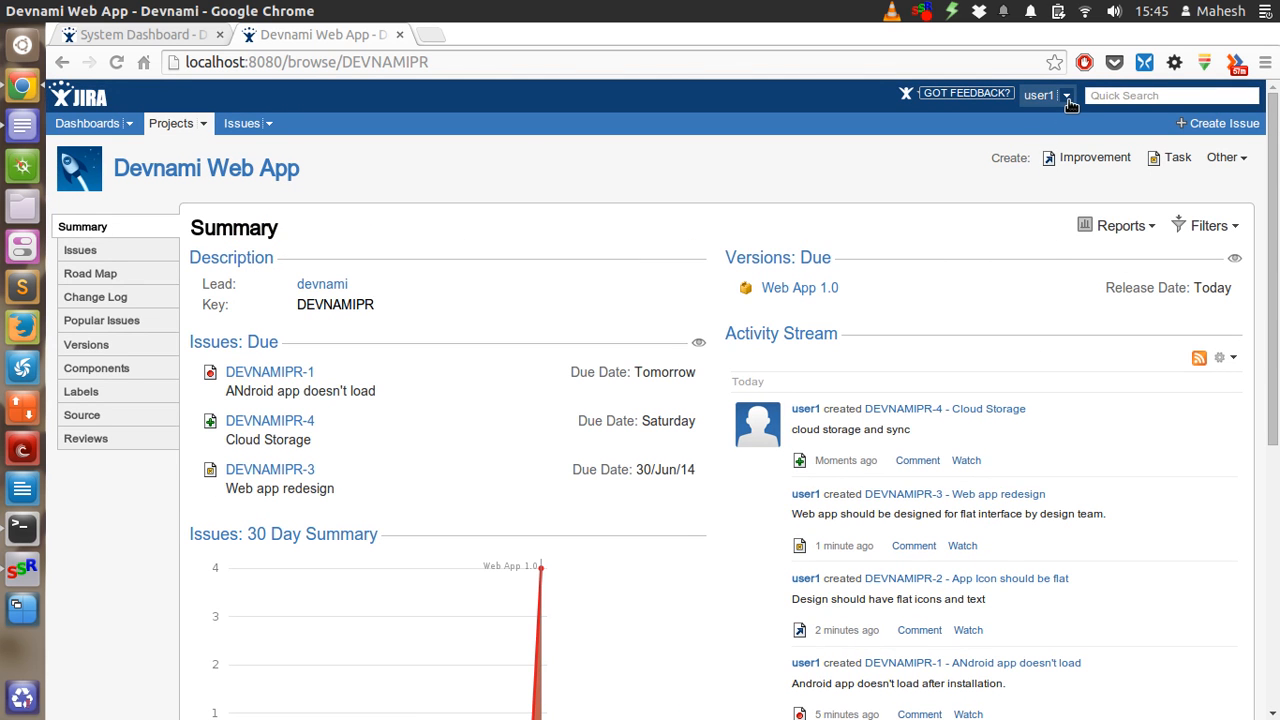
- Log out, then log back in as devnami in the Login gadget
{"action": "left_click", "coordinate": [1065, 95]}
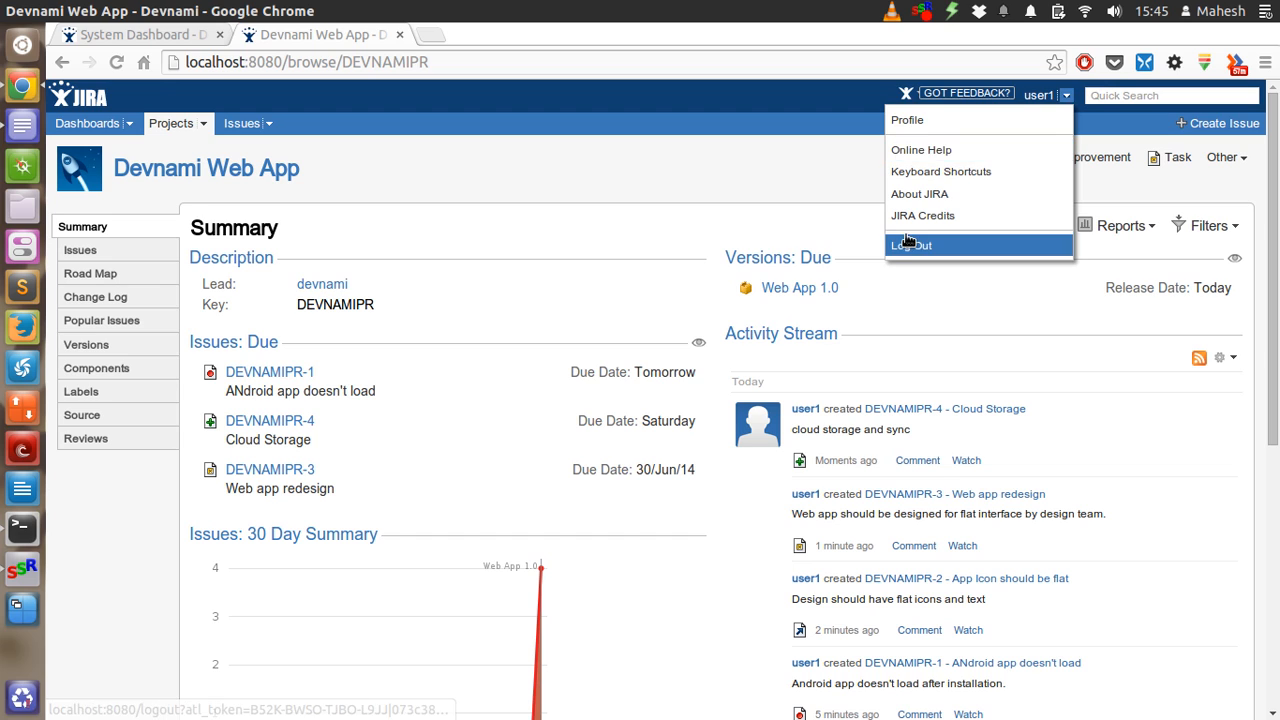
{"action": "left_click", "coordinate": [911, 245]}
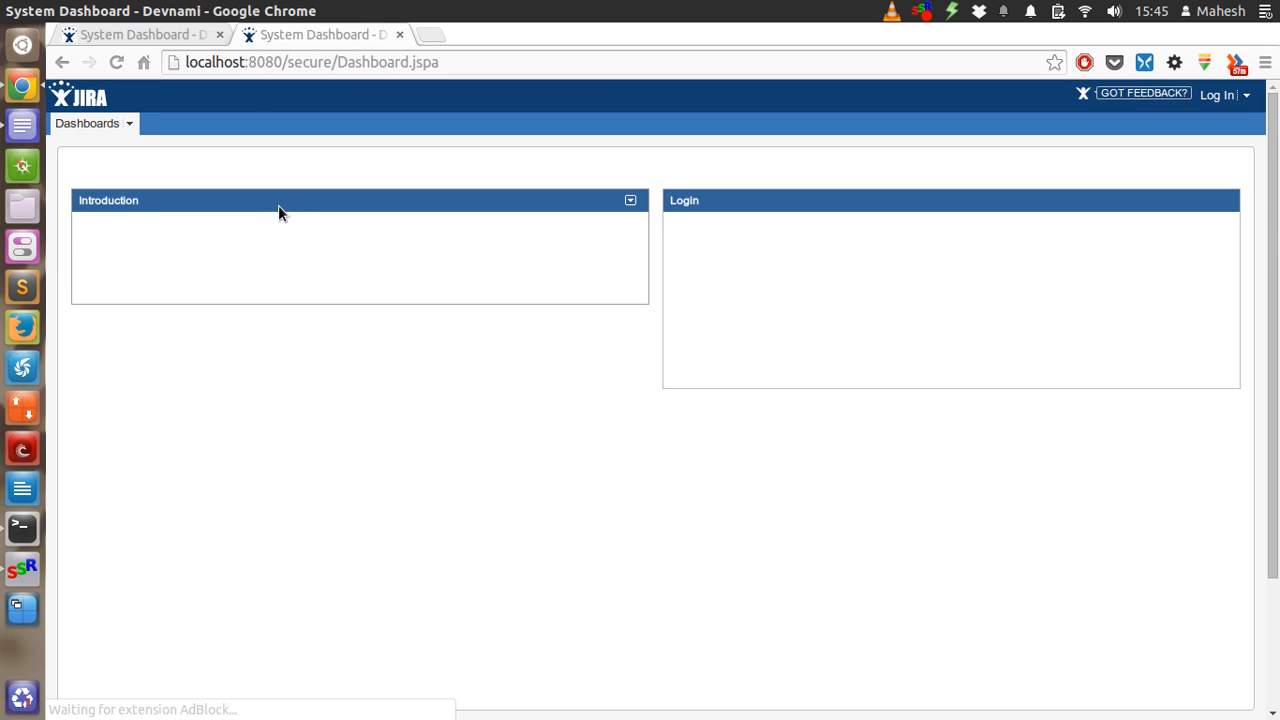
{"action": "type", "text": "devnami"}
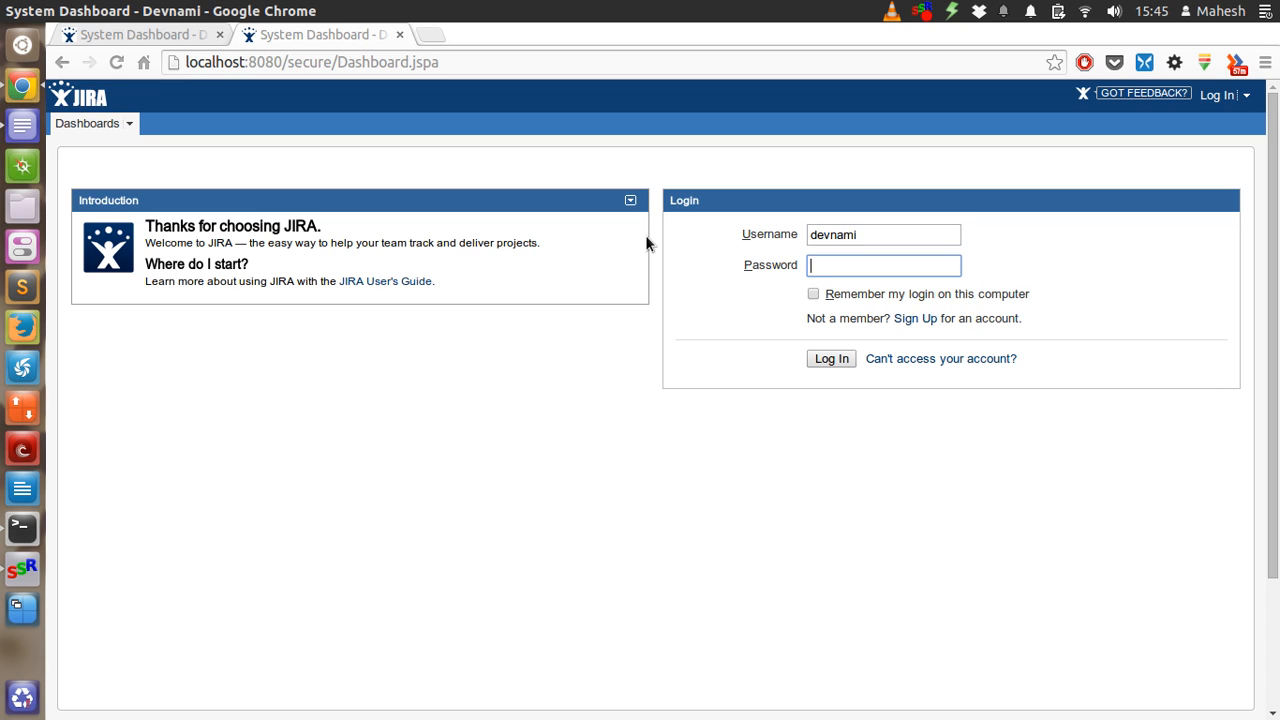
{"action": "type", "text": "password"}
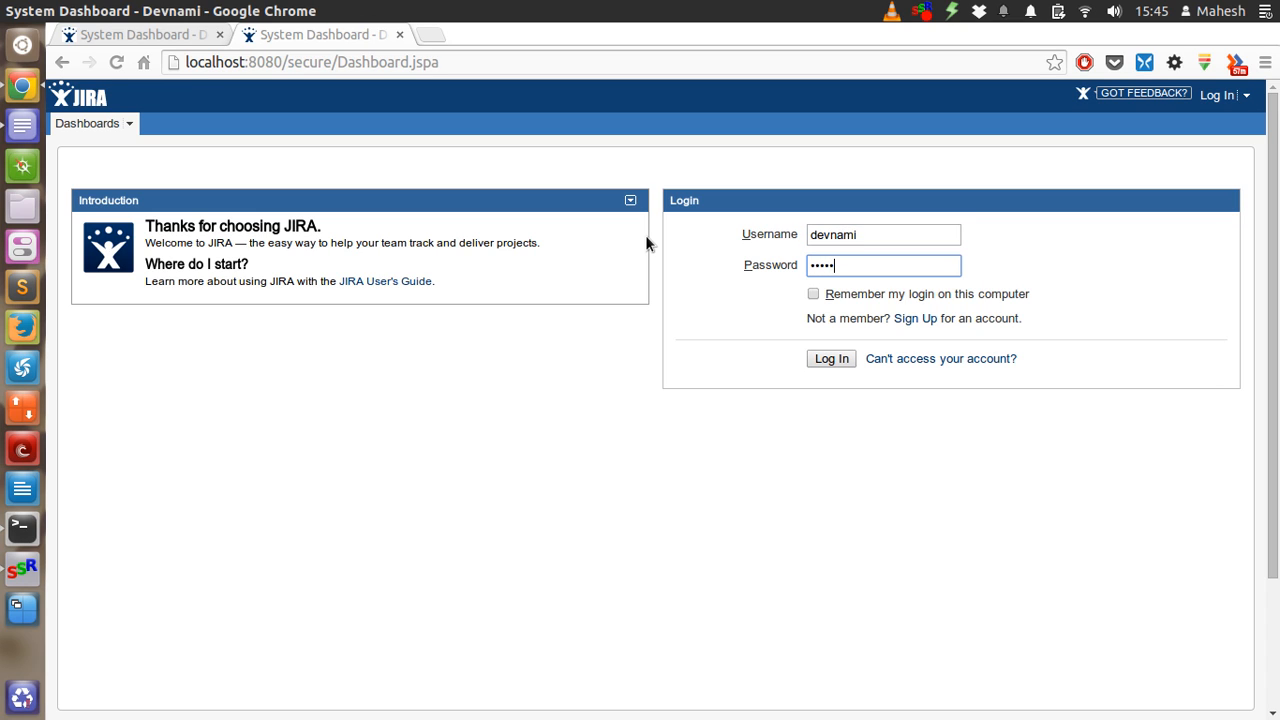
{"action": "left_click", "coordinate": [831, 358]}
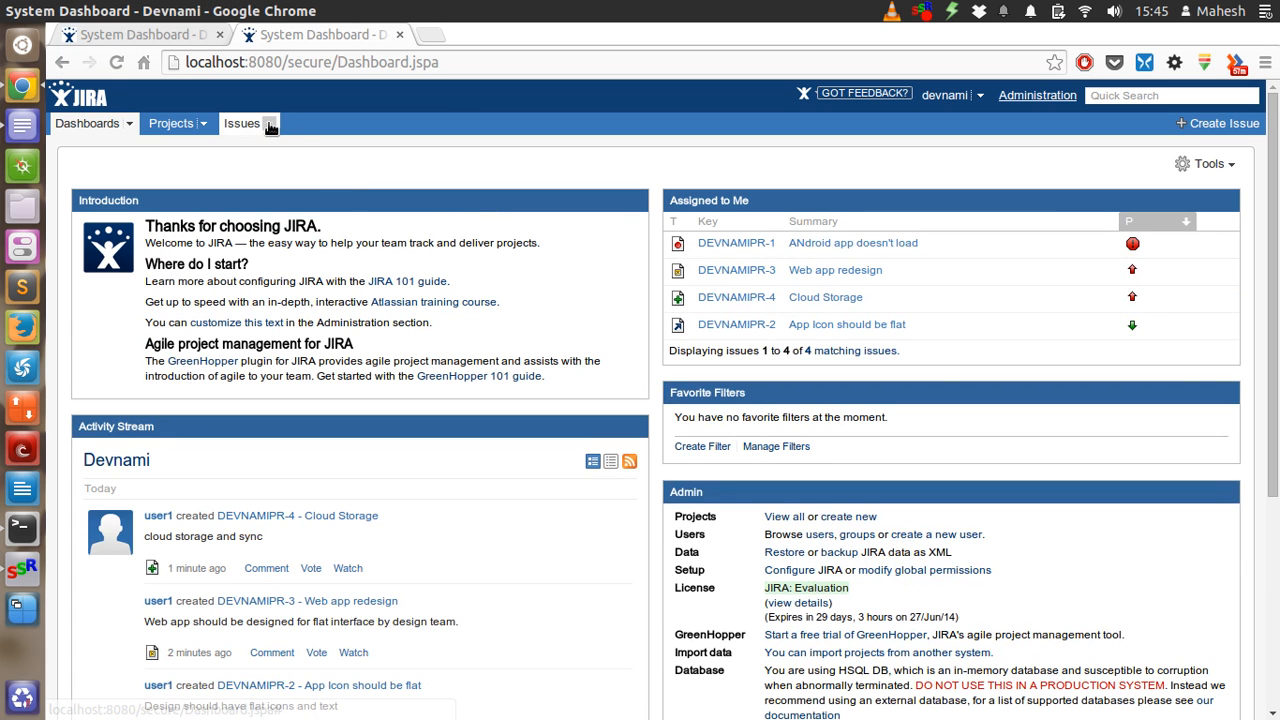
- Scroll the dashboard and choose Search for Issues from the Issues menu
{"action": "scroll", "scroll_direction": "down", "scroll_amount": 3}
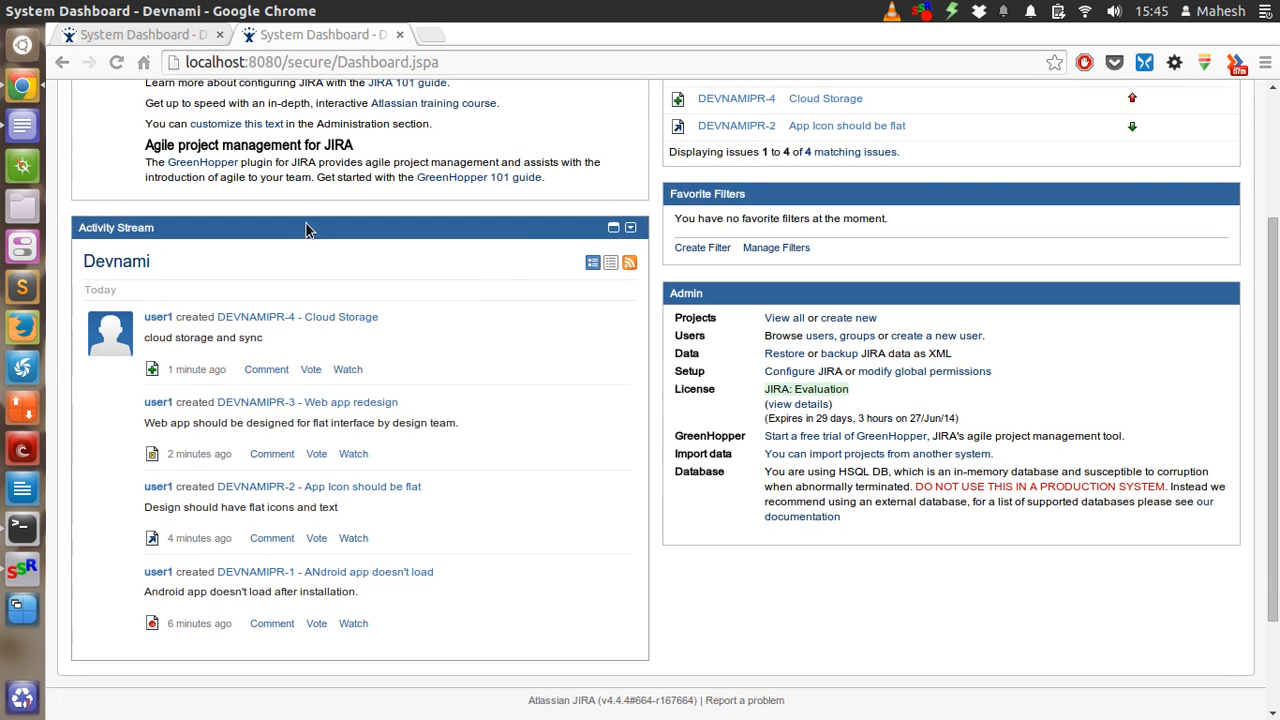
{"action": "mouse_move", "coordinate": [319, 532]}
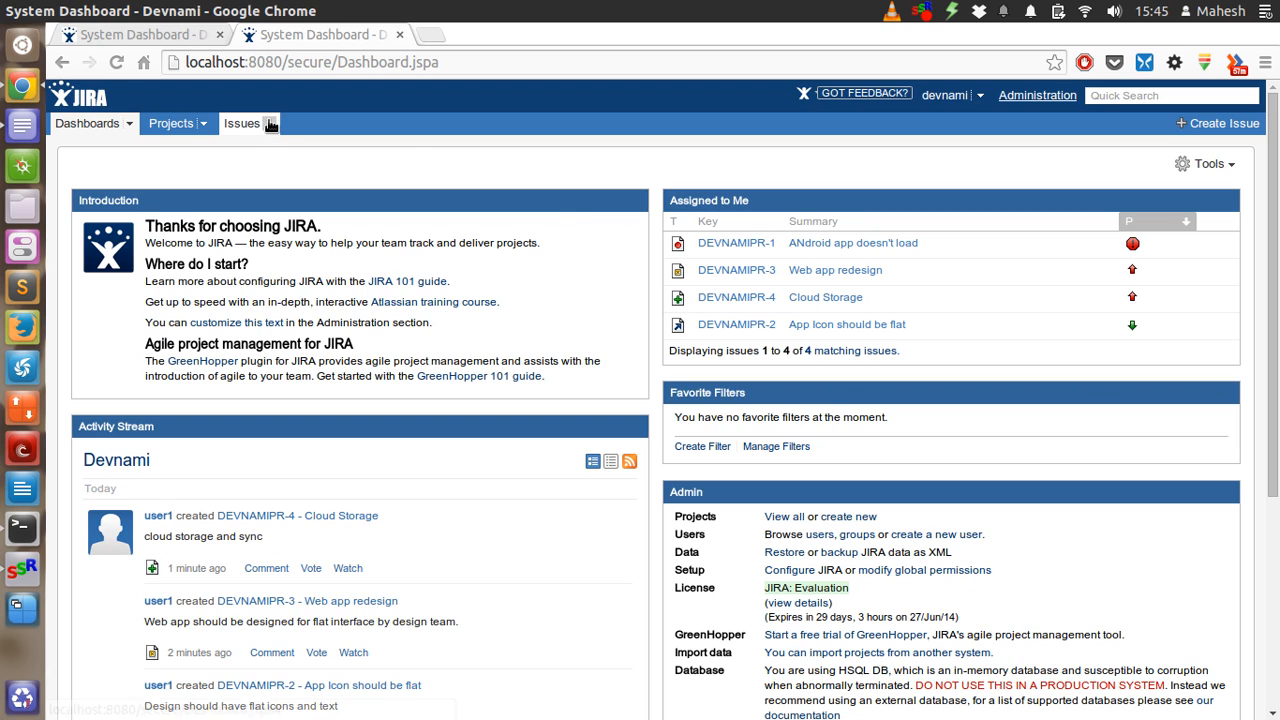
{"action": "left_click", "coordinate": [242, 123]}
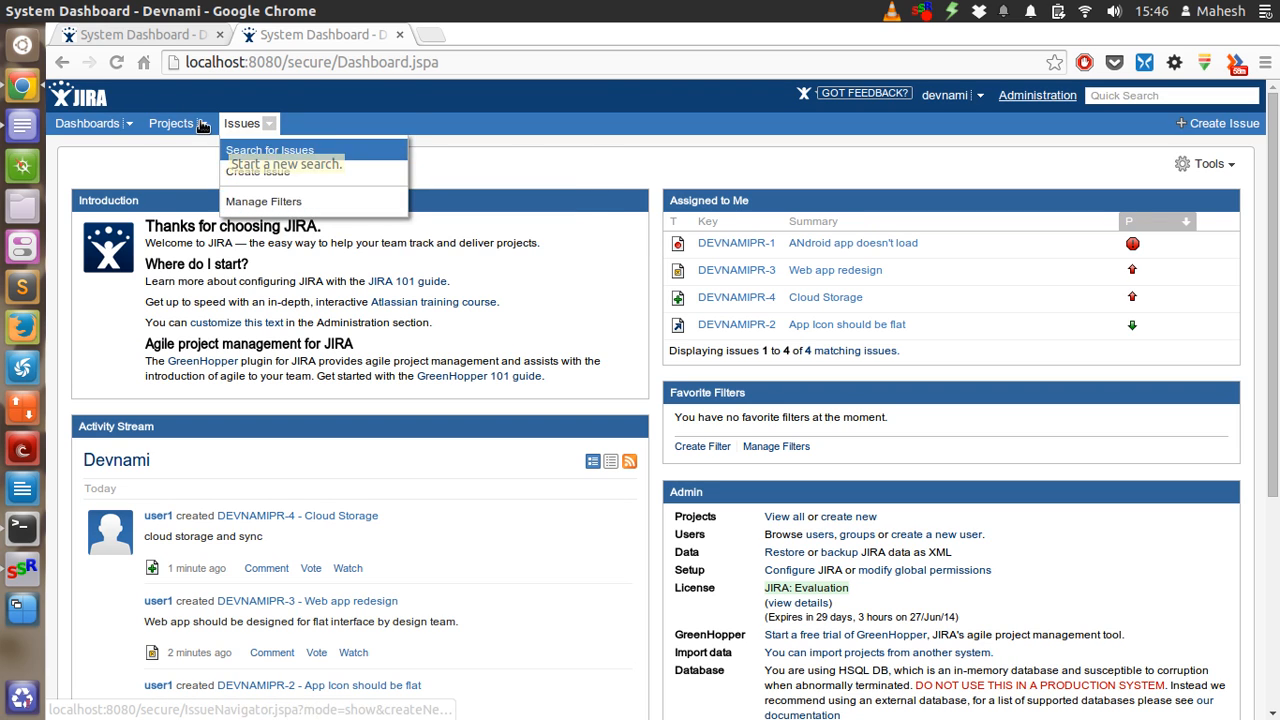
{"action": "left_click", "coordinate": [171, 123]}
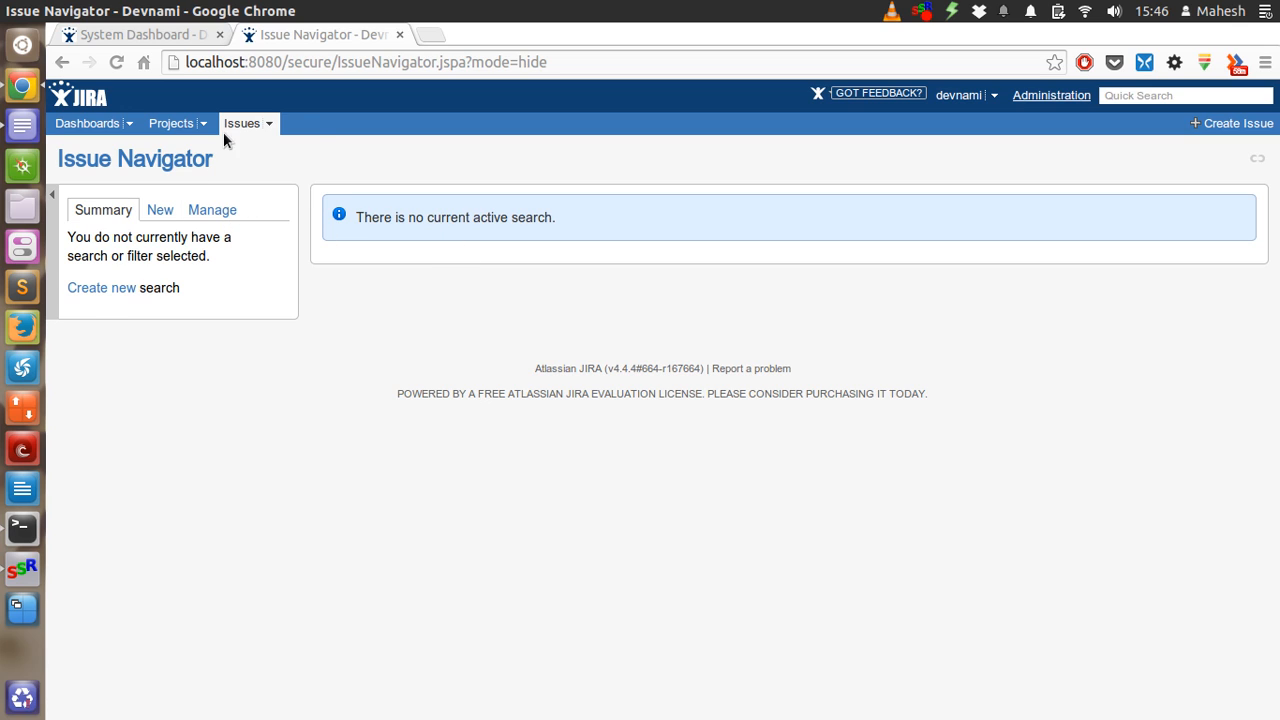
- Search with Issue Type set to Any, then open Cloud Storage (DEVNAMIPR-4) from the results
{"action": "left_click", "coordinate": [242, 123]}
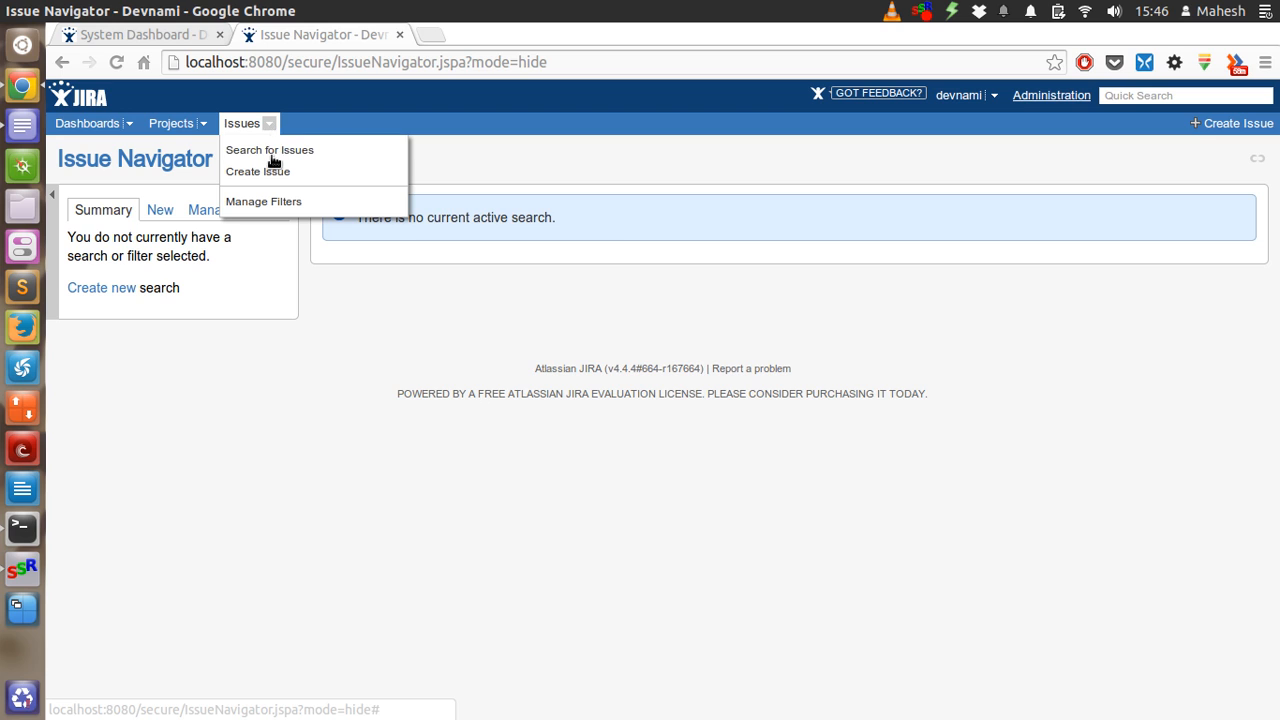
{"action": "left_click", "coordinate": [257, 171]}
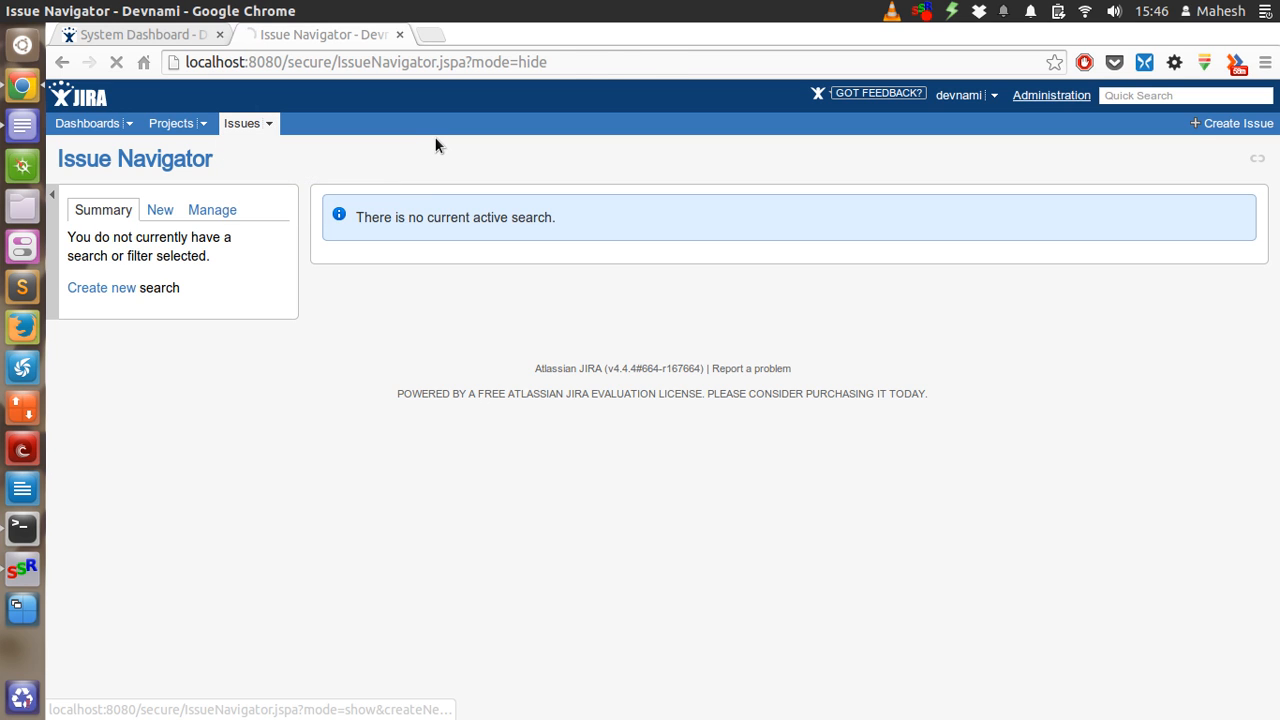
{"action": "left_click", "coordinate": [101, 288]}
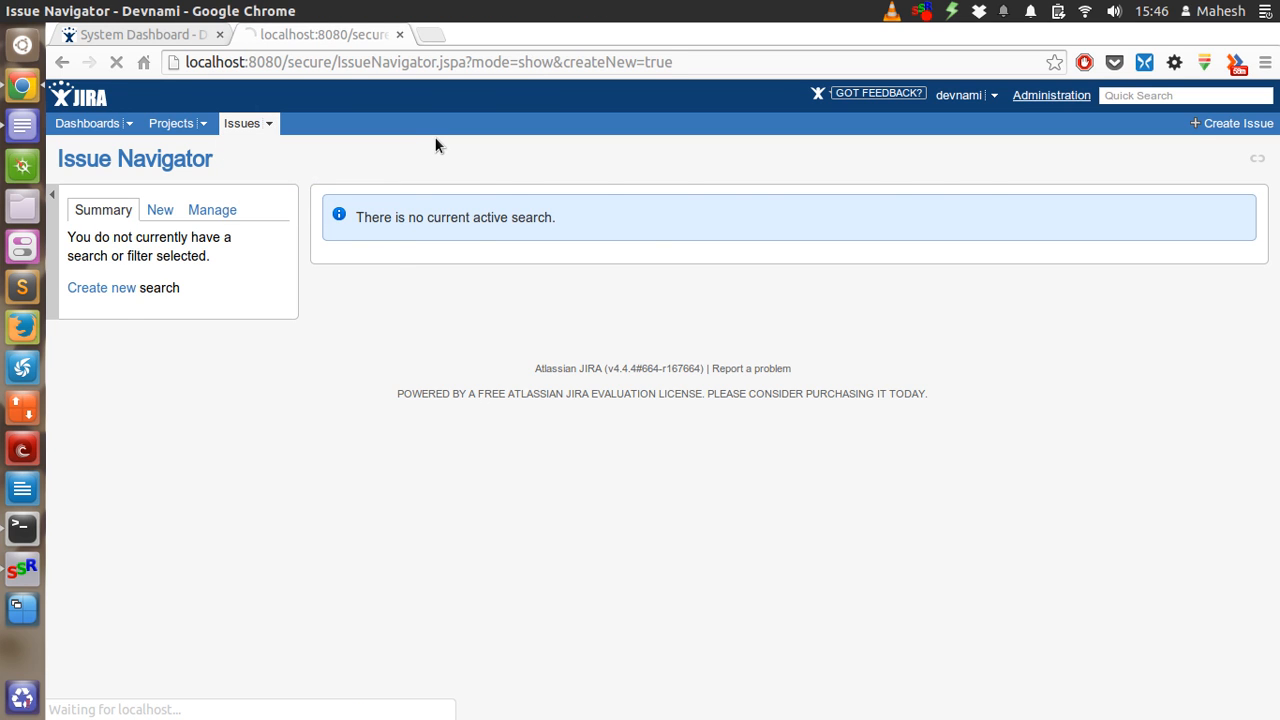
{"action": "left_click", "coordinate": [159, 209]}
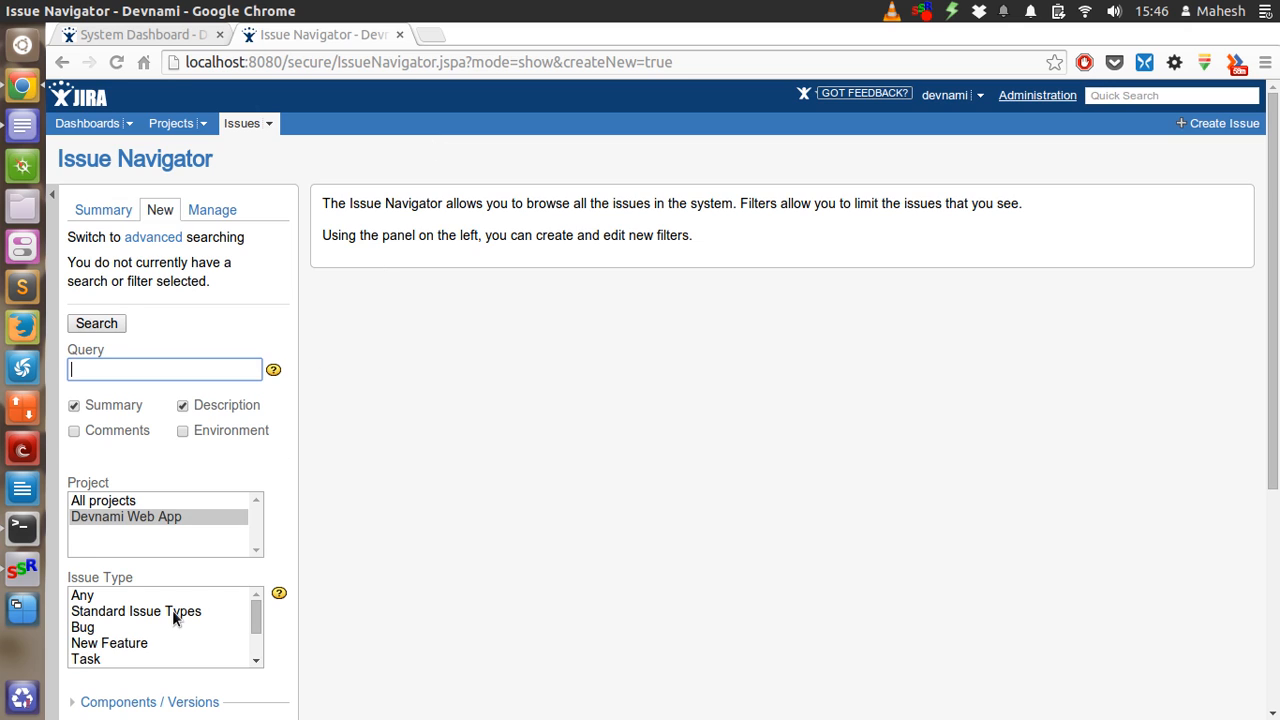
{"action": "left_click", "coordinate": [82, 595]}
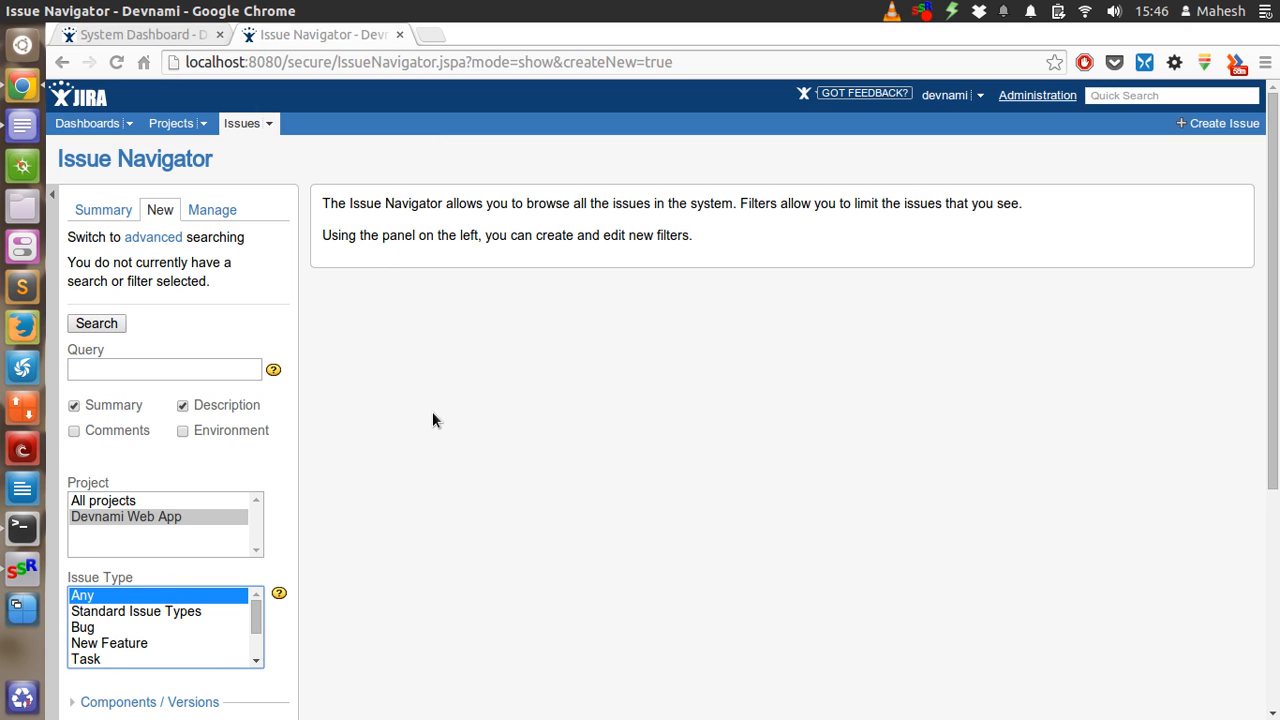
{"action": "scroll", "scroll_direction": "down", "scroll_amount": 3}
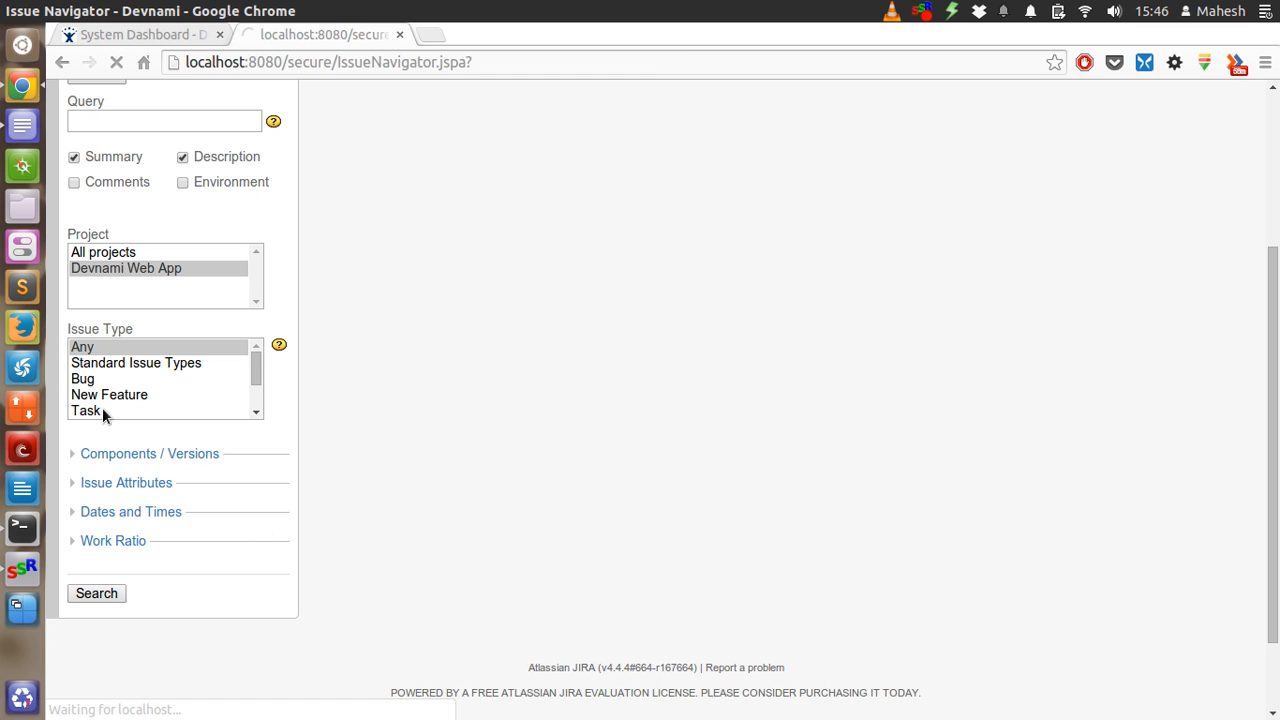
{"action": "left_click", "coordinate": [96, 593]}
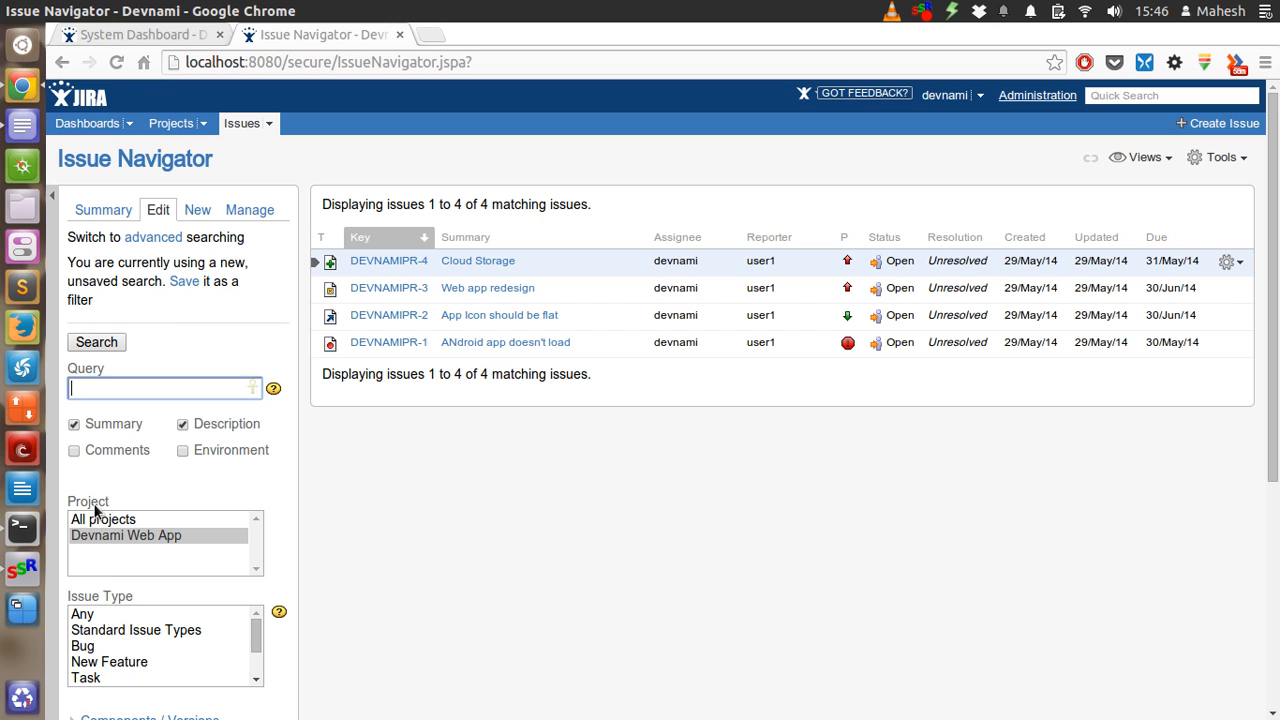
{"action": "mouse_move", "coordinate": [235, 362]}
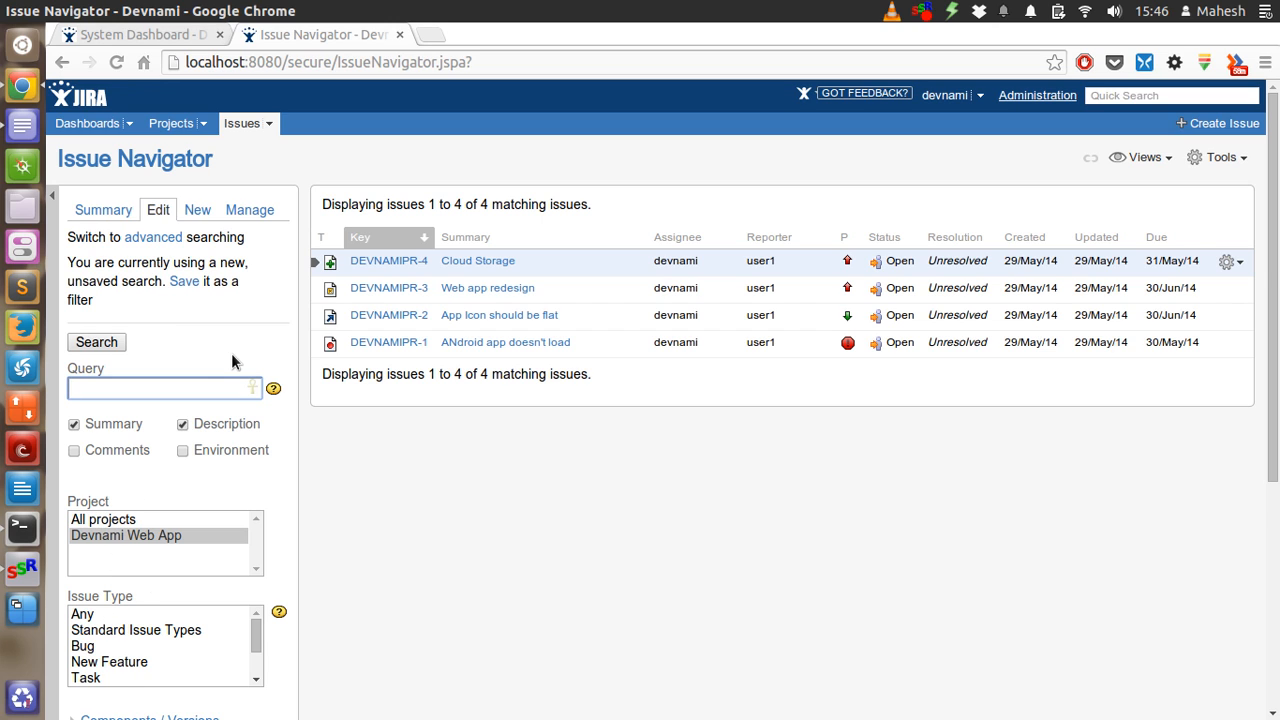
{"action": "scroll", "scroll_direction": "down", "scroll_amount": 3}
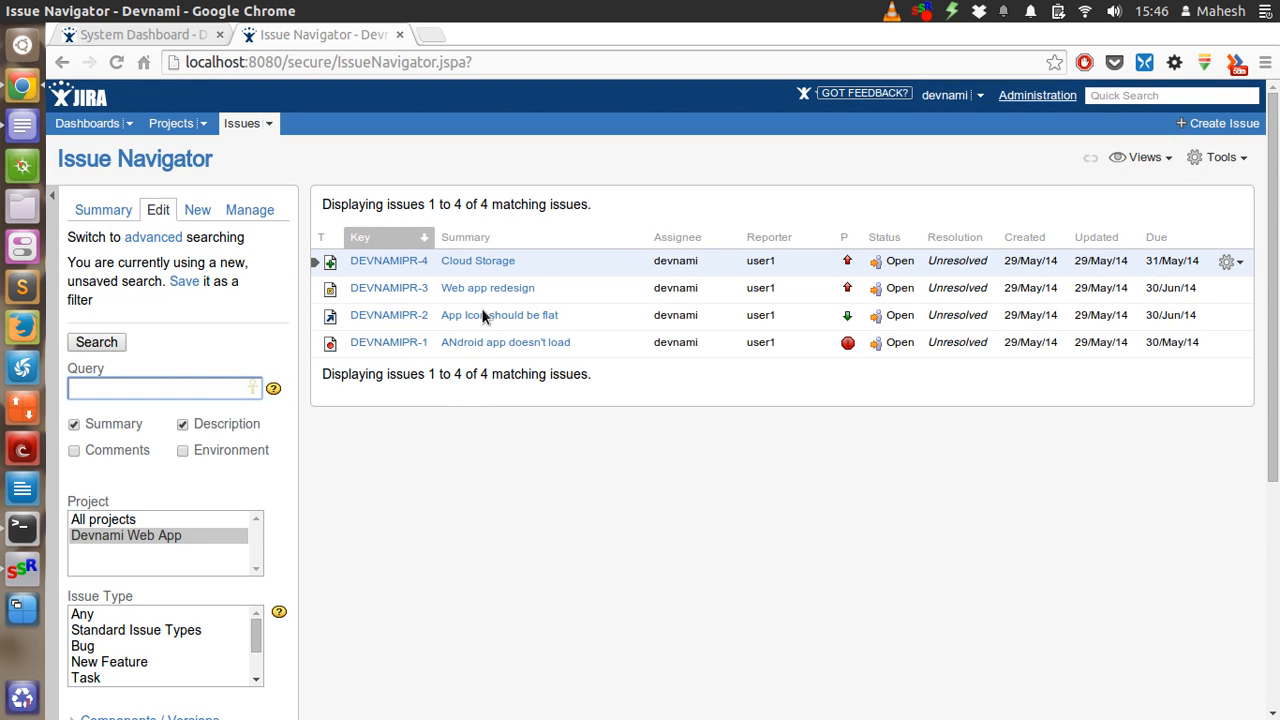
{"action": "left_click", "coordinate": [388, 260]}
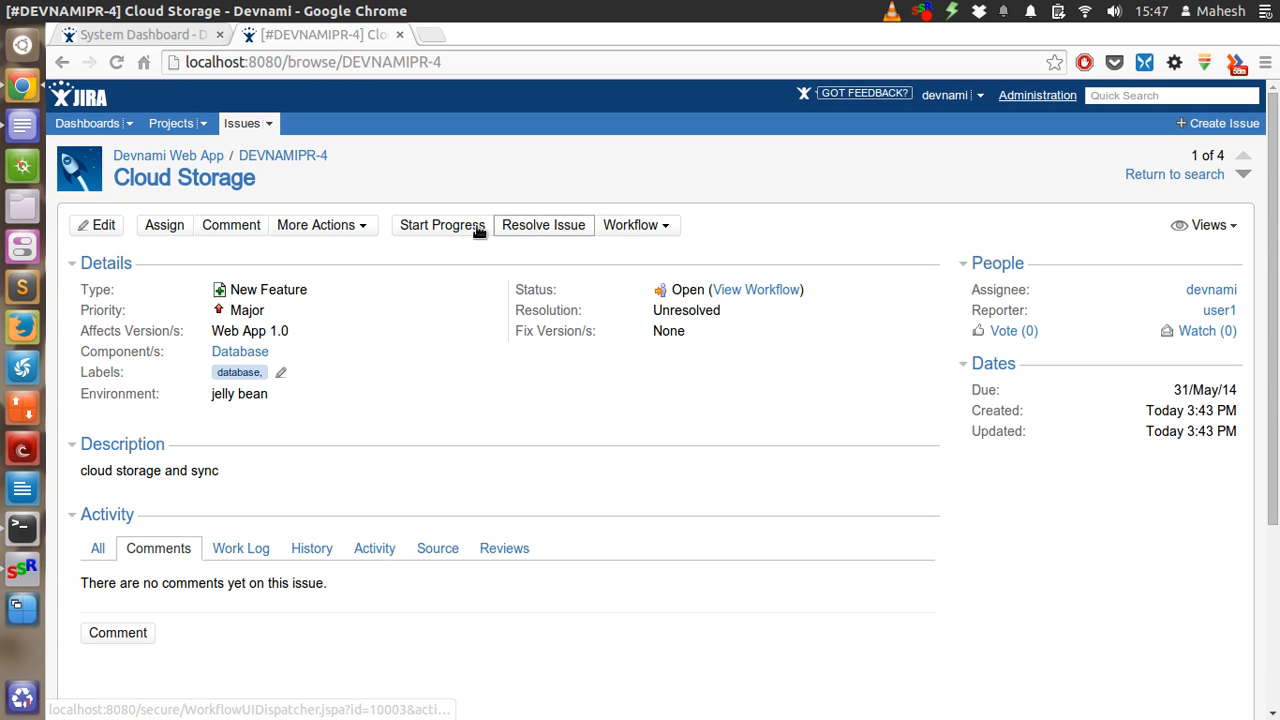
- Start Progress on DEVNAMIPR-4, moving Cloud Storage from Open to In Progress
{"action": "left_click", "coordinate": [441, 224]}
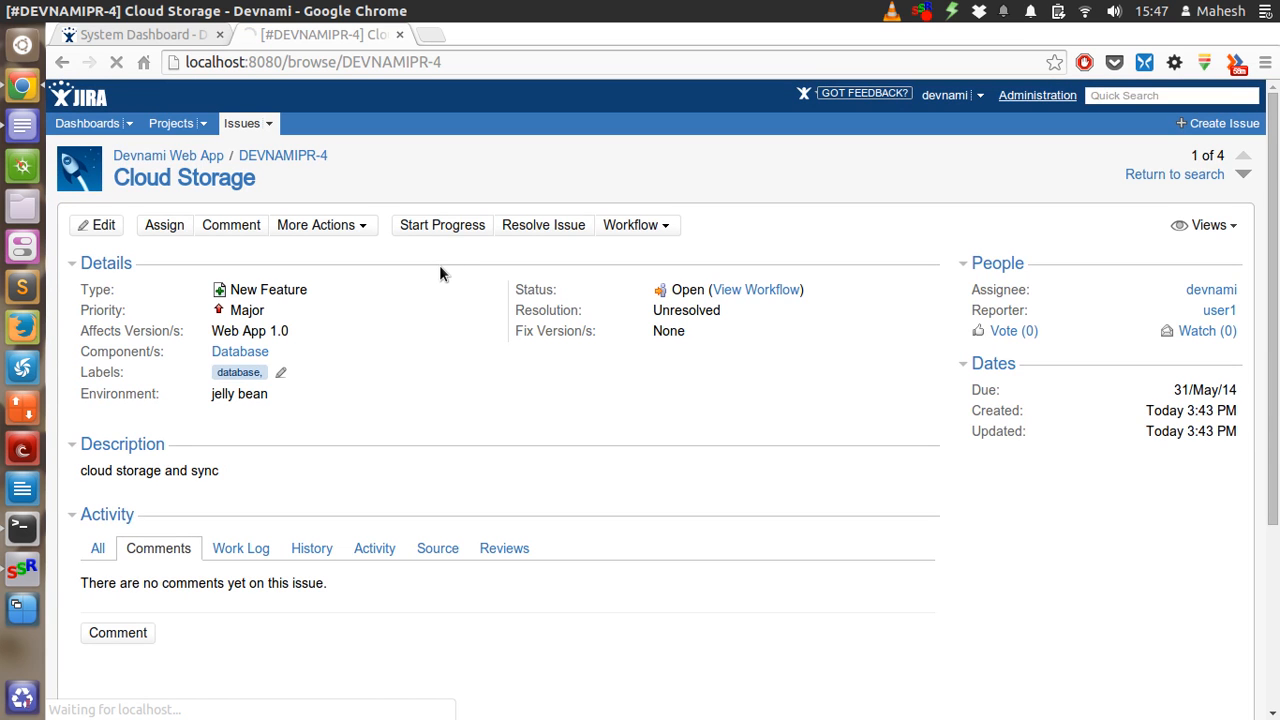
{"action": "left_click", "coordinate": [441, 224]}
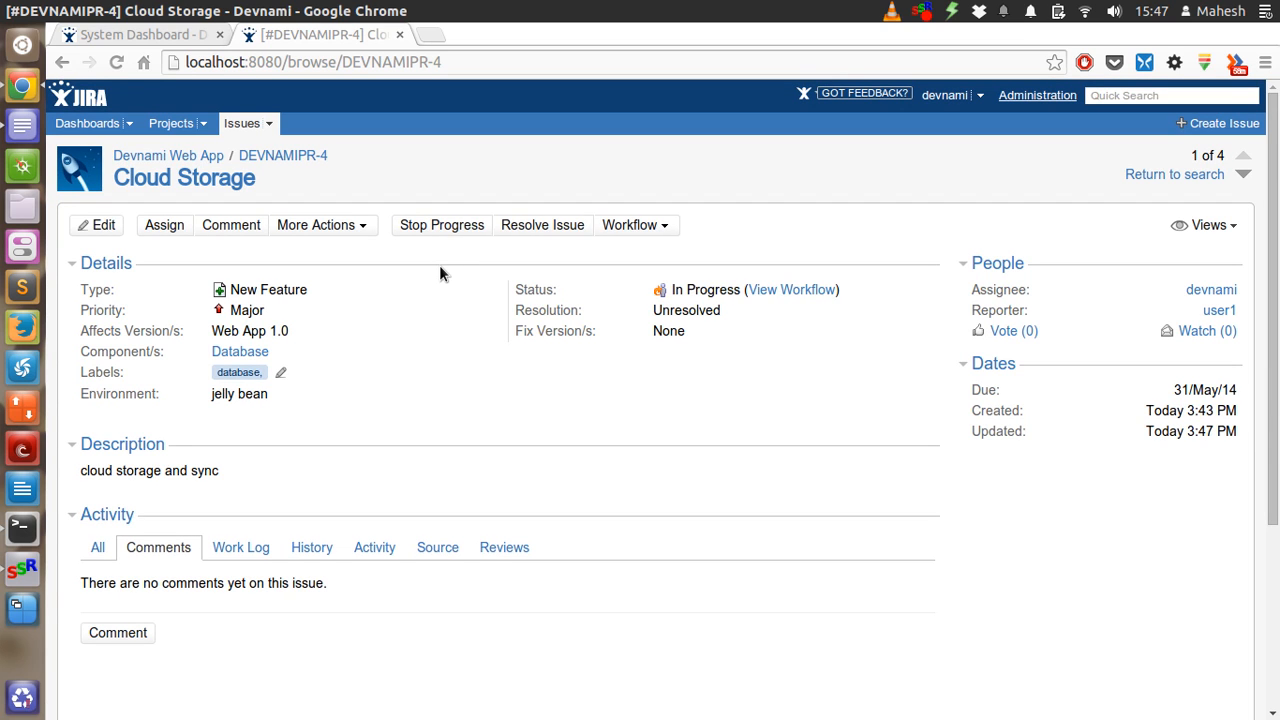
{"action": "mouse_move", "coordinate": [790, 289]}
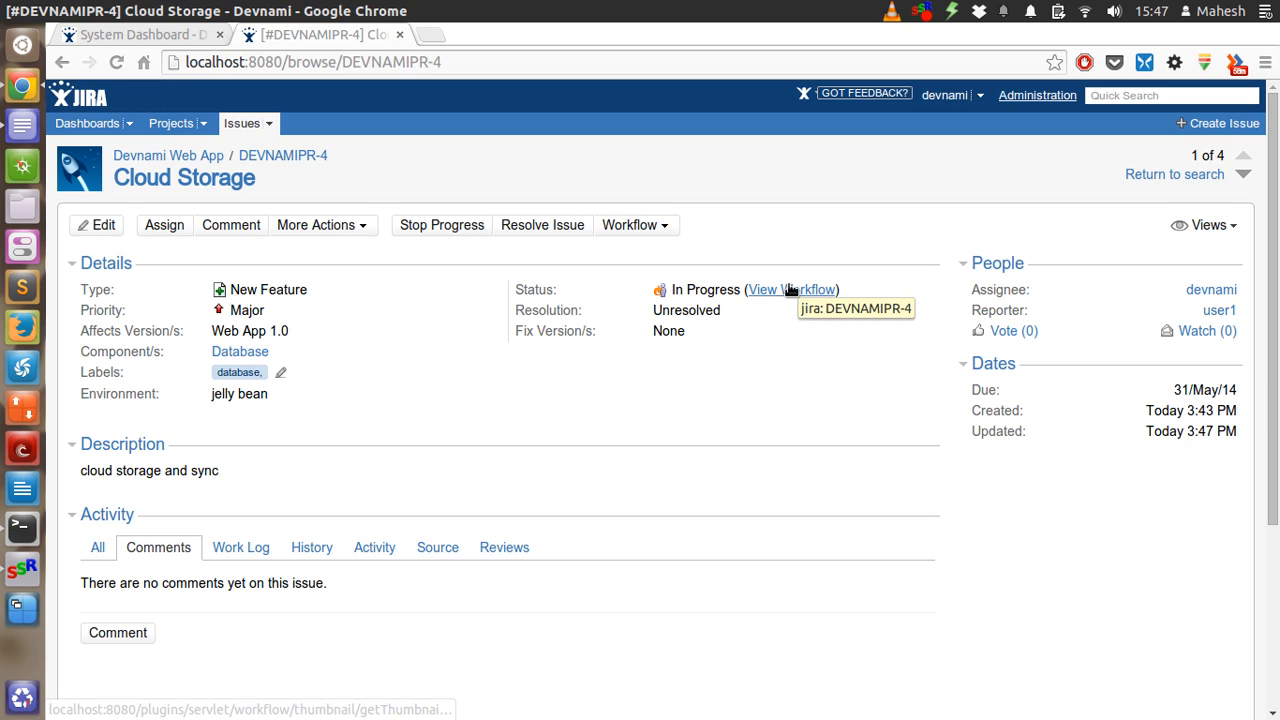
{"action": "mouse_move", "coordinate": [778, 328]}
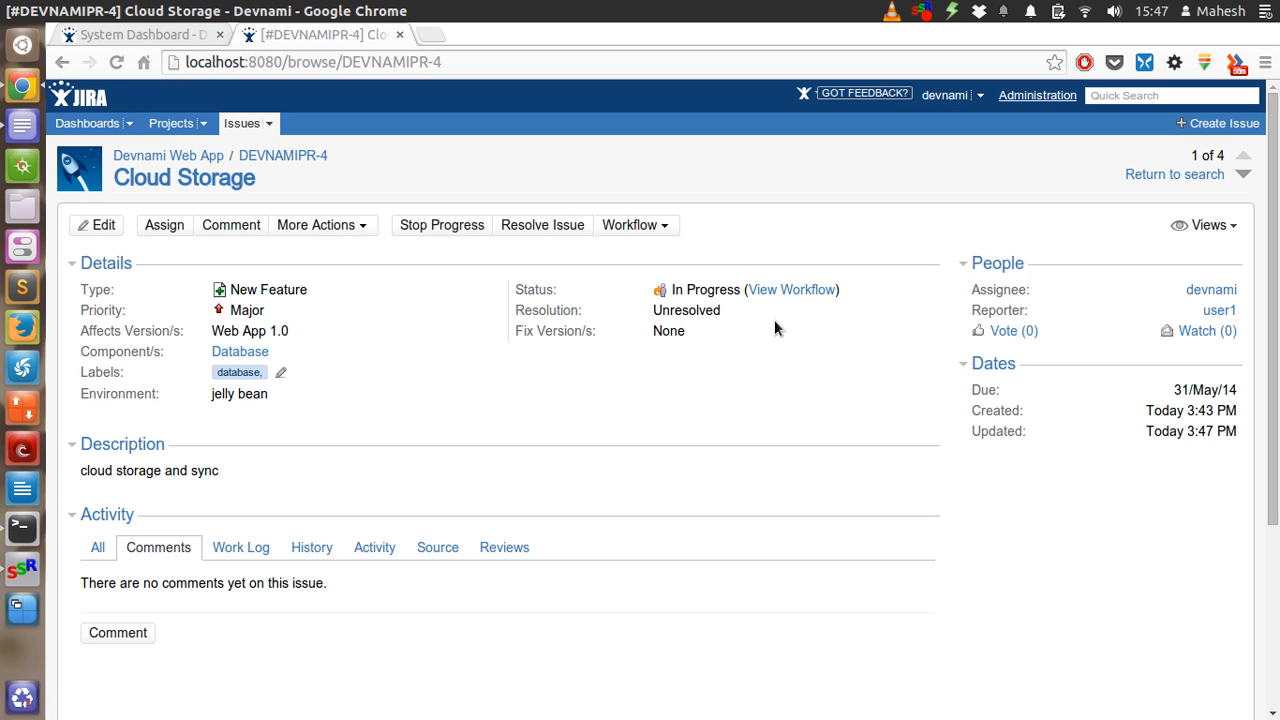
{"action": "mouse_move", "coordinate": [783, 318]}
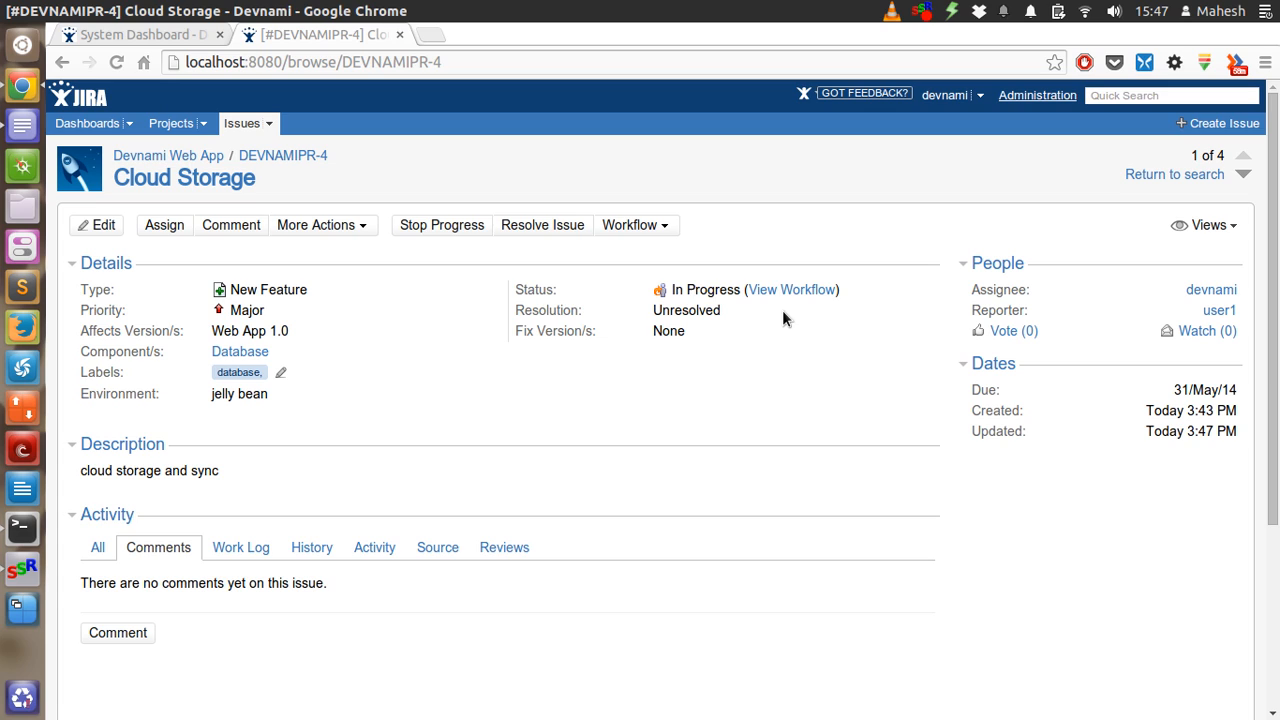
{"action": "left_click", "coordinate": [634, 224]}
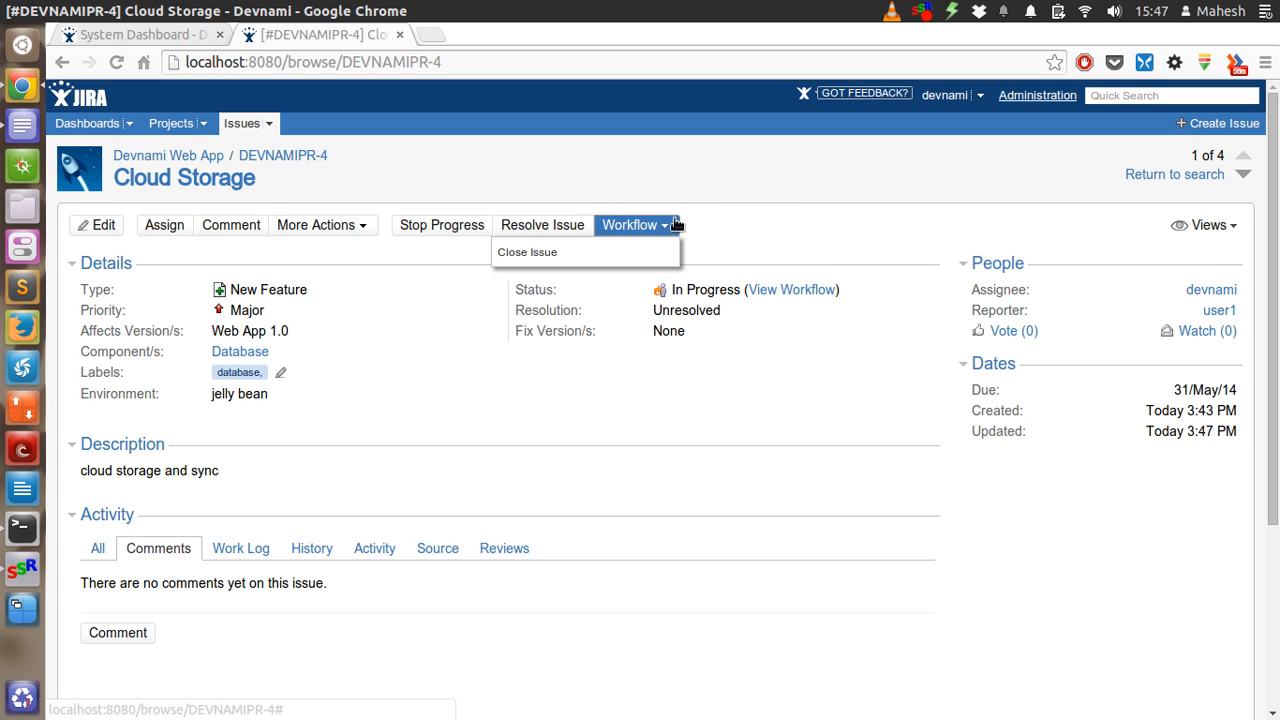
{"action": "left_click", "coordinate": [636, 224]}
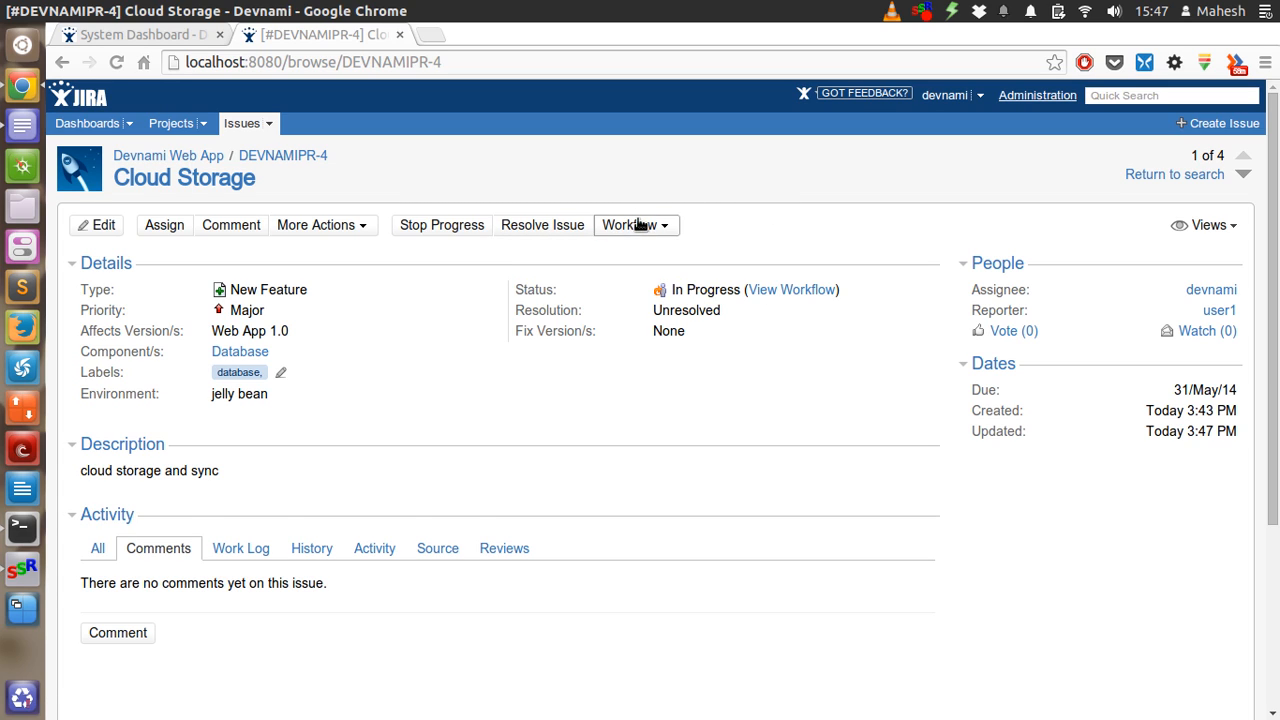
{"action": "left_click", "coordinate": [631, 224]}
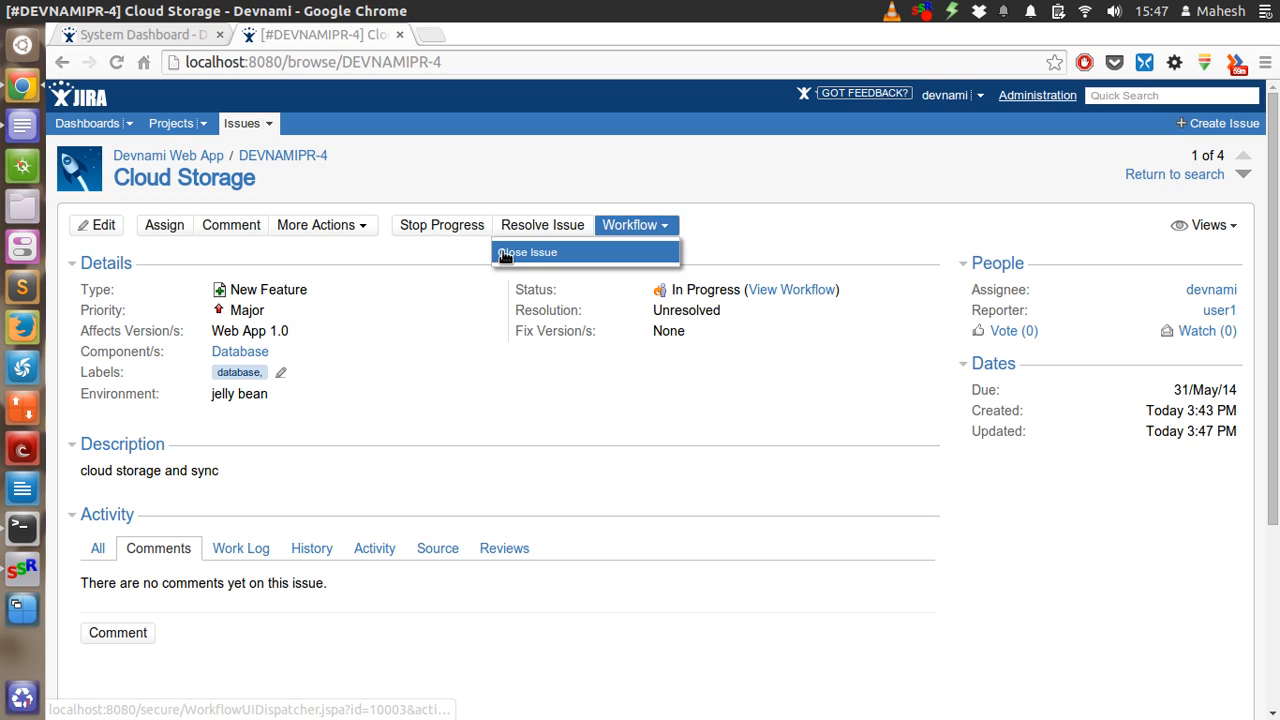
{"action": "left_click", "coordinate": [527, 252]}
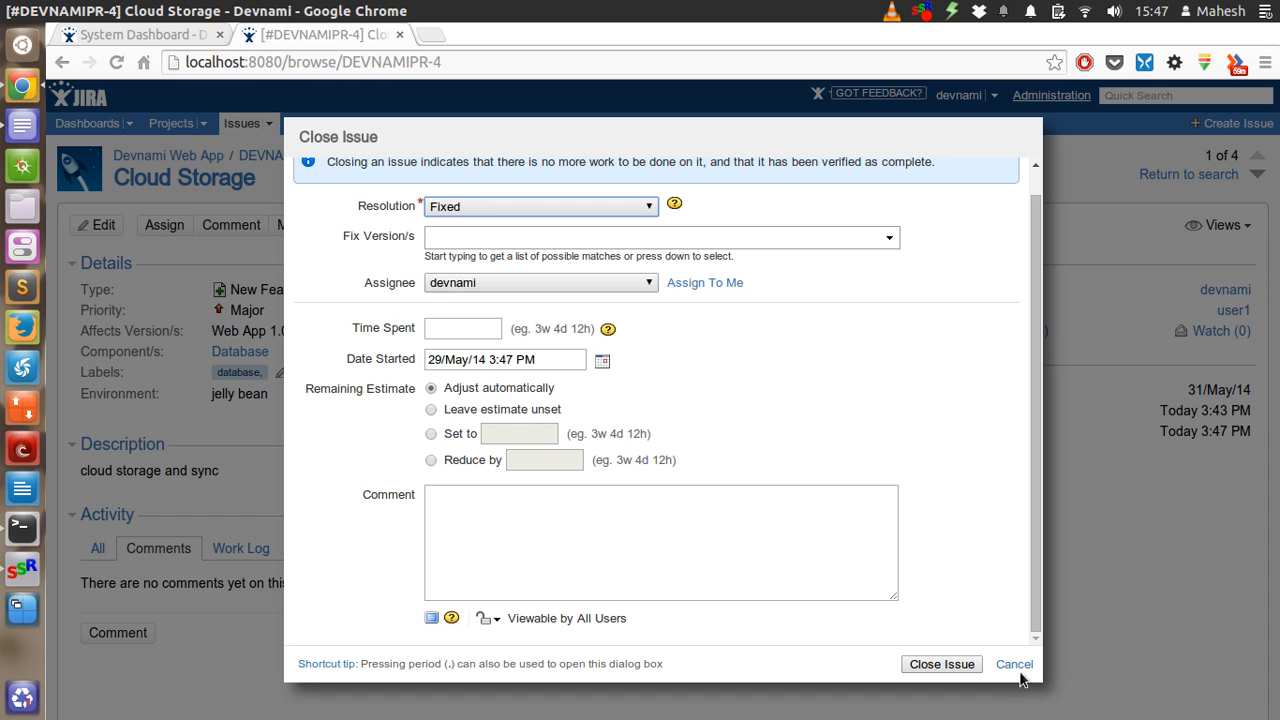
{"action": "left_click", "coordinate": [1014, 664]}
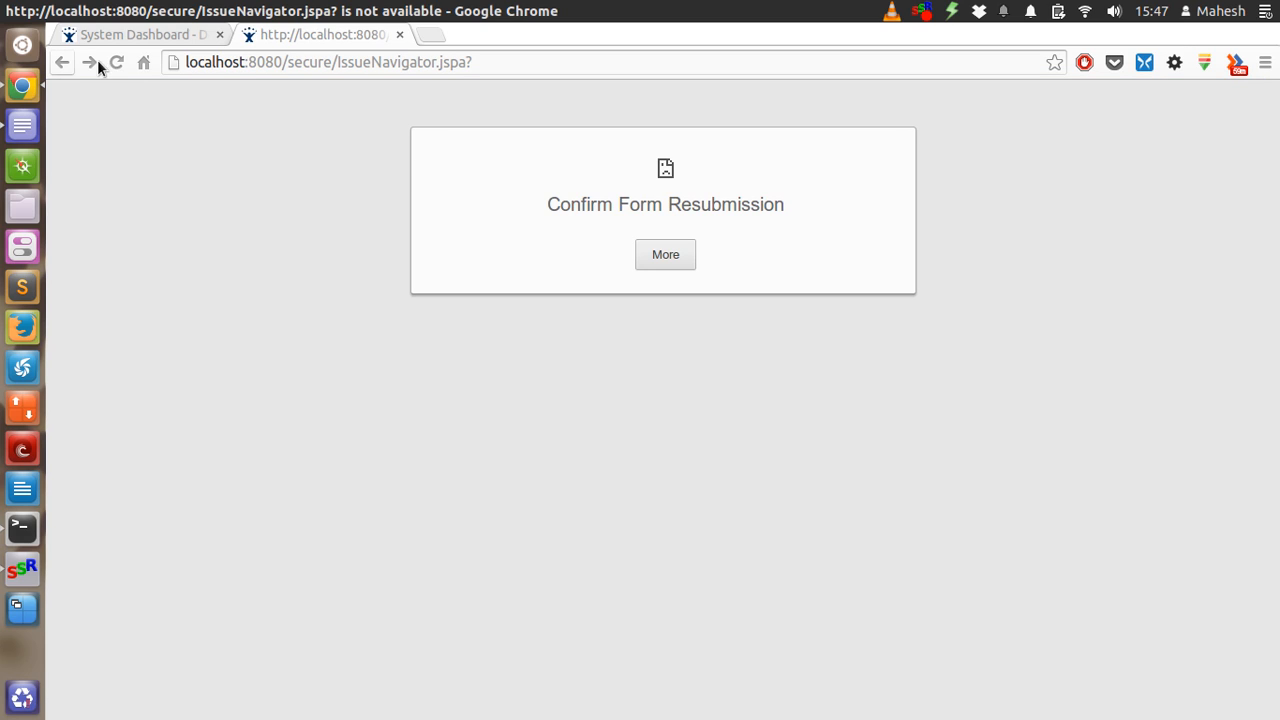
{"action": "left_click", "coordinate": [90, 62]}
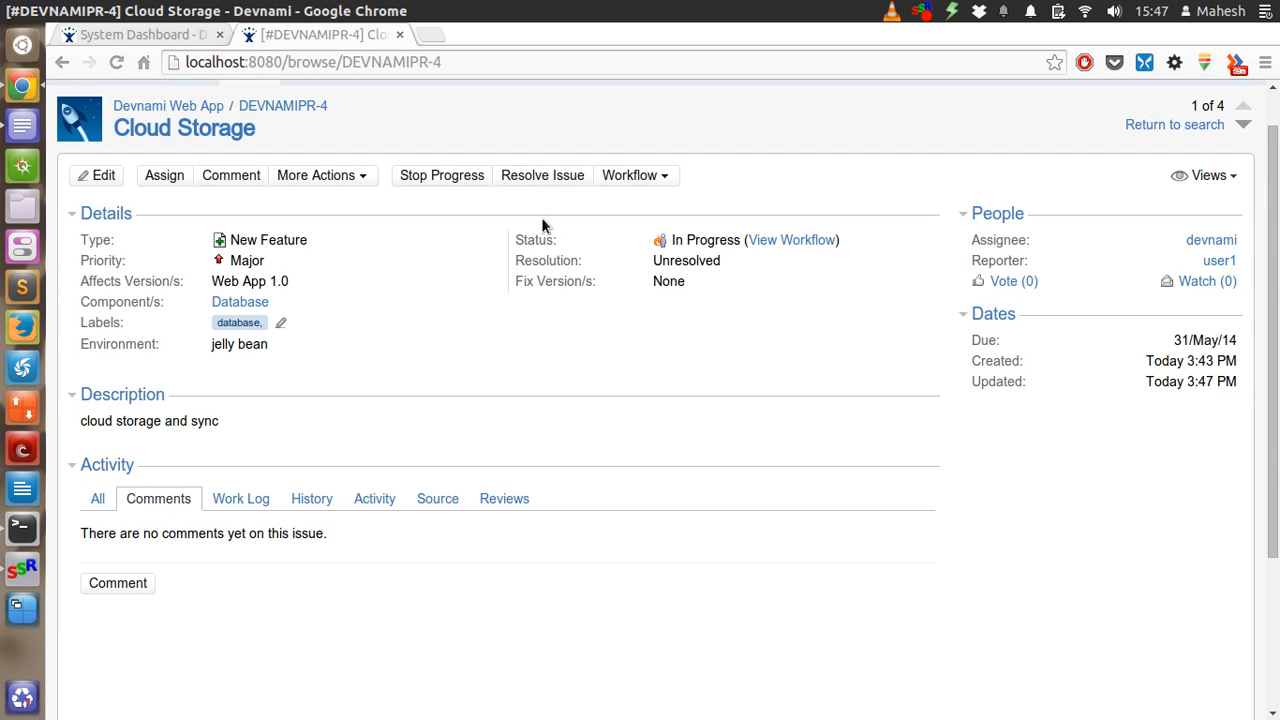
{"action": "mouse_move", "coordinate": [745, 310]}
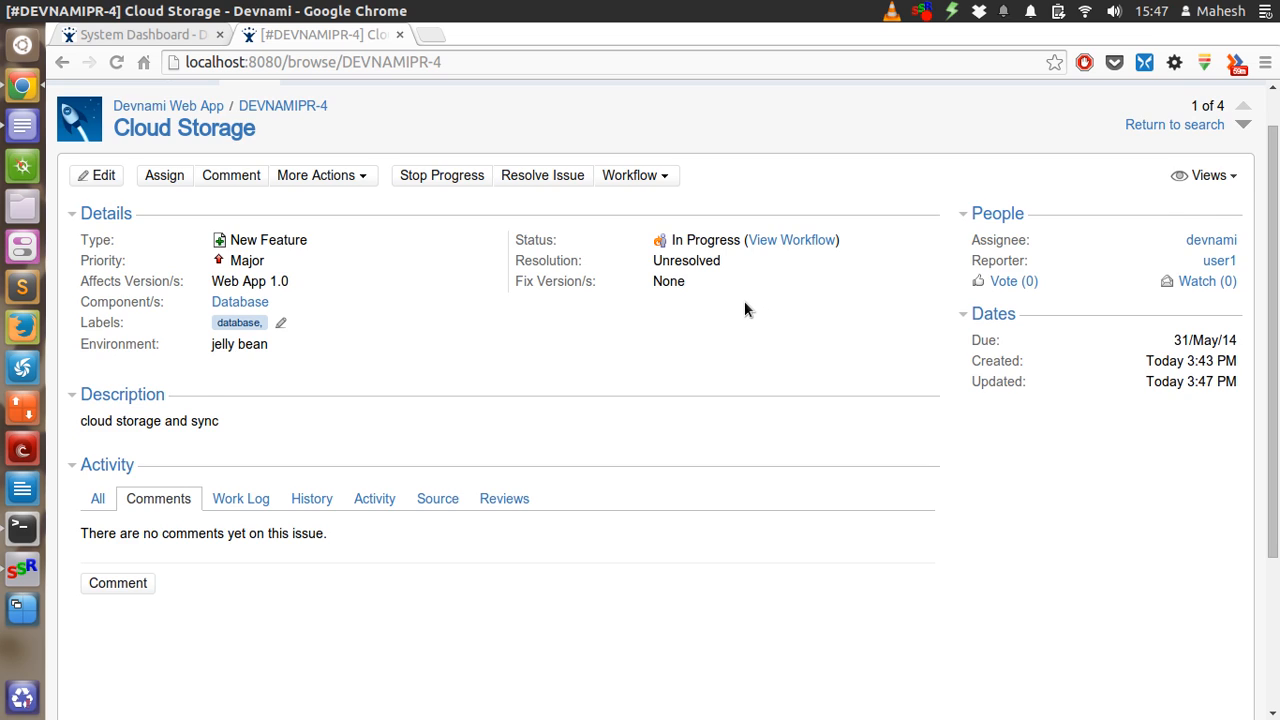